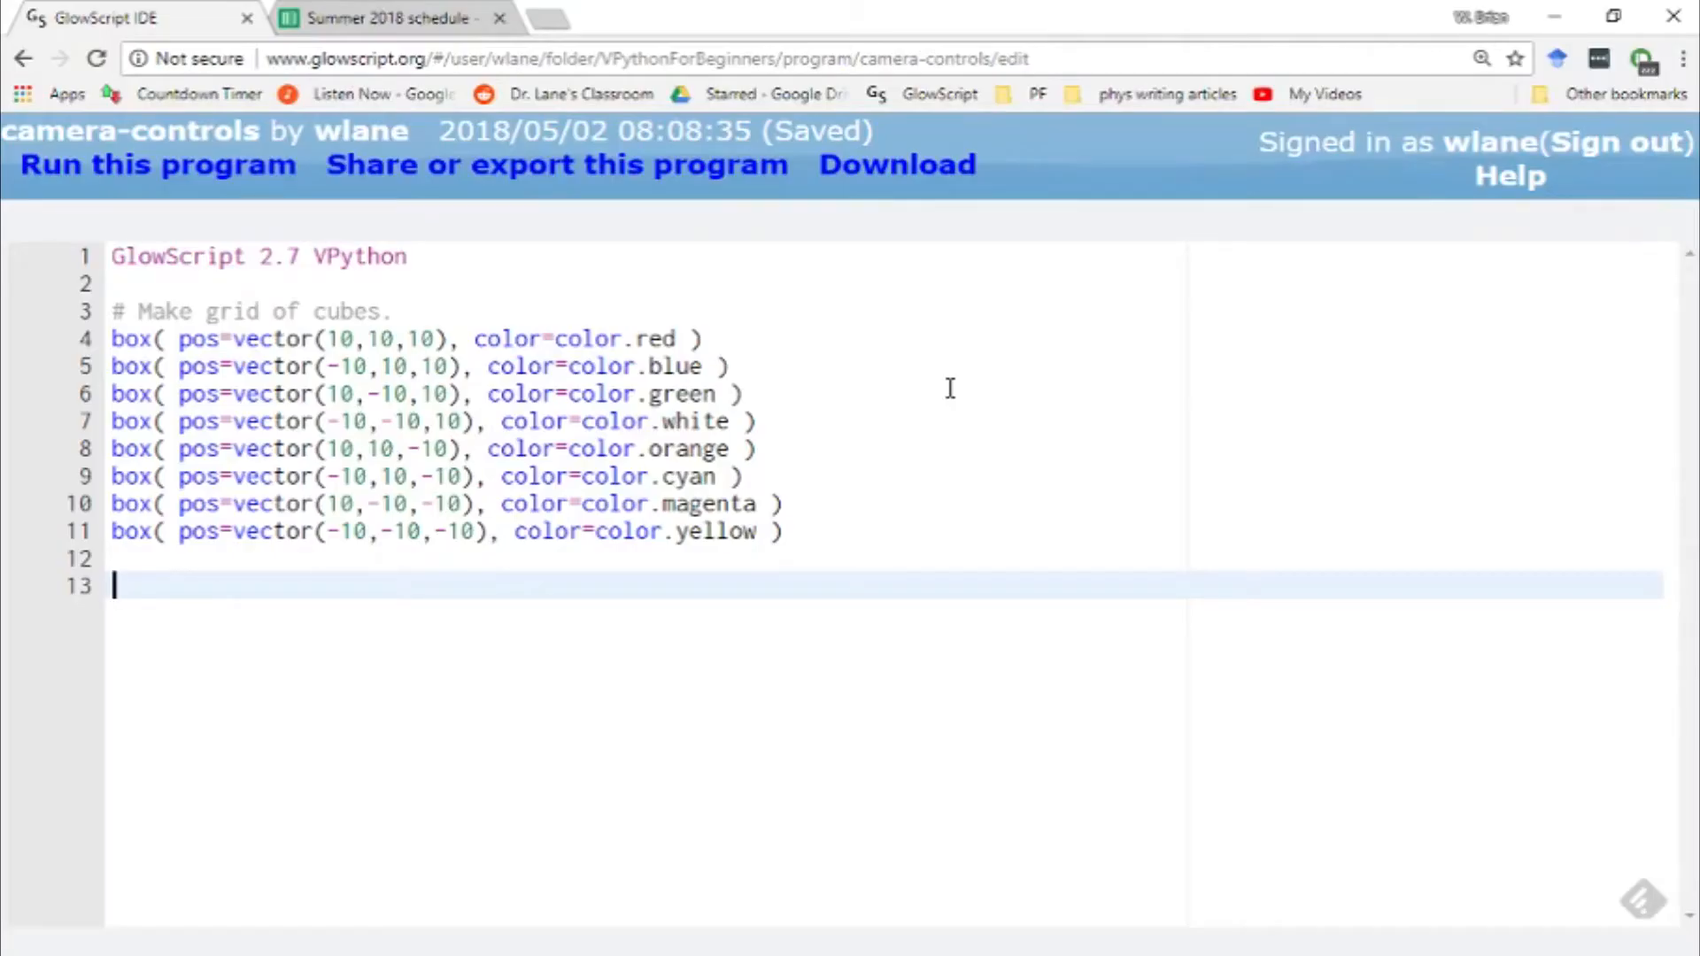
mouse_move(965, 453)
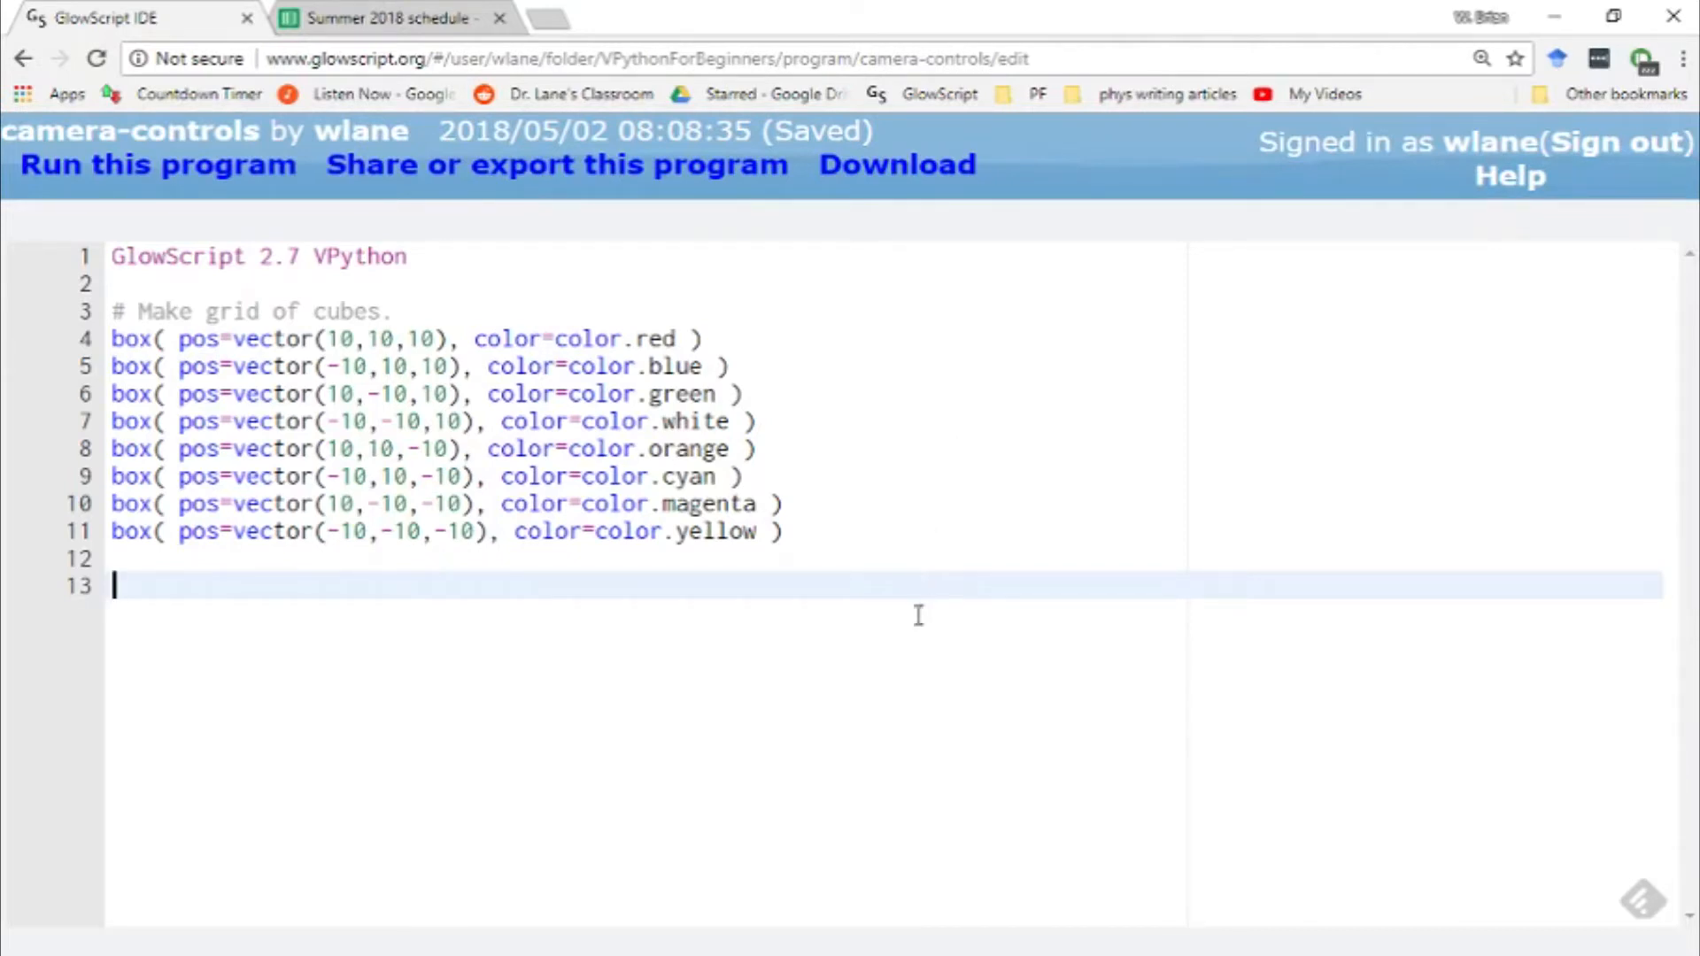
mouse_move(285, 643)
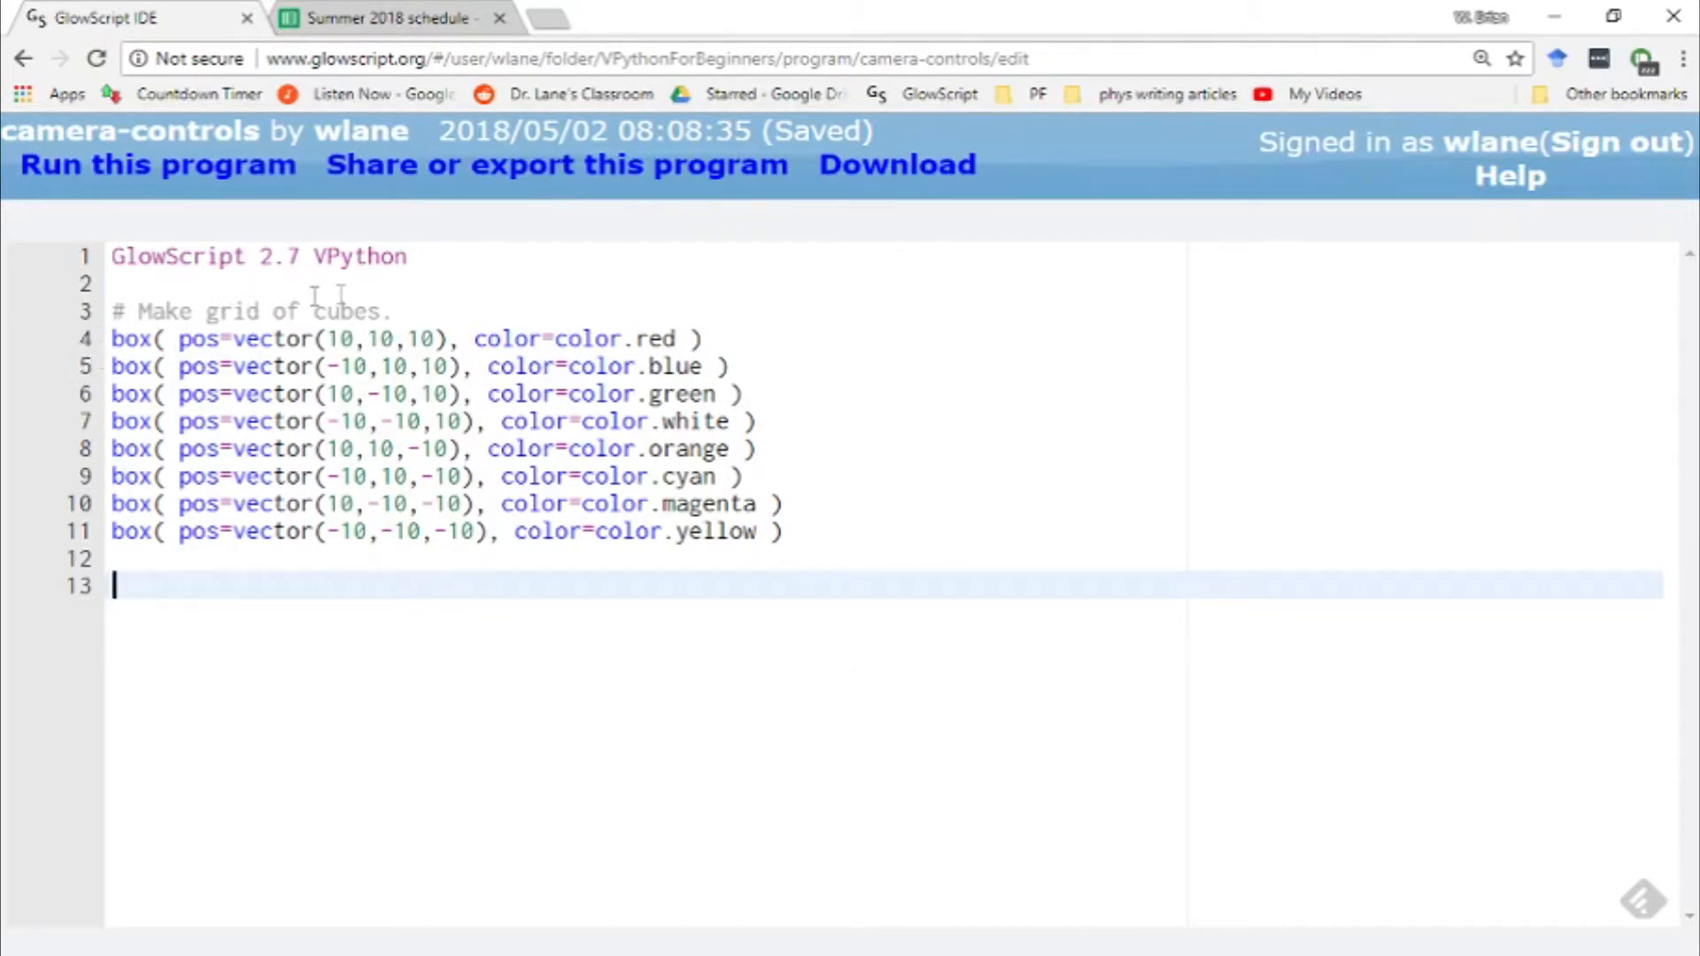
mouse_move(936, 313)
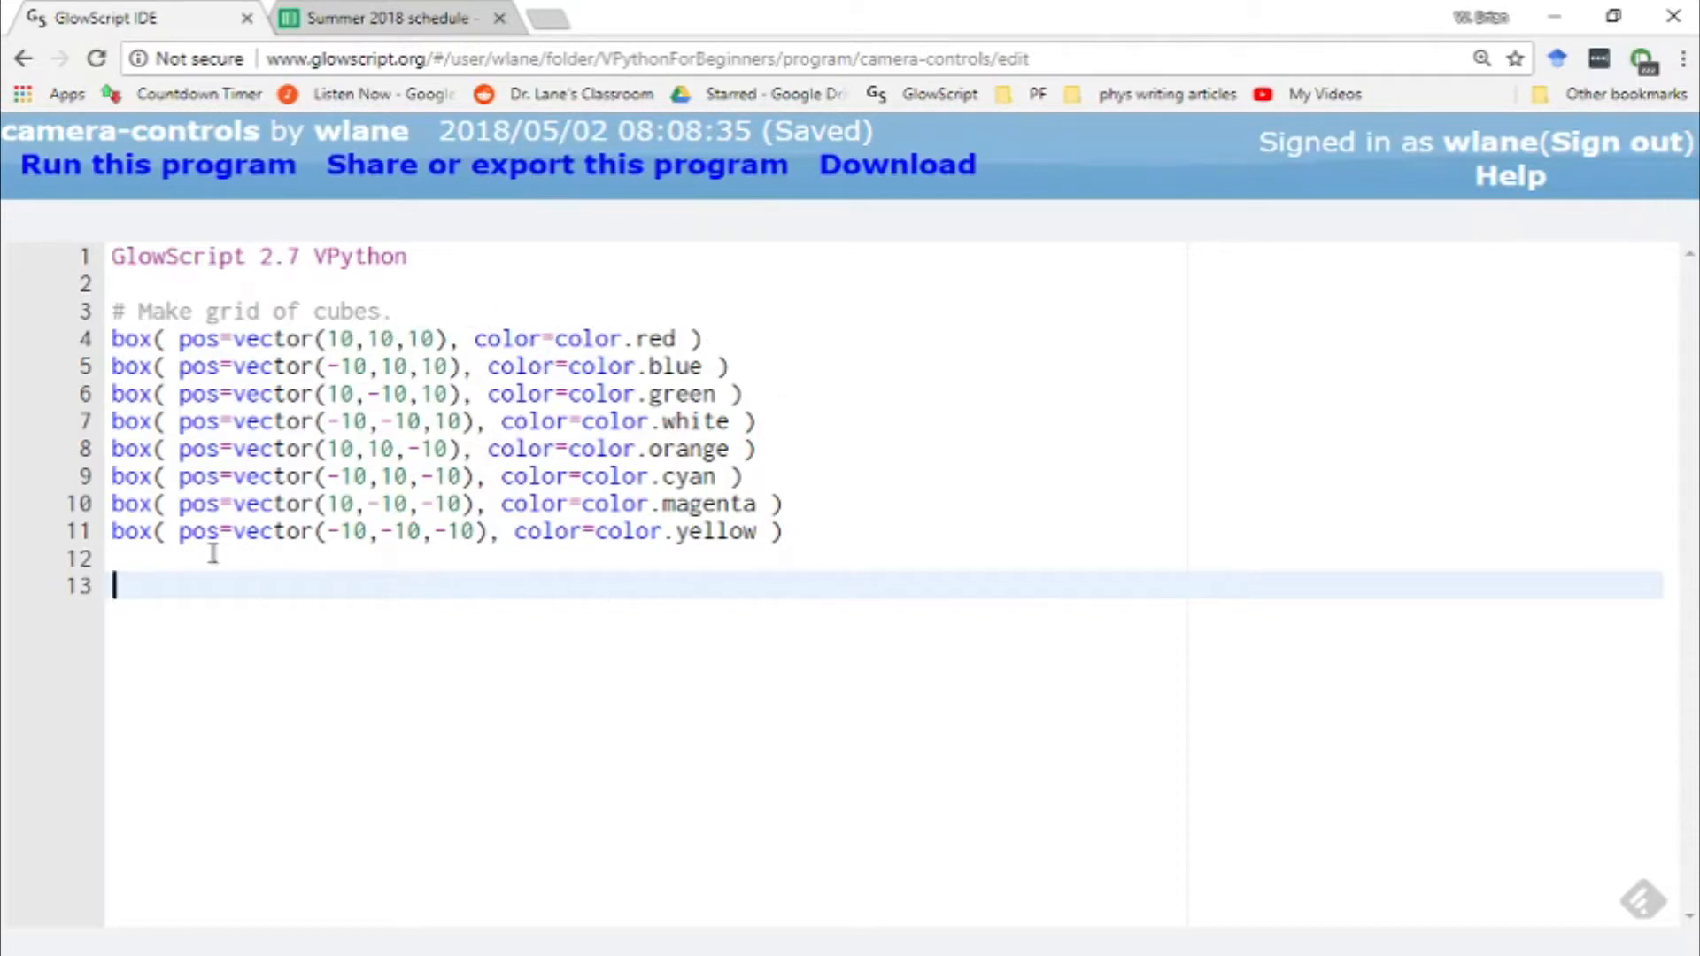
mouse_move(406, 339)
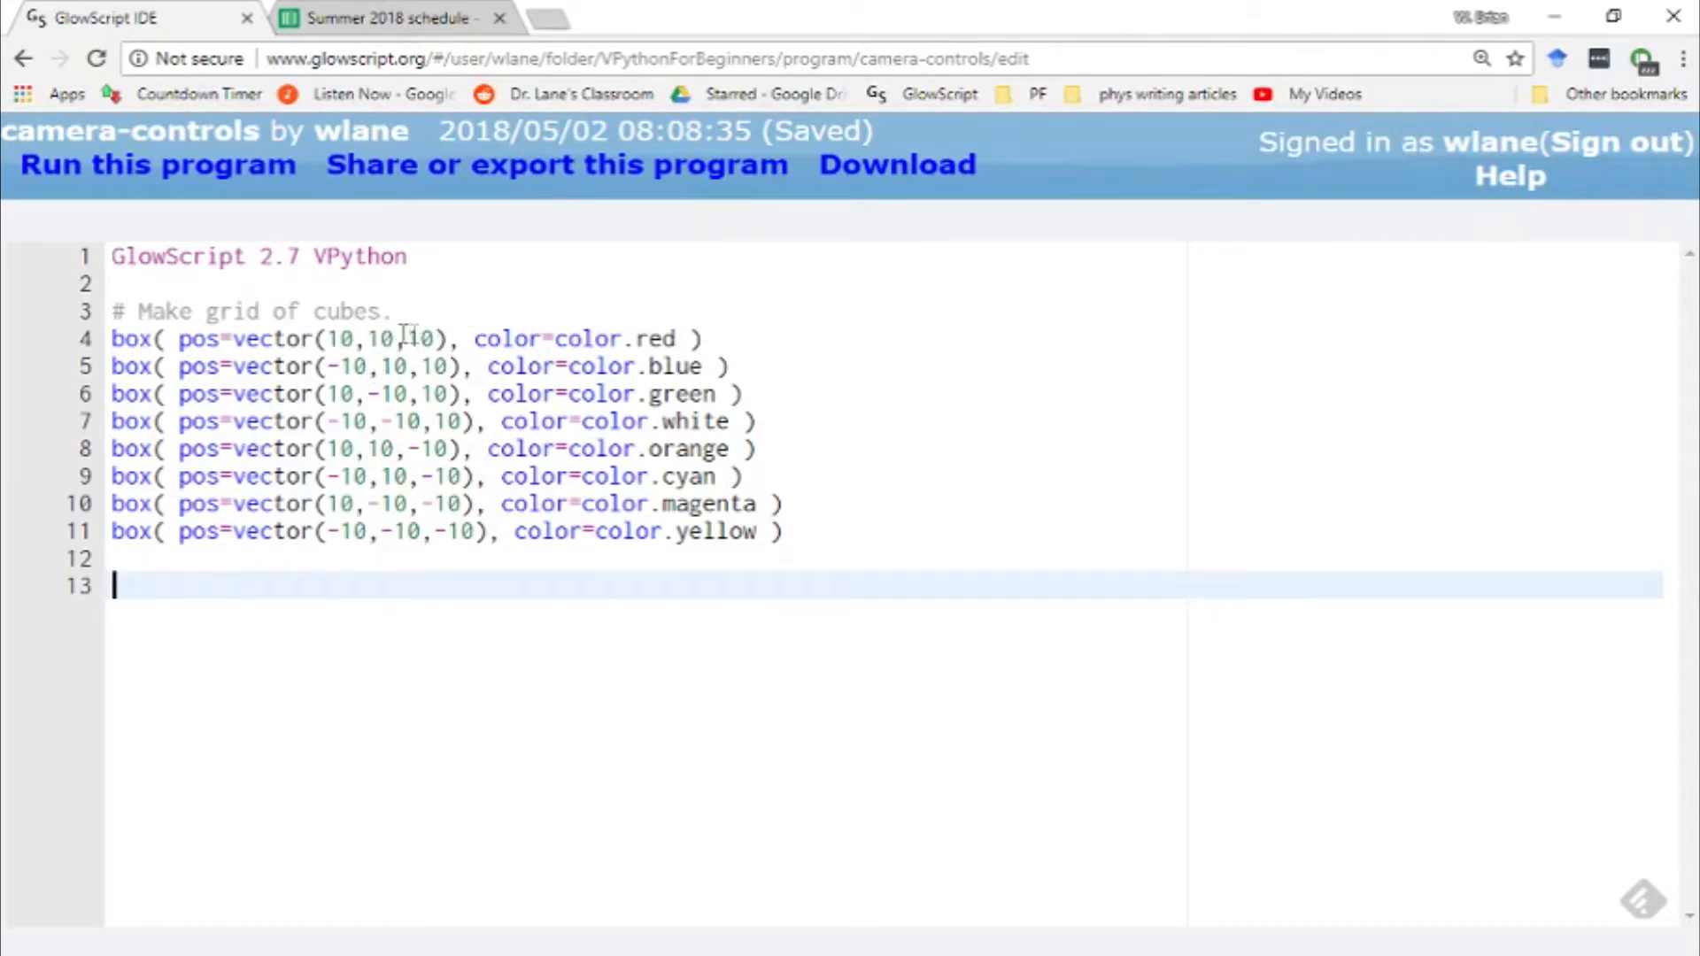
mouse_move(467, 477)
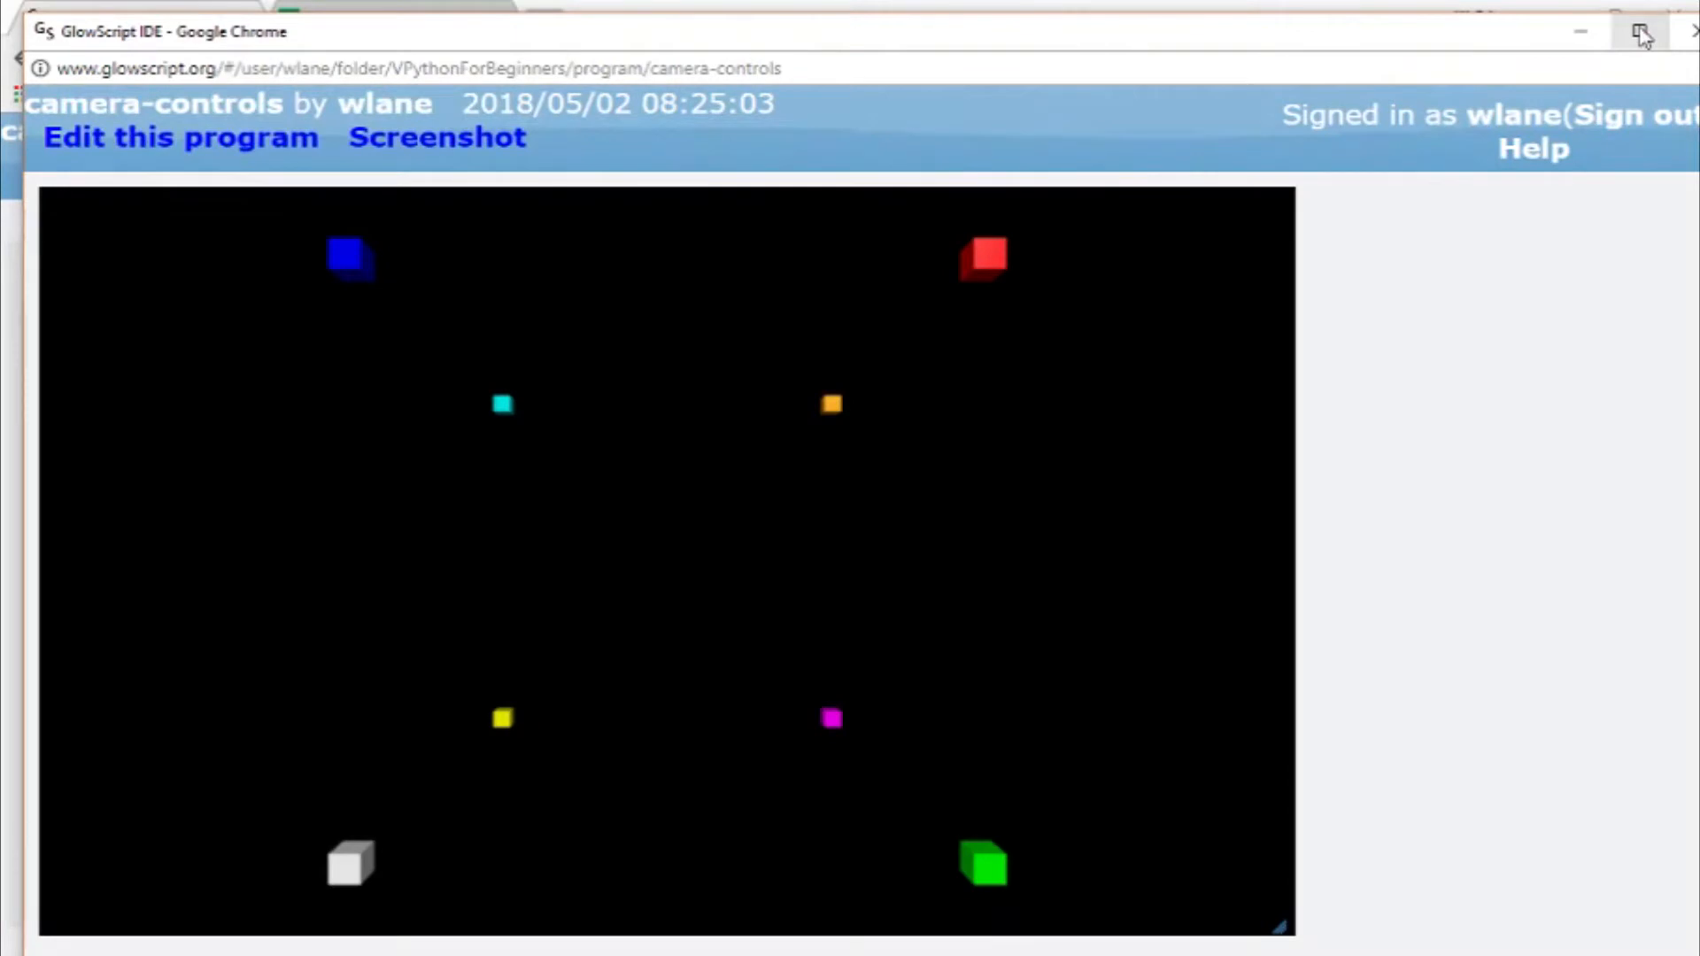
Maximize the run window so all eight colored cubes of the grid are visible
left_click(1641, 31)
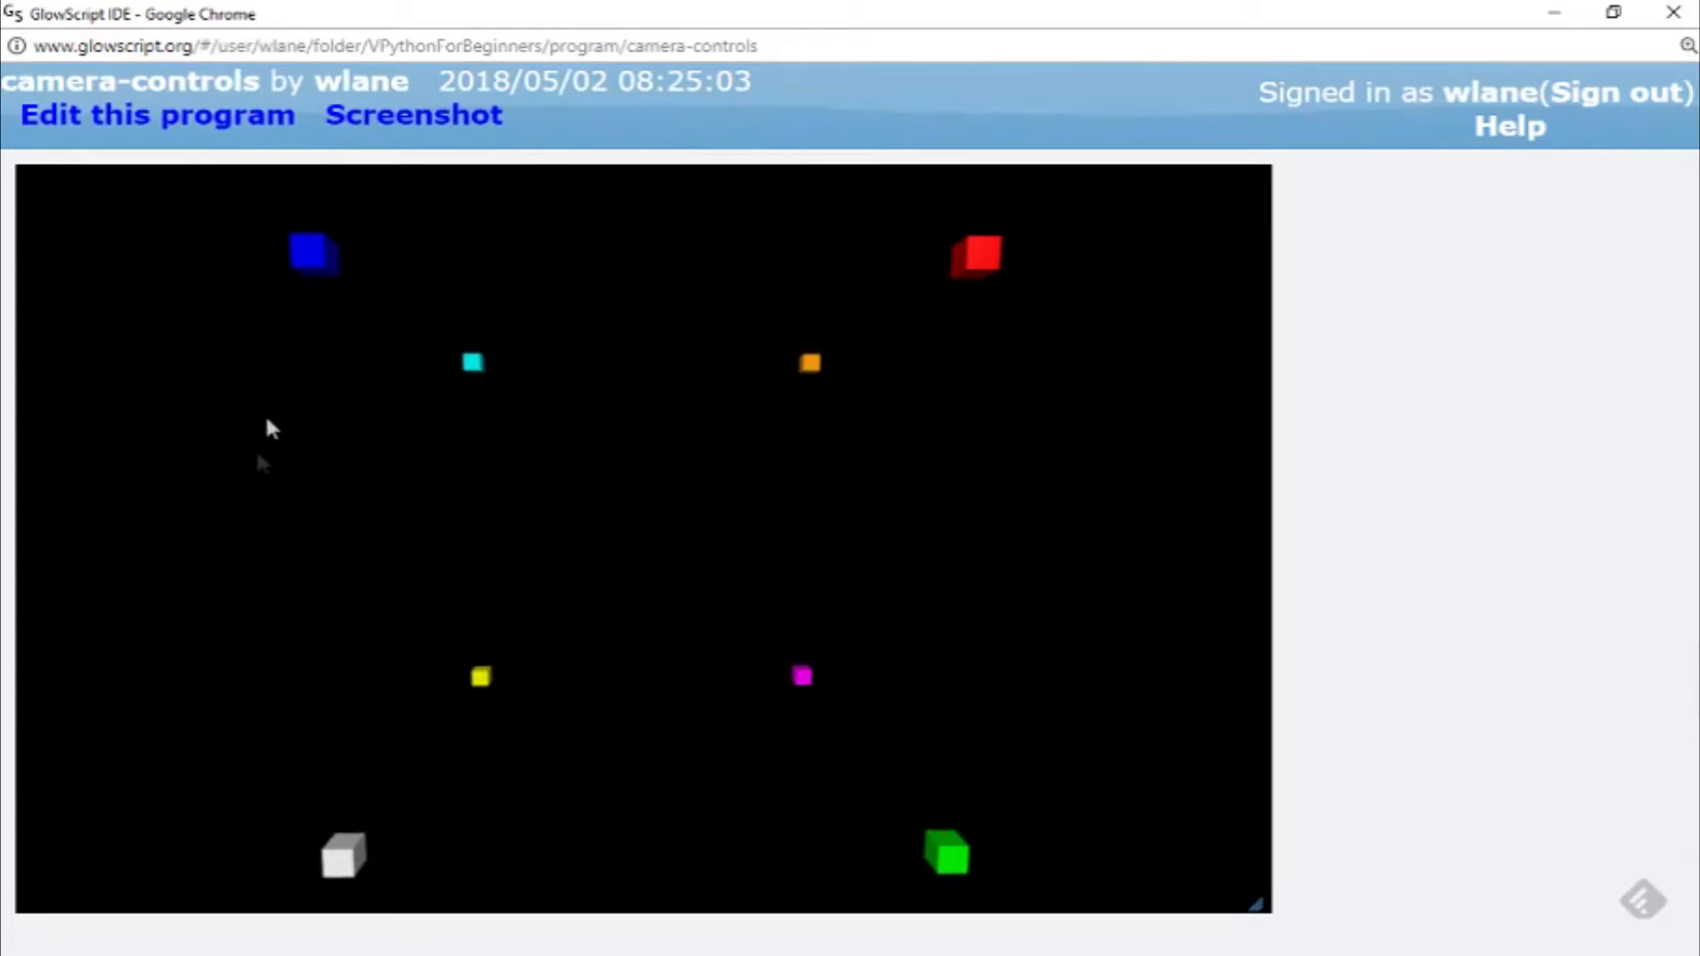
mouse_move(987, 311)
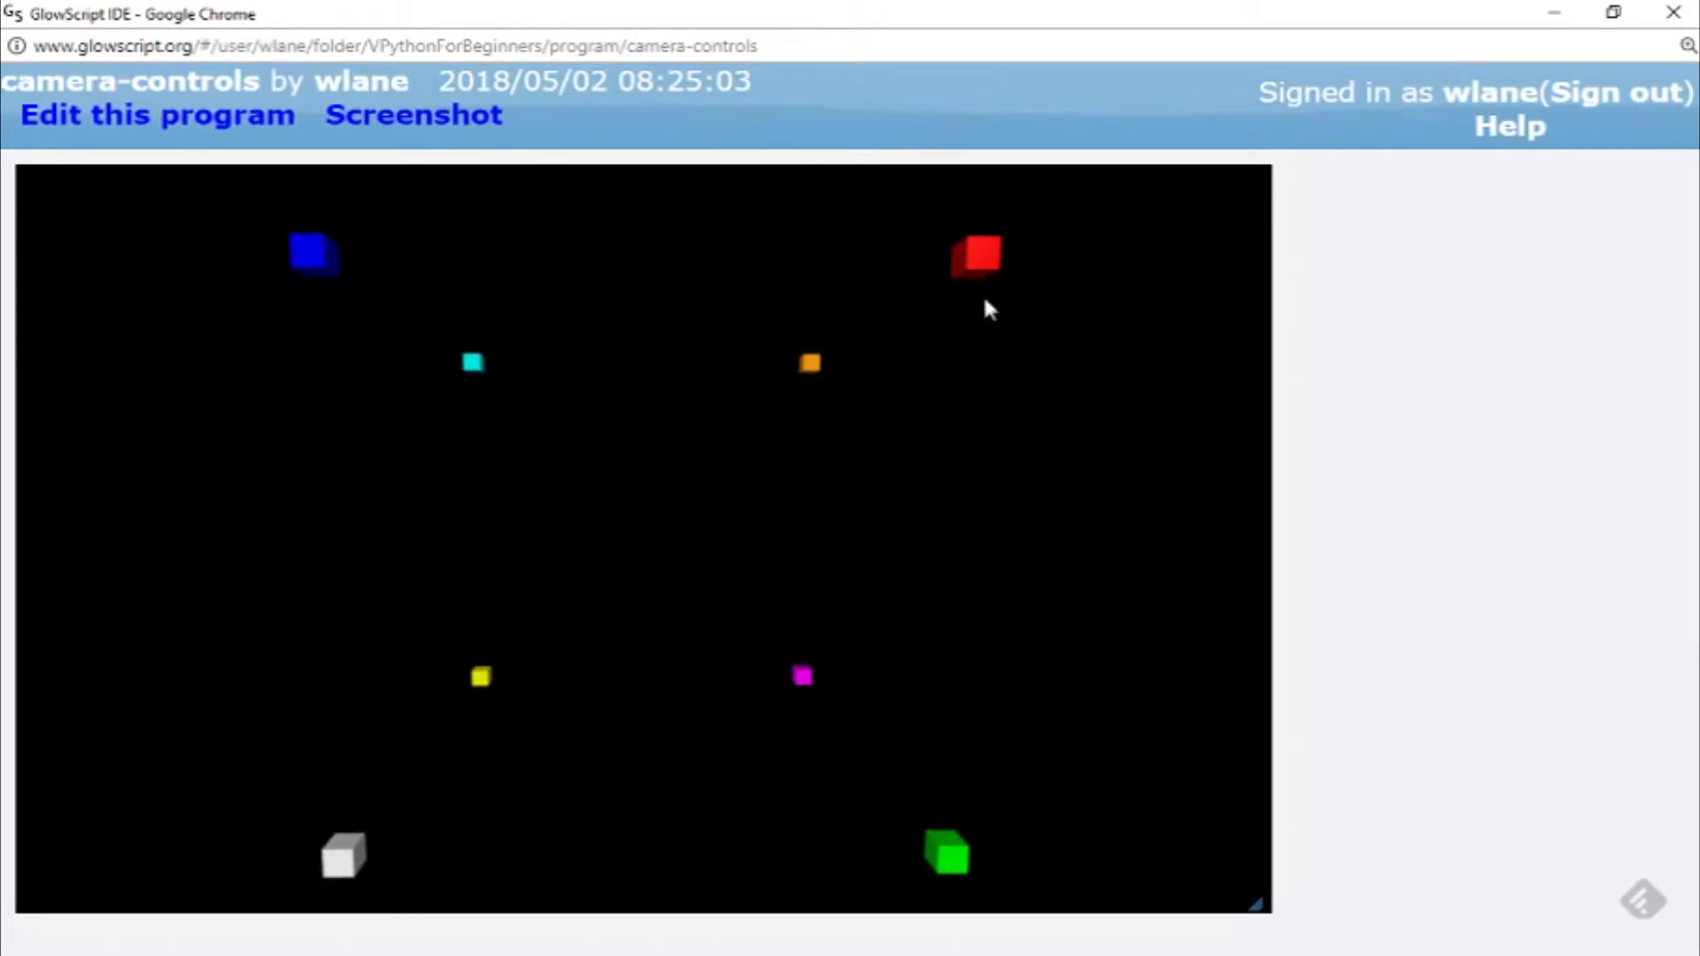
mouse_move(305, 218)
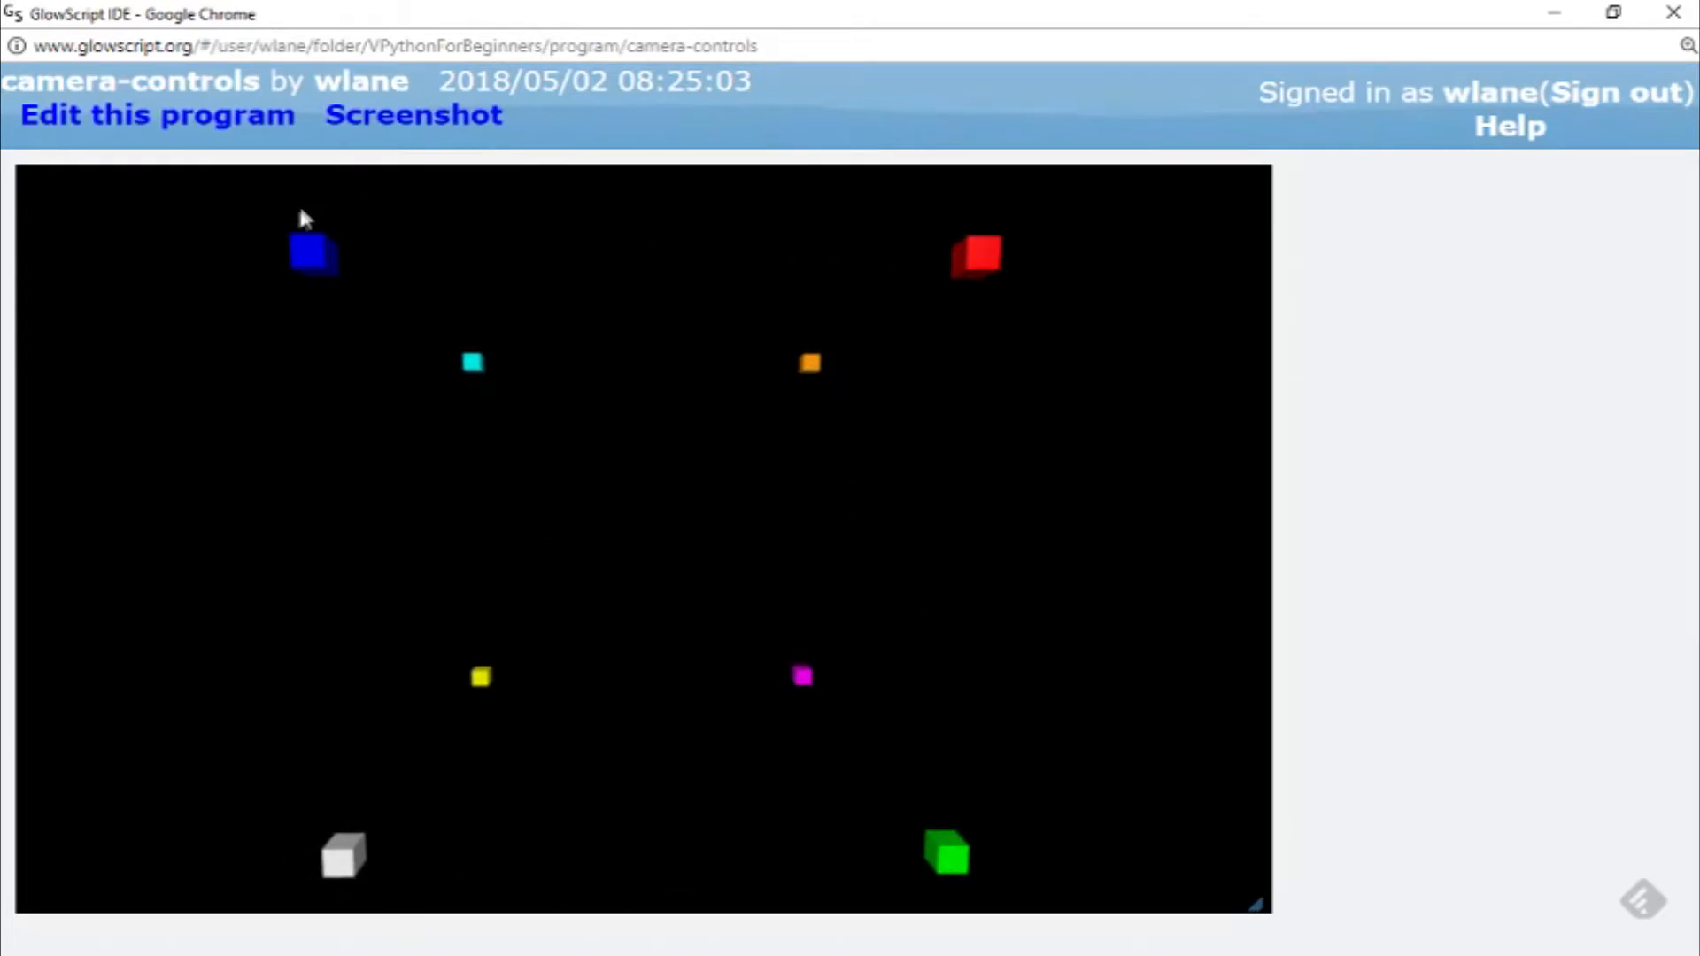
mouse_move(979, 826)
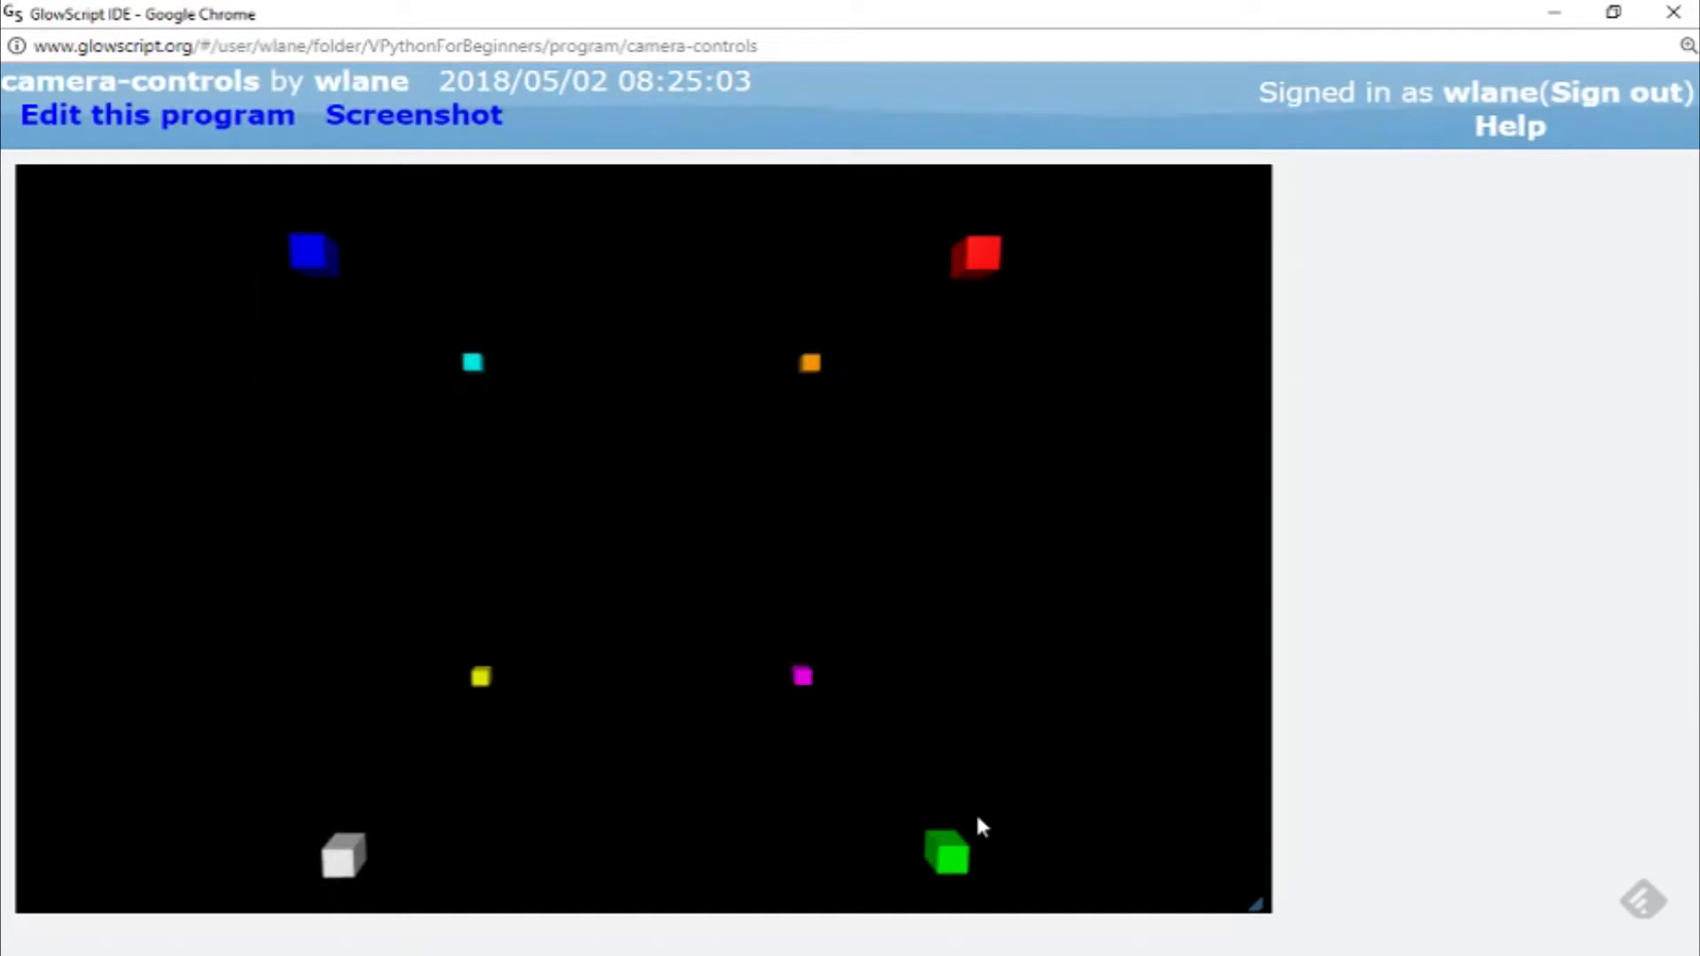
mouse_move(741, 518)
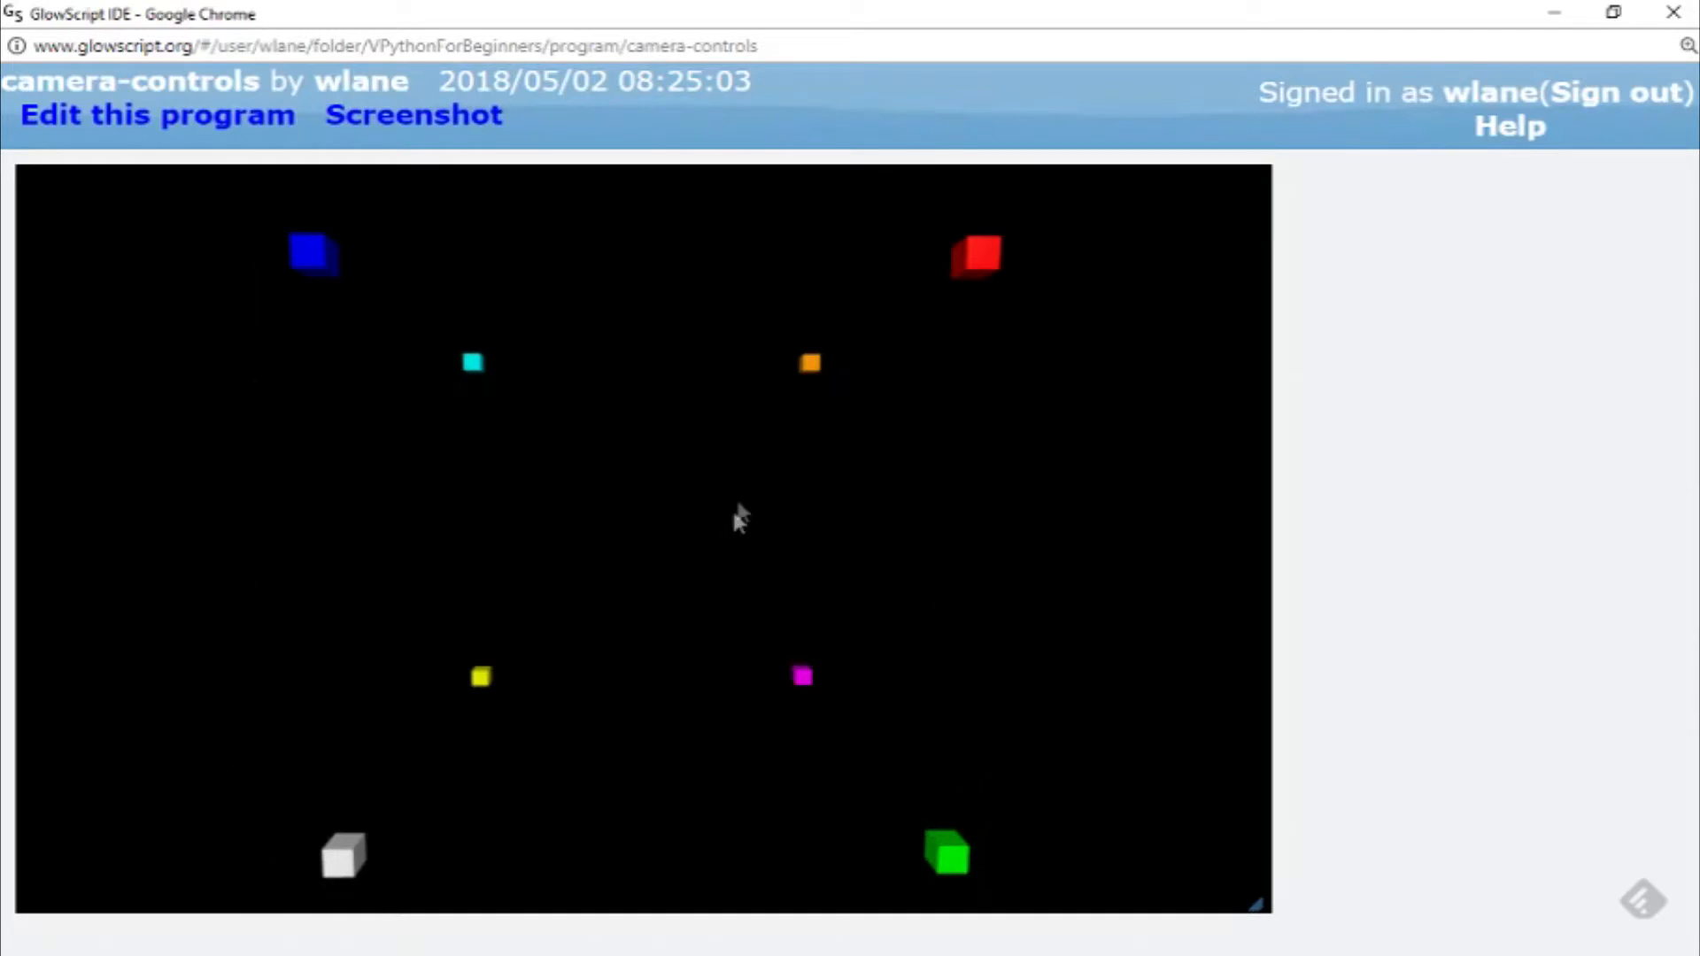
mouse_move(726, 383)
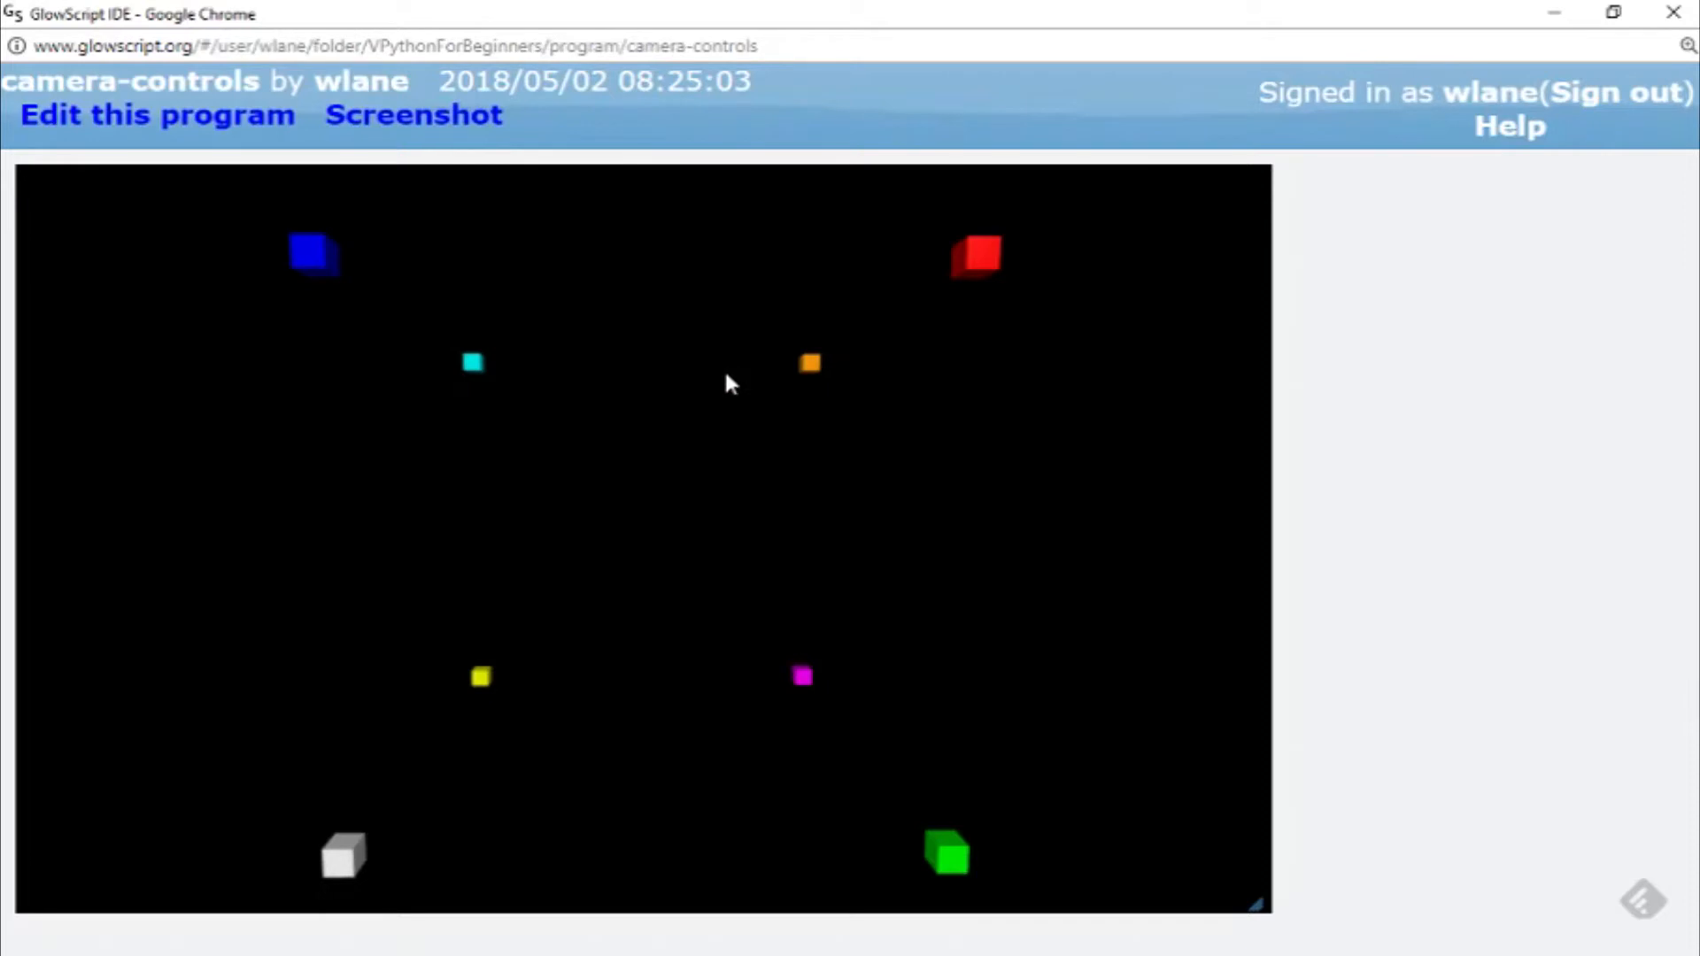
mouse_move(724, 407)
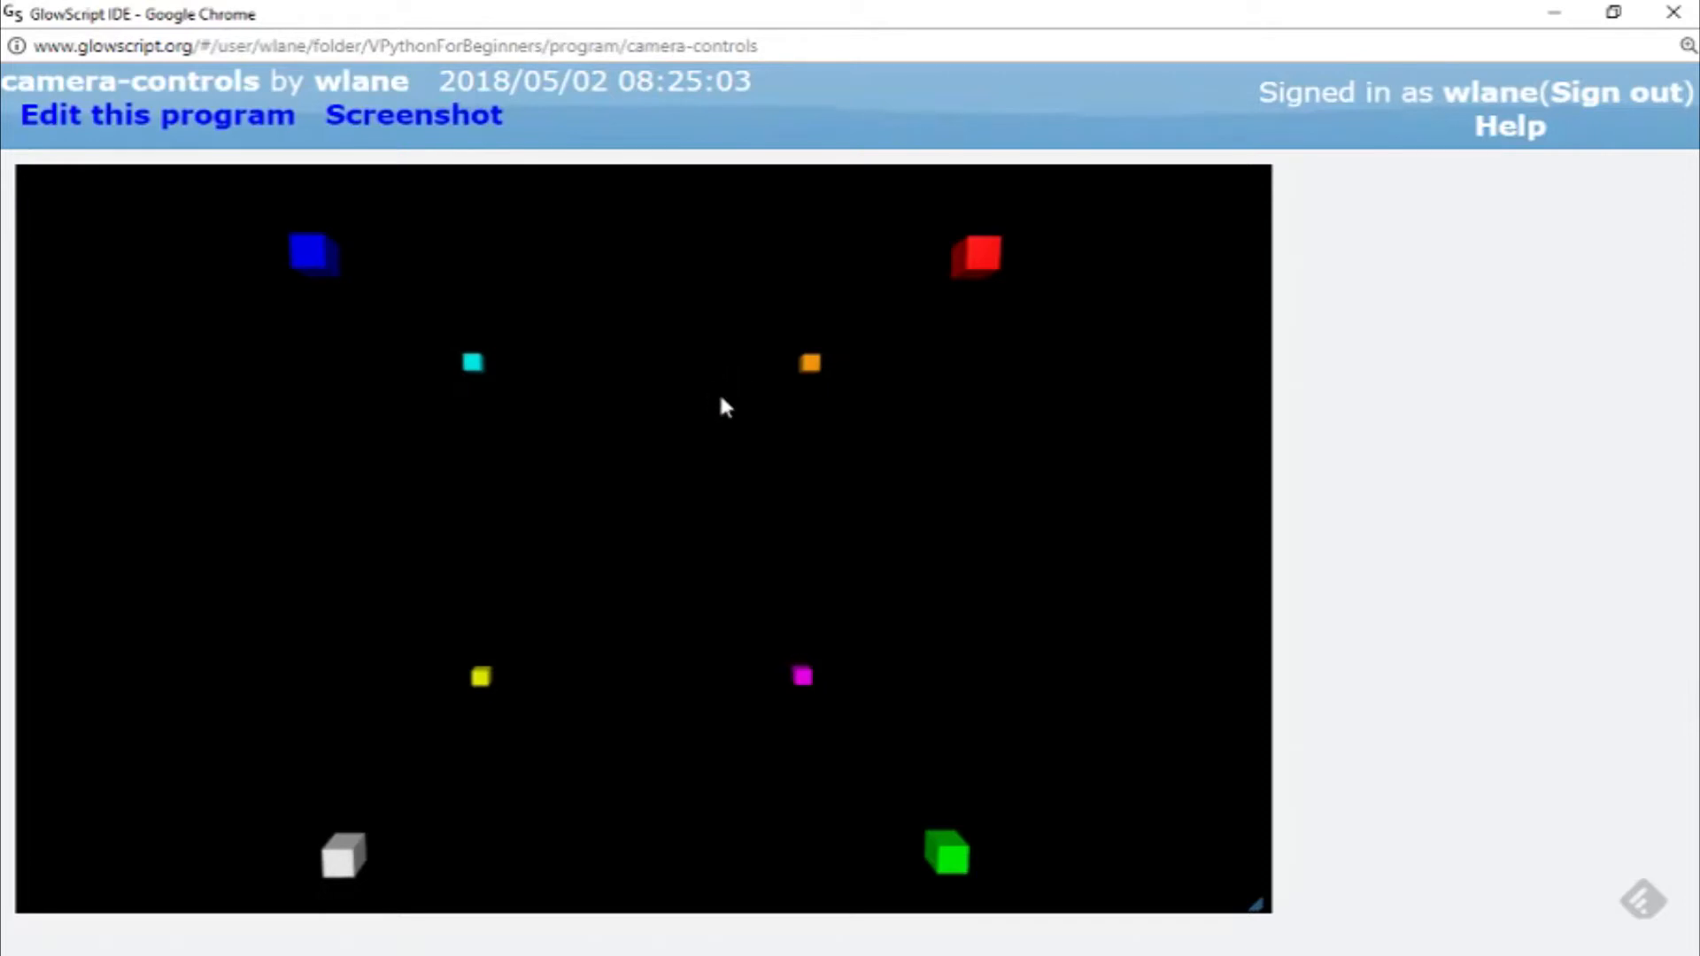
mouse_move(168, 440)
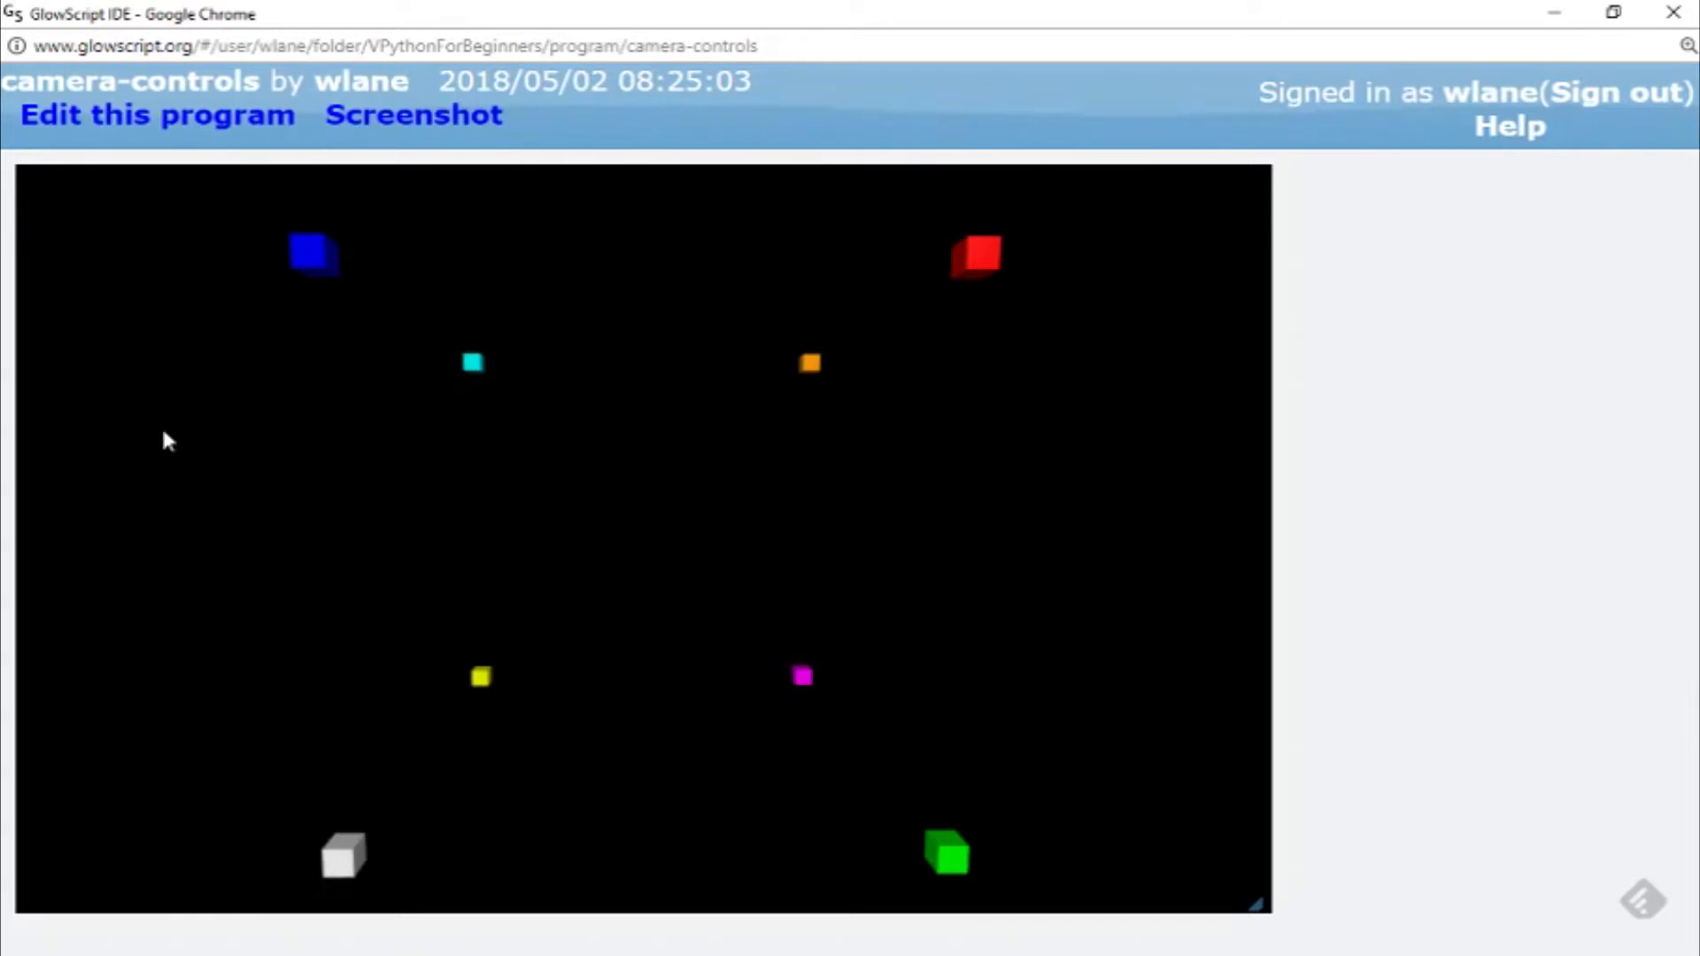
Edit the box lines' z values to ±1, view the paired cubes, then return to the code
left_click(156, 115)
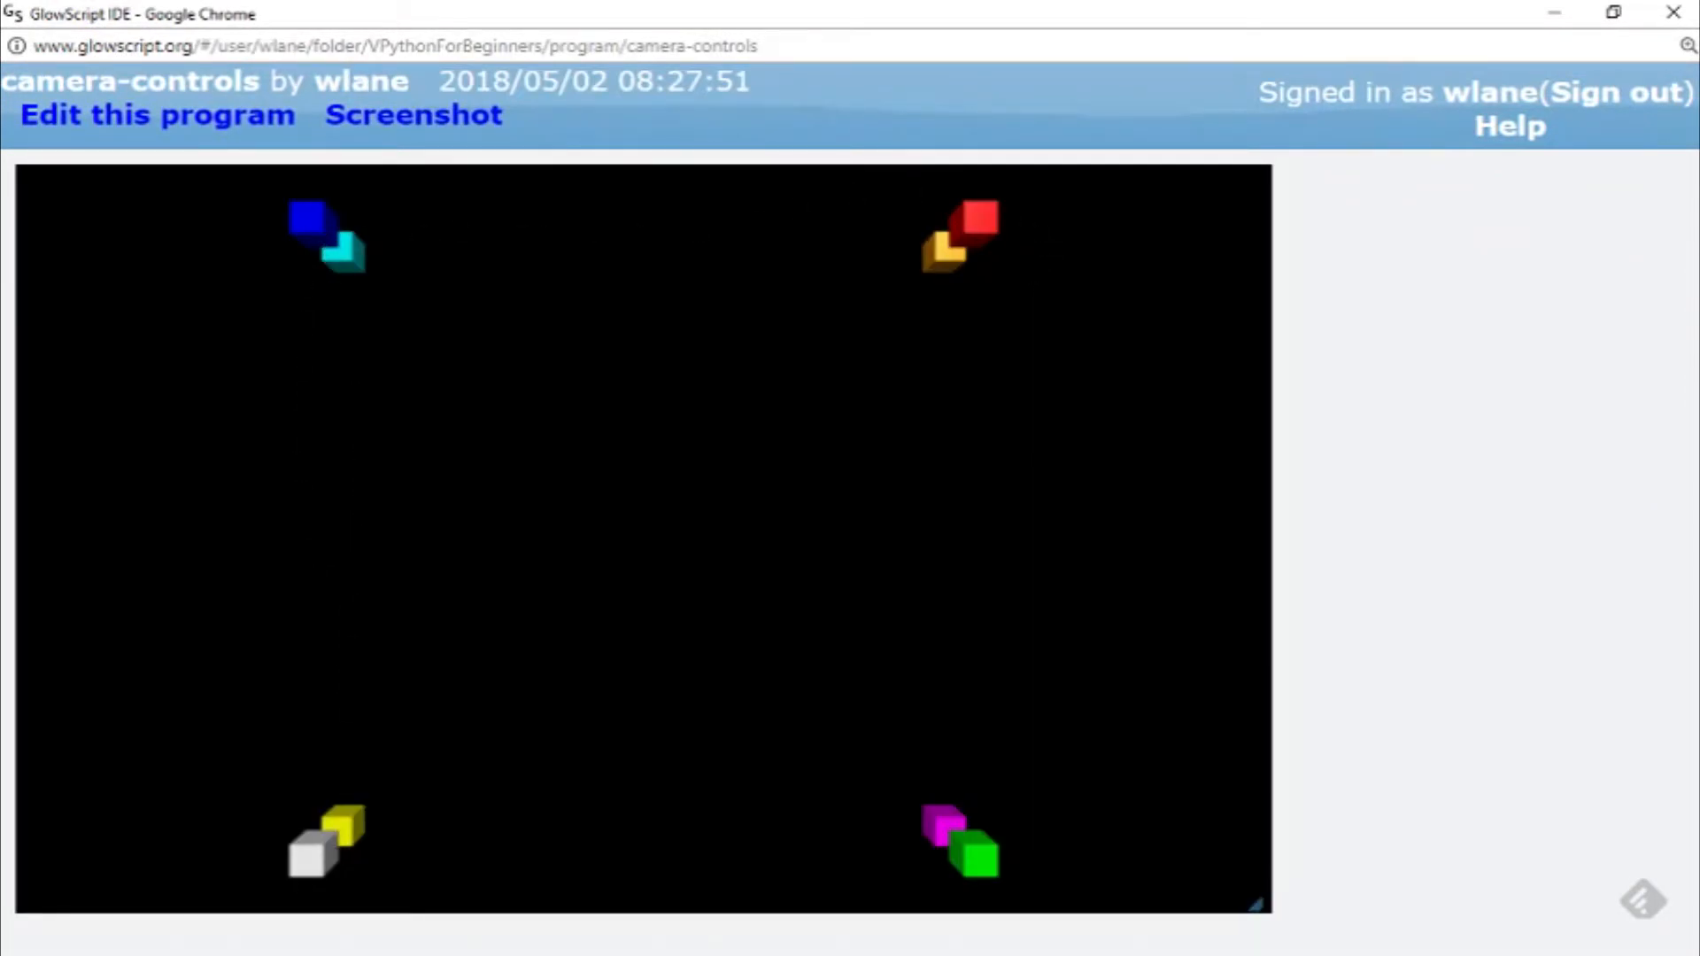
mouse_move(1059, 434)
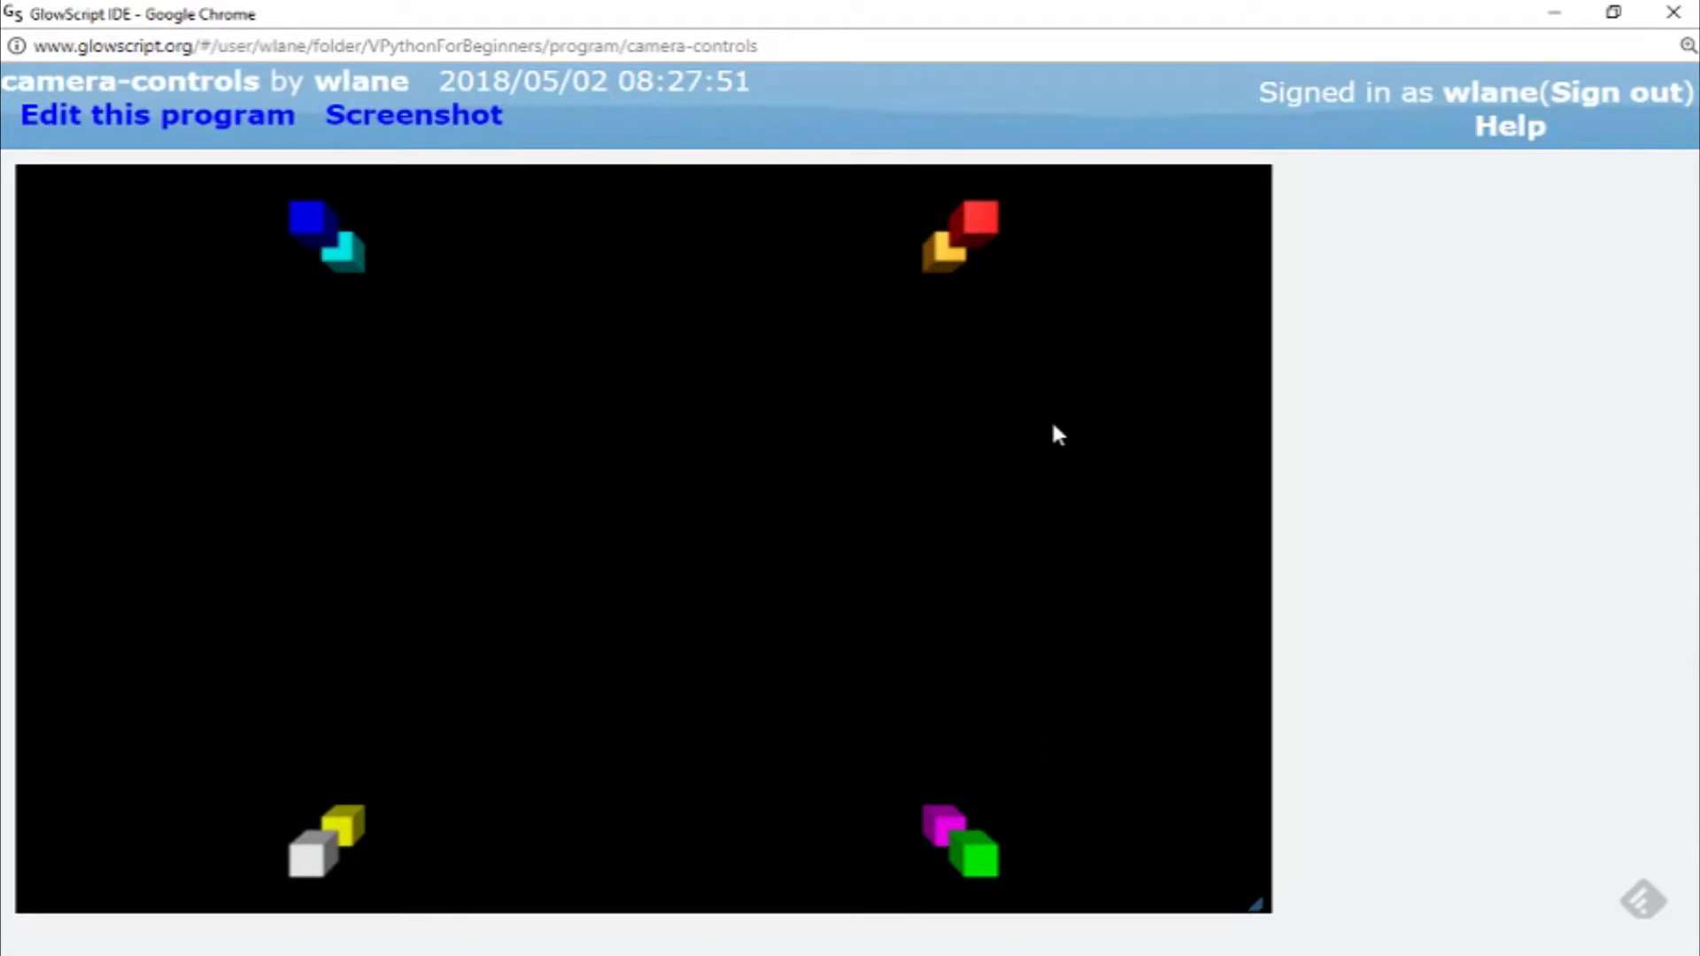
left_click(156, 115)
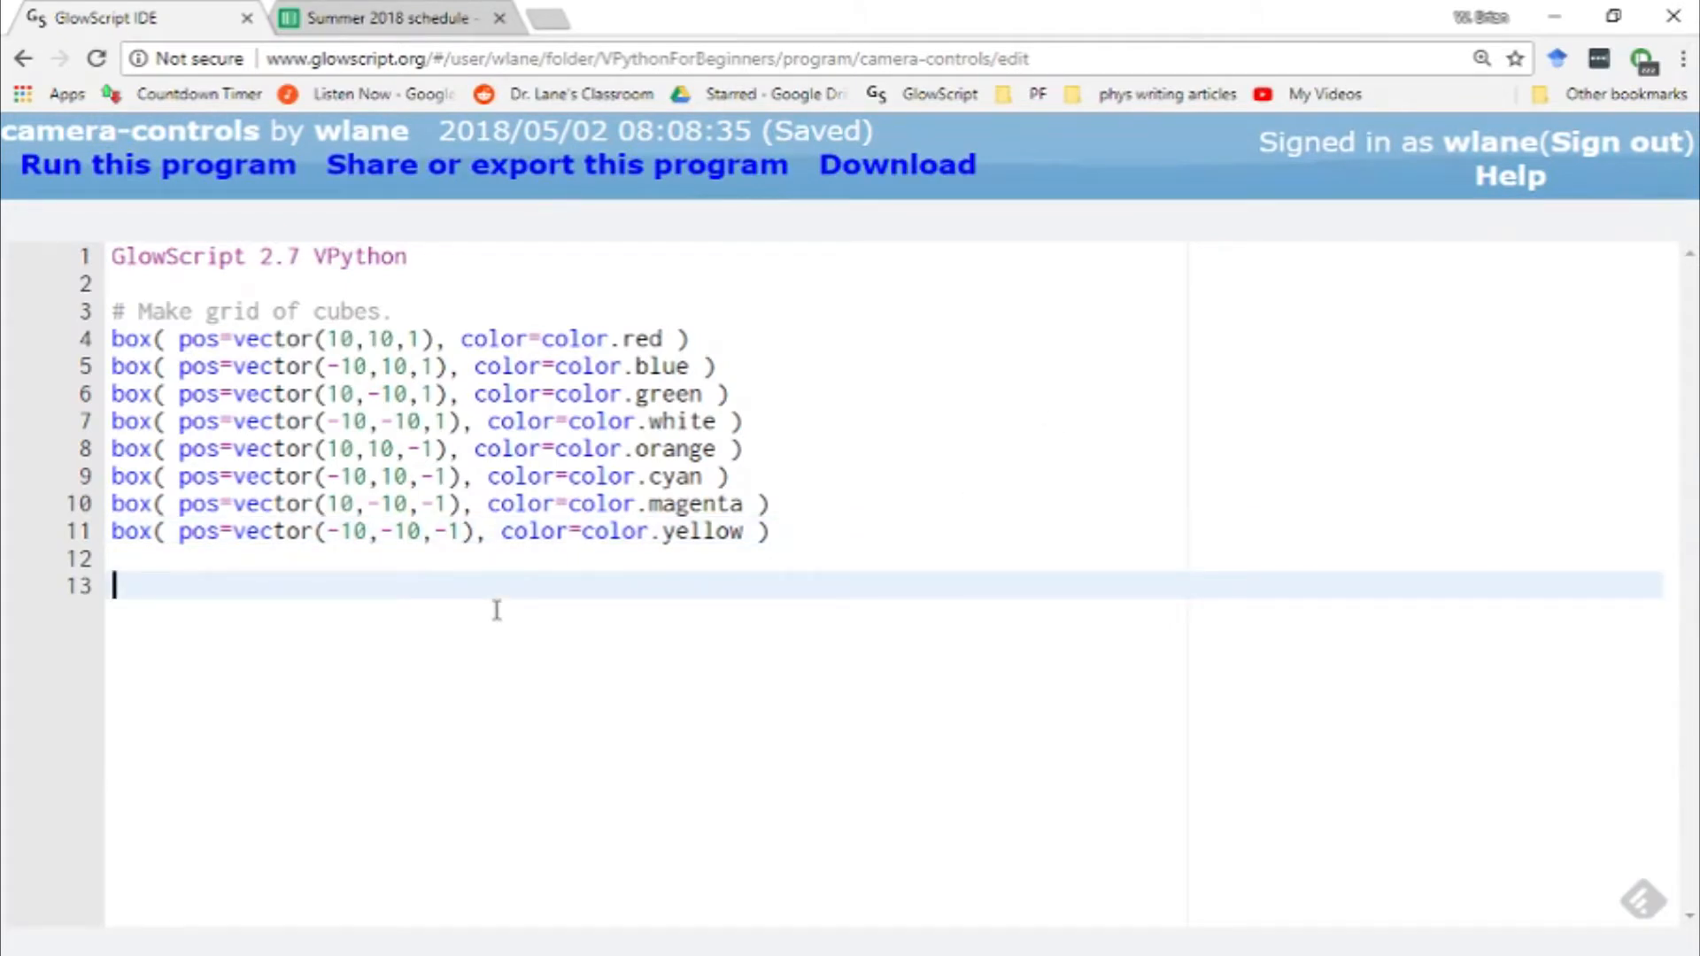
Add print(scene.camera.pos) and print(scene.camera.axis) lines, then run the program
type("scene.")
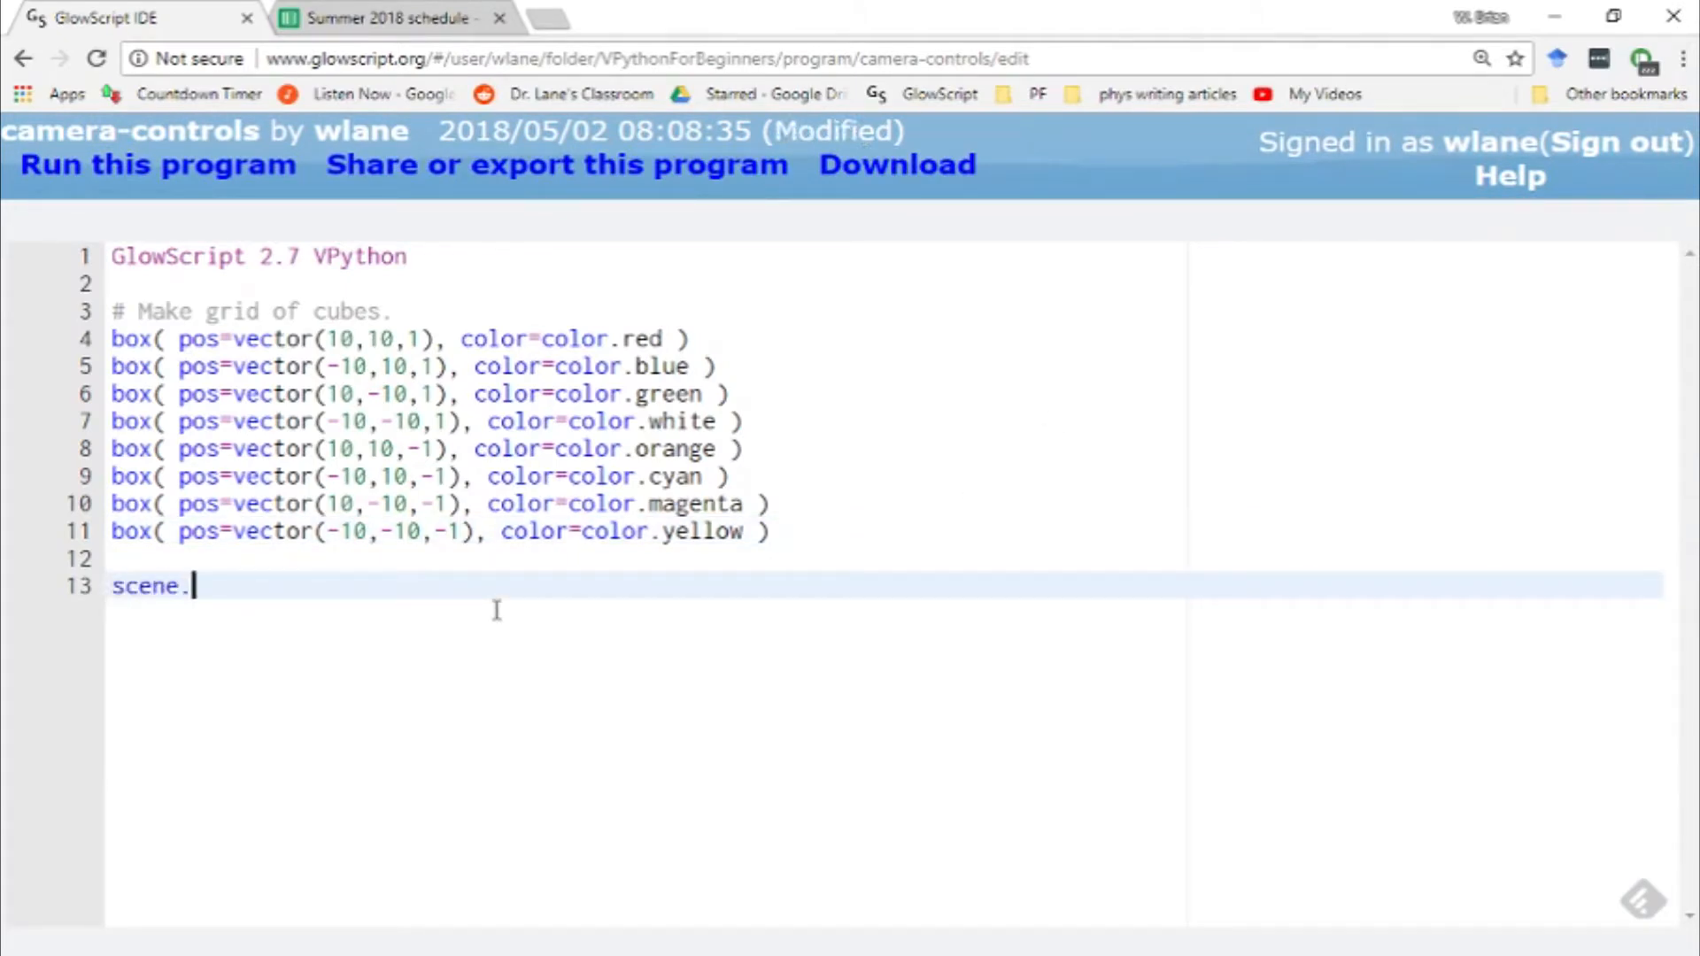
type("camera.pos")
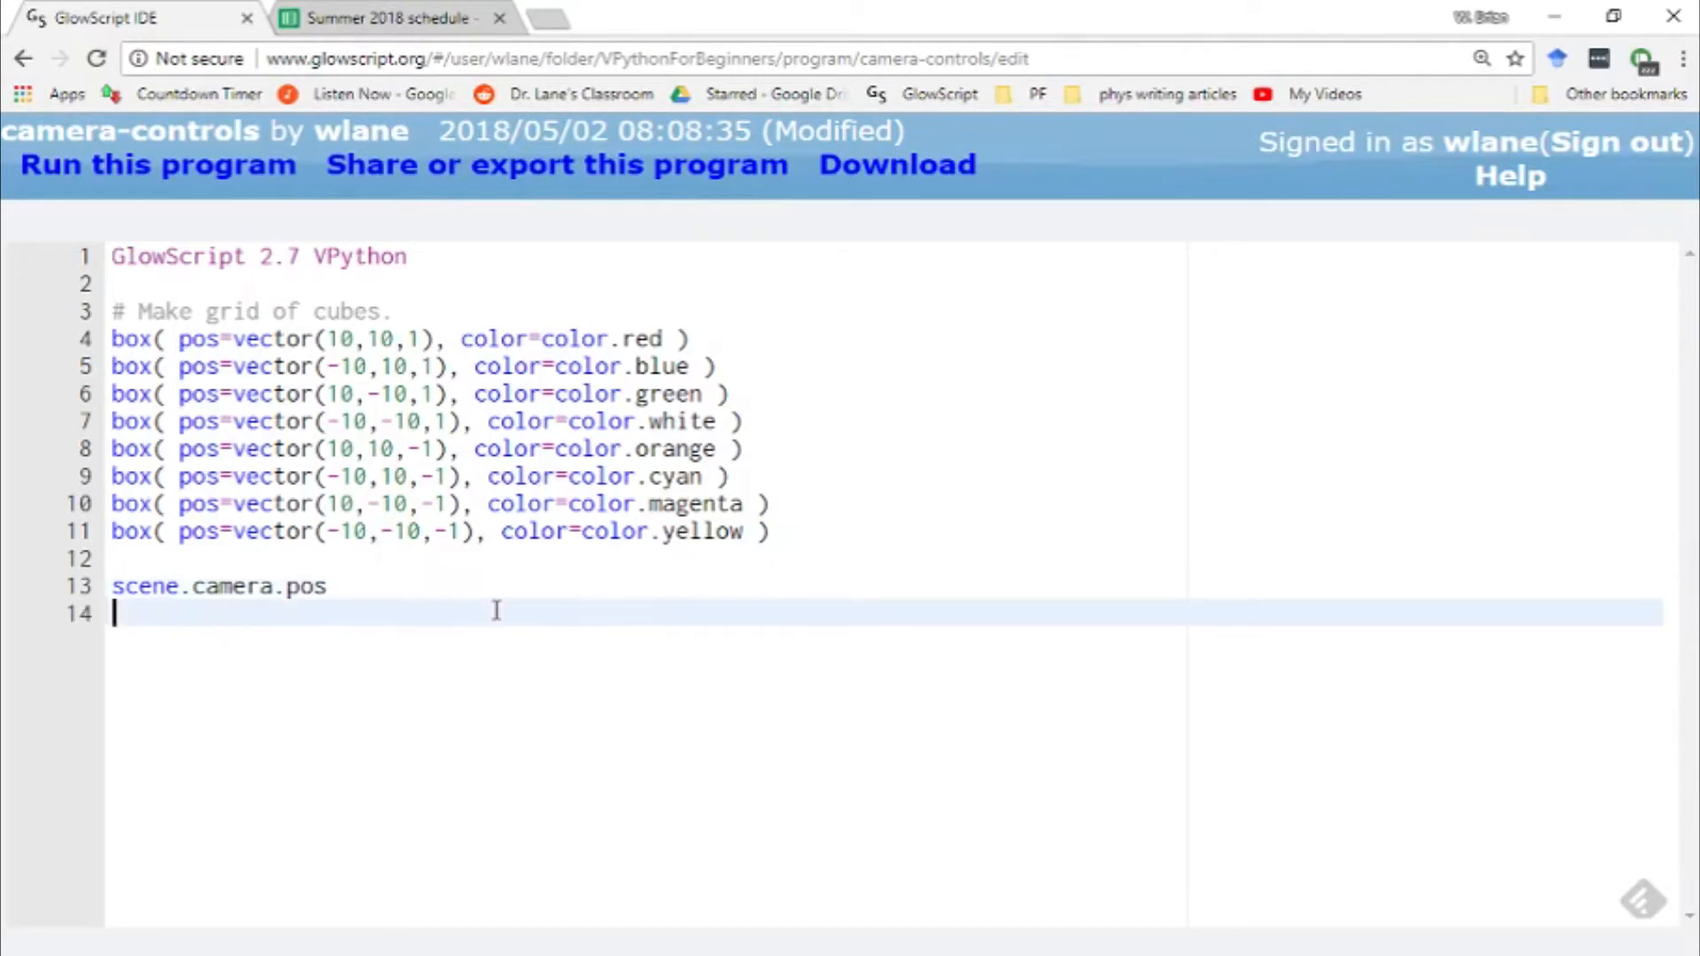
type("scene.ca")
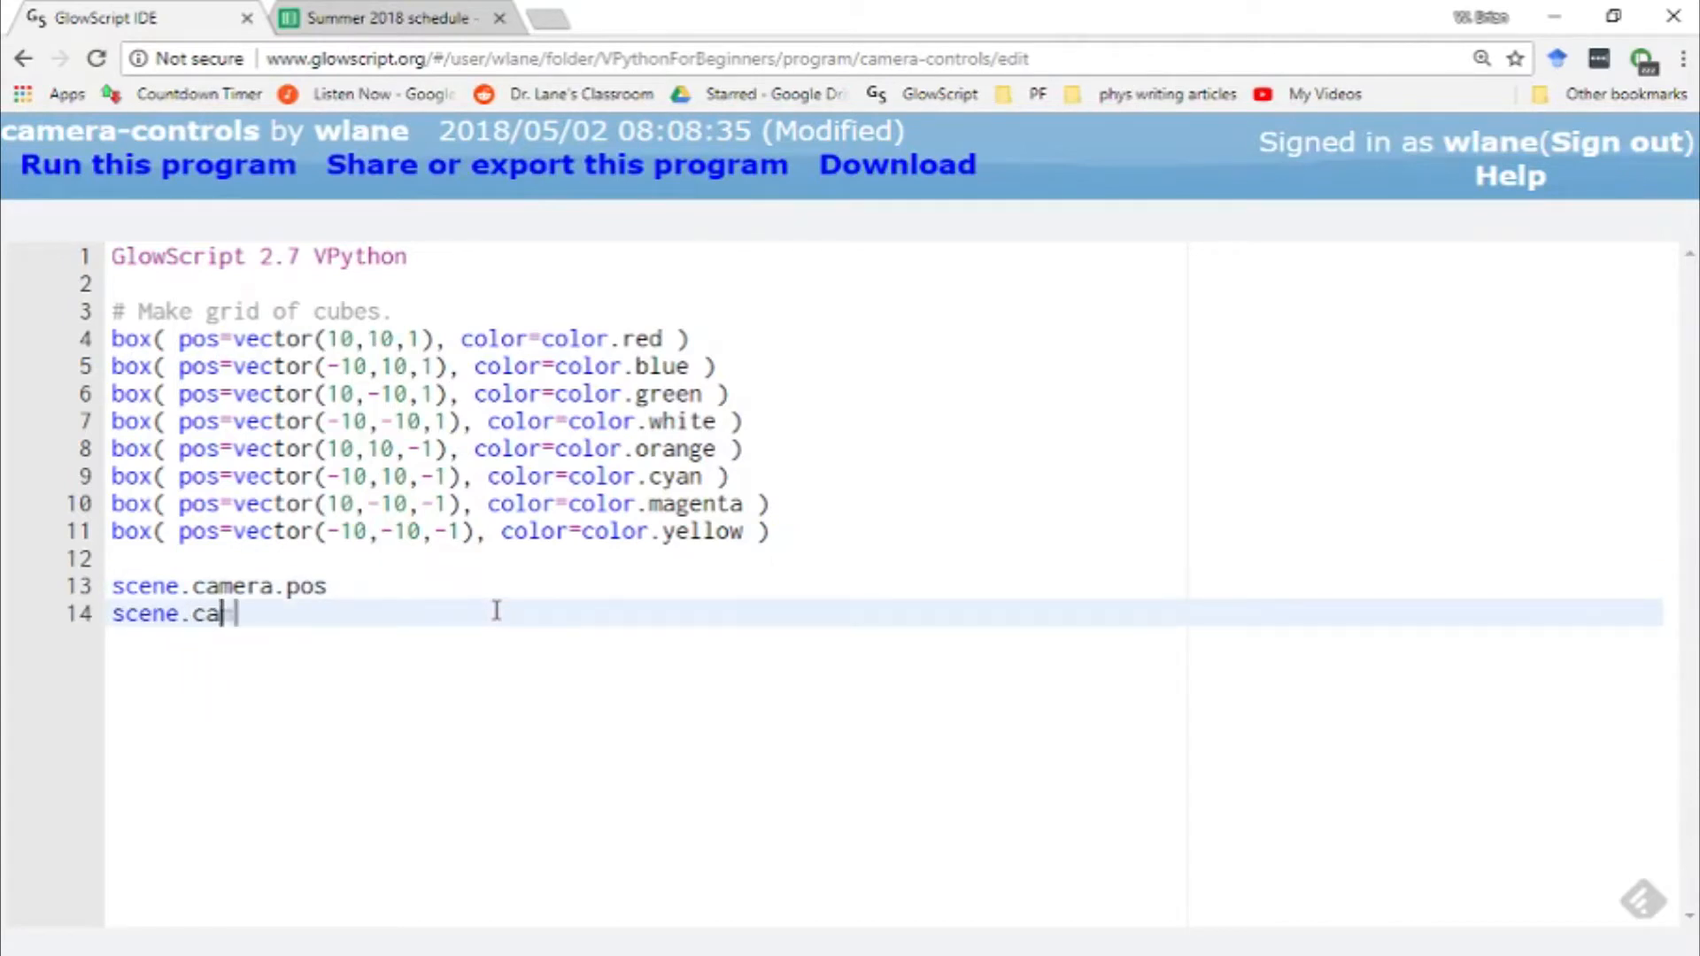
type("mera.axis")
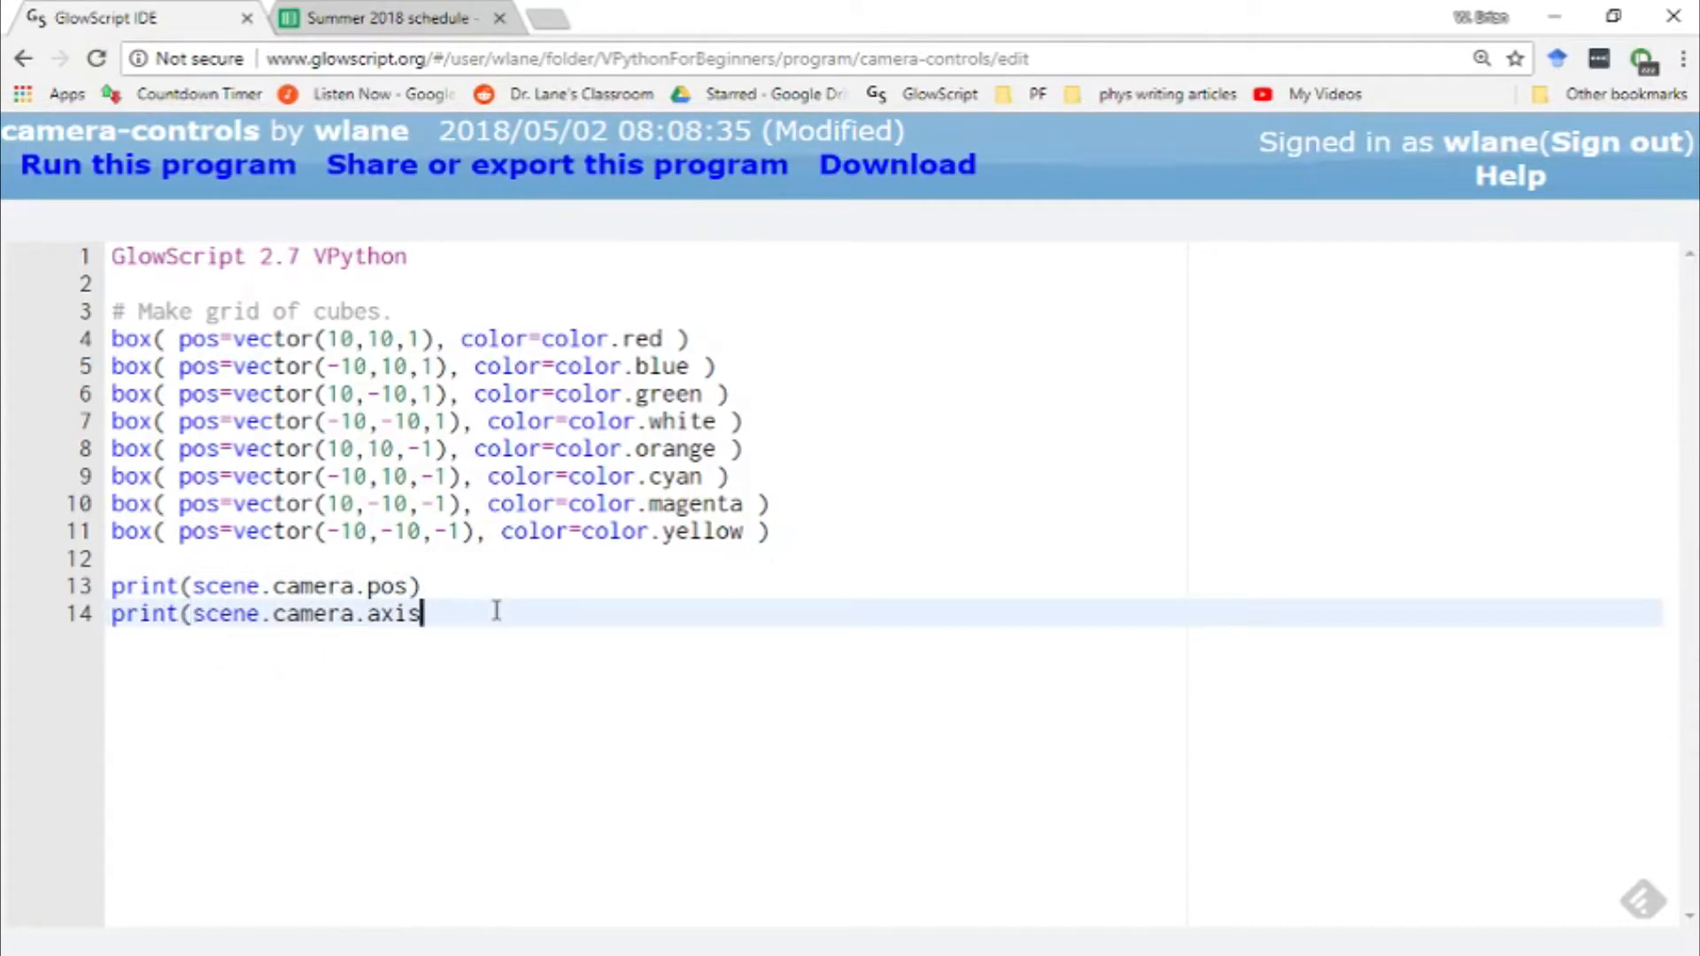
type(")")
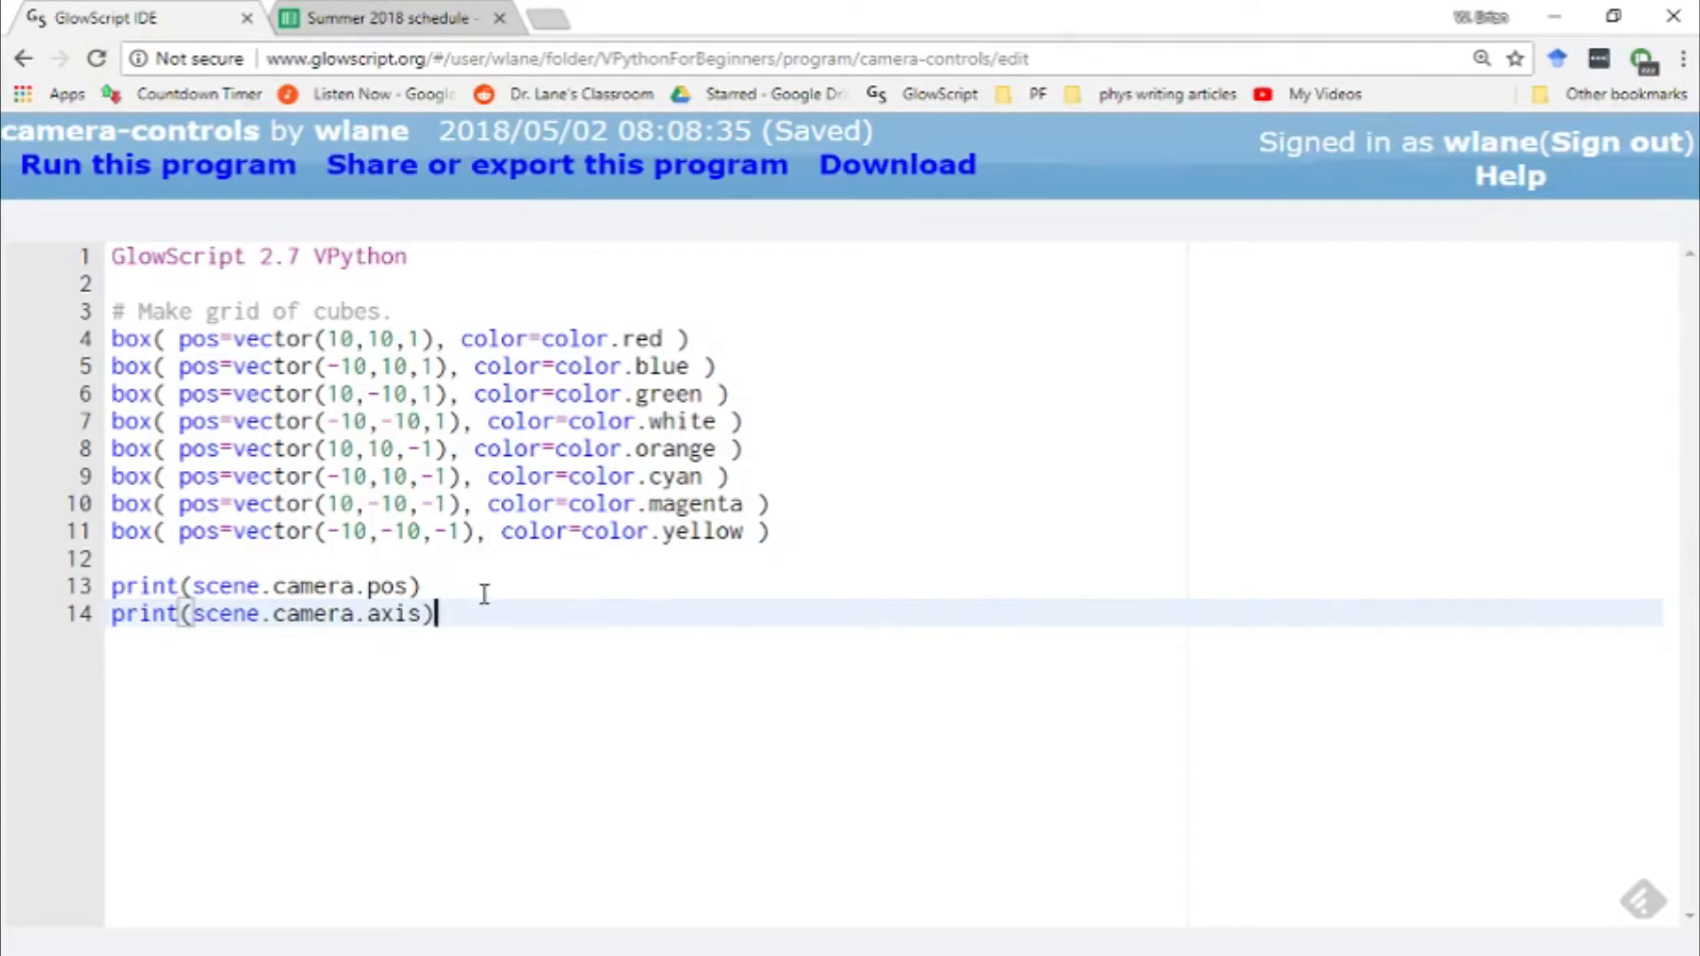
left_click(158, 164)
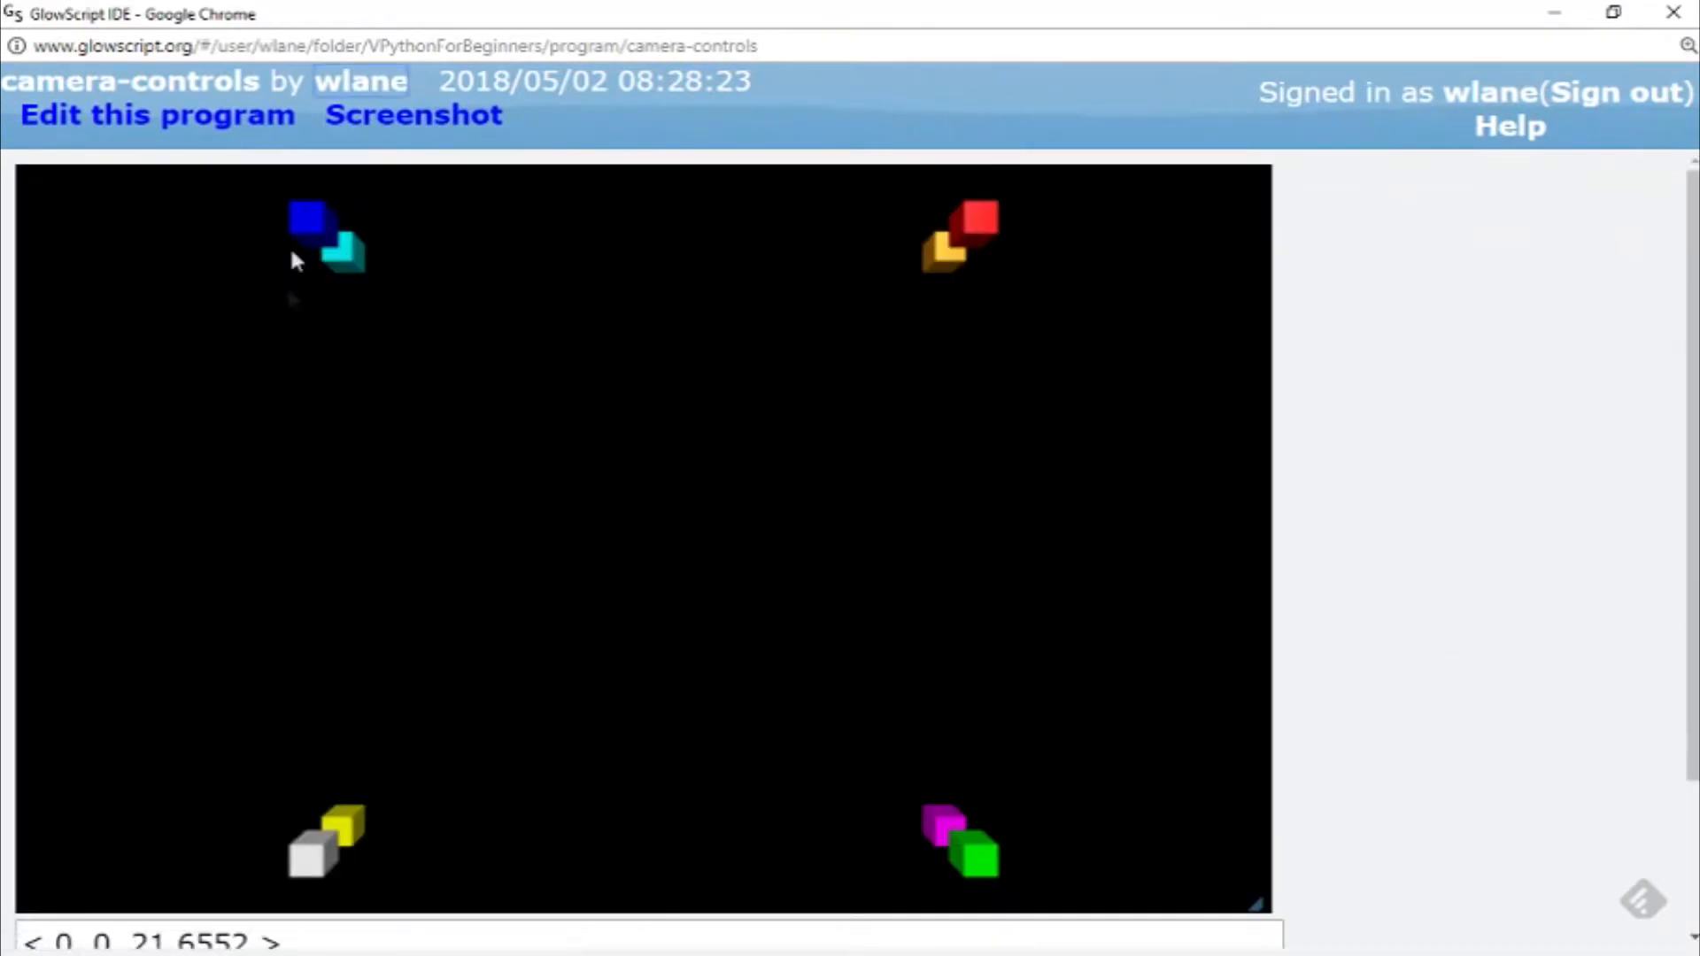
mouse_move(324, 478)
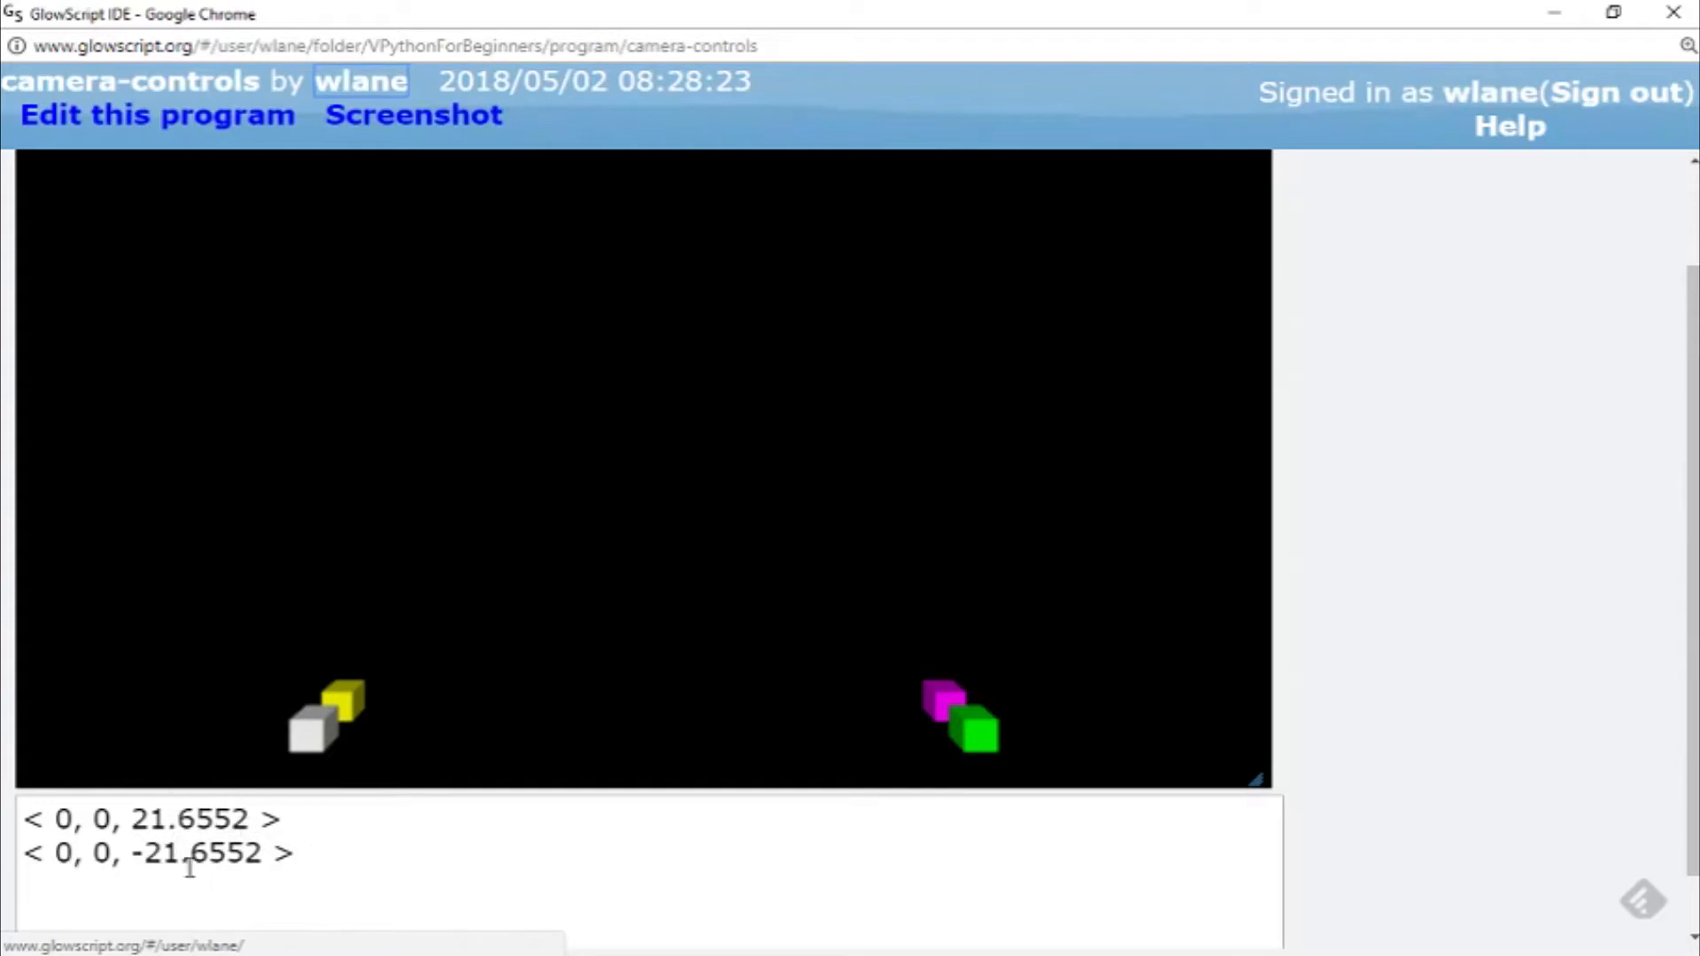
mouse_move(183, 884)
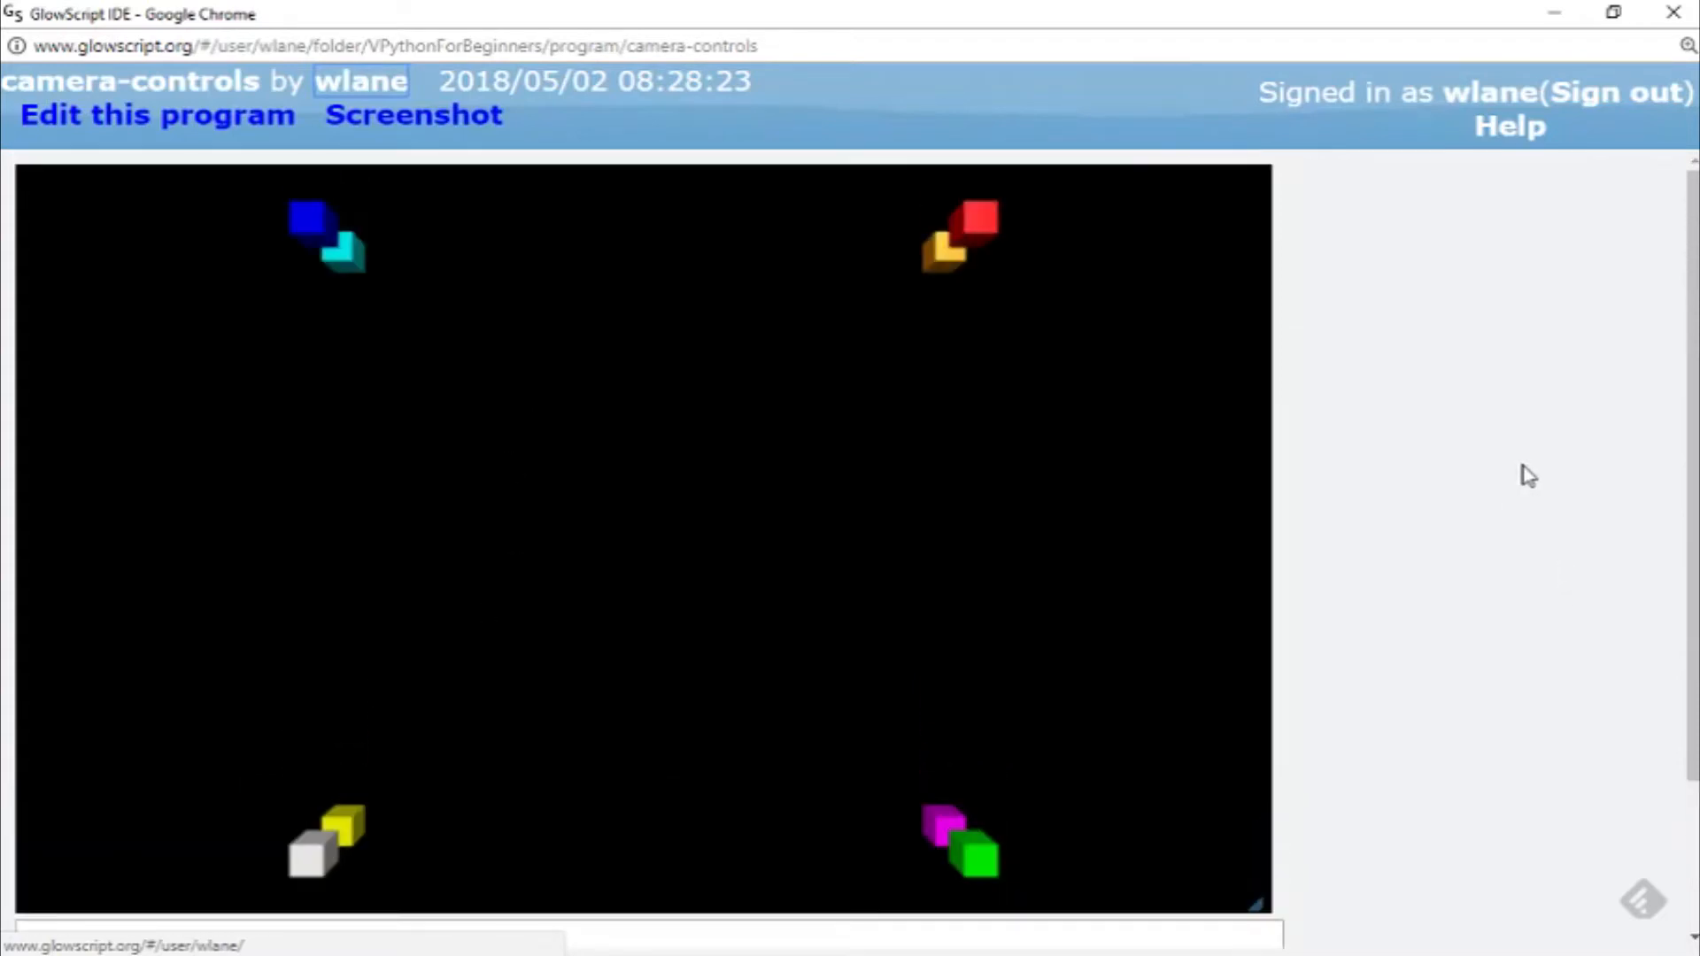
mouse_move(663, 548)
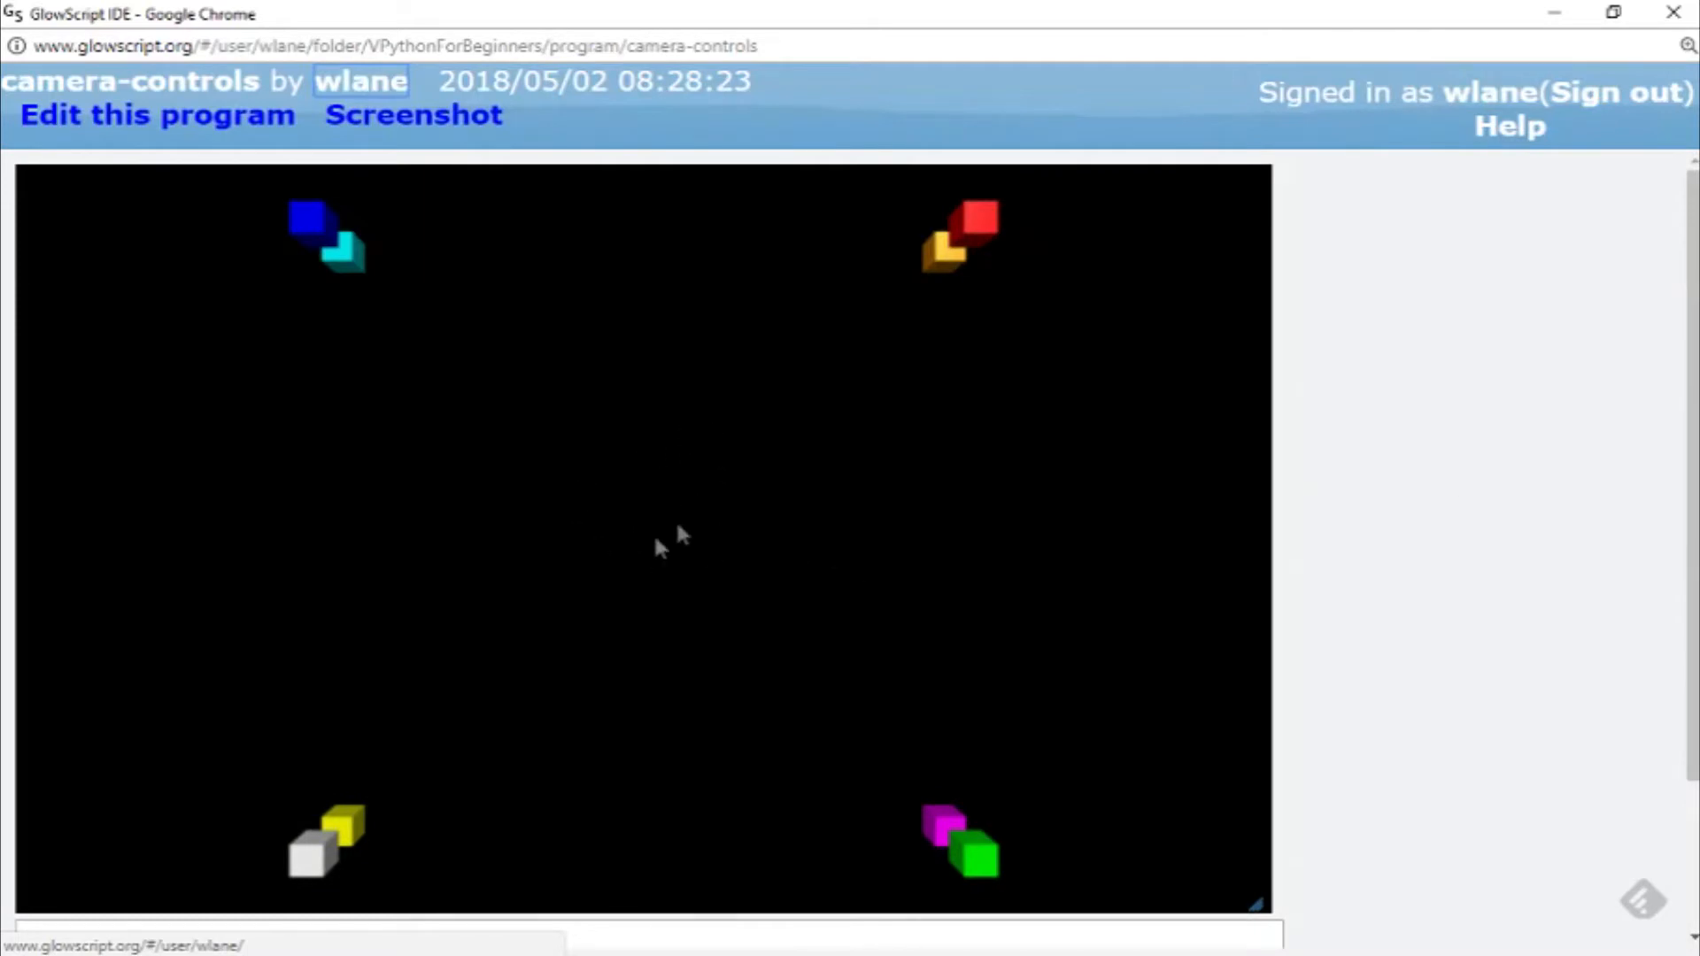
mouse_move(1153, 531)
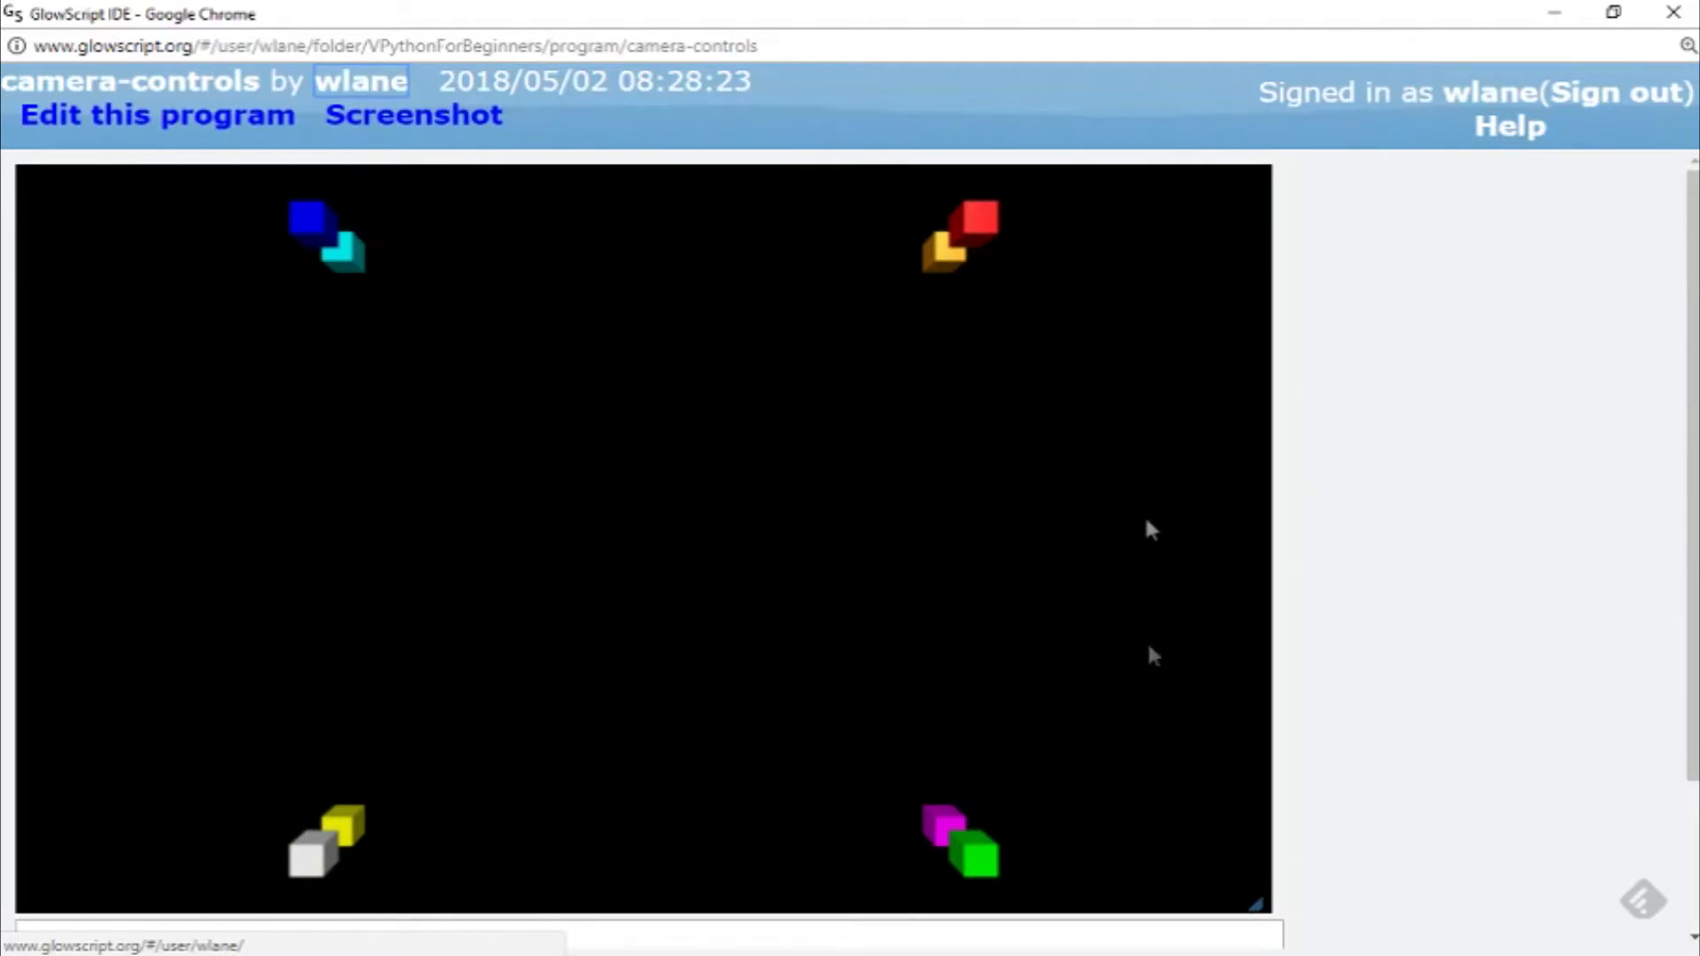
Read camera position <0, 0, 21.6552> and axis <0, 0, -21.6552>, then return to the editor
scroll("down", 3)
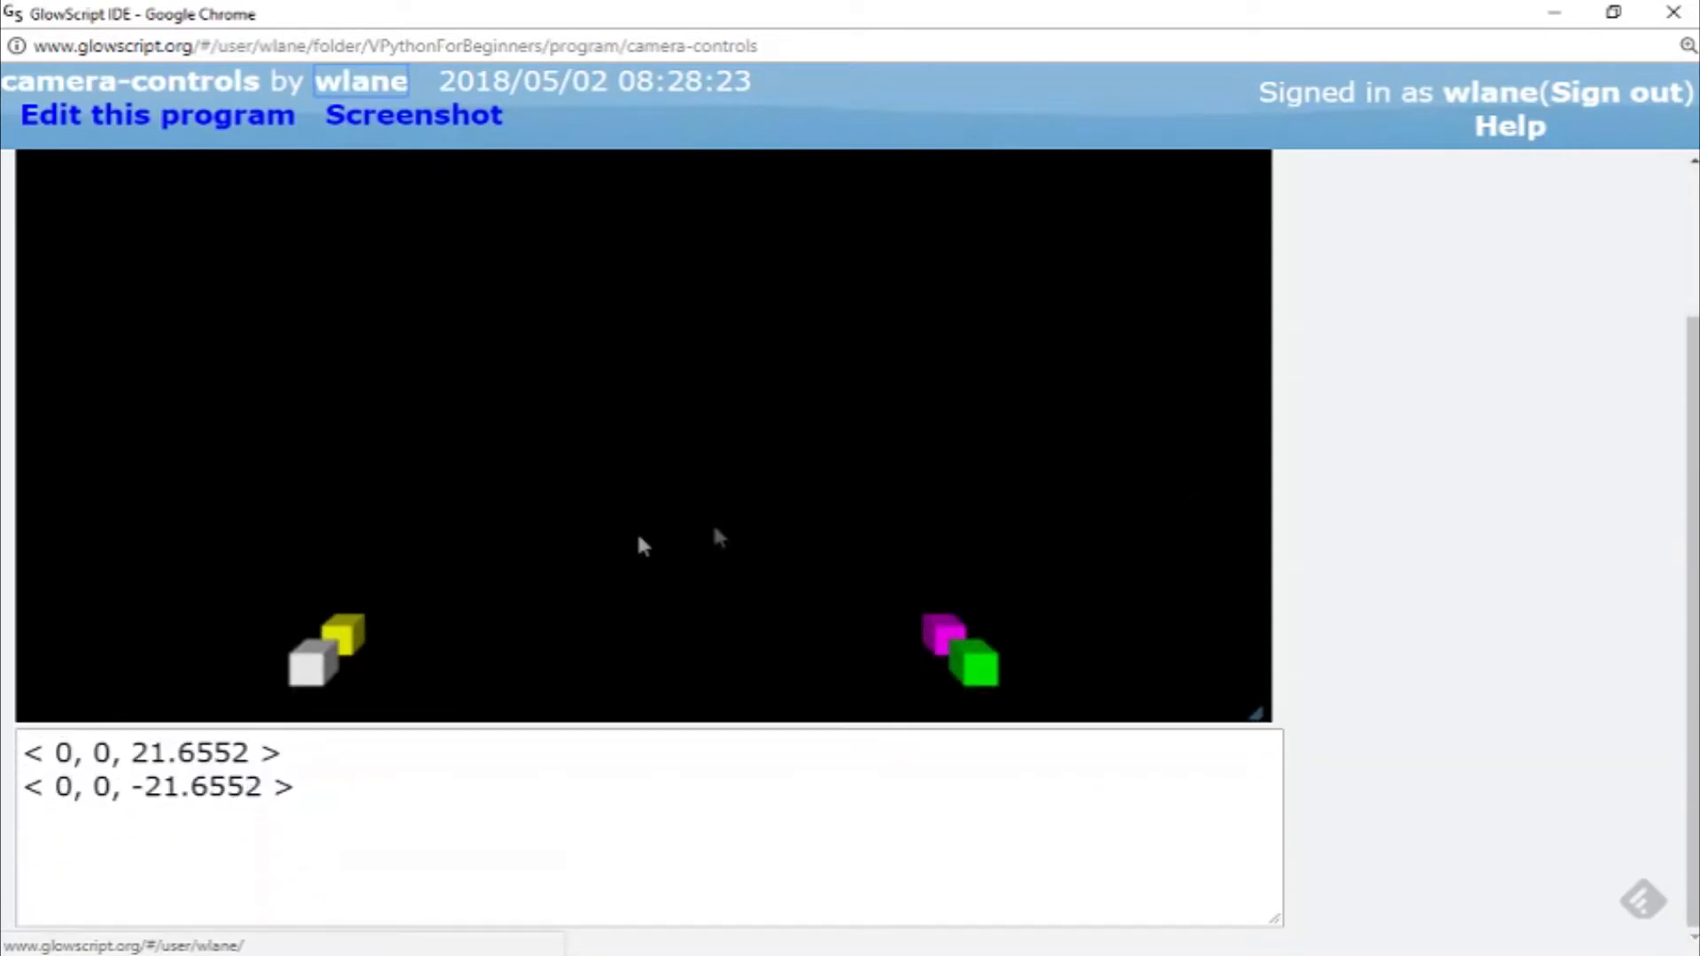
left_click(157, 115)
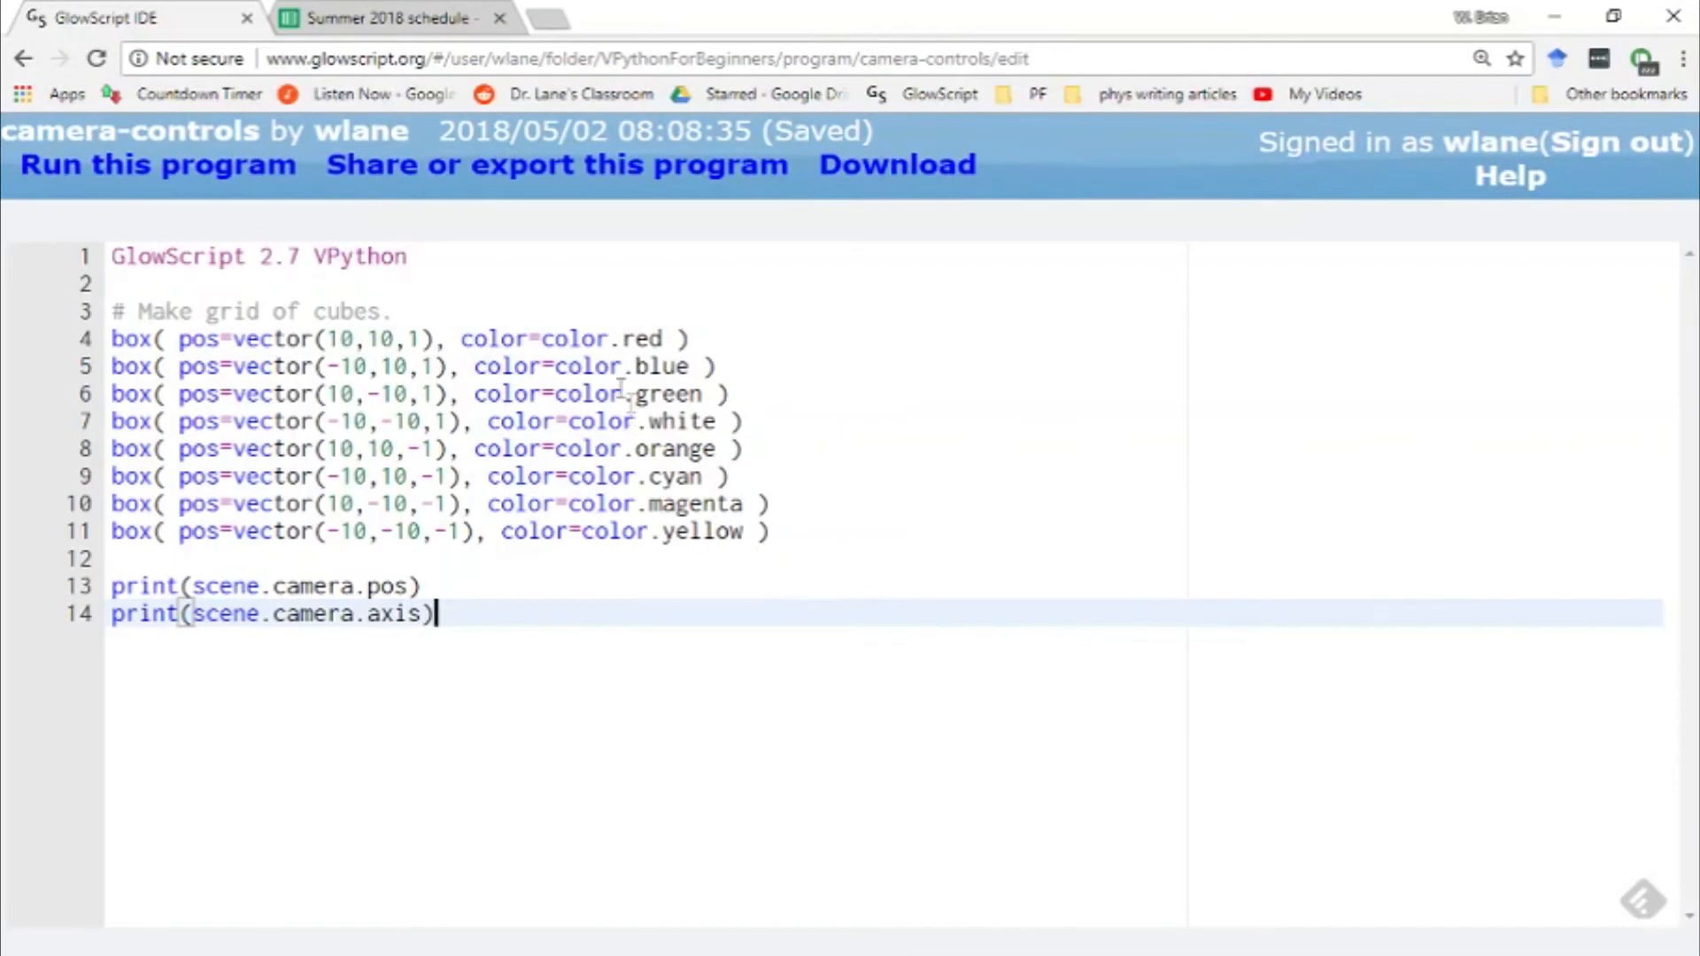
Restore cube z coordinates to ±10 and rerun, giving camera position <0, 0, 31.5552>
type("0")
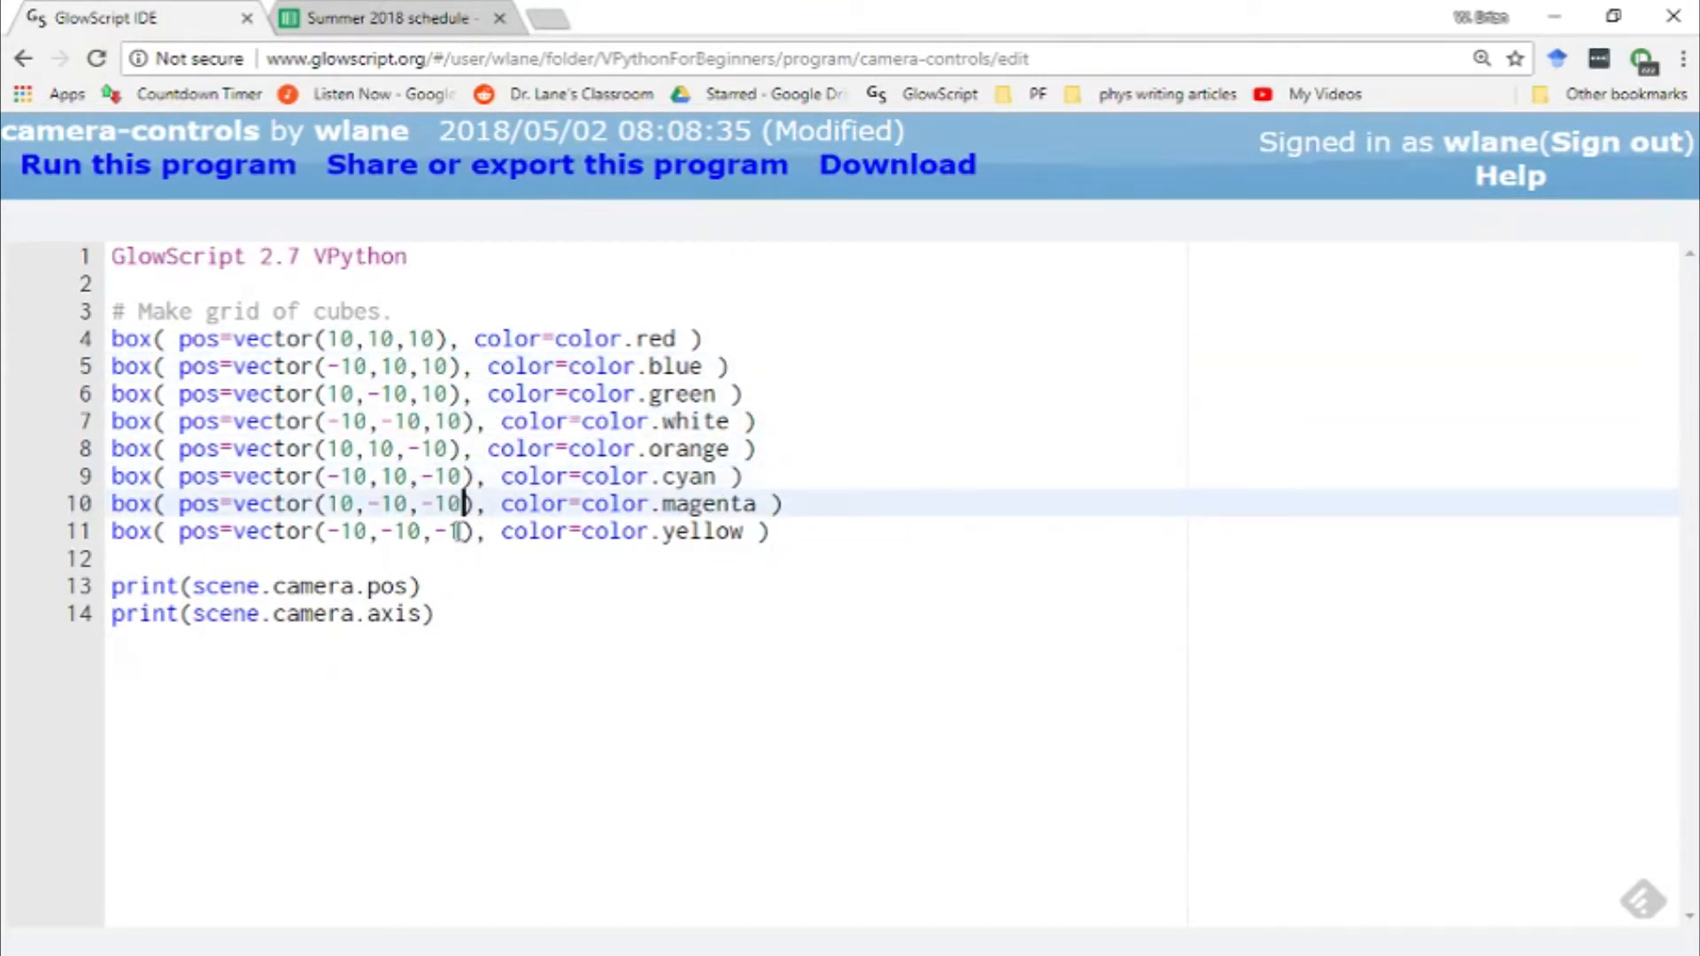
left_click(158, 165)
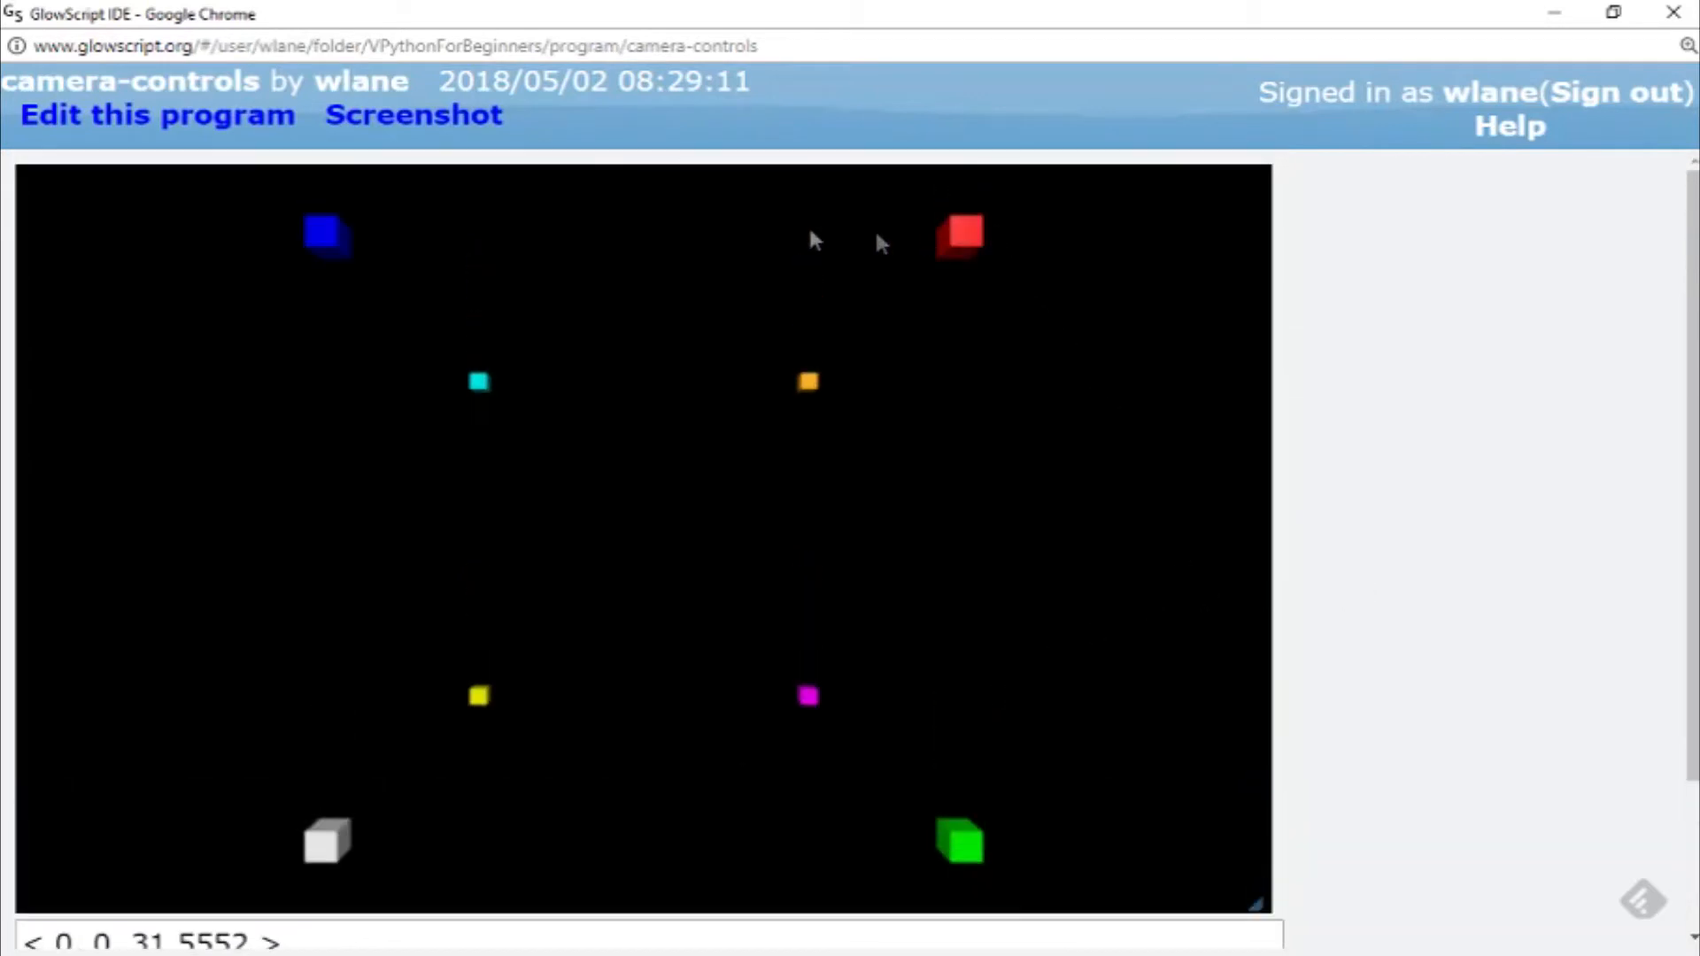
mouse_move(830, 884)
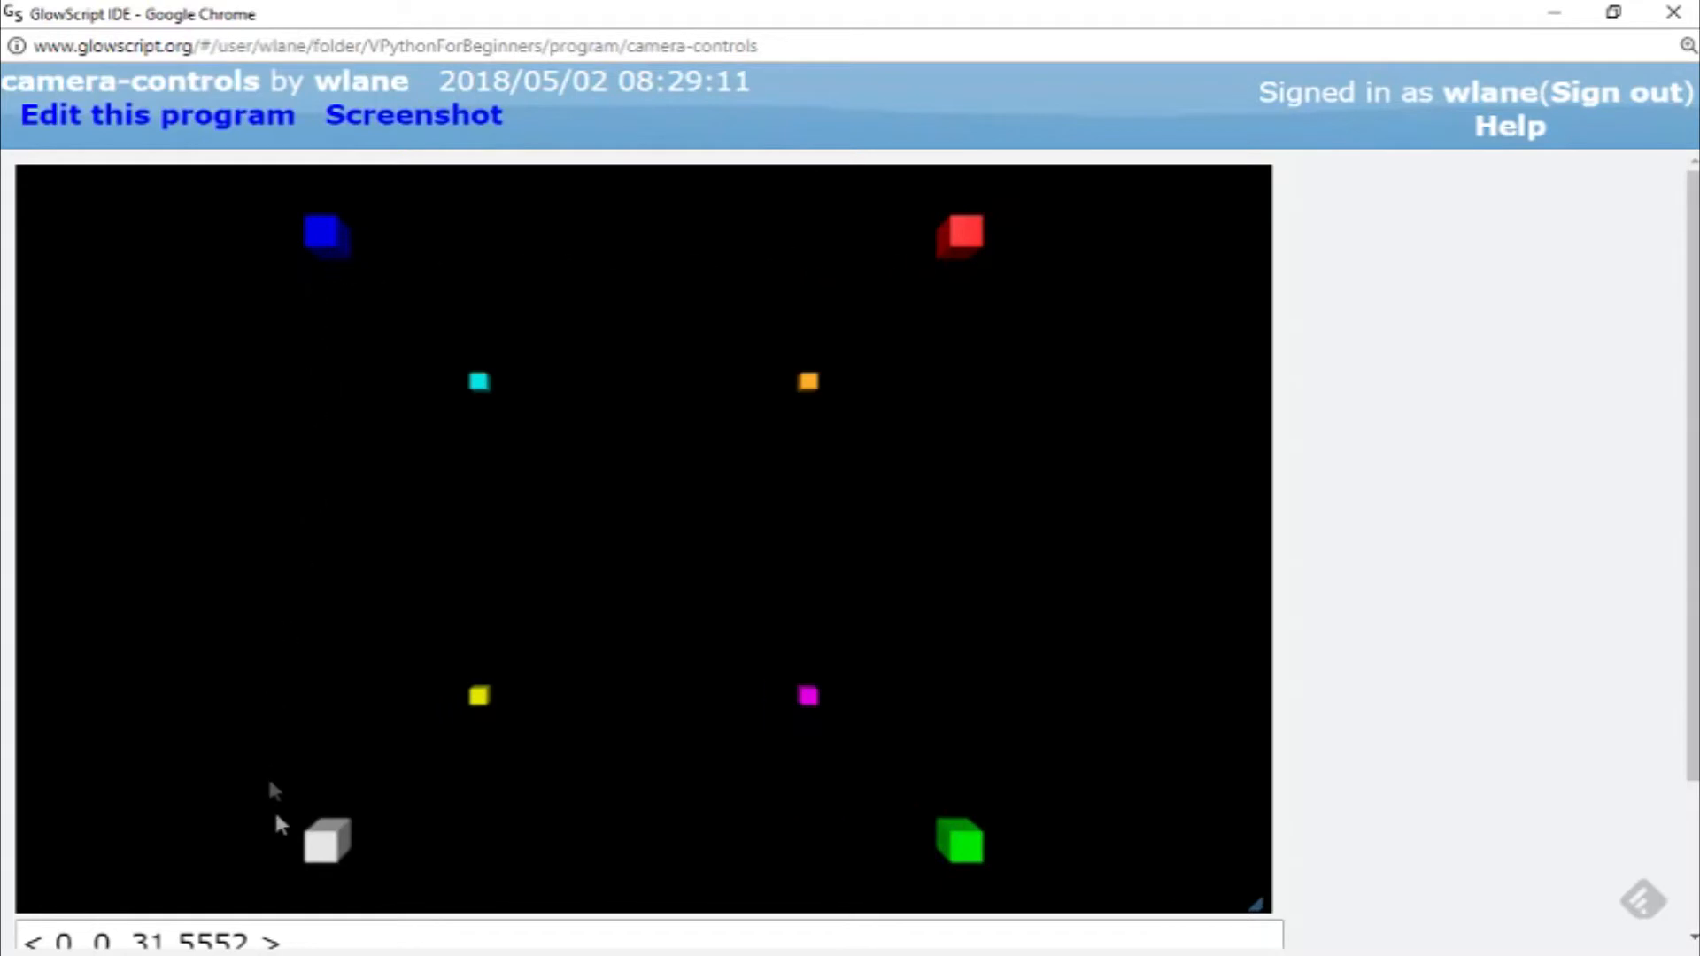
mouse_move(1578, 457)
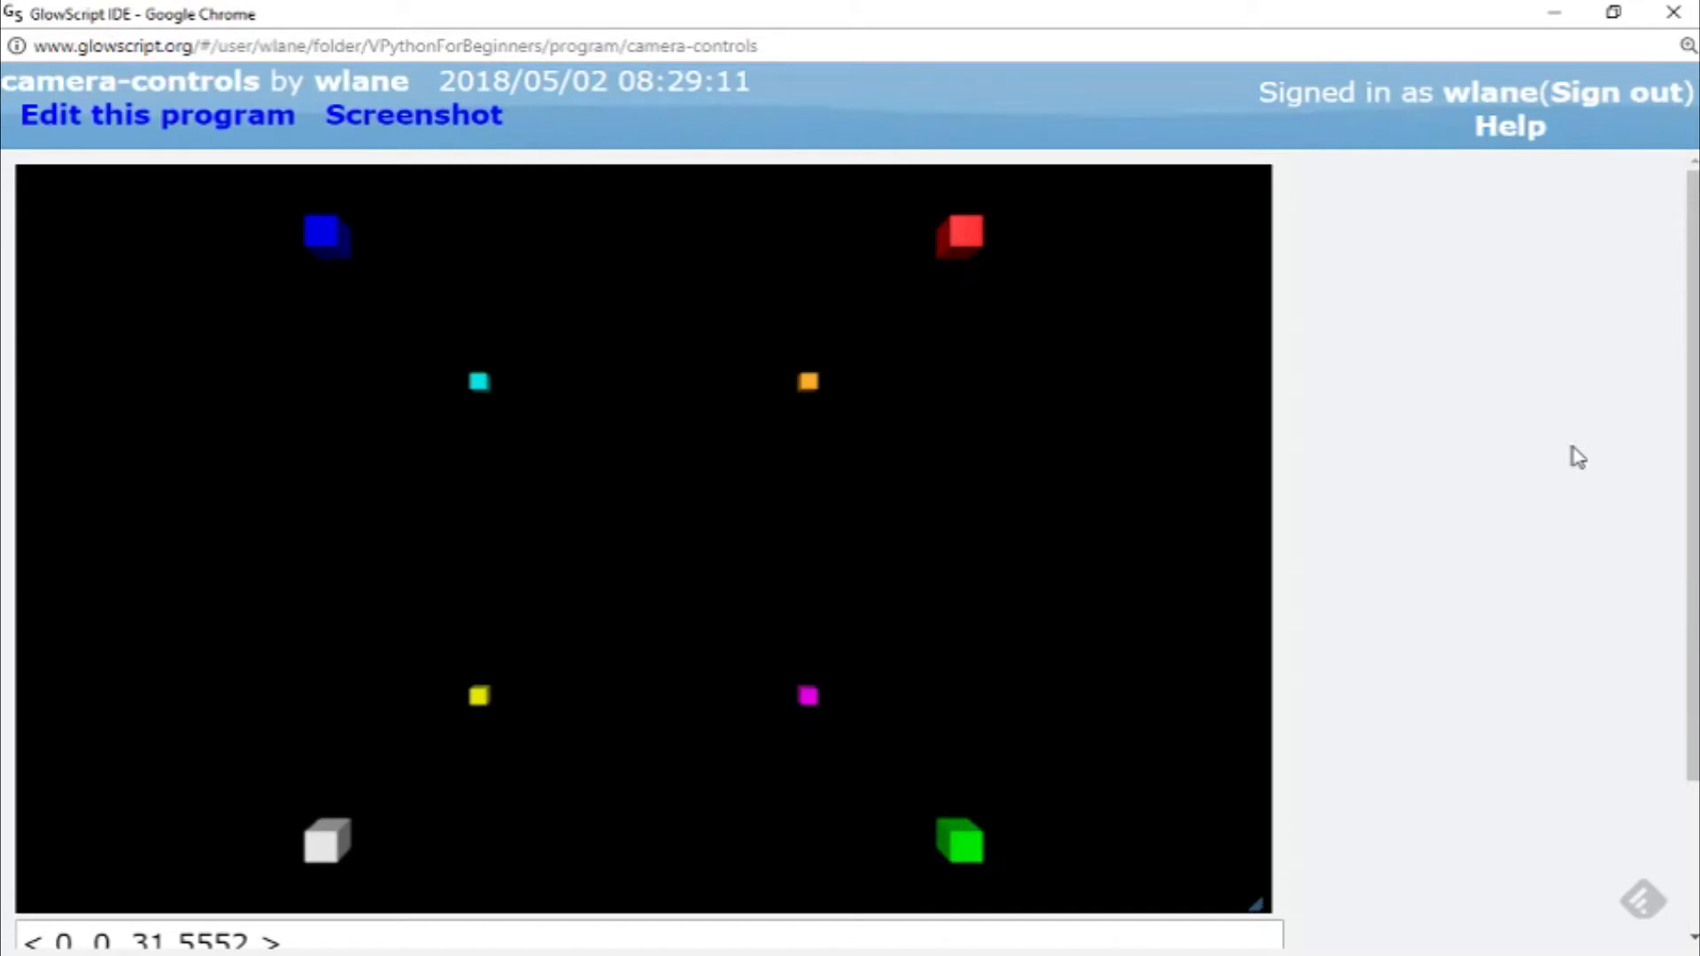
mouse_move(987, 230)
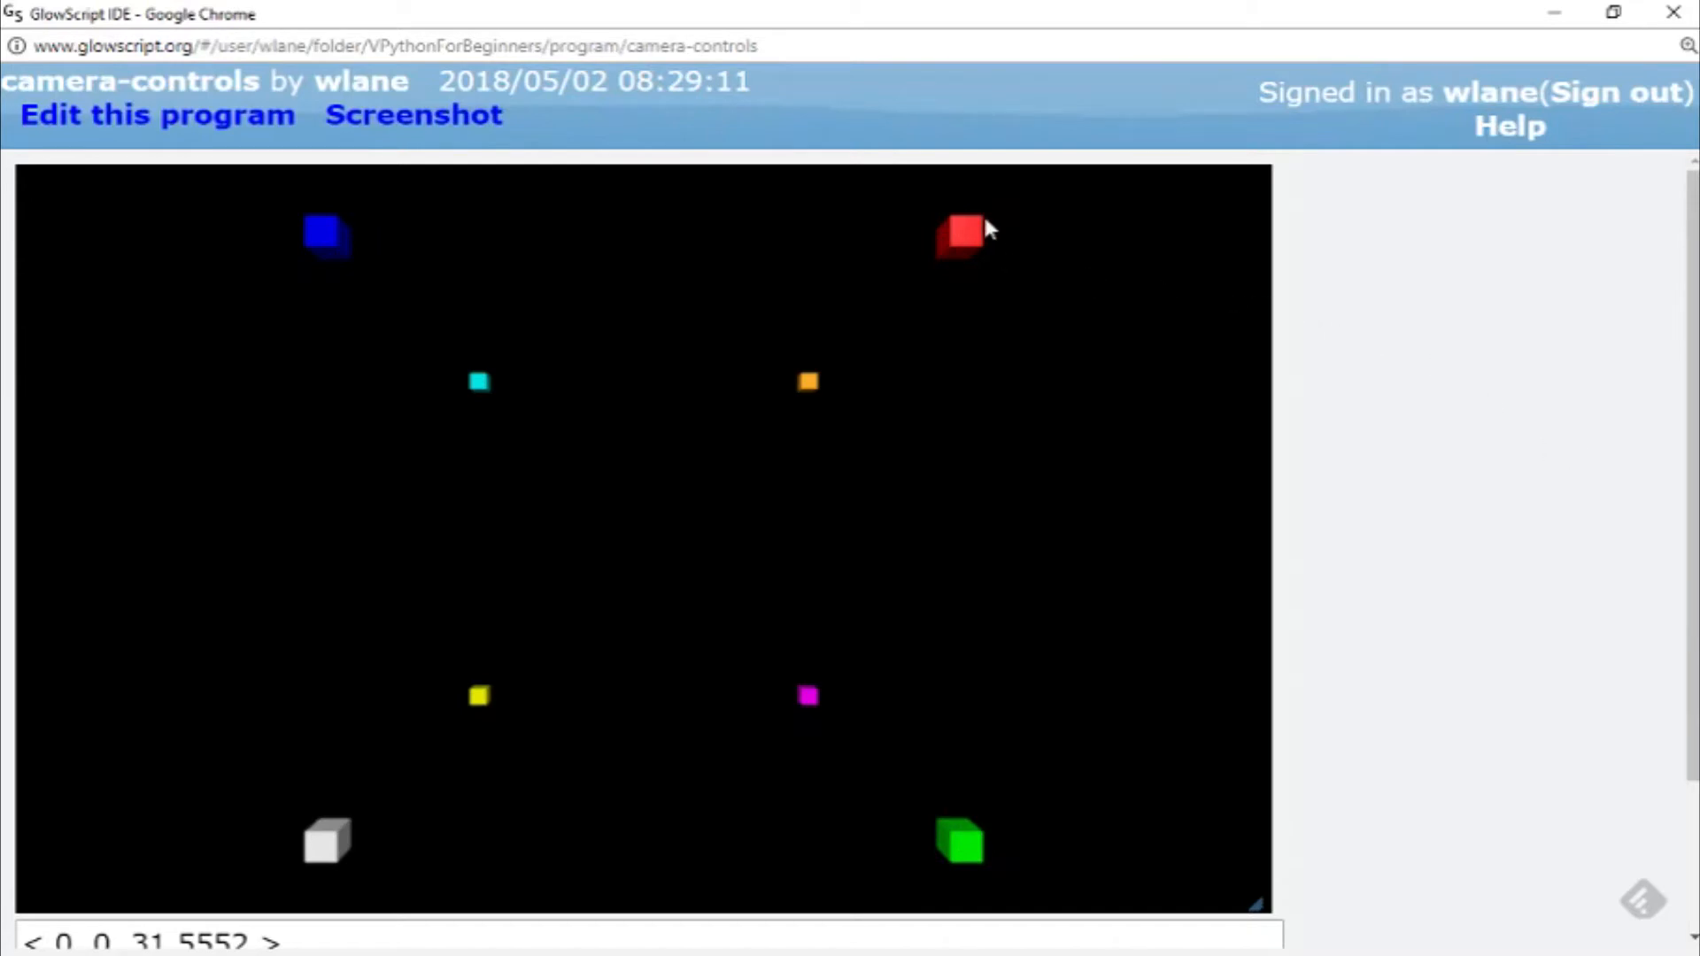
mouse_move(856, 241)
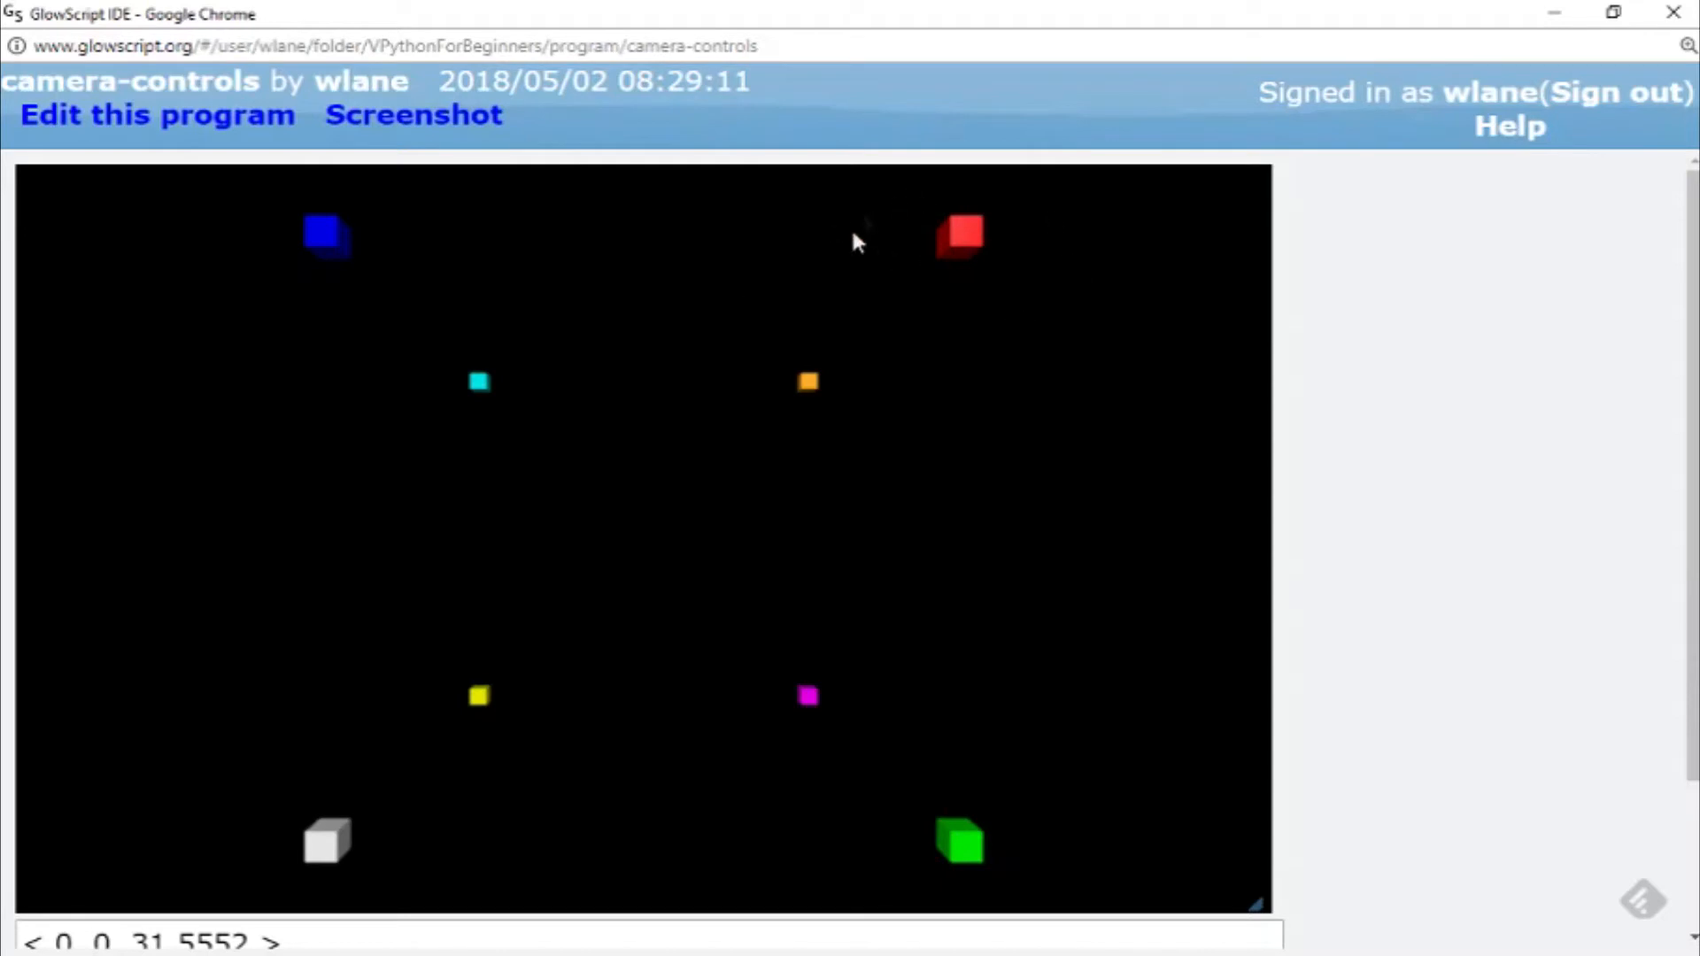
mouse_move(971, 235)
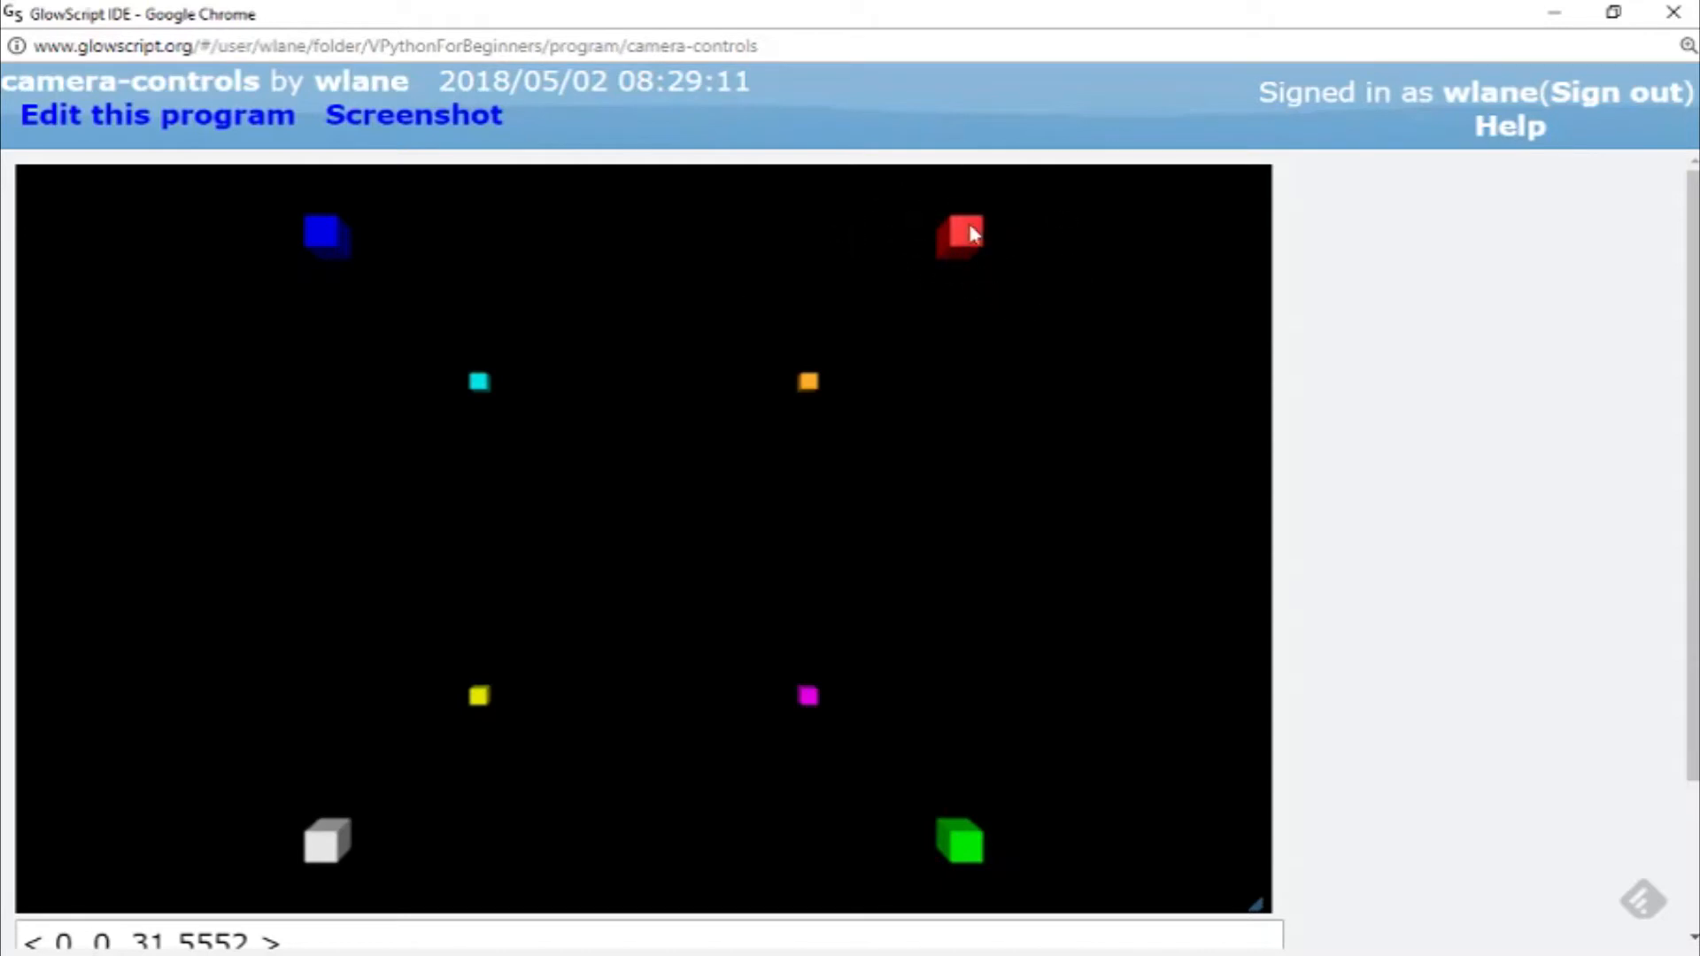
mouse_move(927, 224)
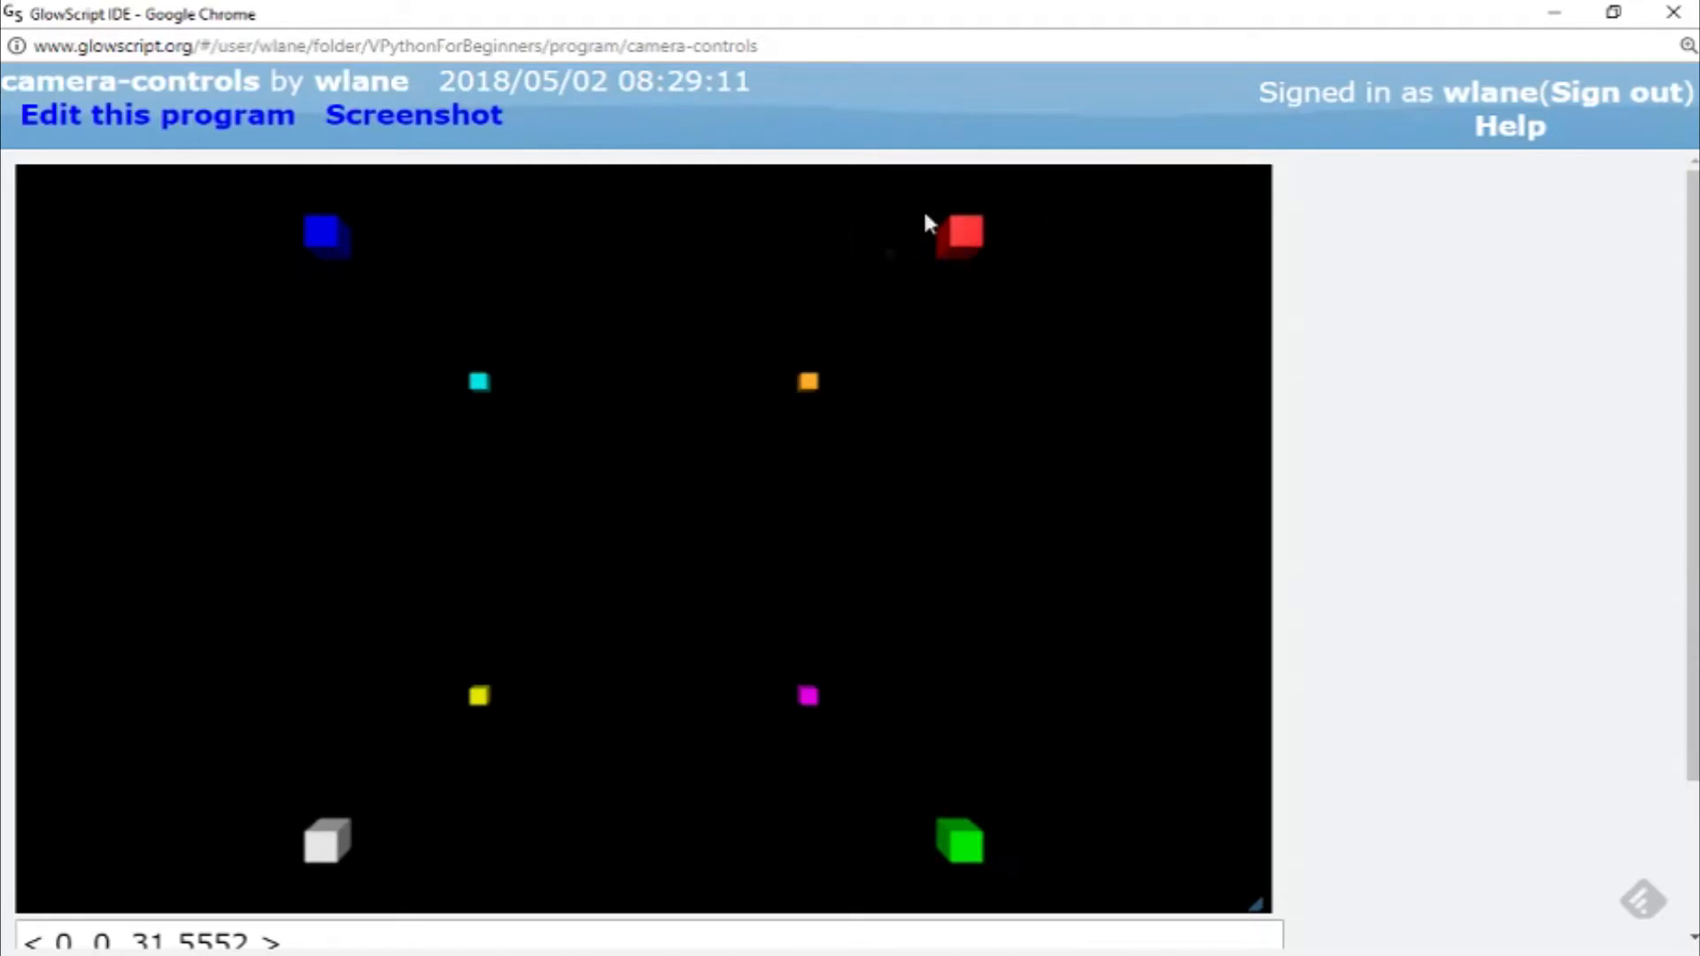
Return to the editor showing the ±10 box lines and the two camera print lines
left_click(158, 114)
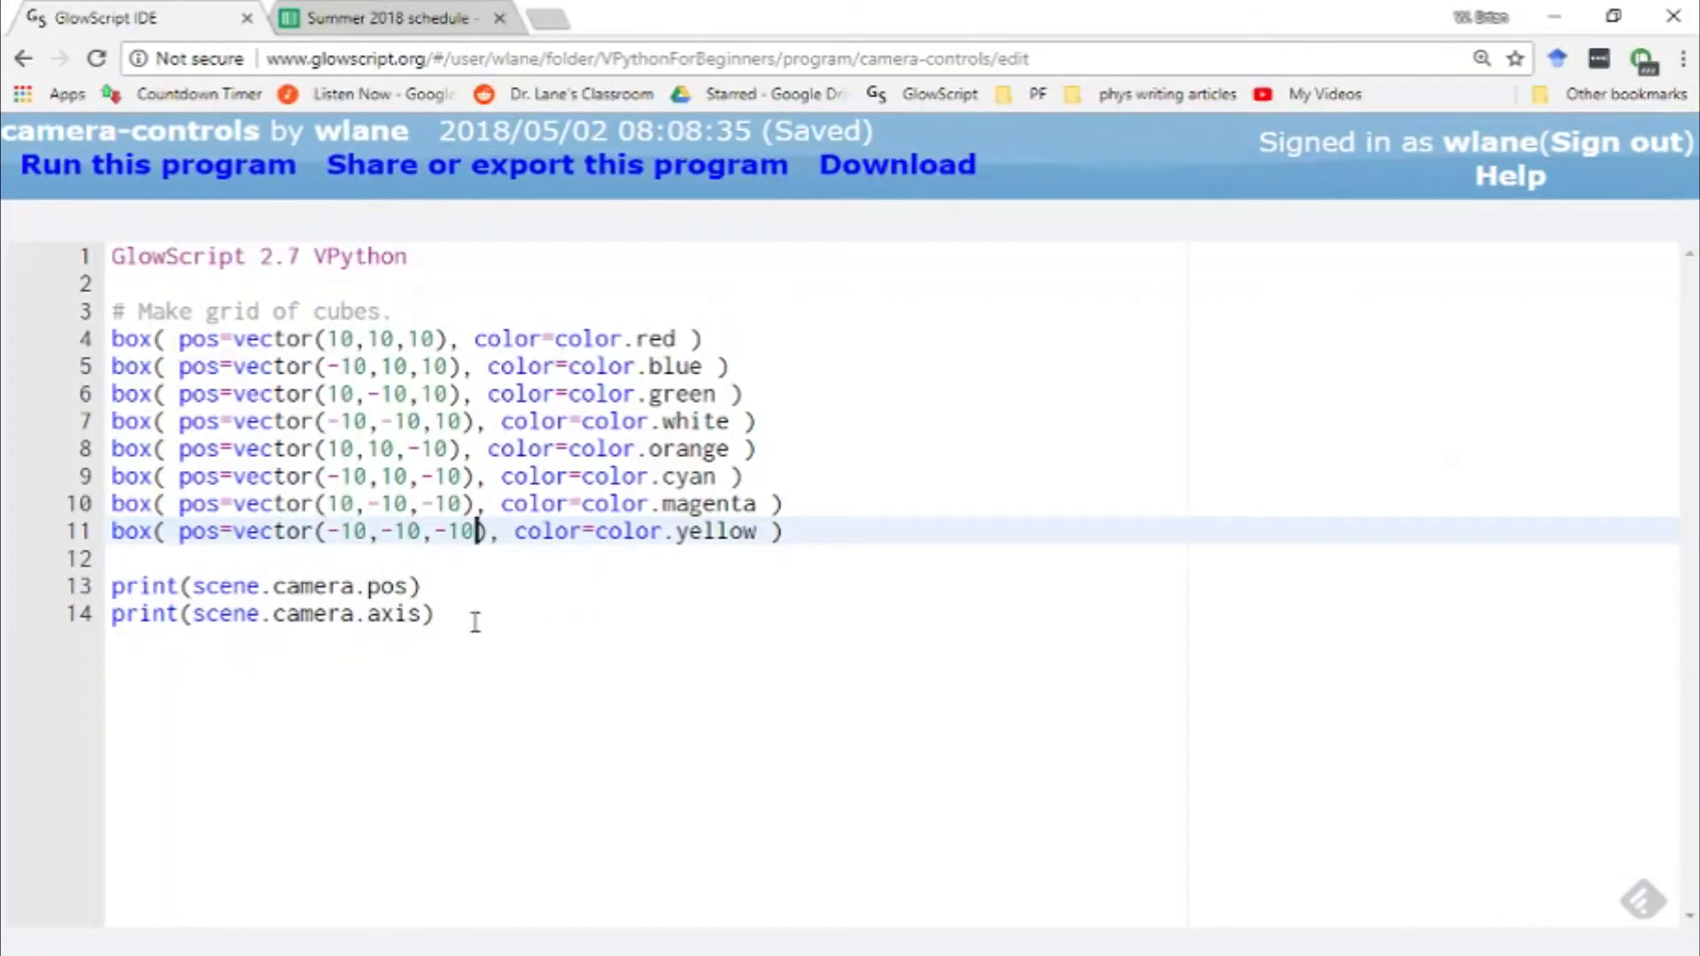
Start line 16 as scene.camera.pos = vector(10,10, and run to see printed values
type("scen")
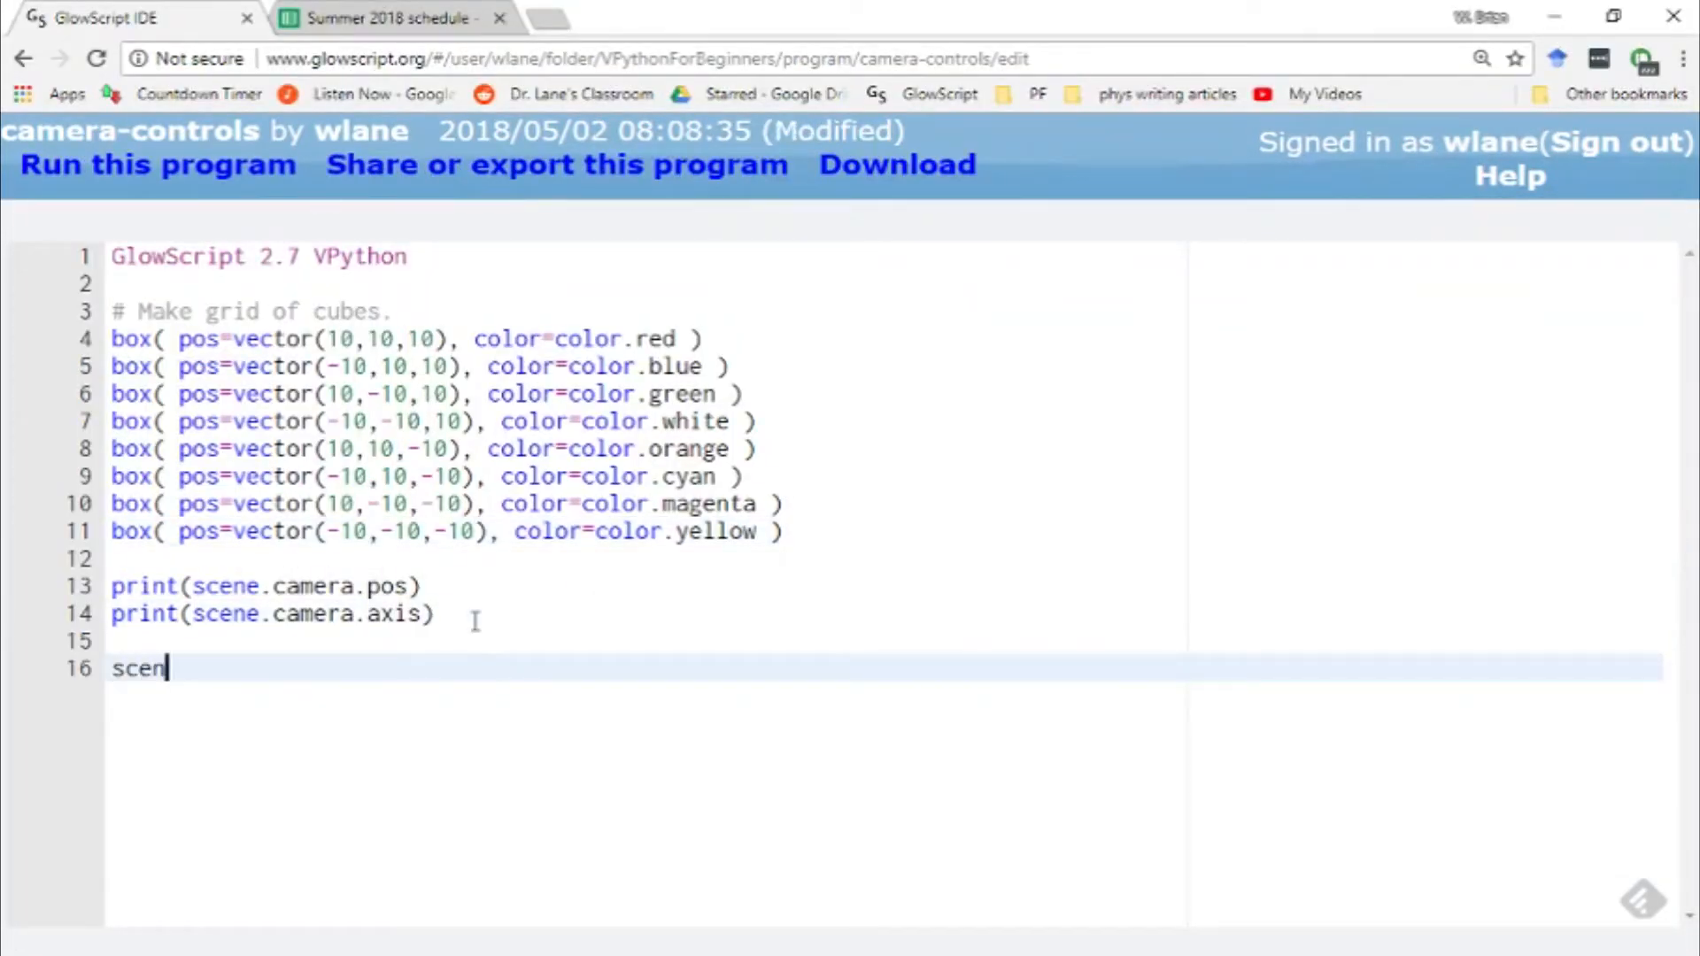
type("e.camera")
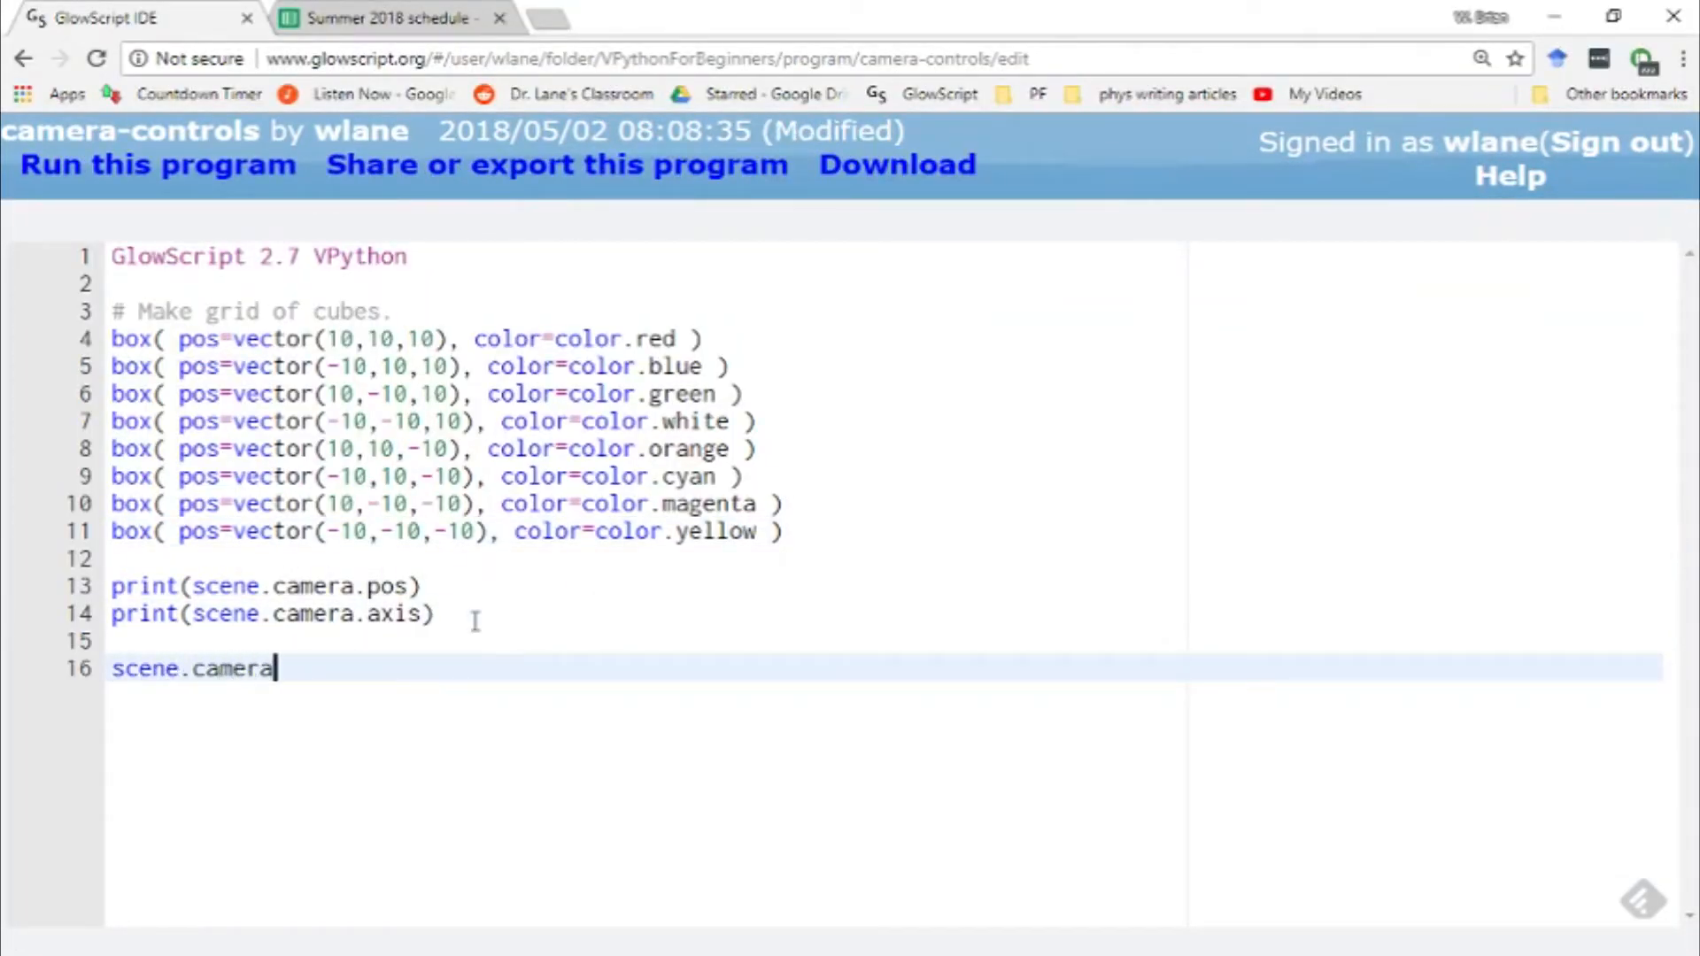
type(".pos = vector")
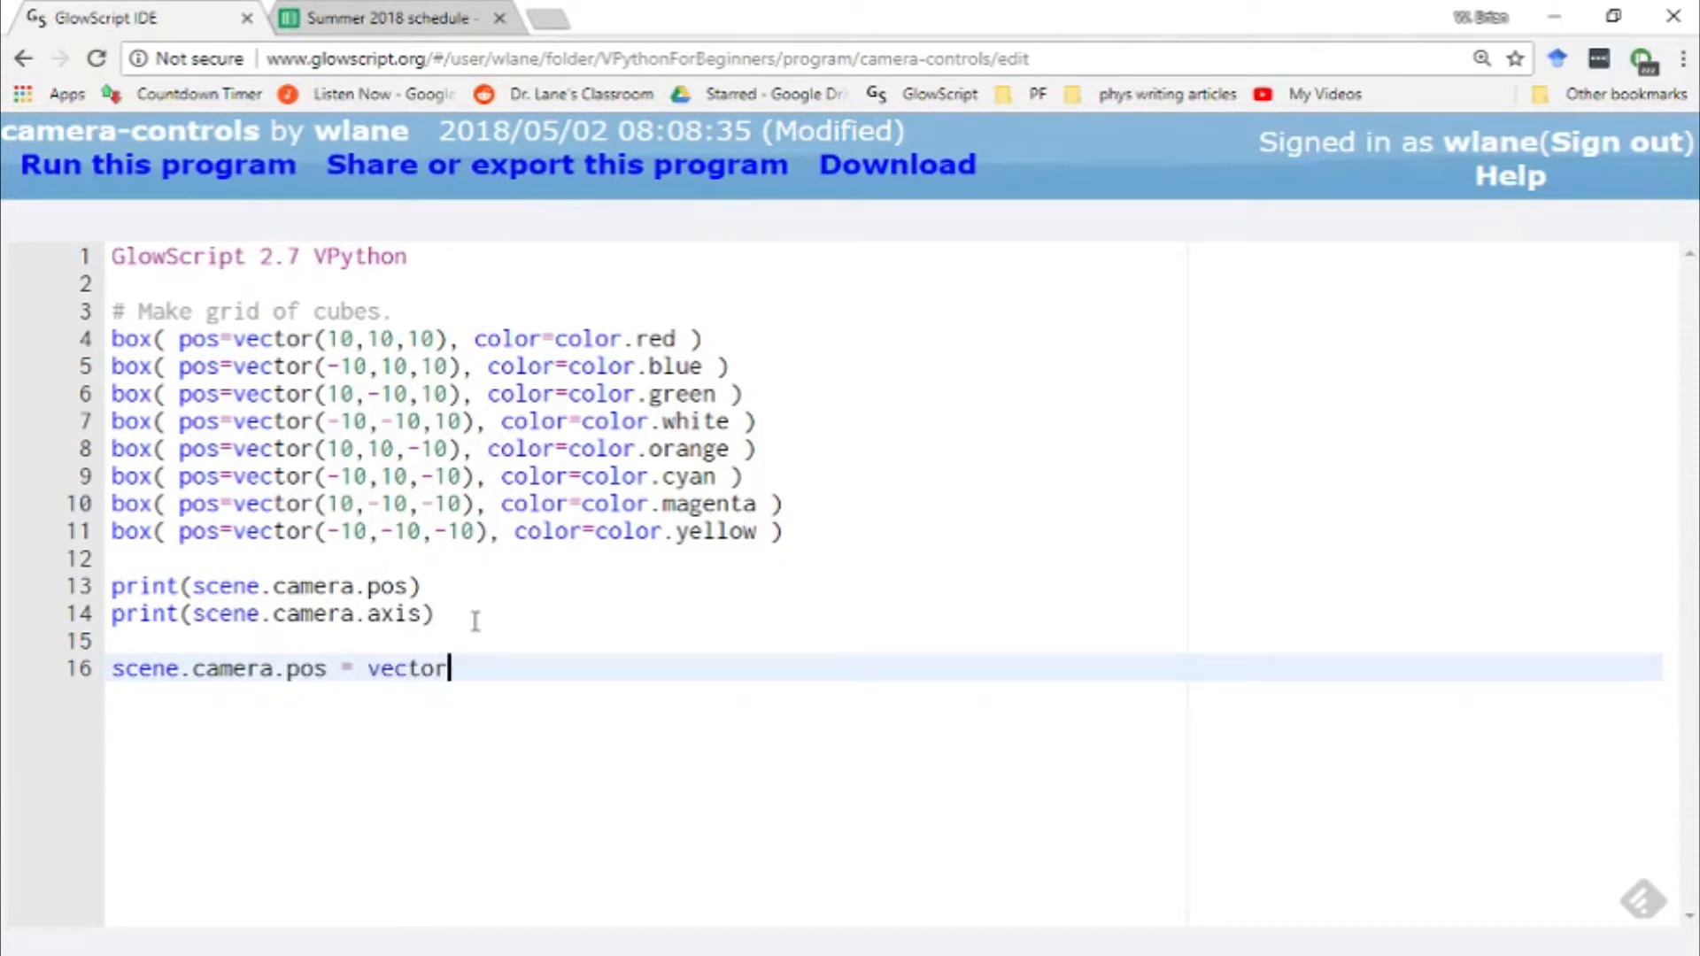
type("(")
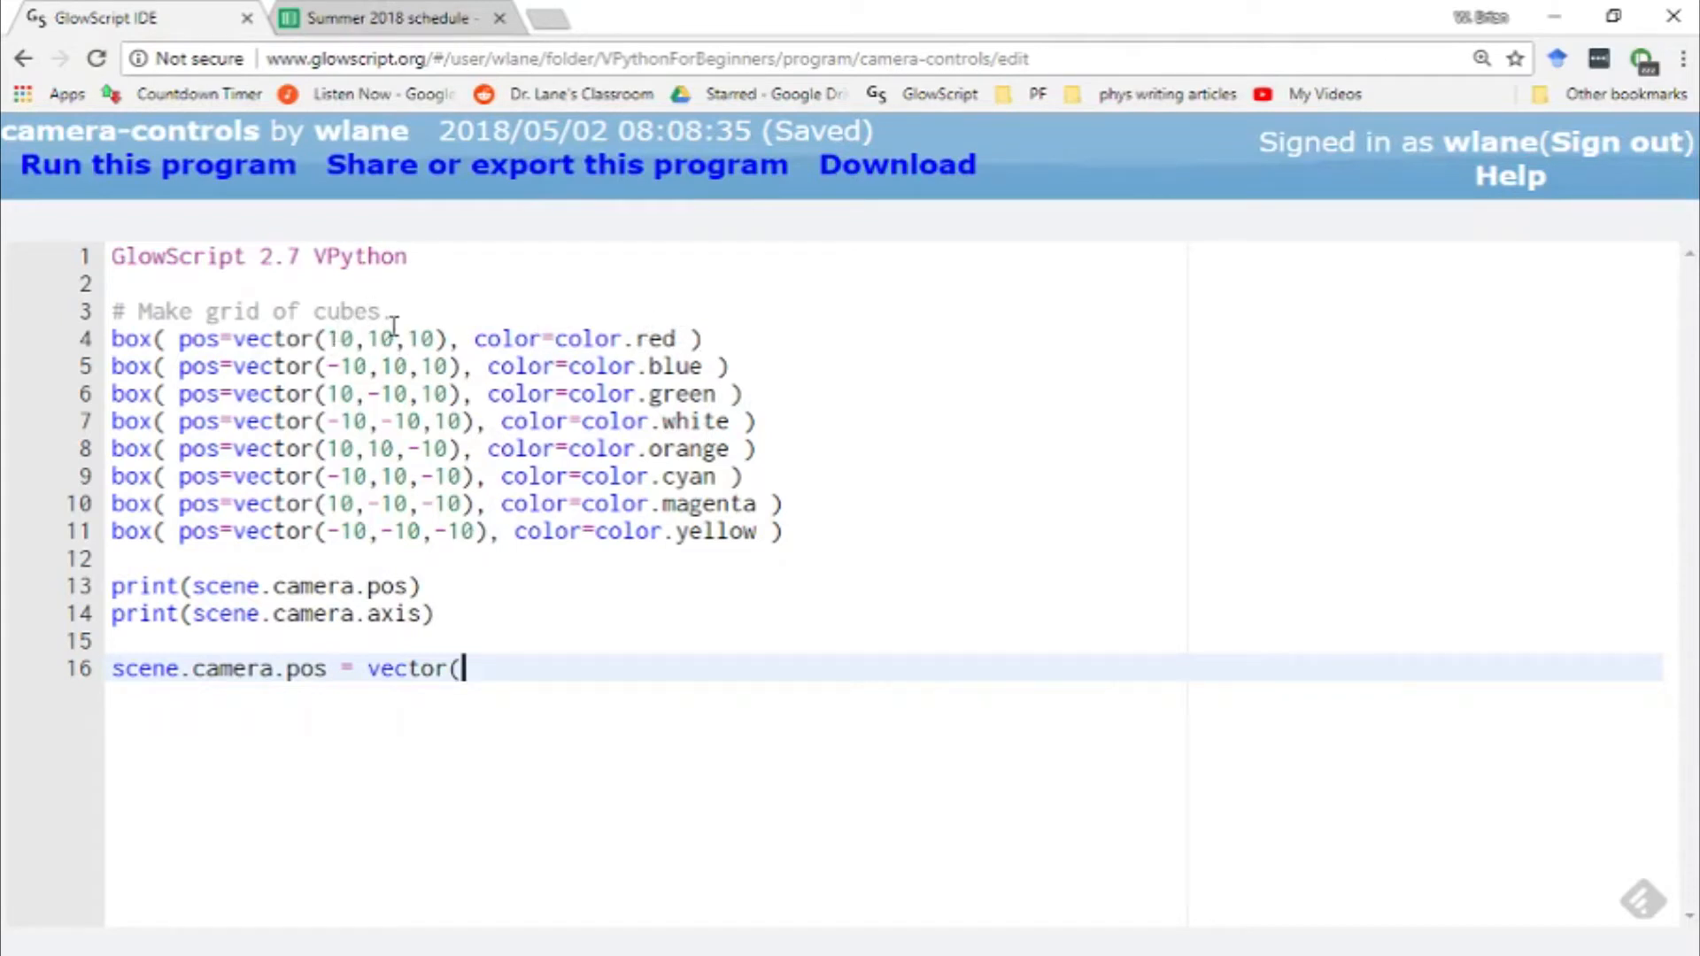
type("10,10")
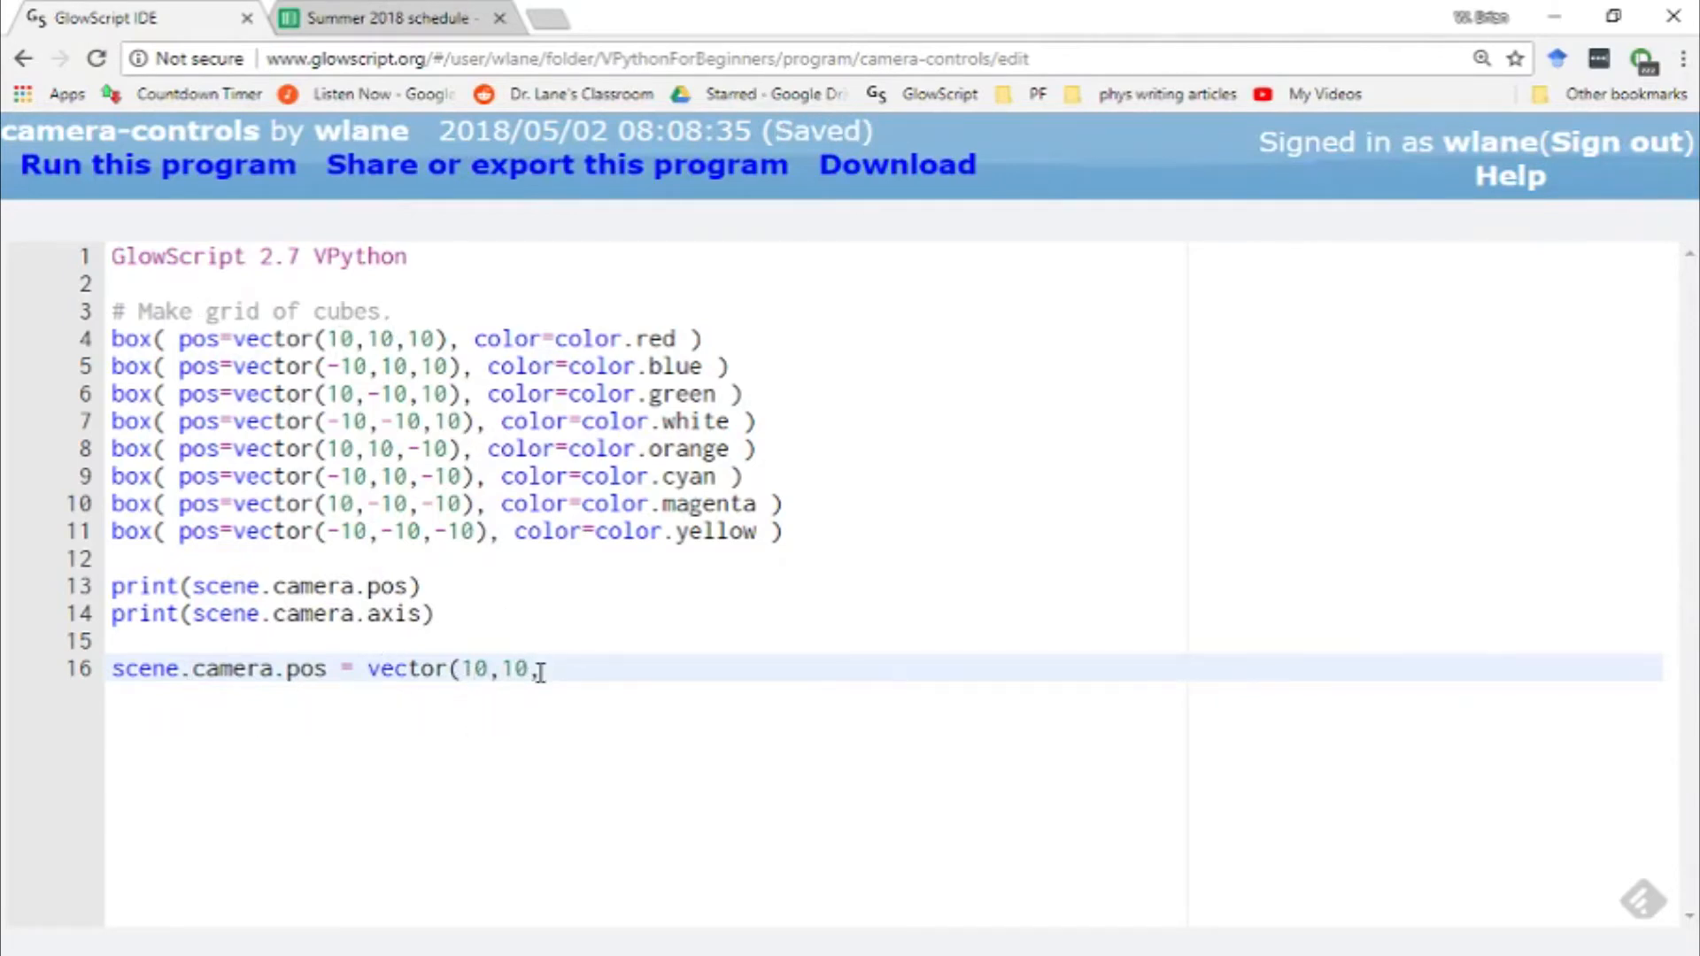
left_click(156, 165)
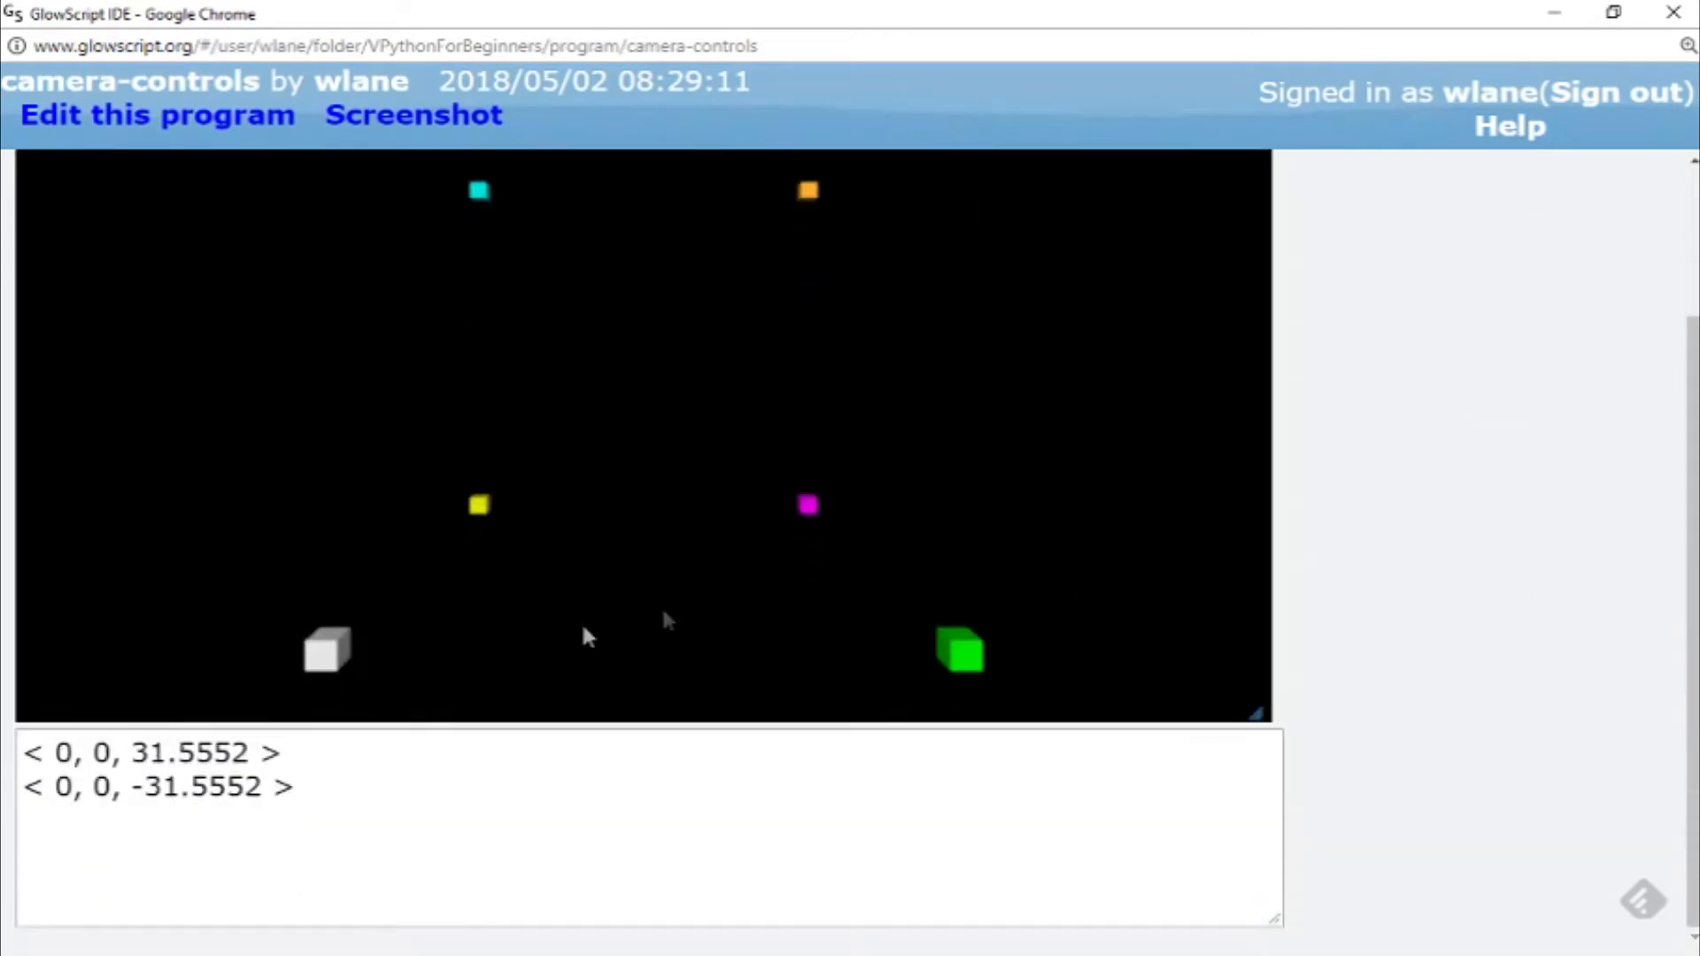
mouse_move(141, 749)
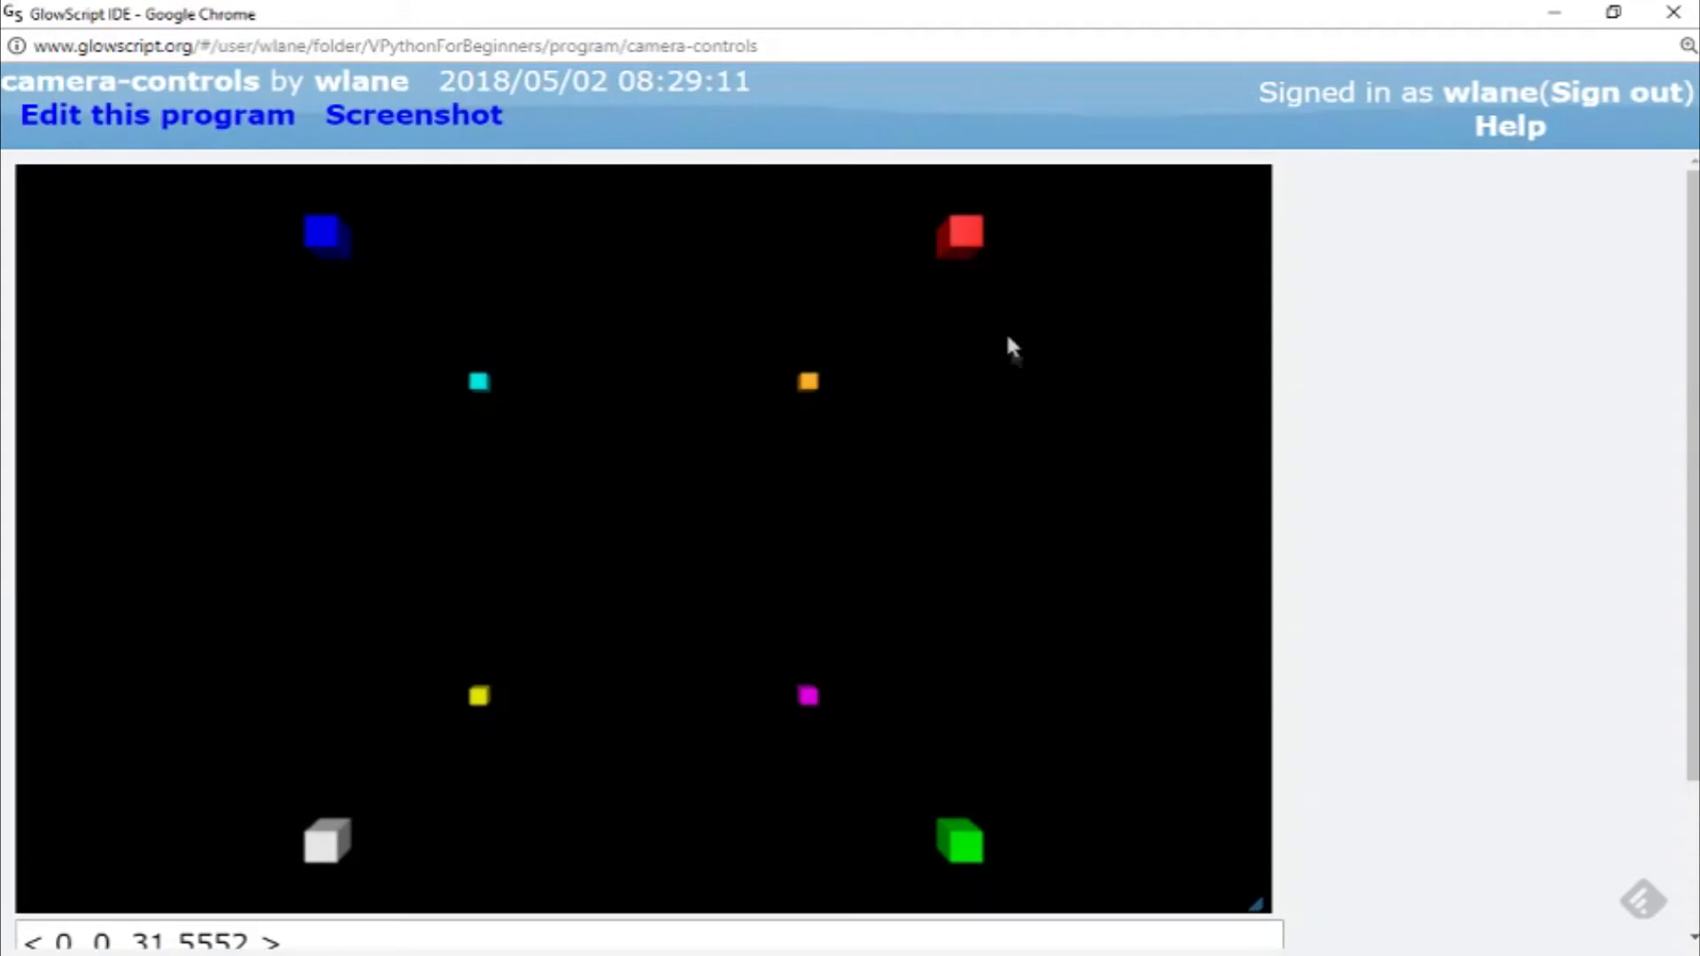
mouse_move(996, 269)
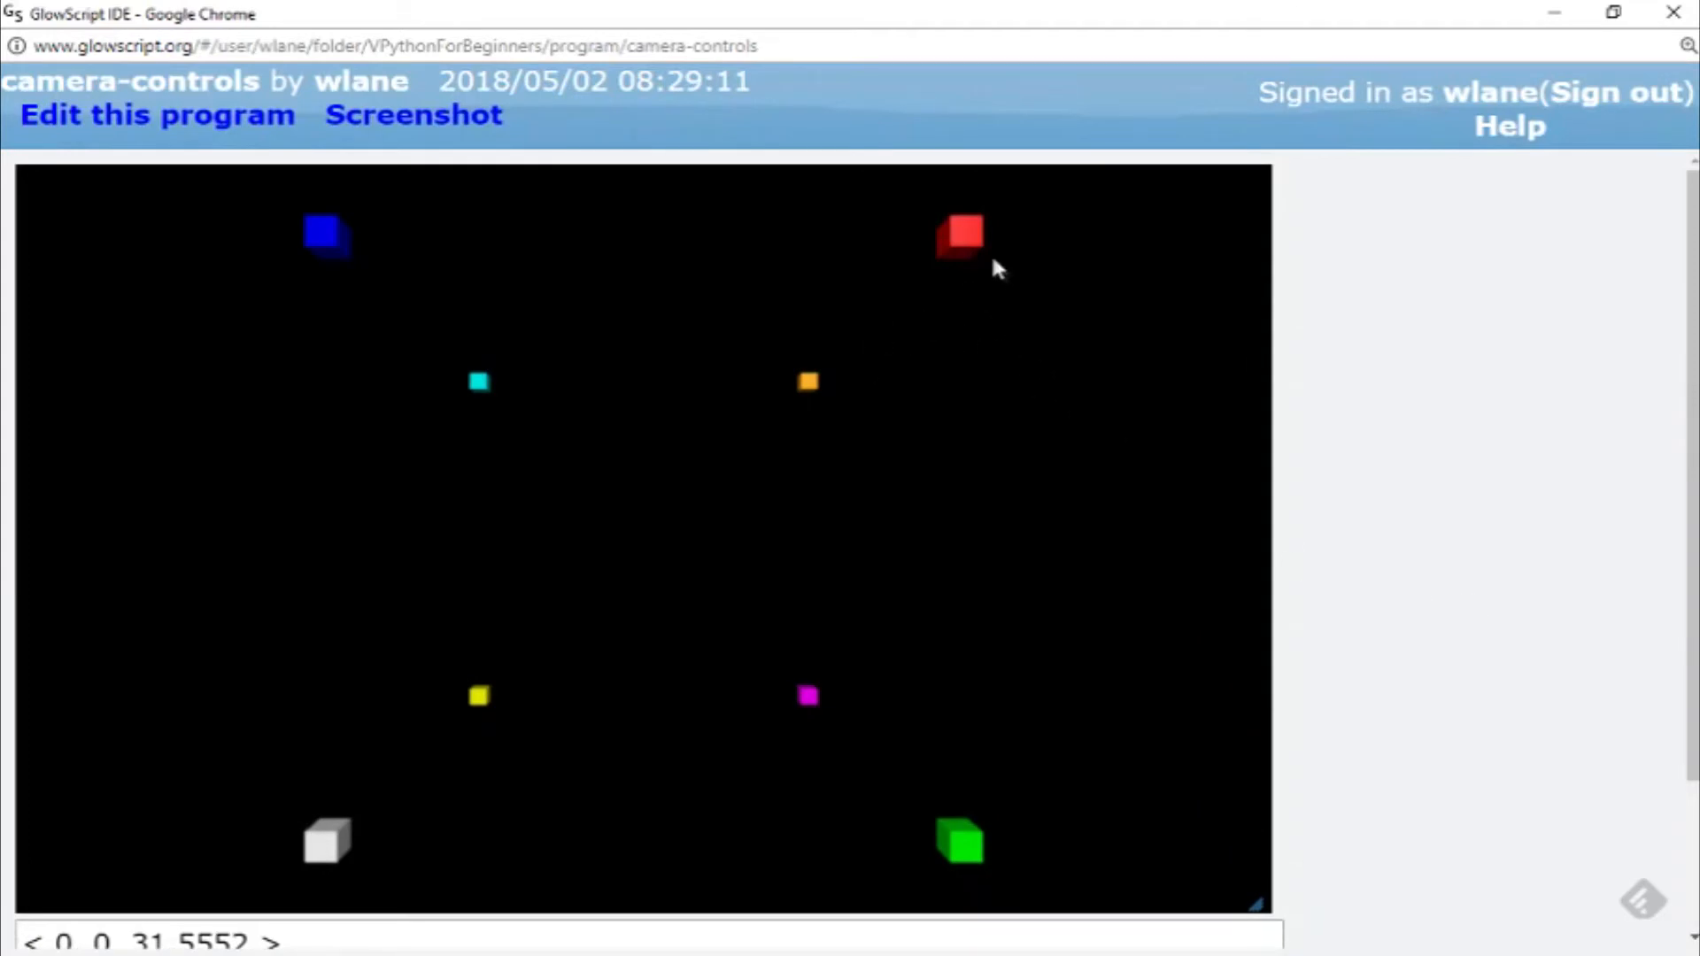
mouse_move(1315, 532)
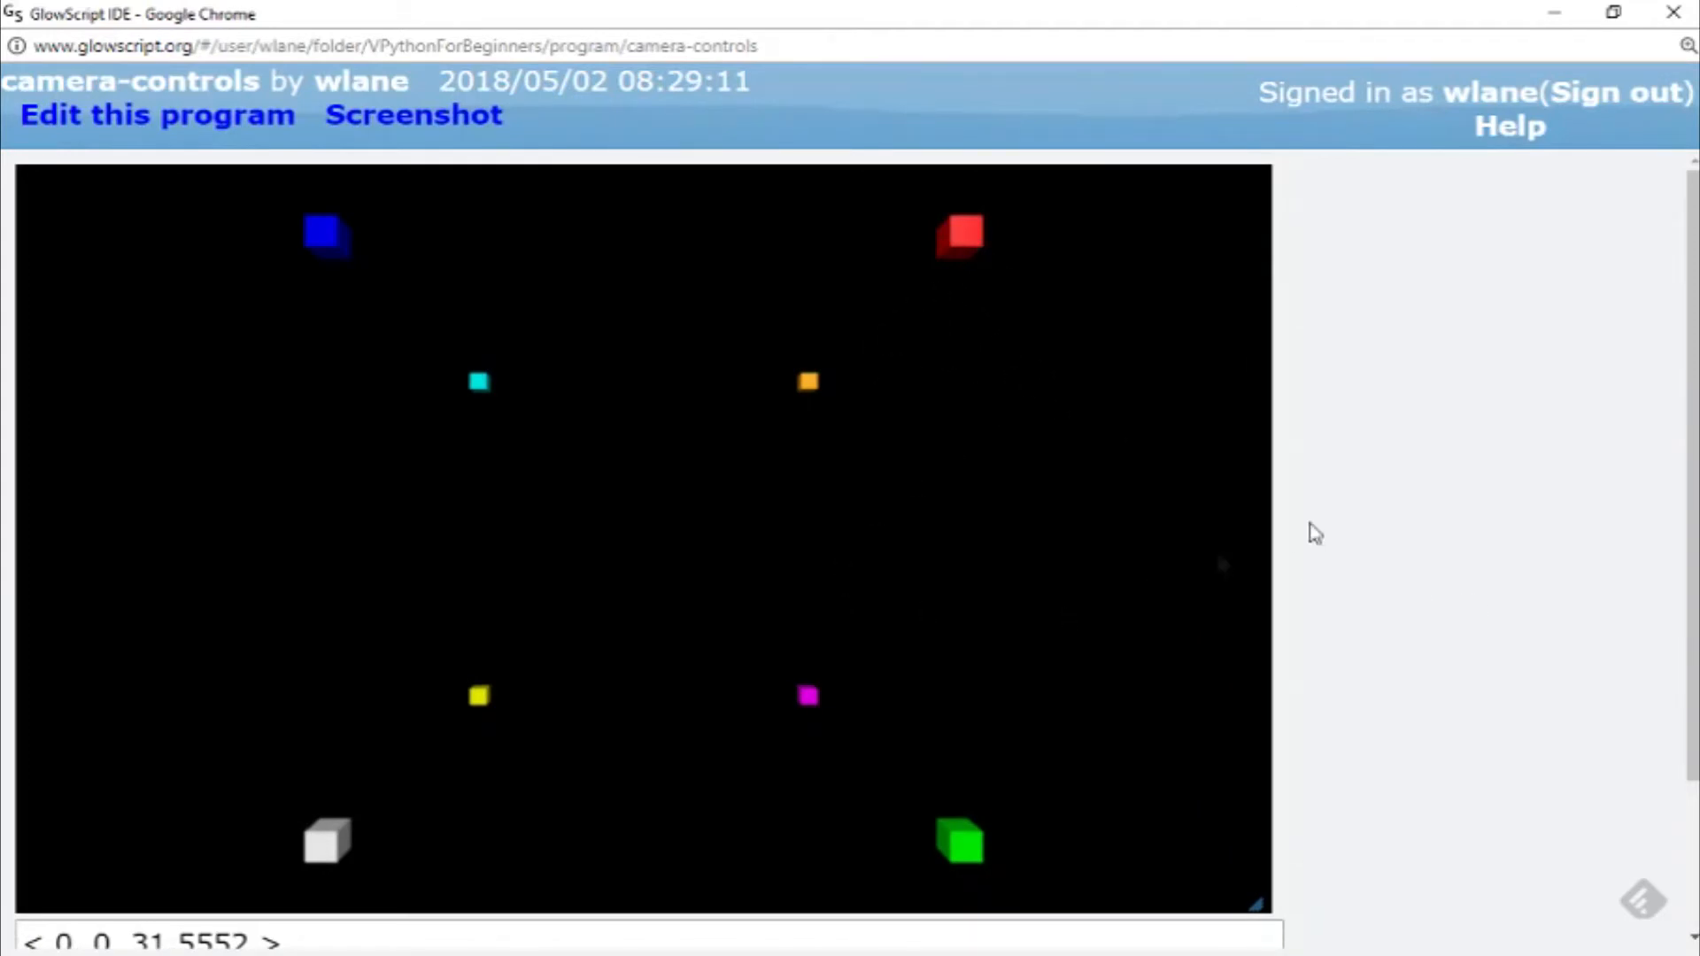
Copy the printed z value 31.5552 into the vector, close it, and rerun
scroll("down", 3)
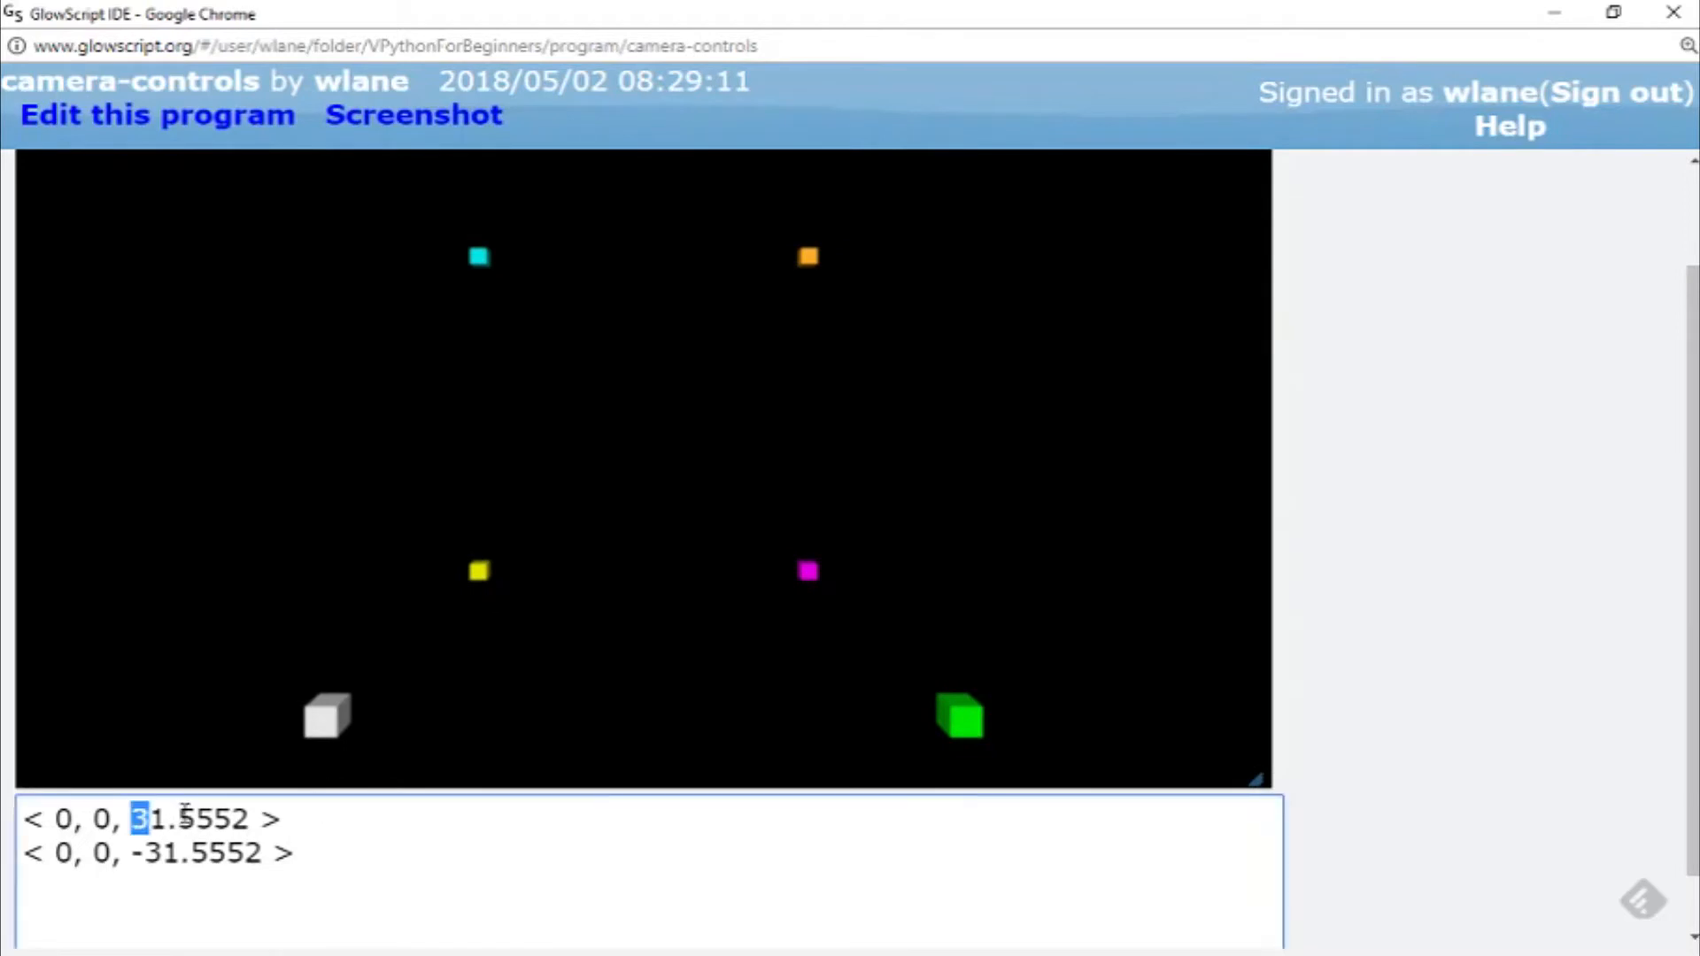
double_click(190, 818)
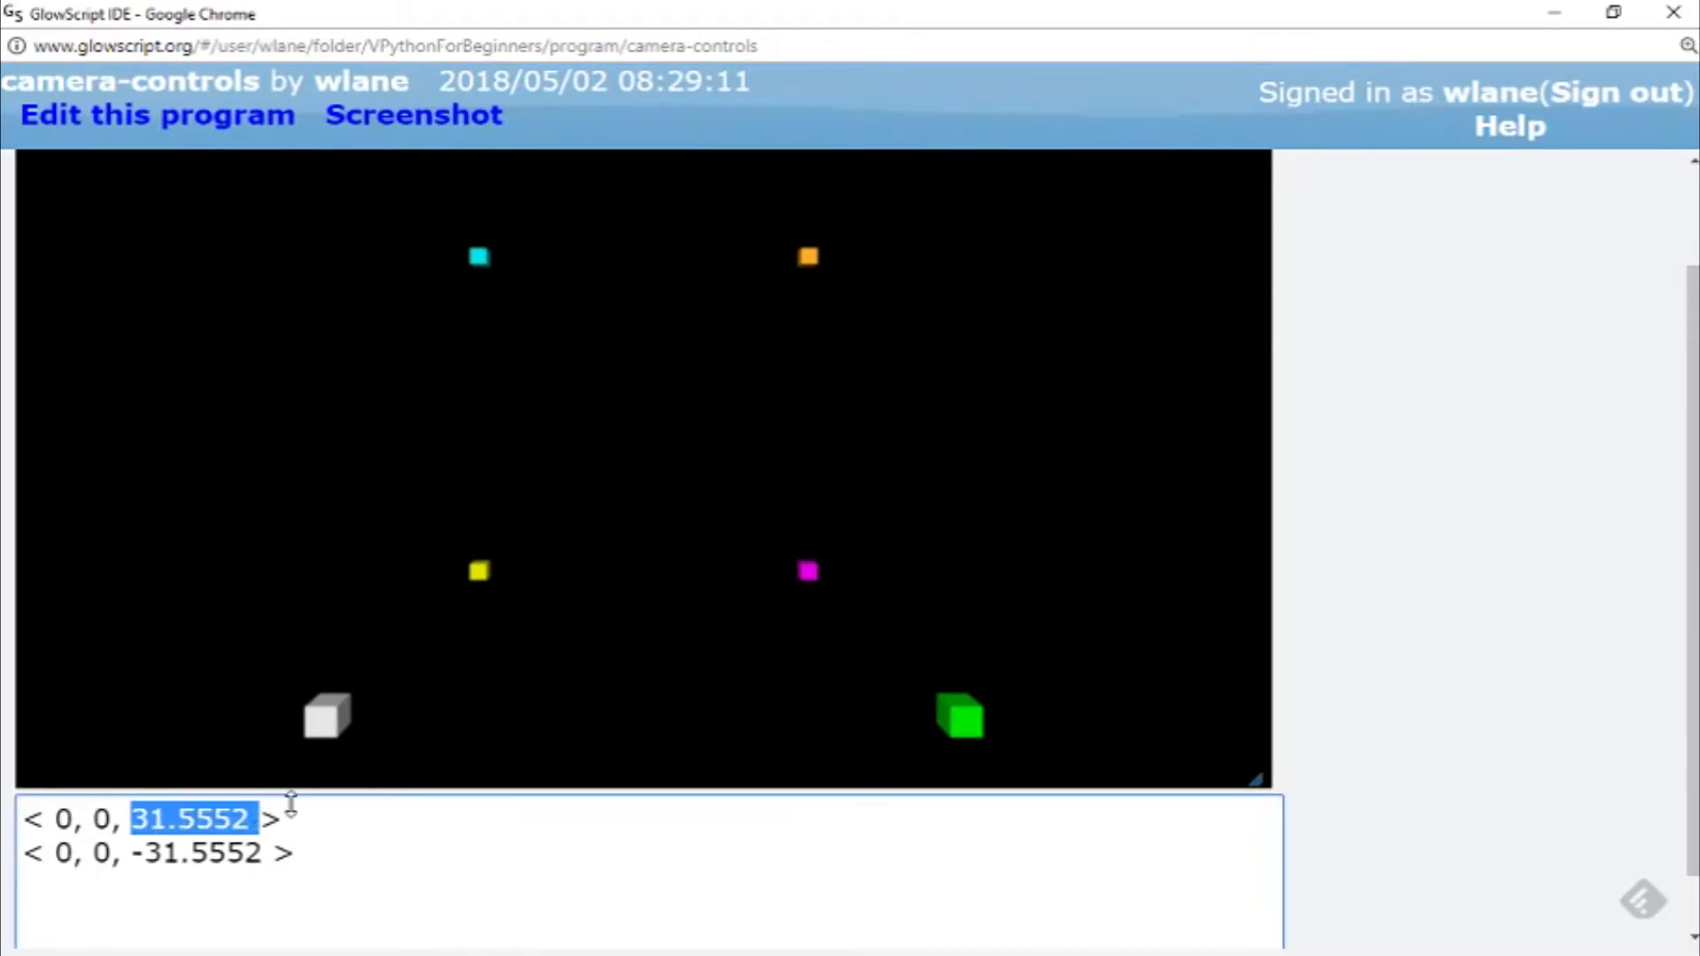
left_click(157, 115)
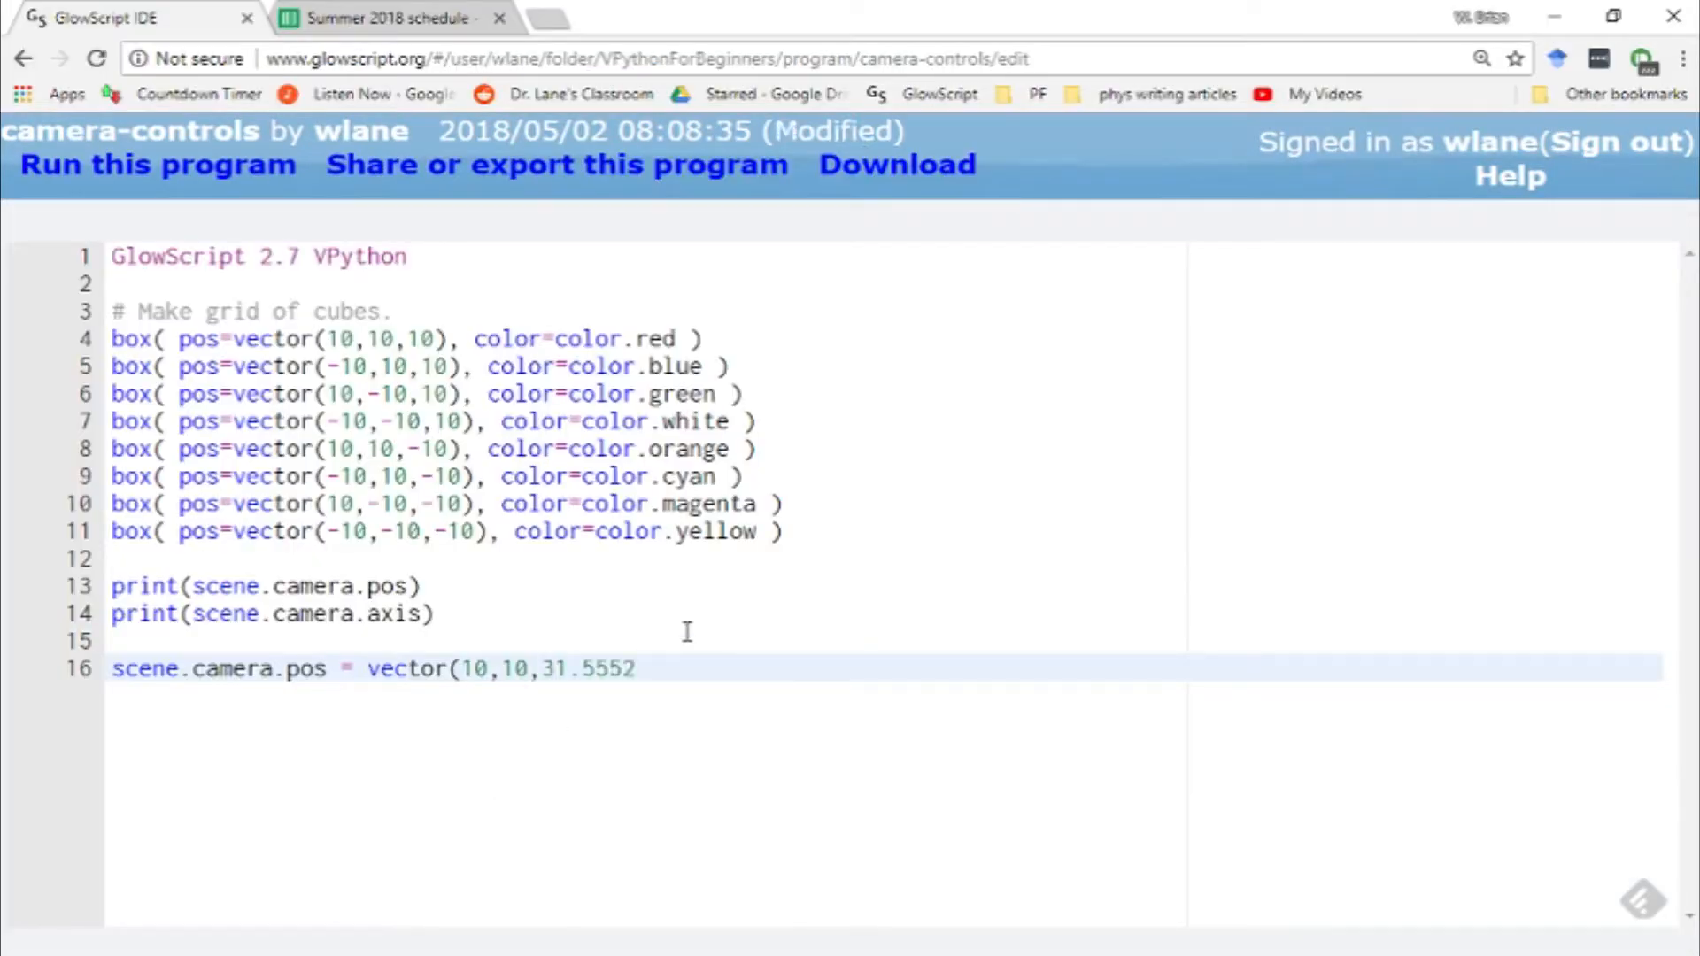
type(")")
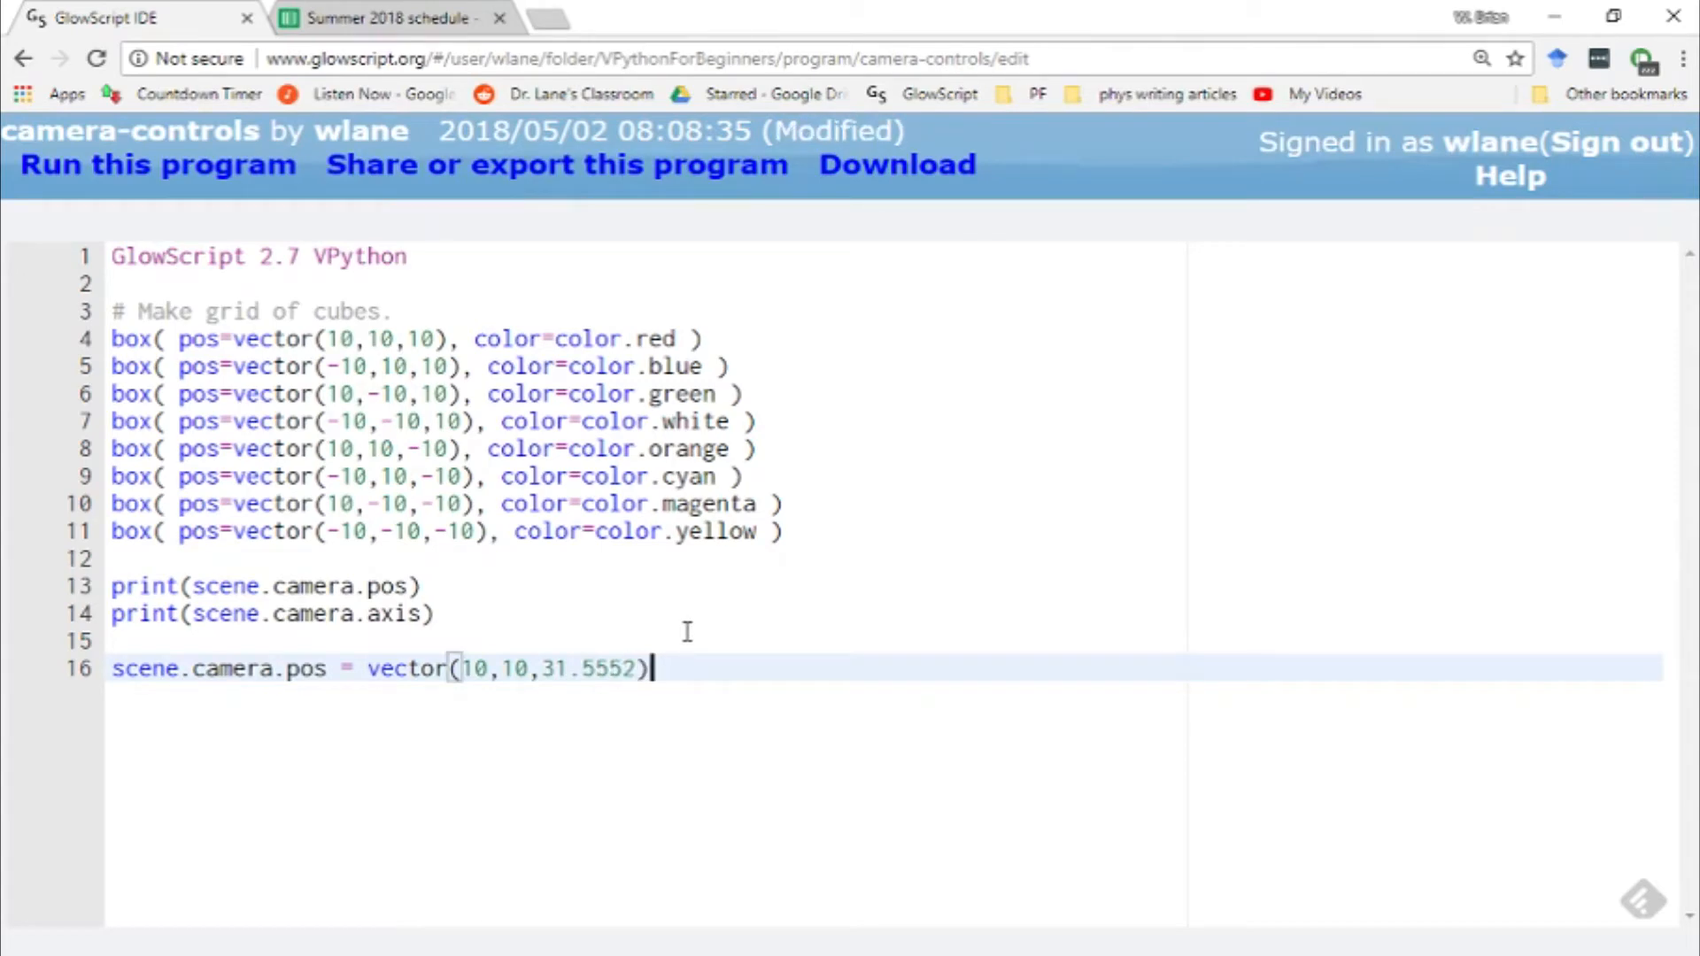
left_click(157, 164)
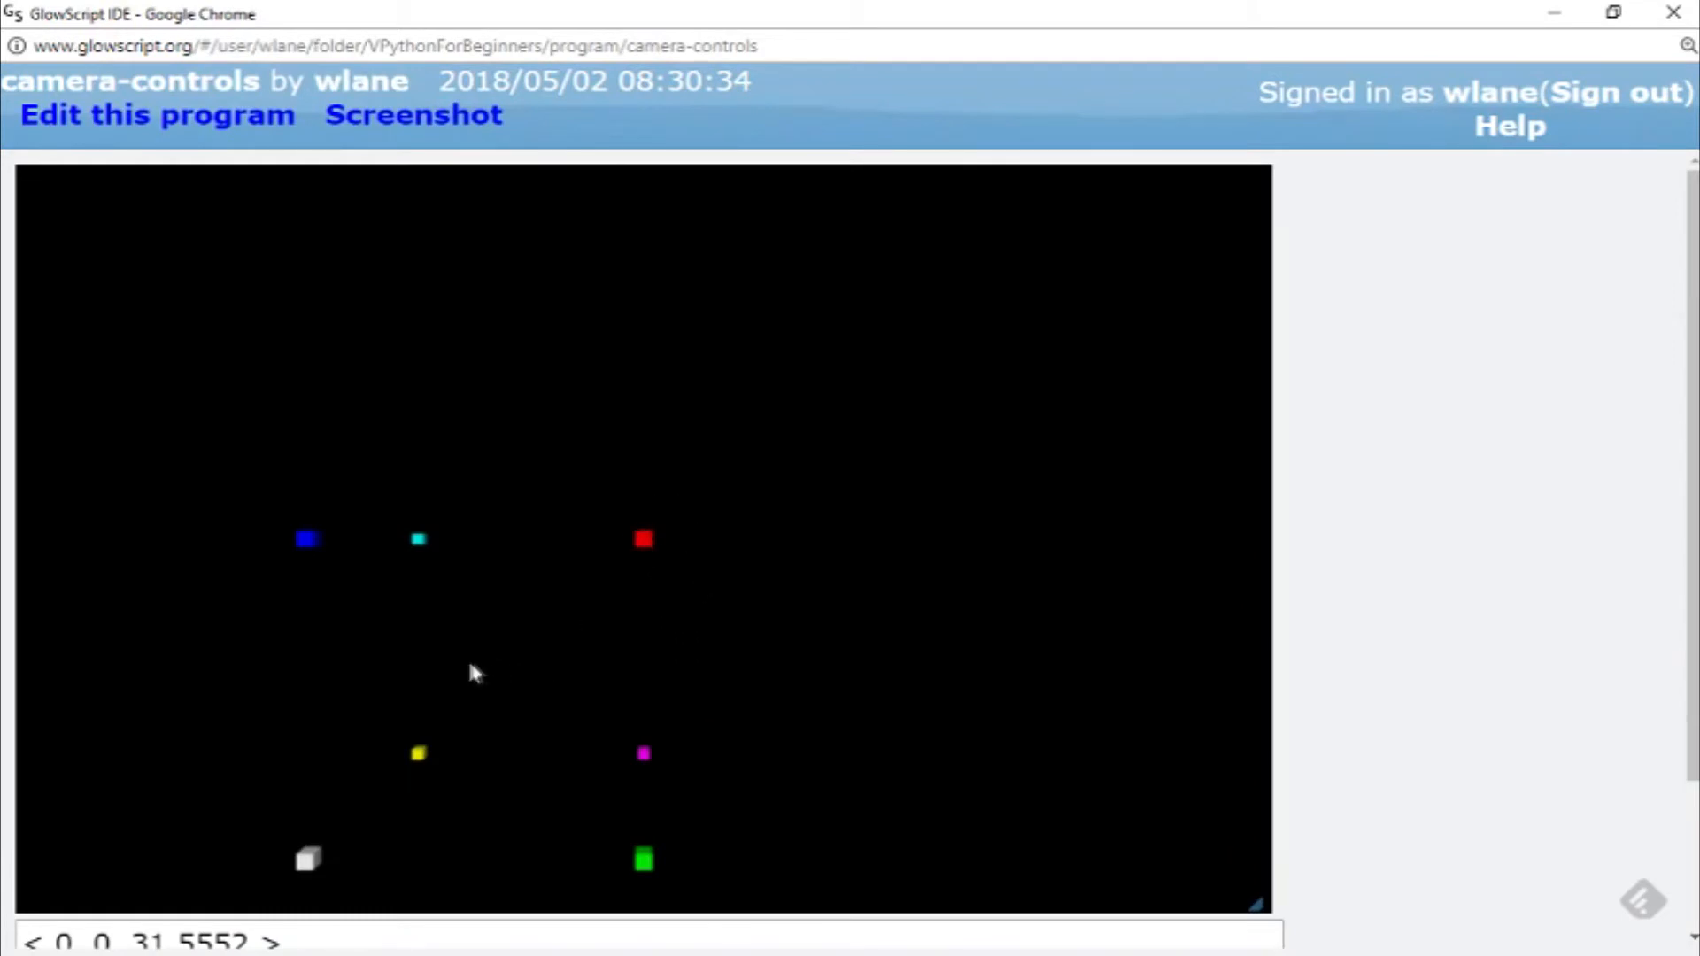
mouse_move(1579, 565)
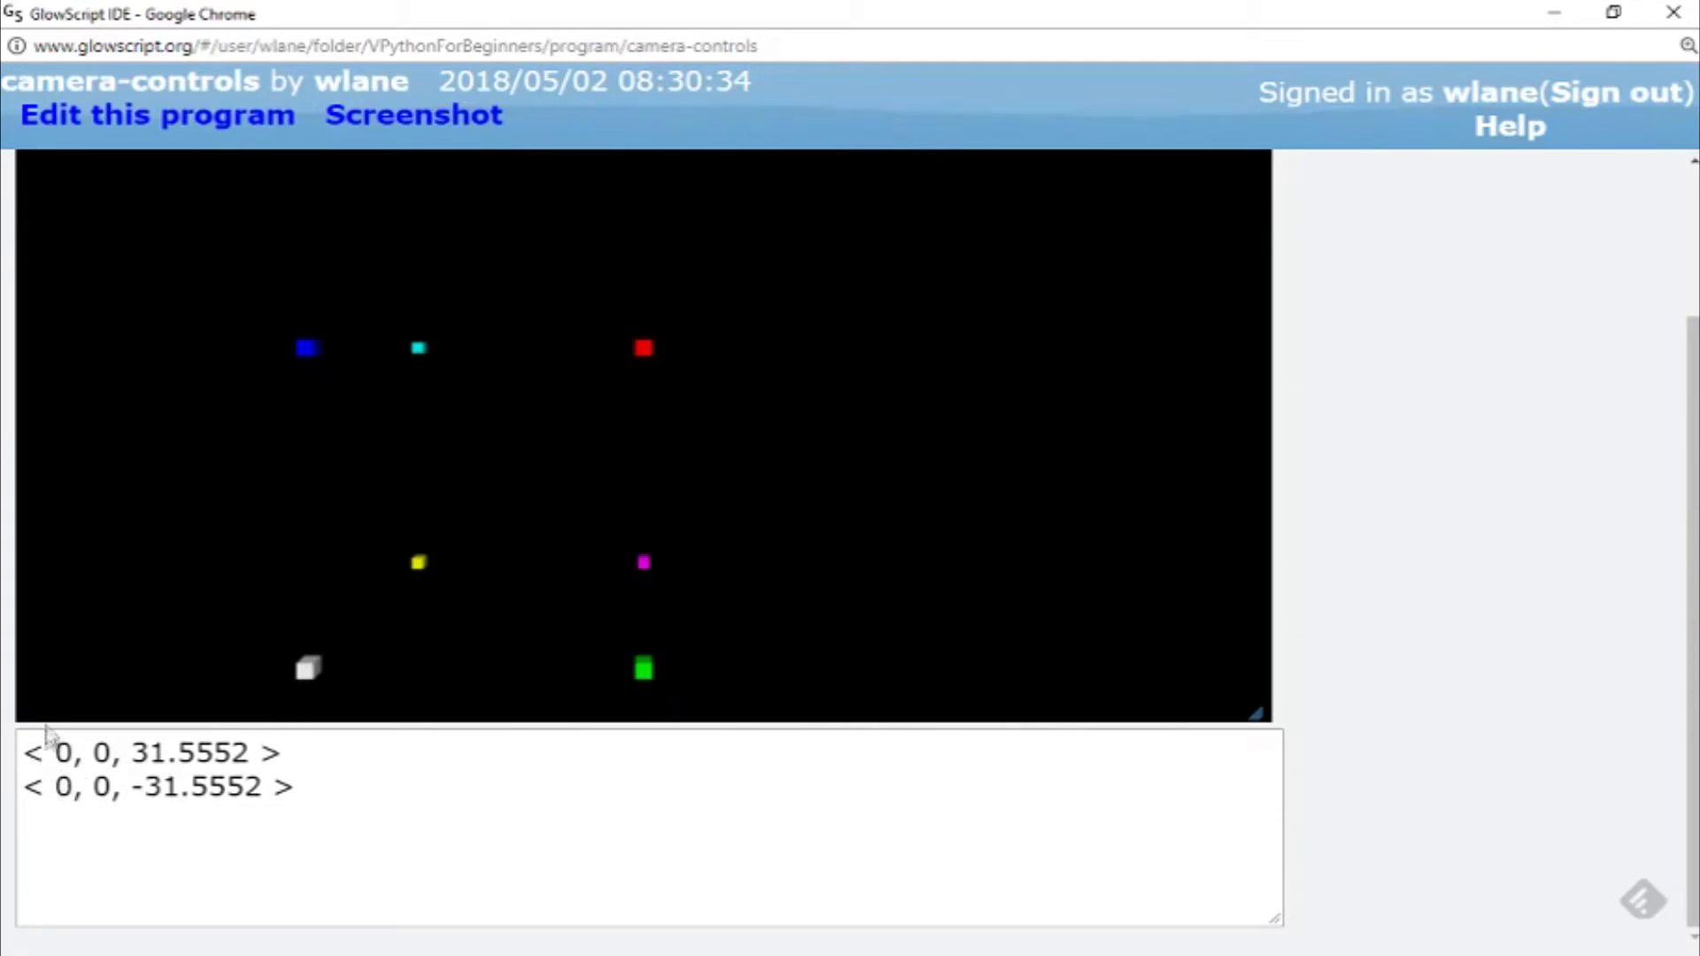
mouse_move(1647, 540)
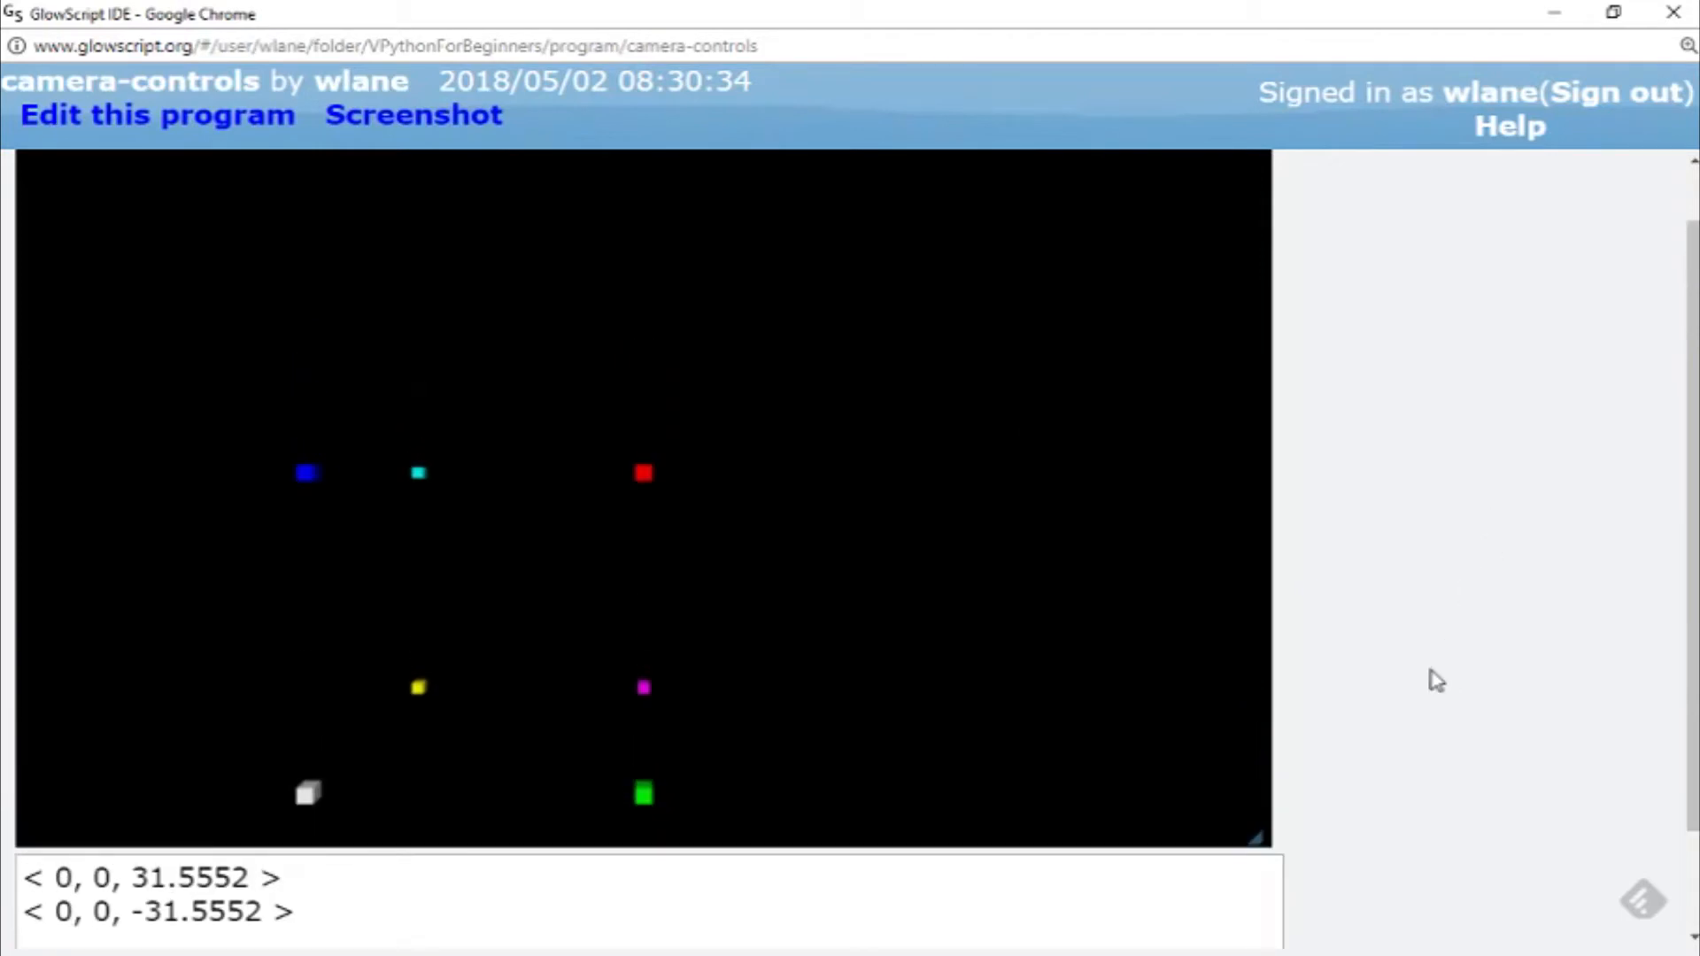
mouse_move(651, 490)
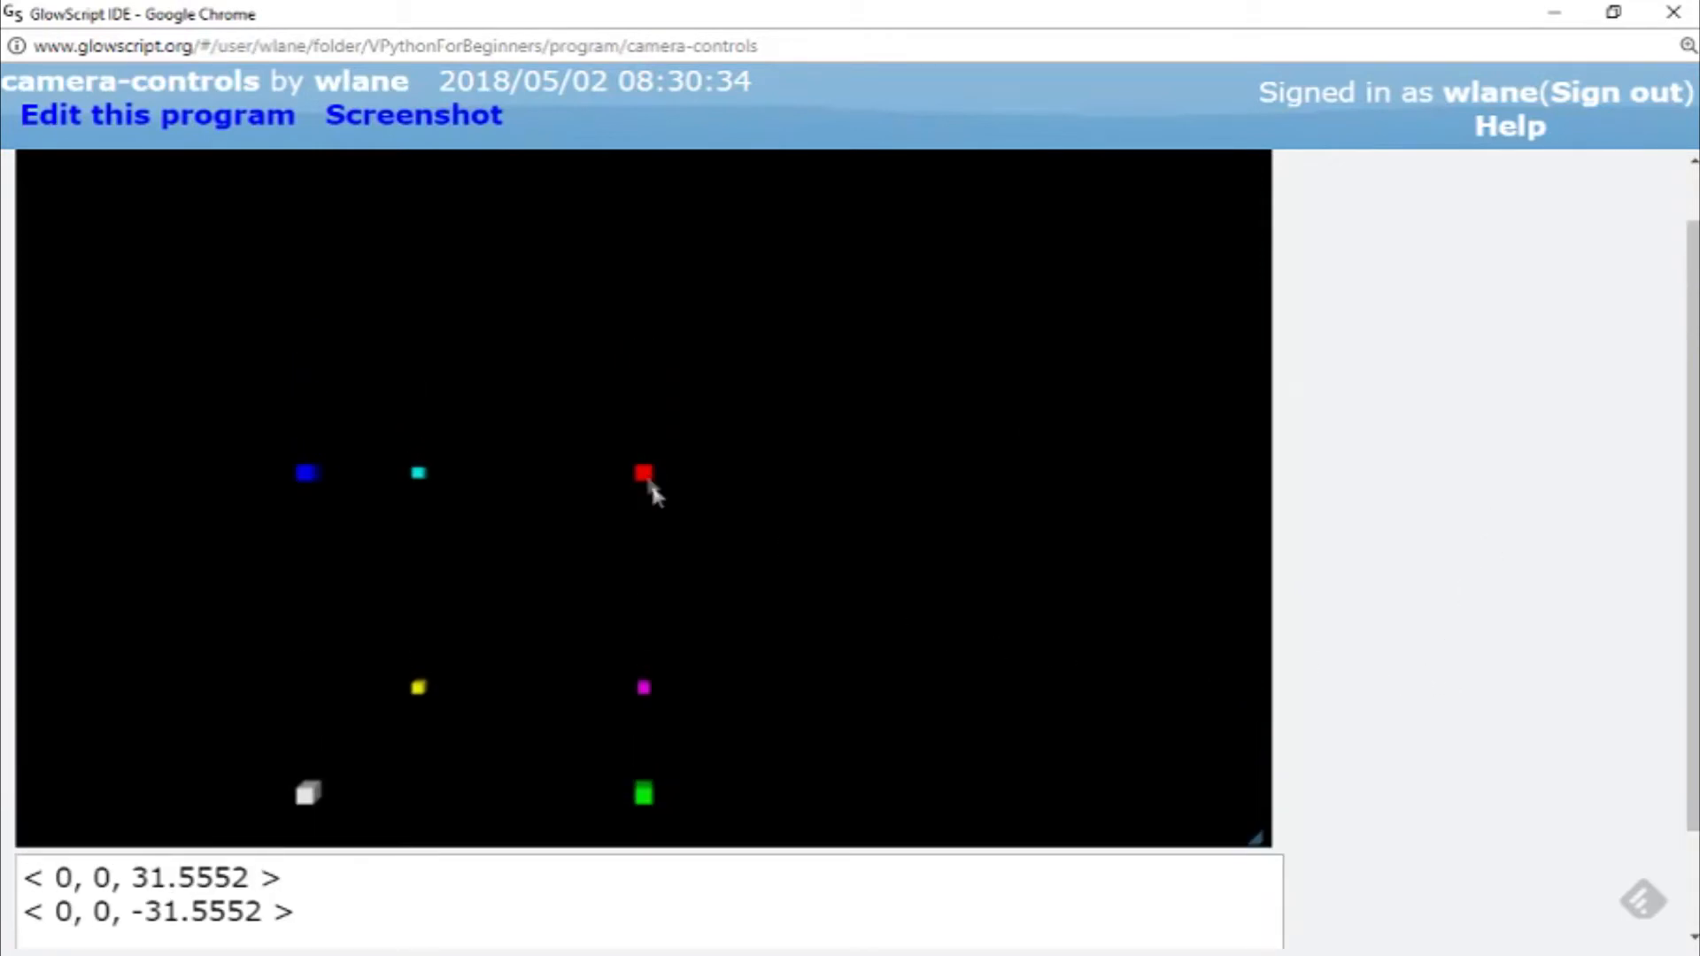
mouse_move(667, 477)
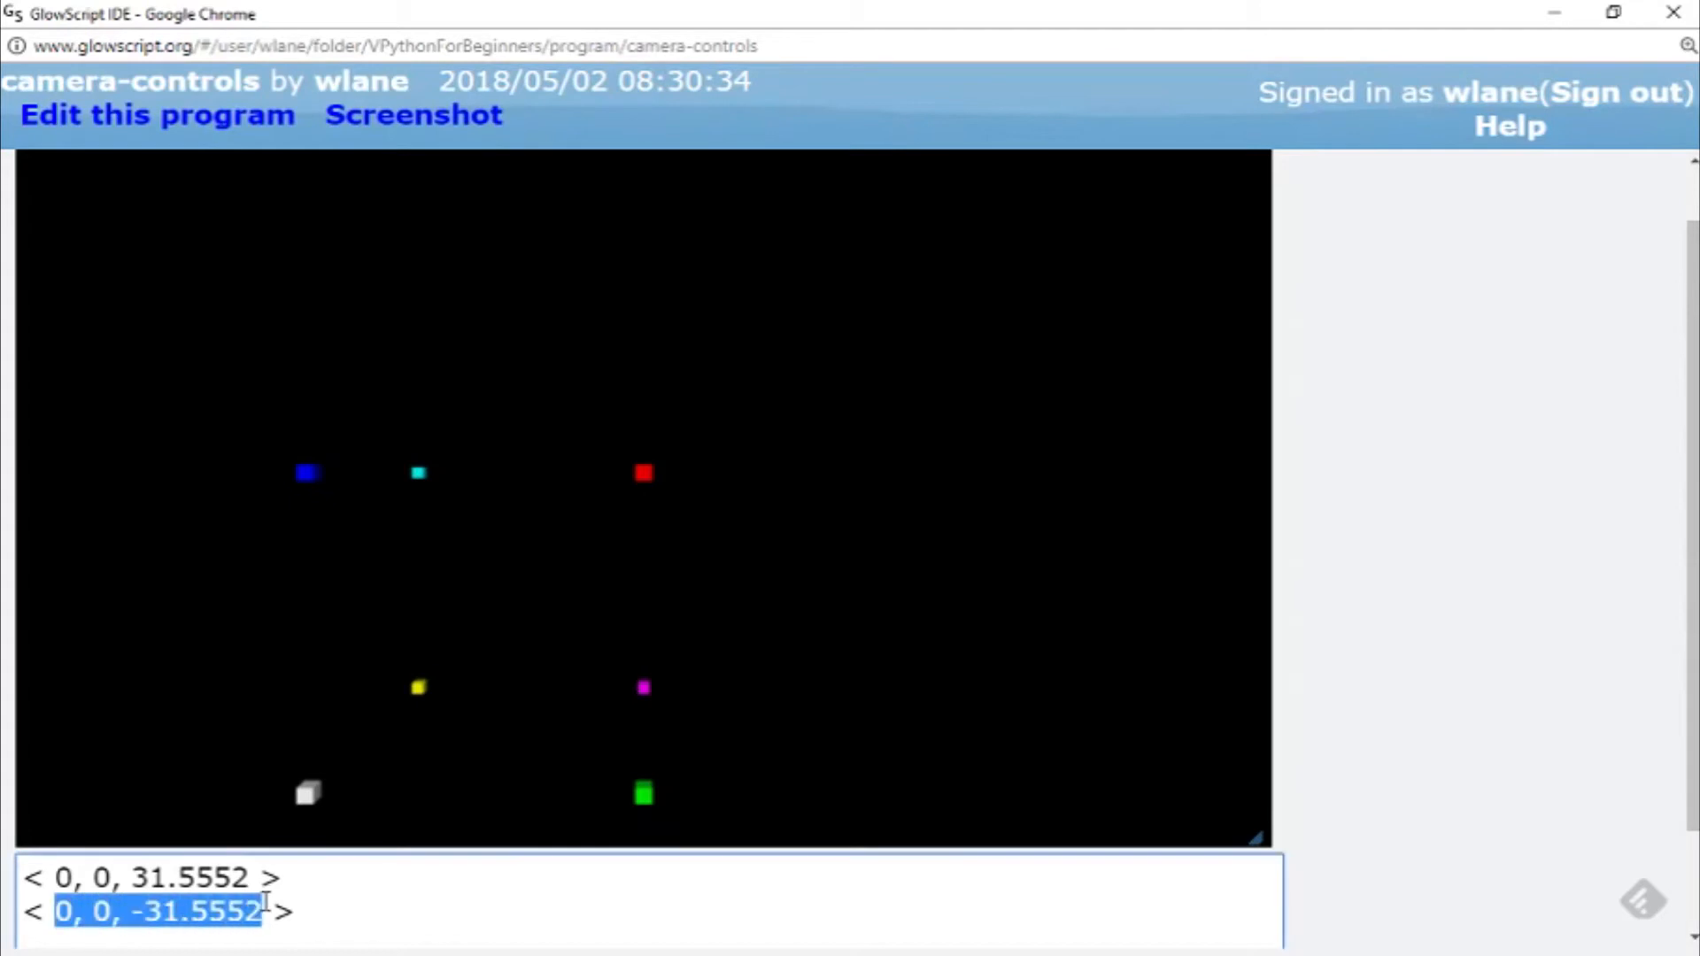
Paste the printed camera axis values 0, 0, -31.5552 onto a new line 17
left_click(158, 114)
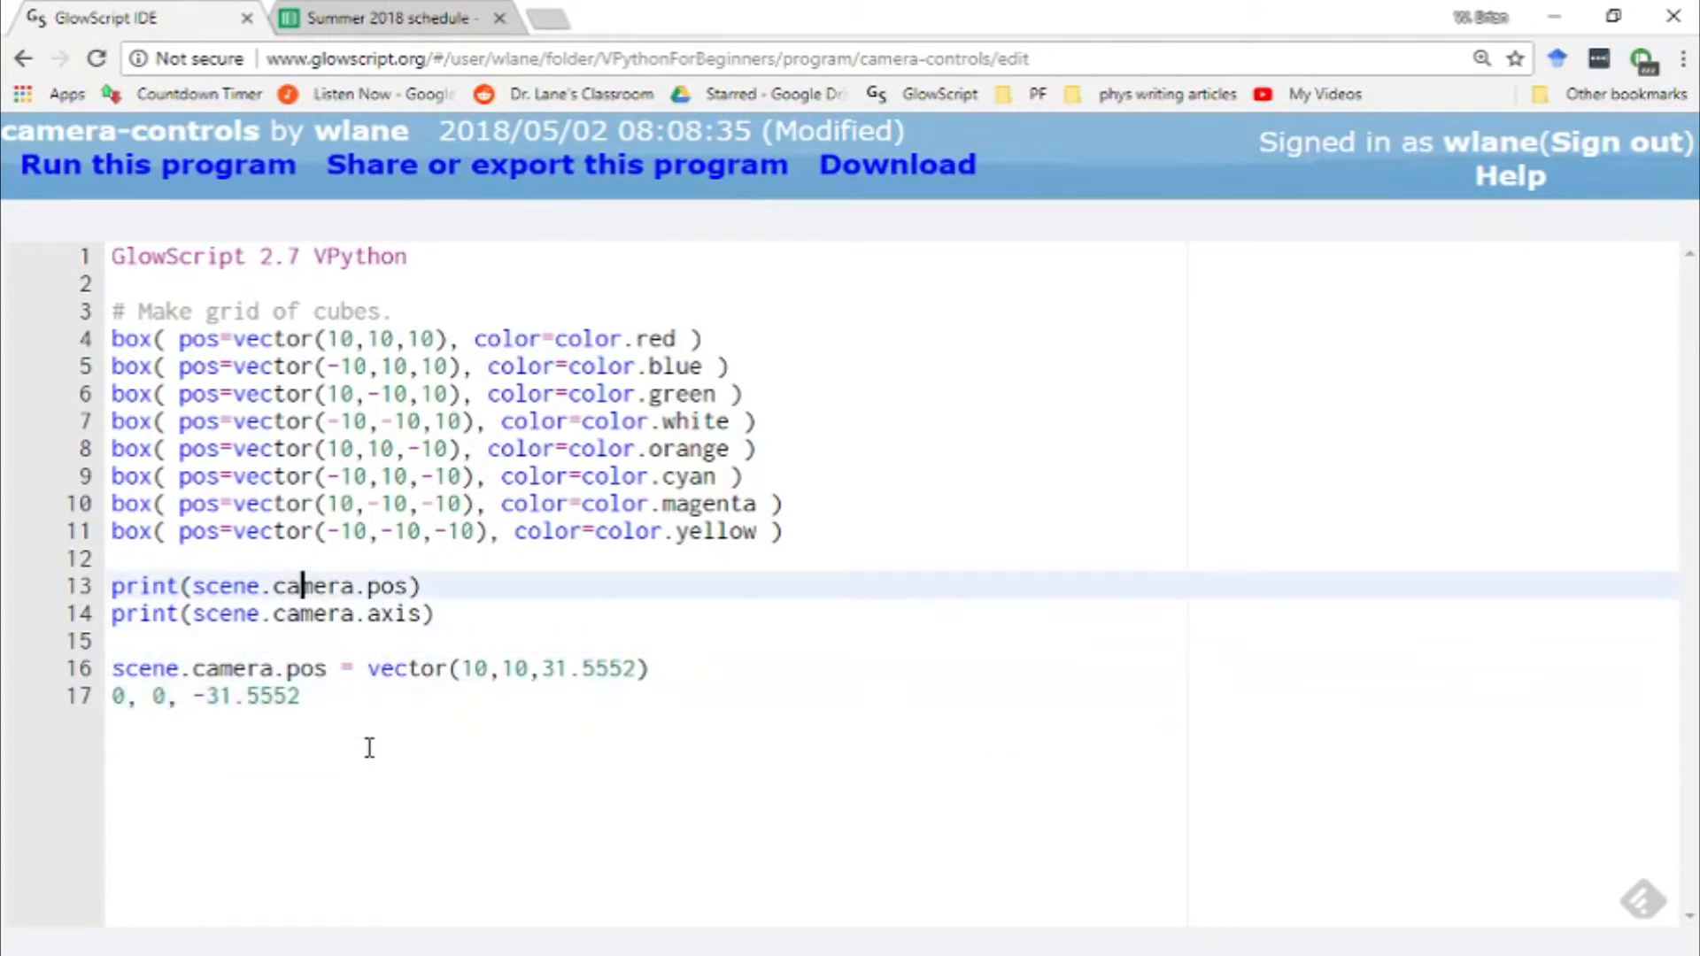
Make line 17 read scene.camera.axis = vector(0, -20, -31.5552)
key("ctrl+s")
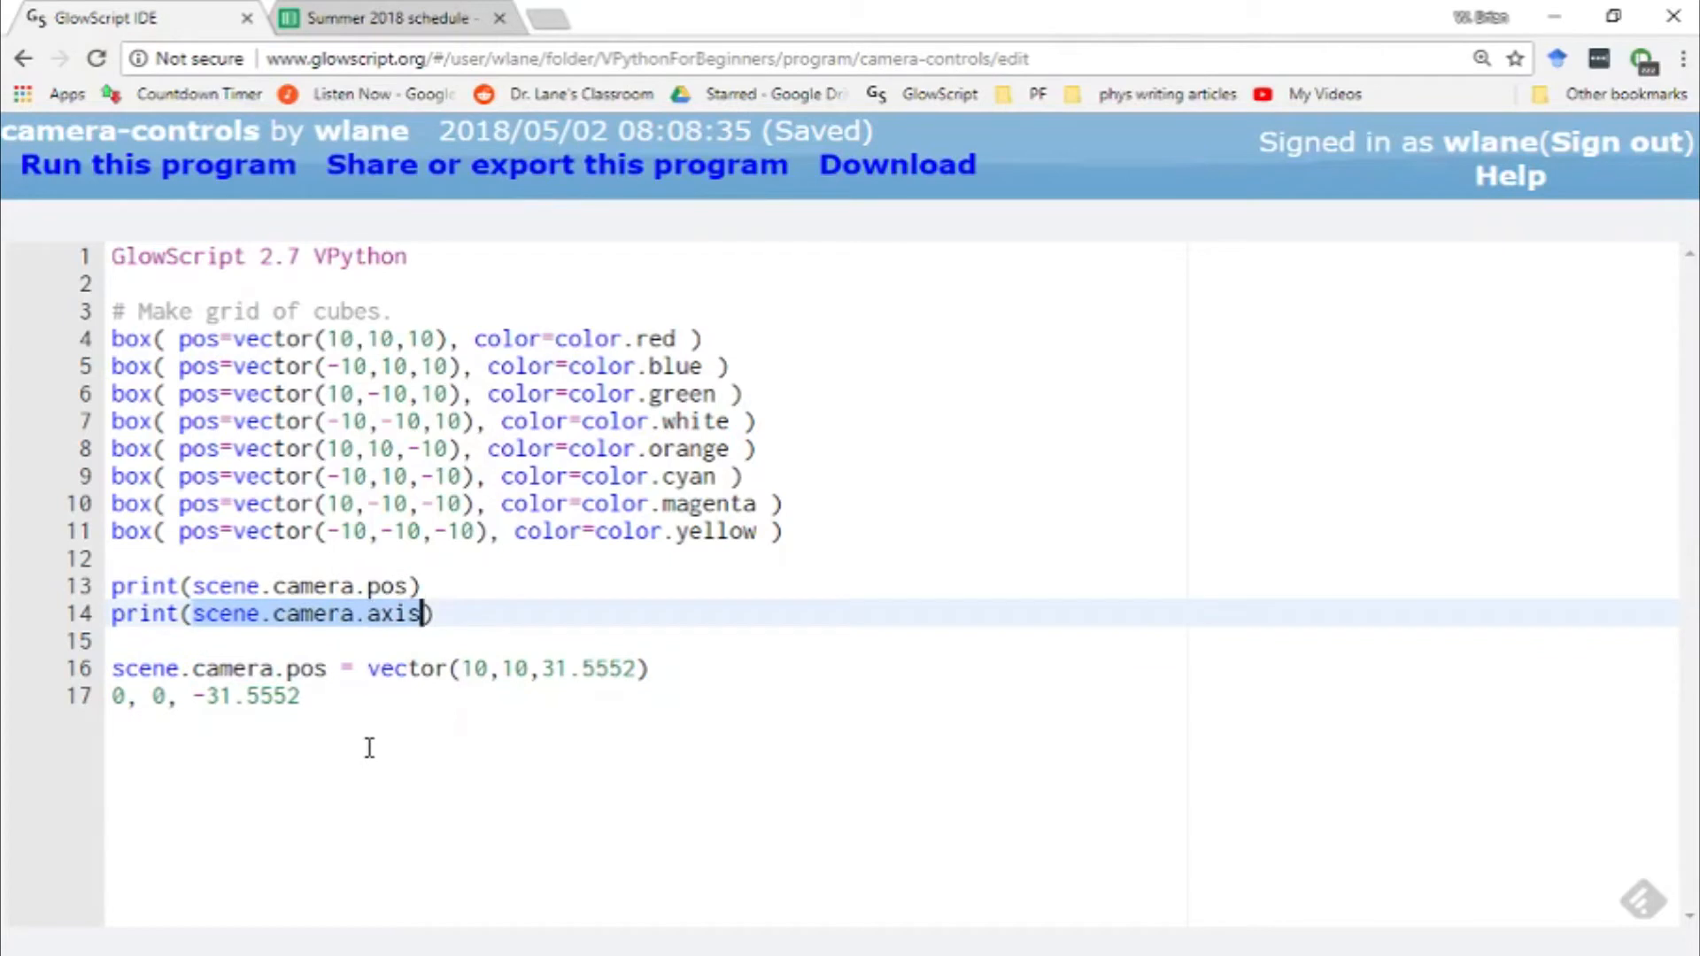
type("scene.camera.axis")
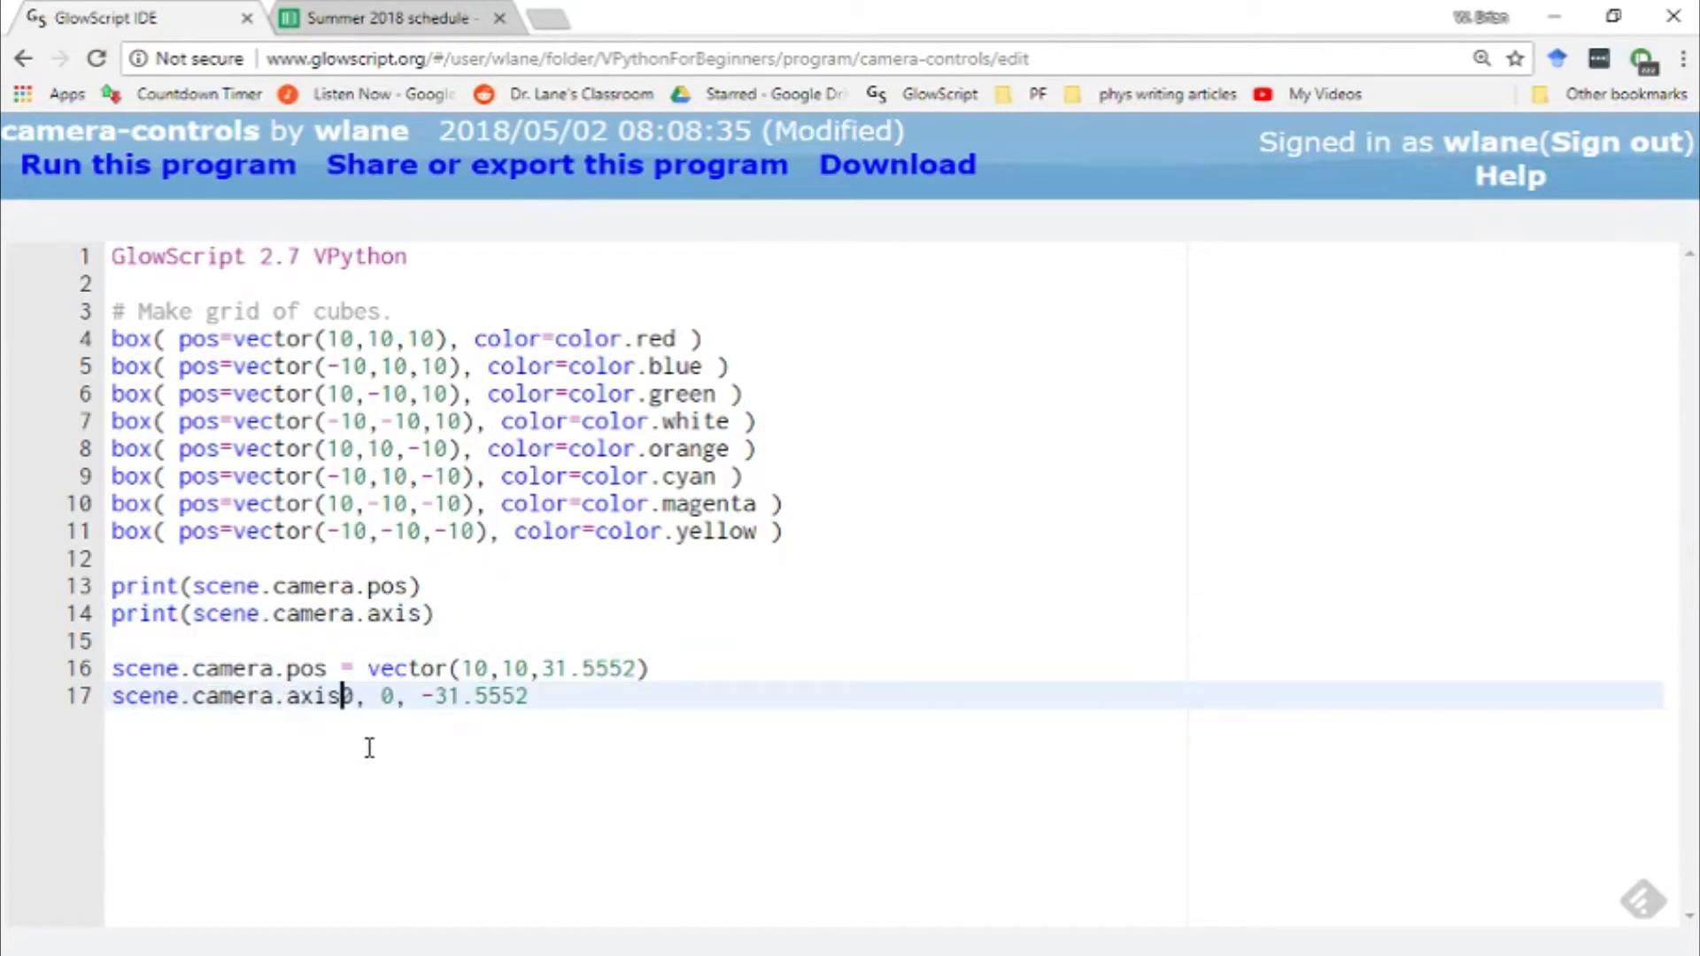
type("= vector(")
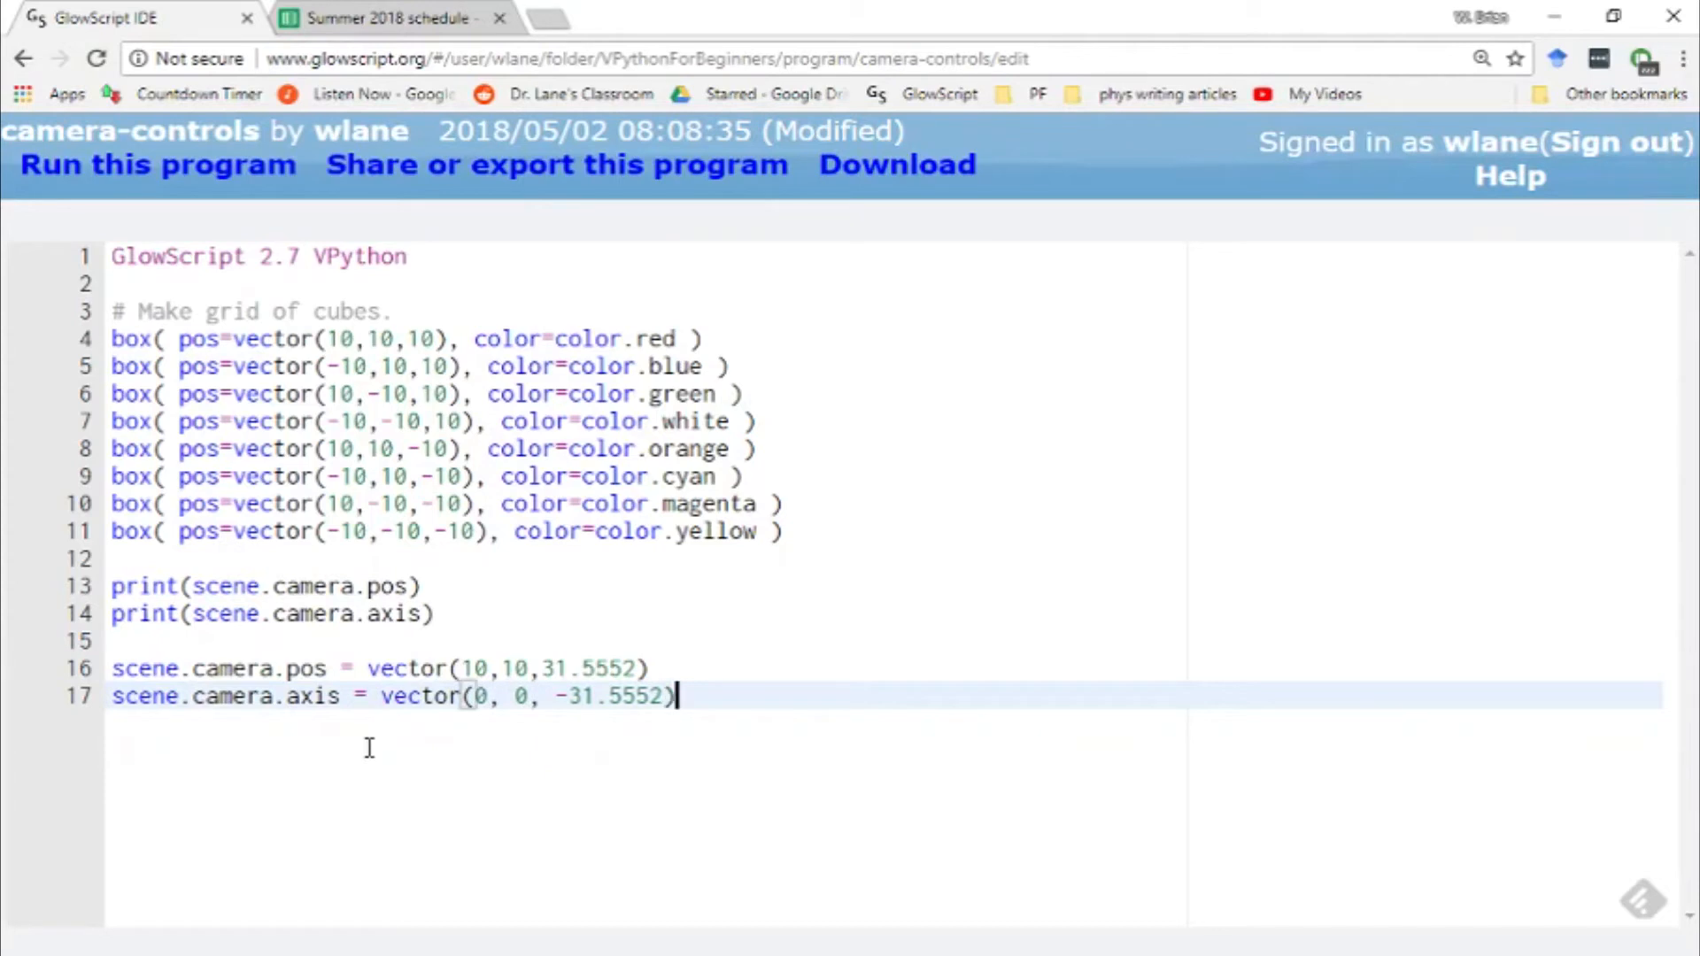
key("ctrl+s")
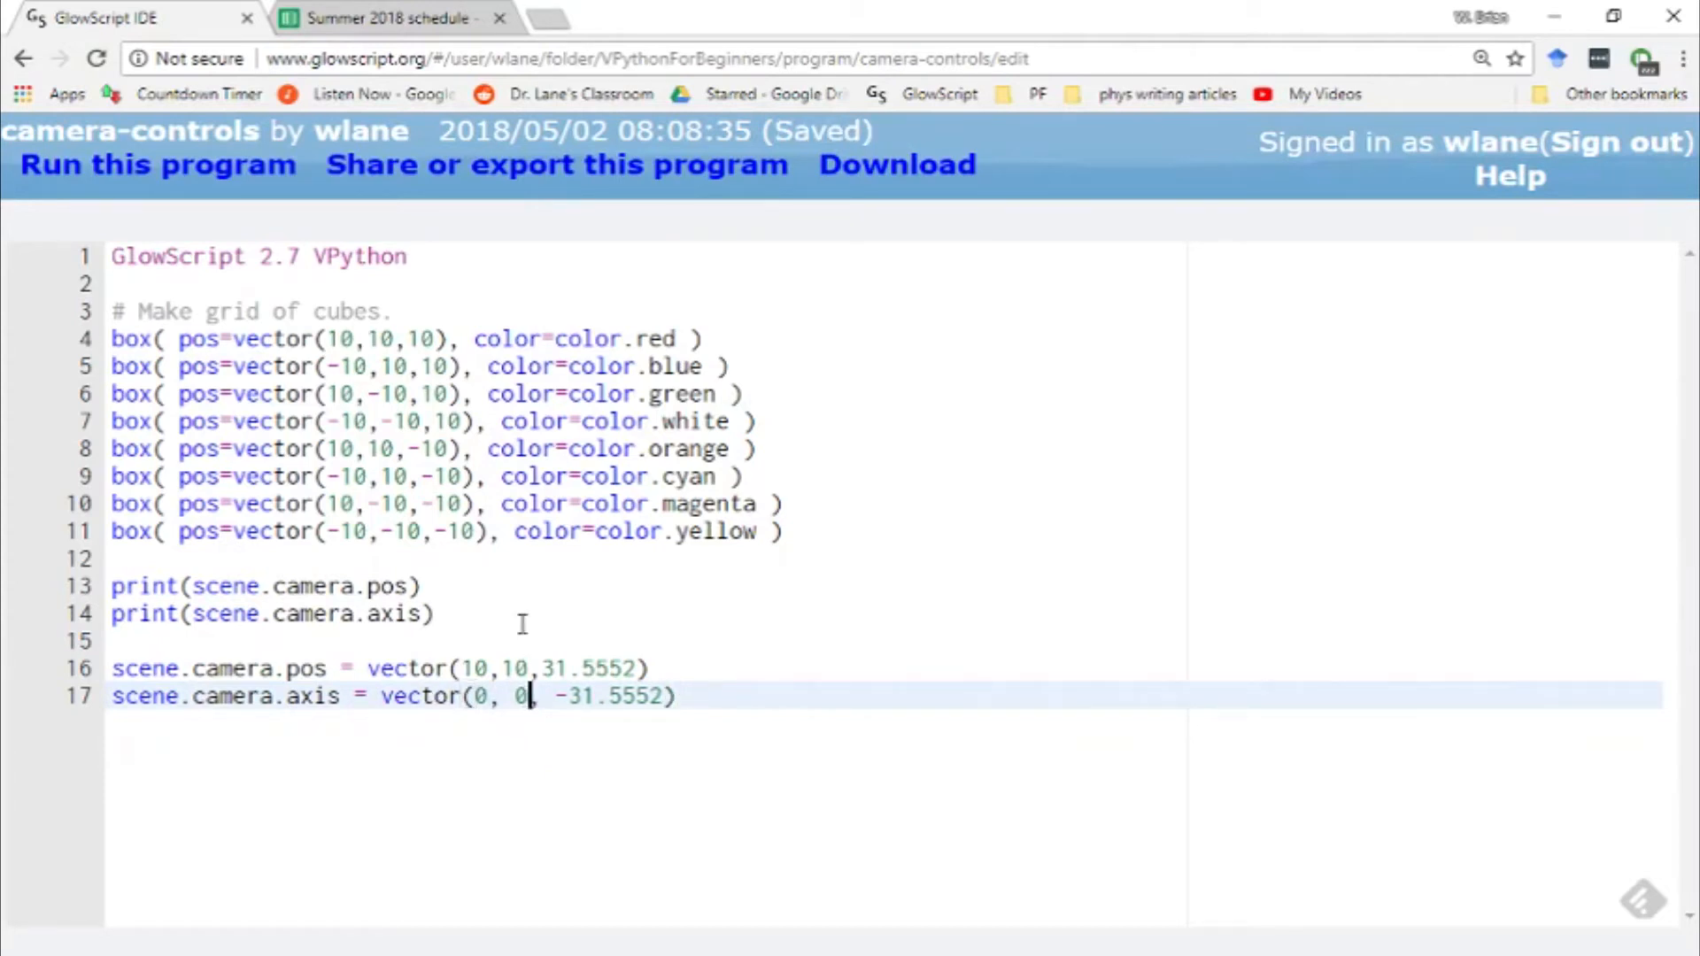
type("-2")
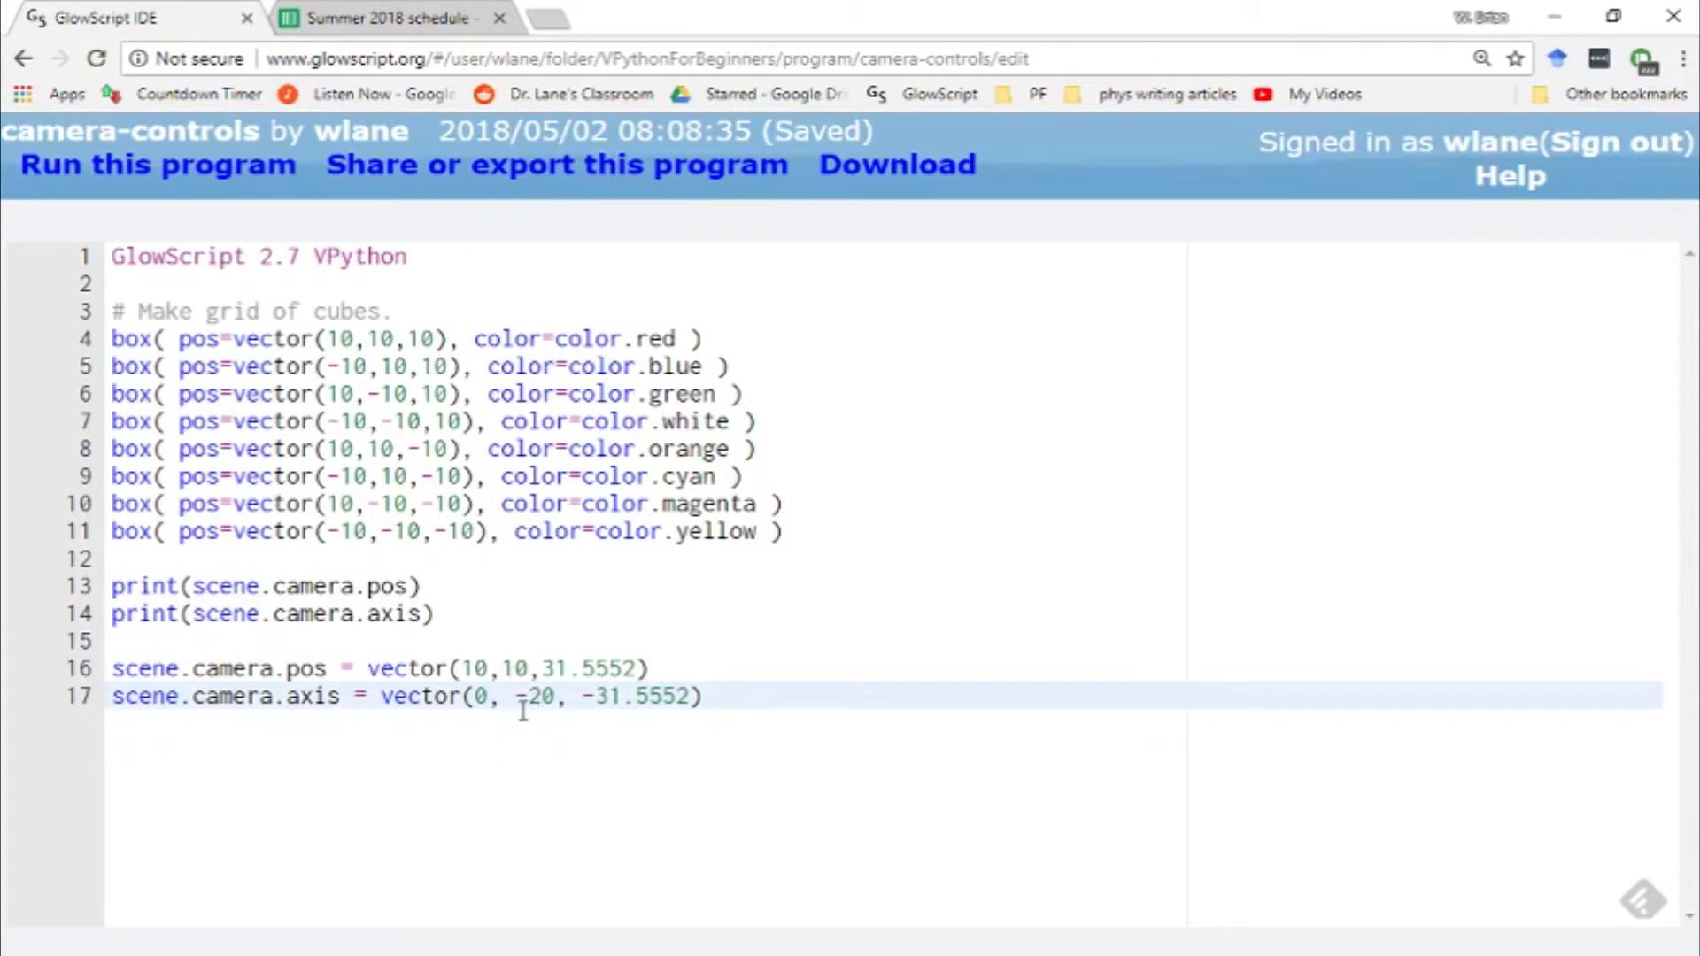
mouse_move(548, 725)
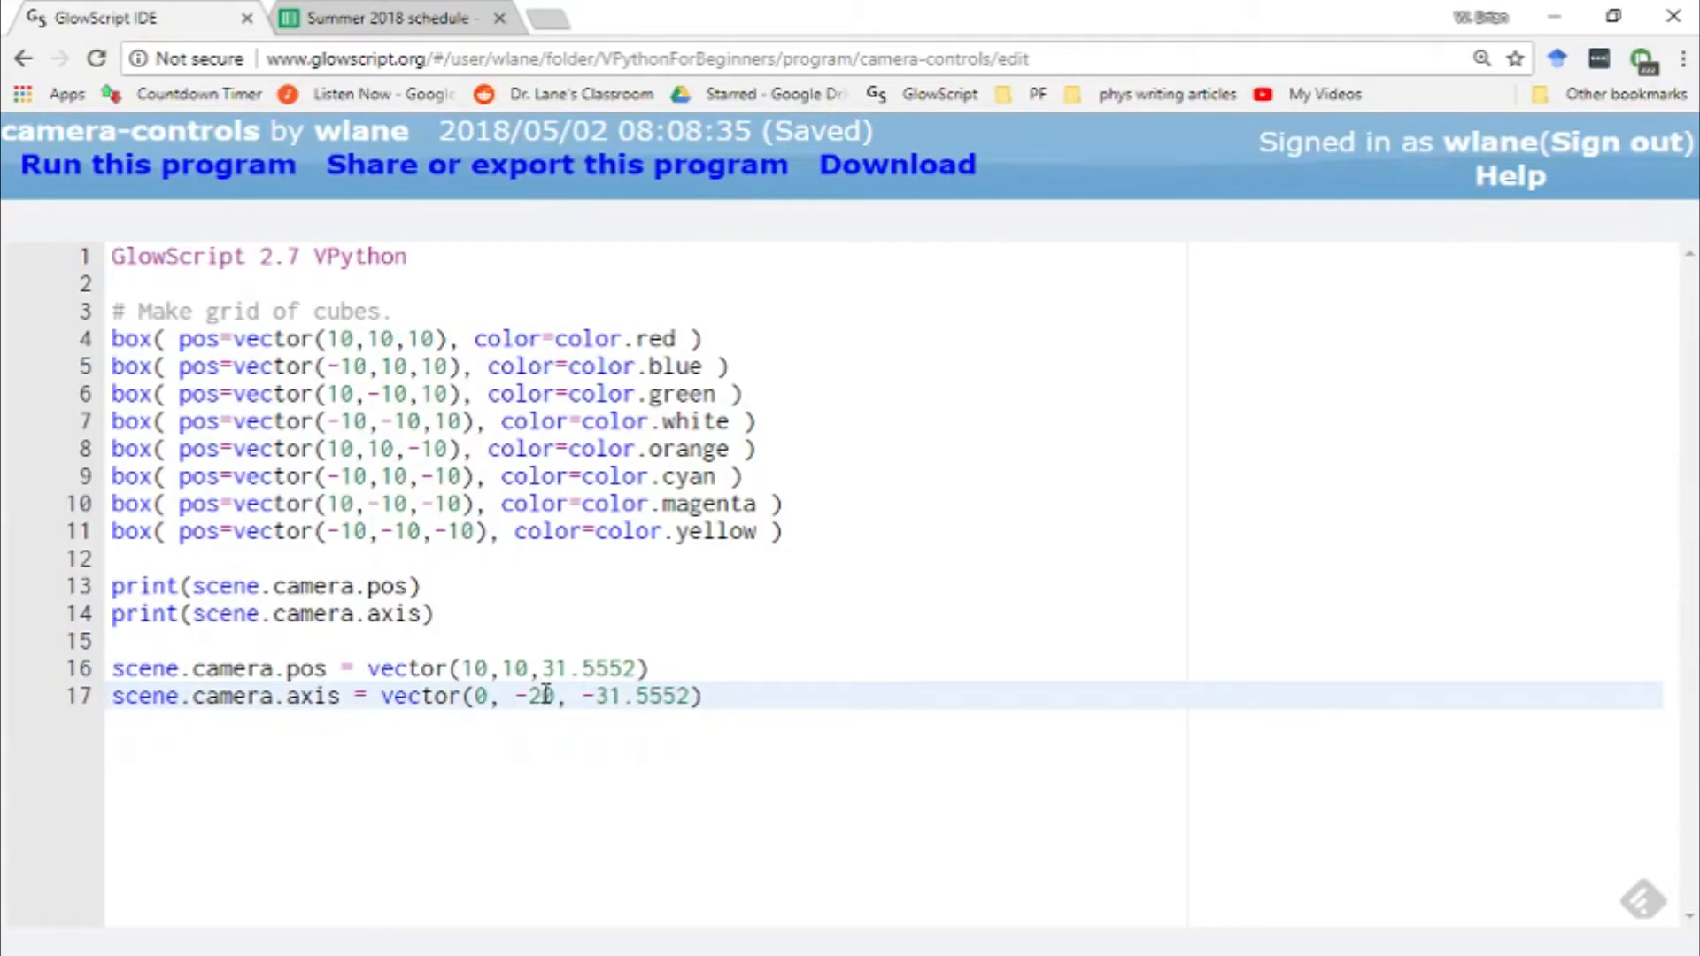
left_click(159, 165)
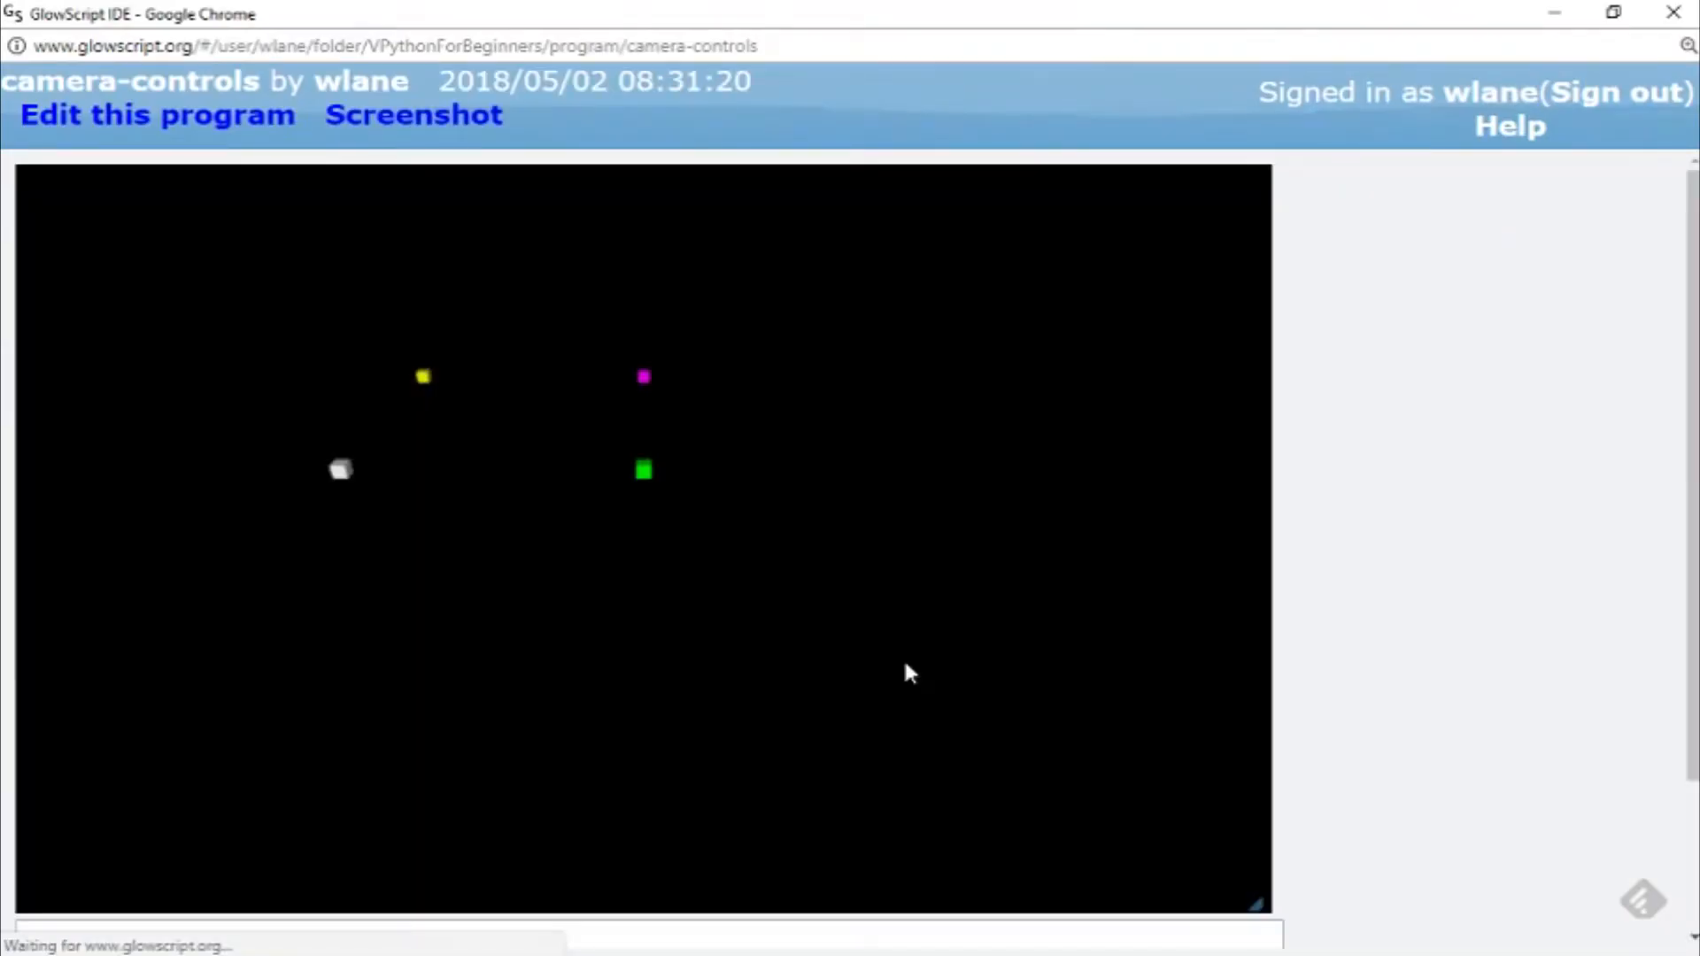
mouse_move(607, 504)
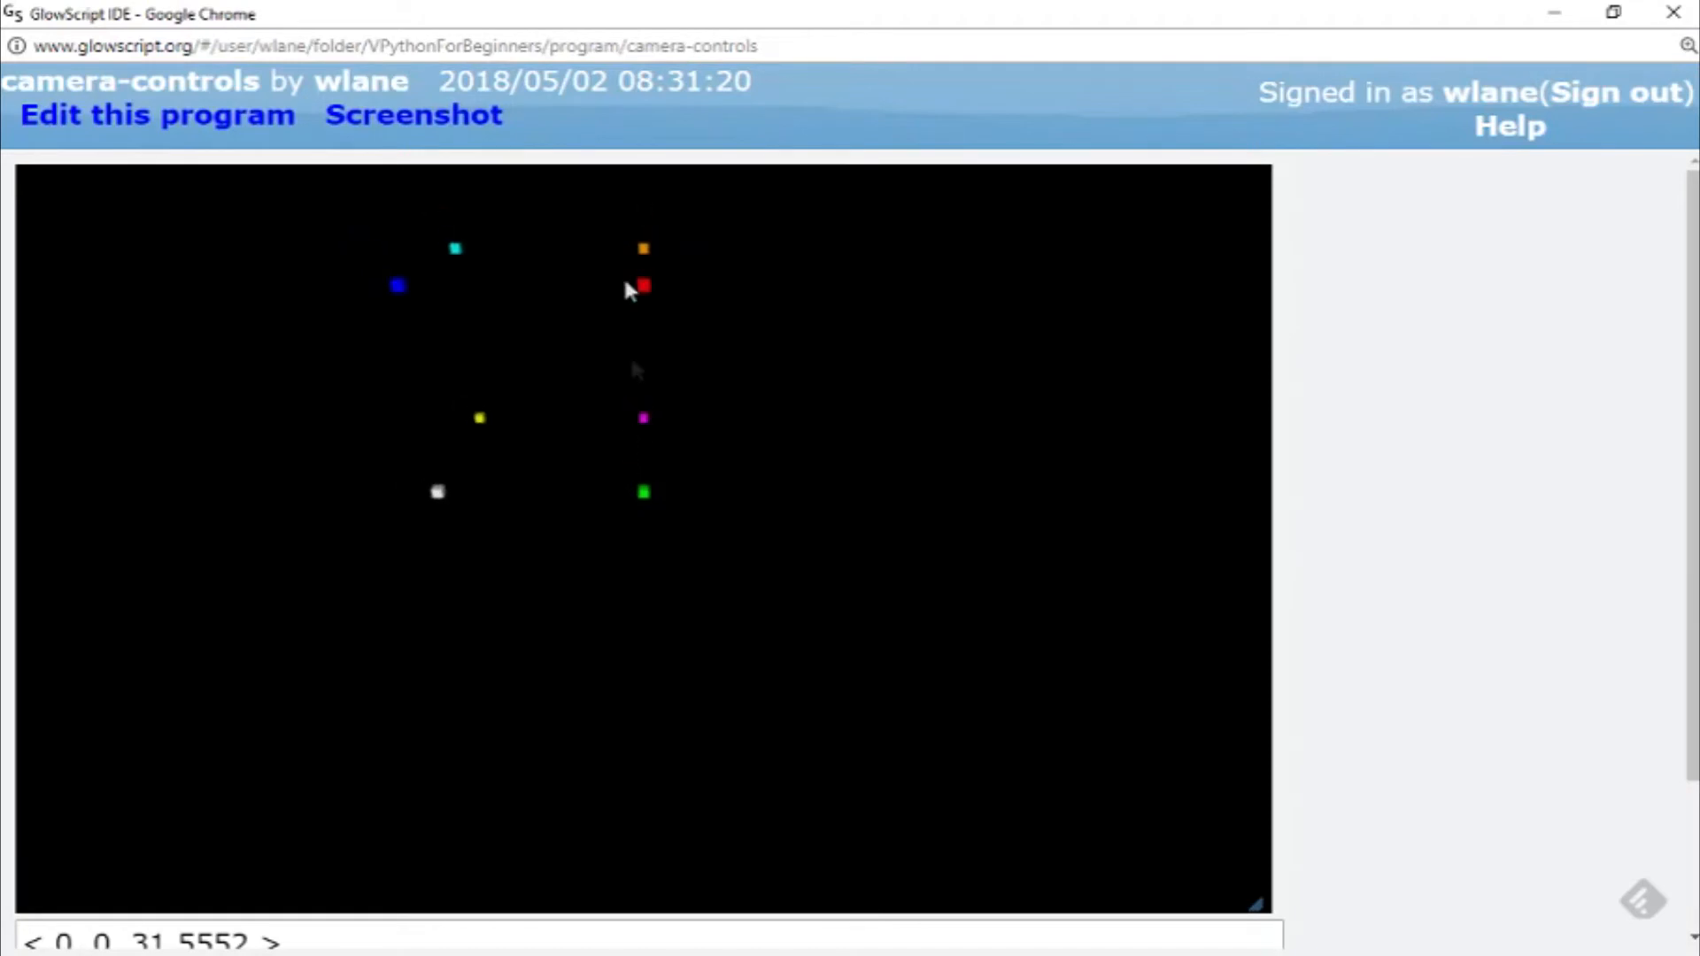
mouse_move(651, 482)
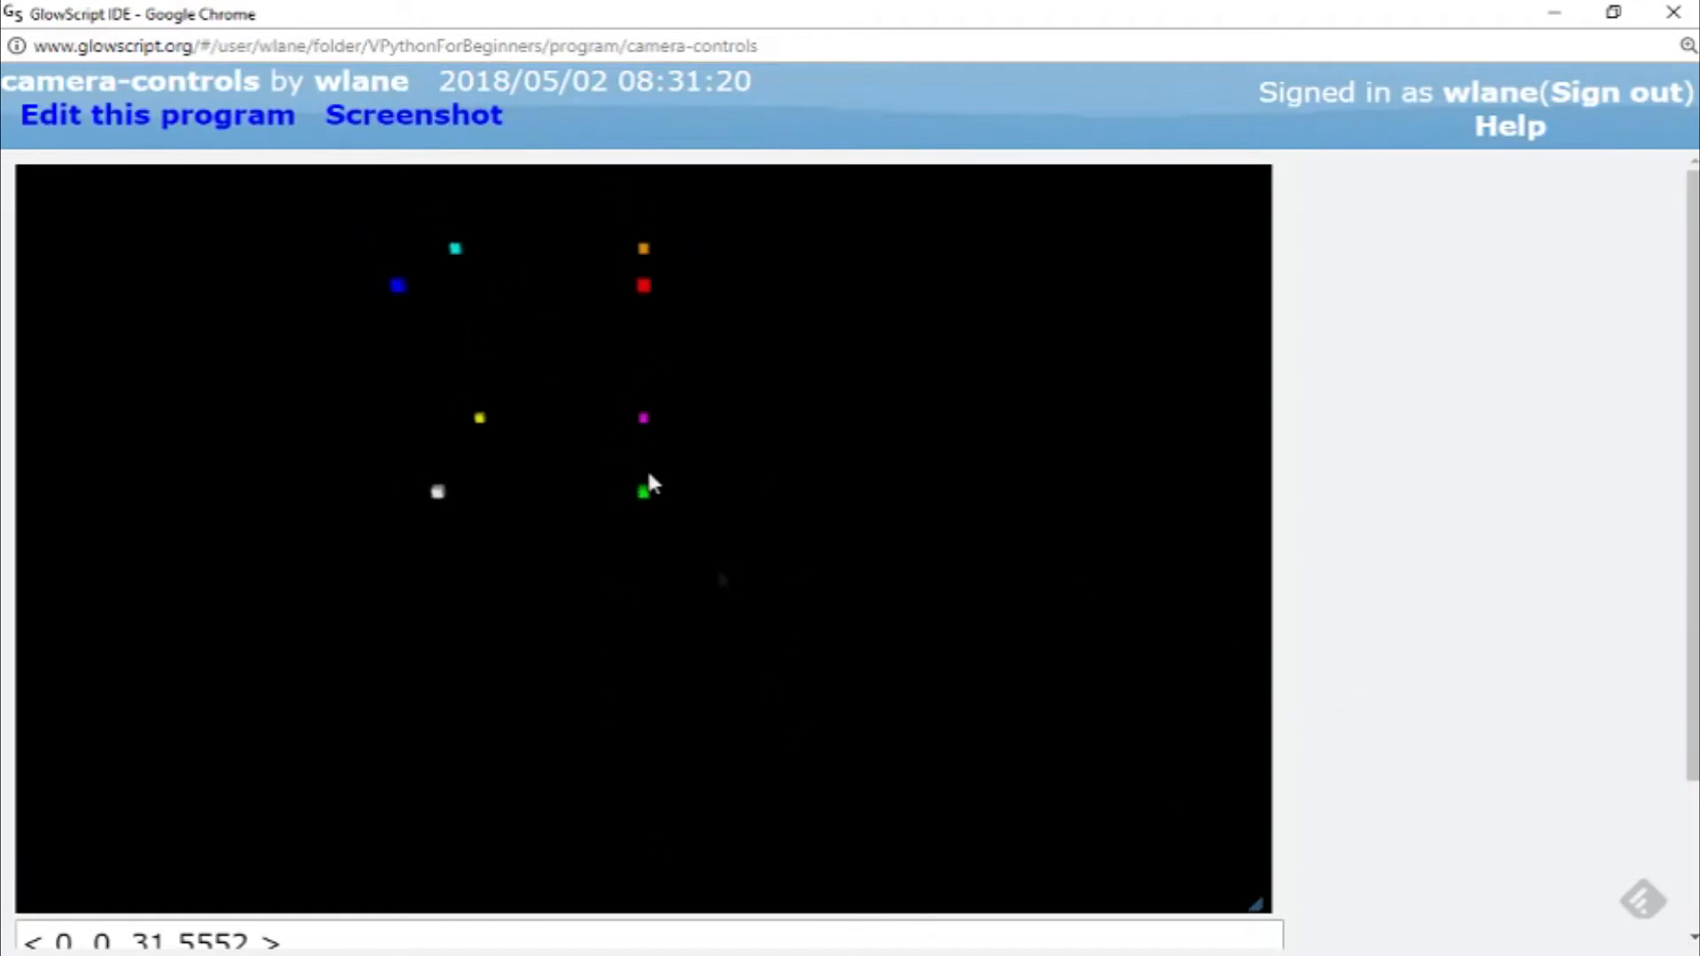
mouse_move(677, 325)
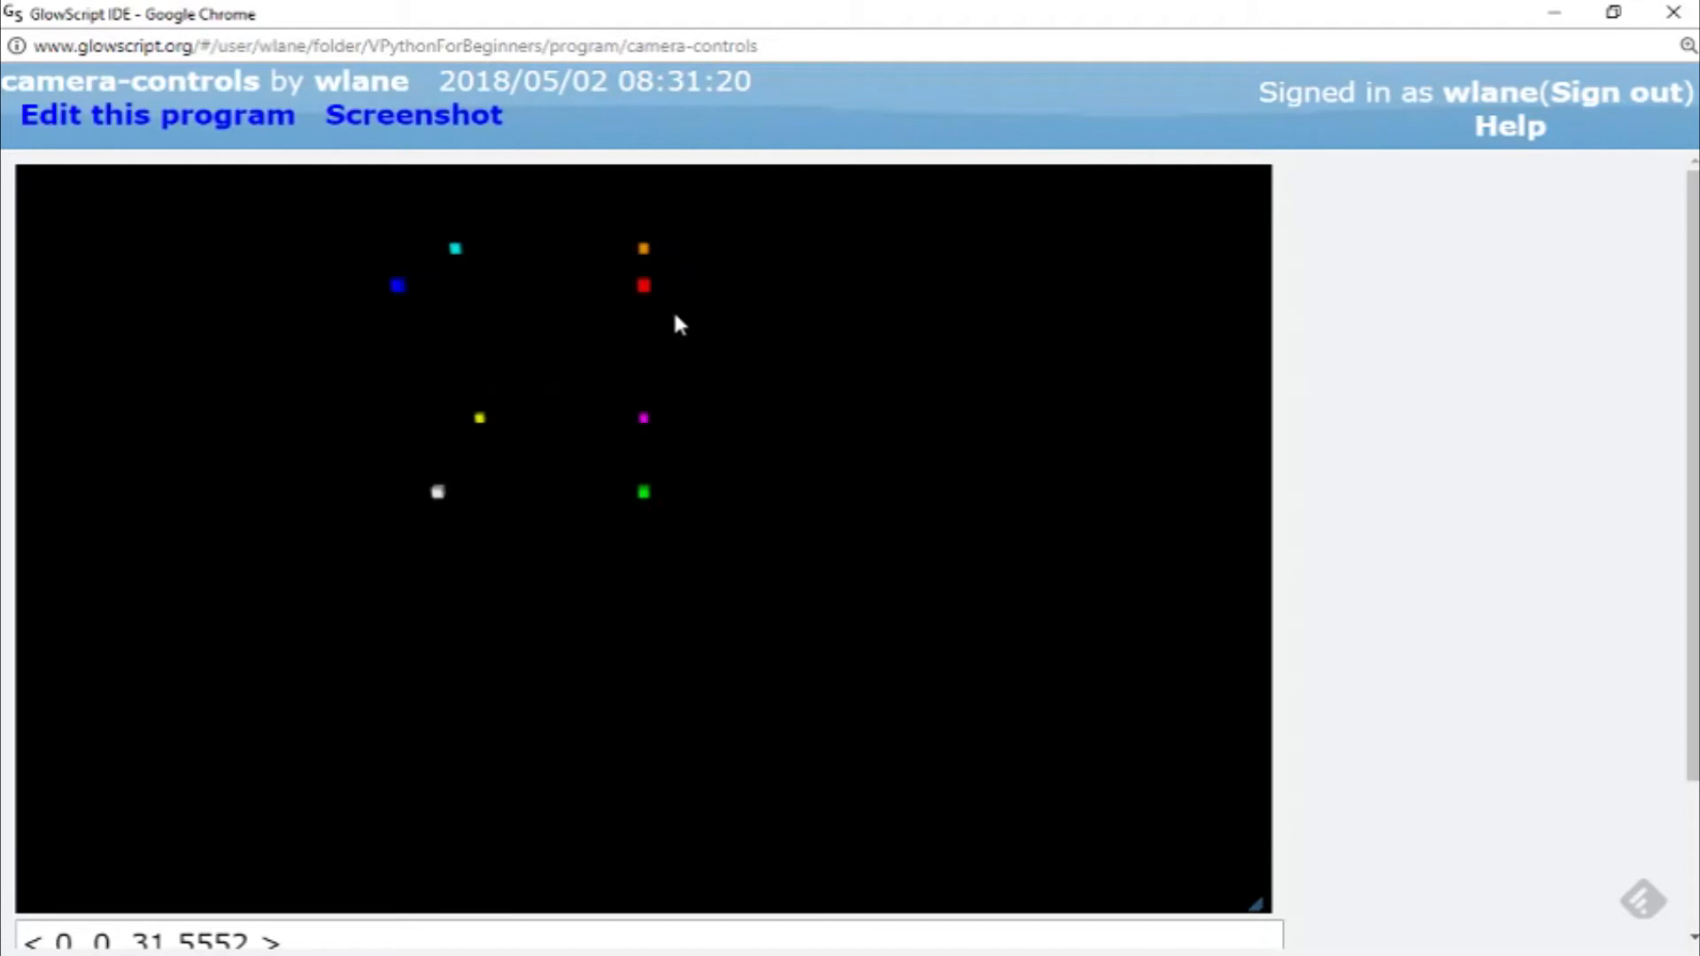
key("alt+tab")
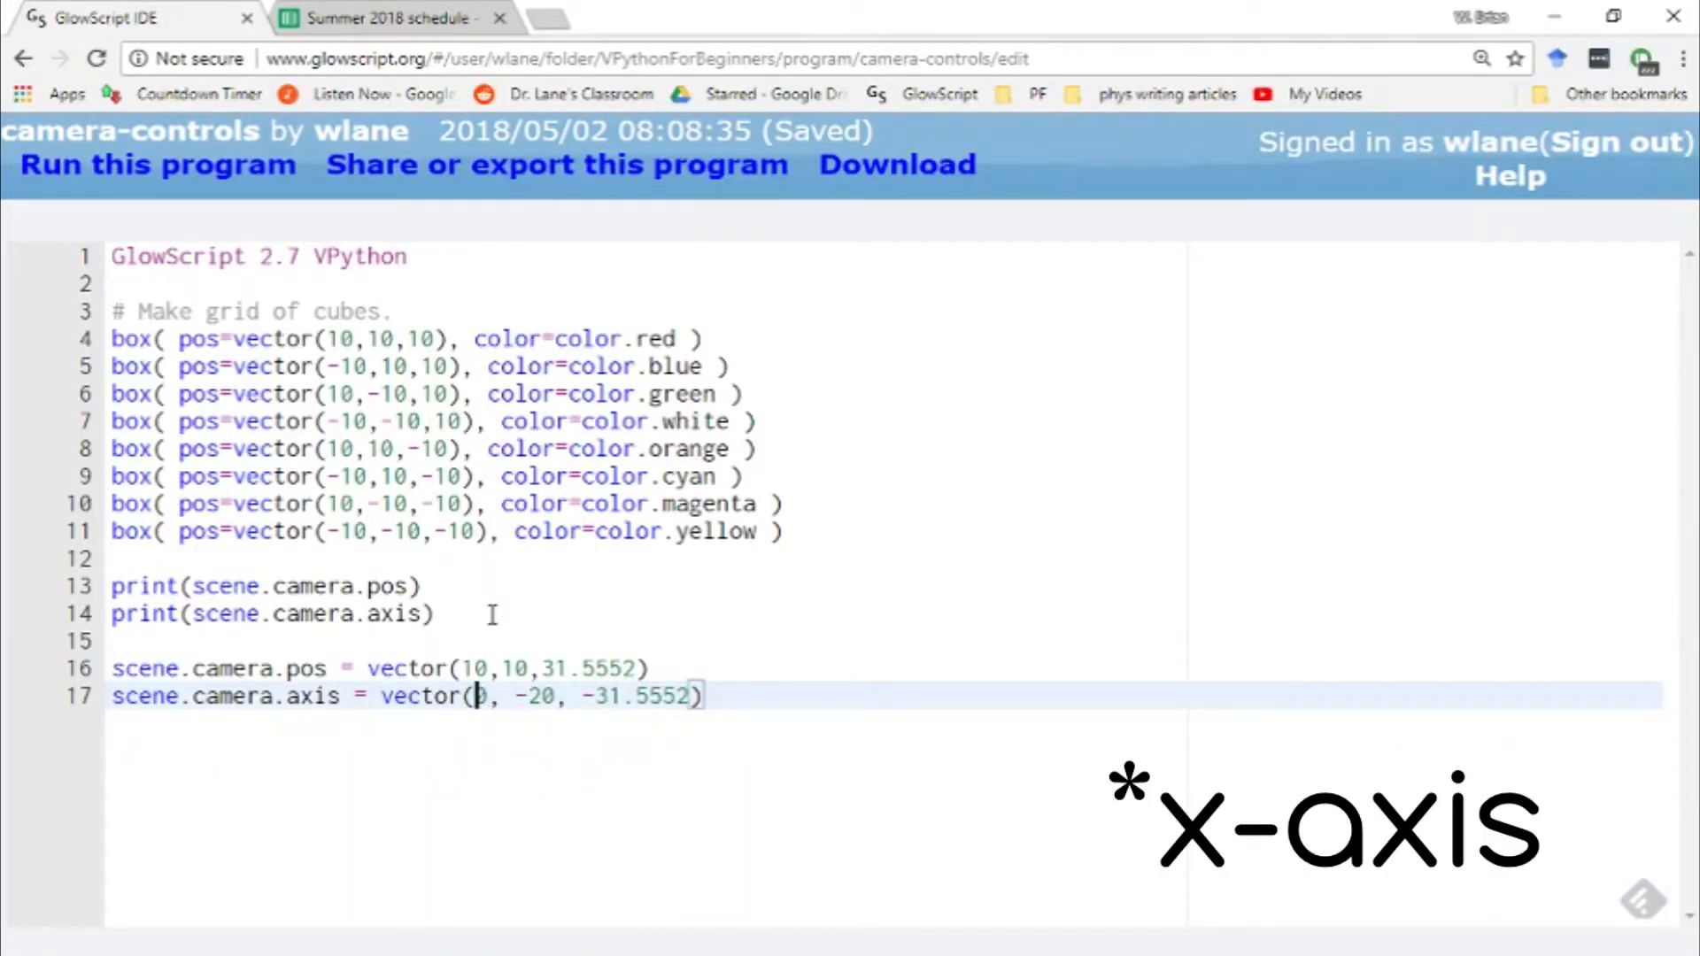
type("0")
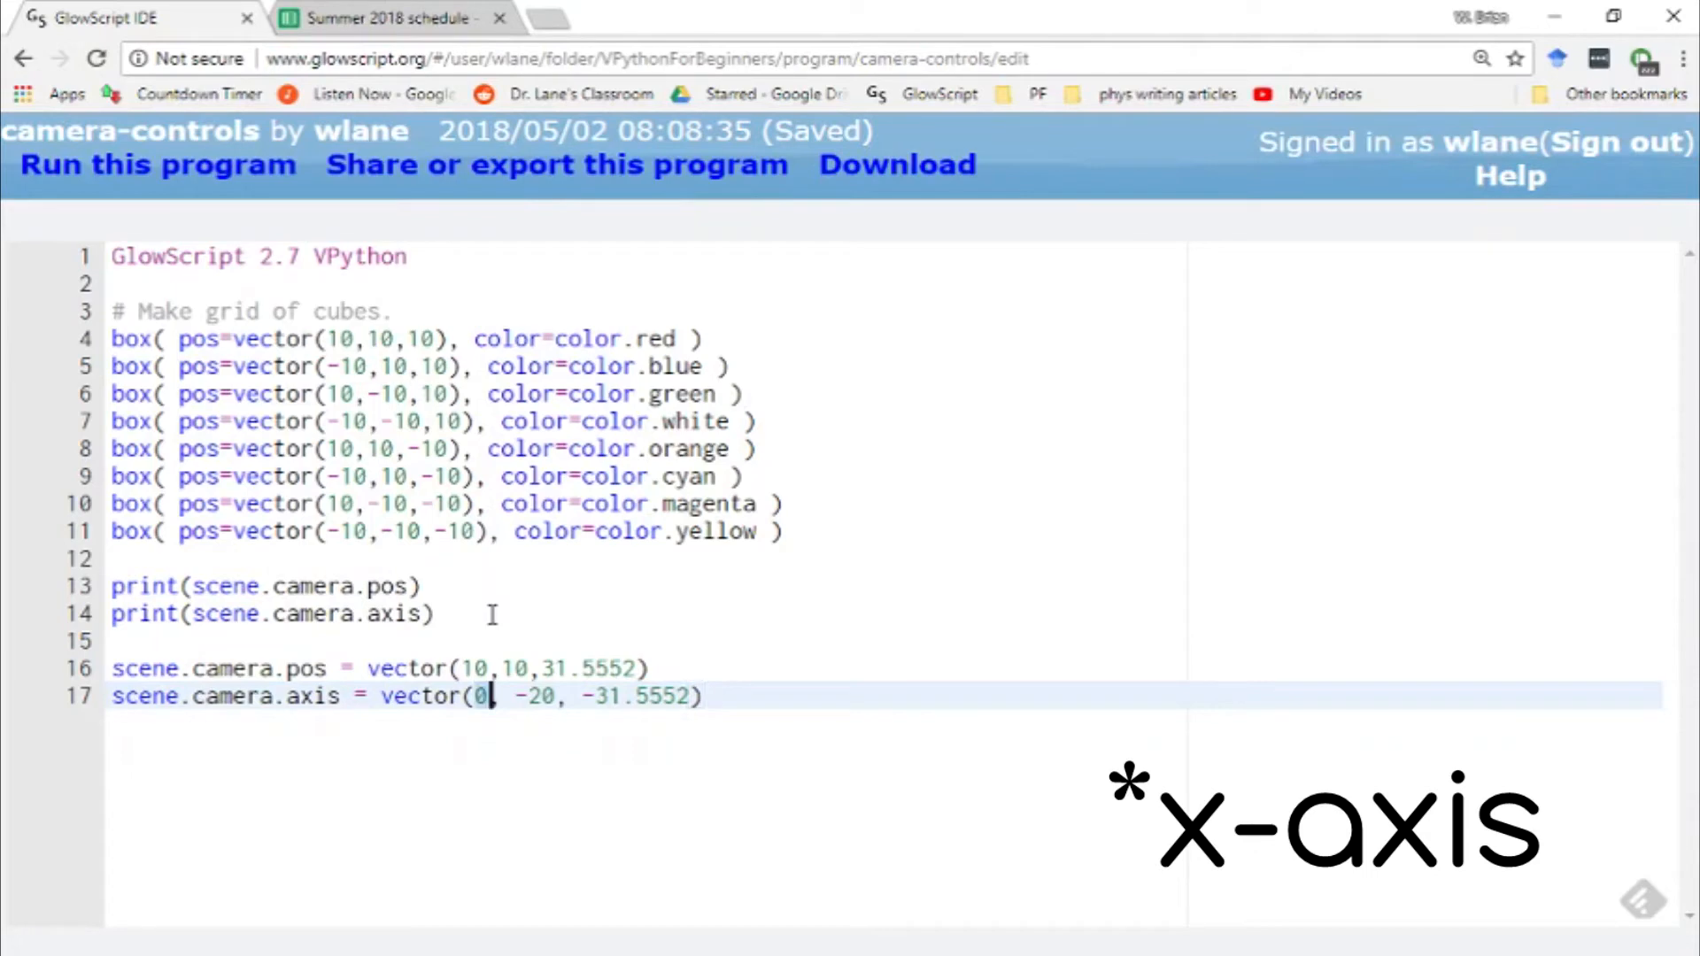
left_click(158, 165)
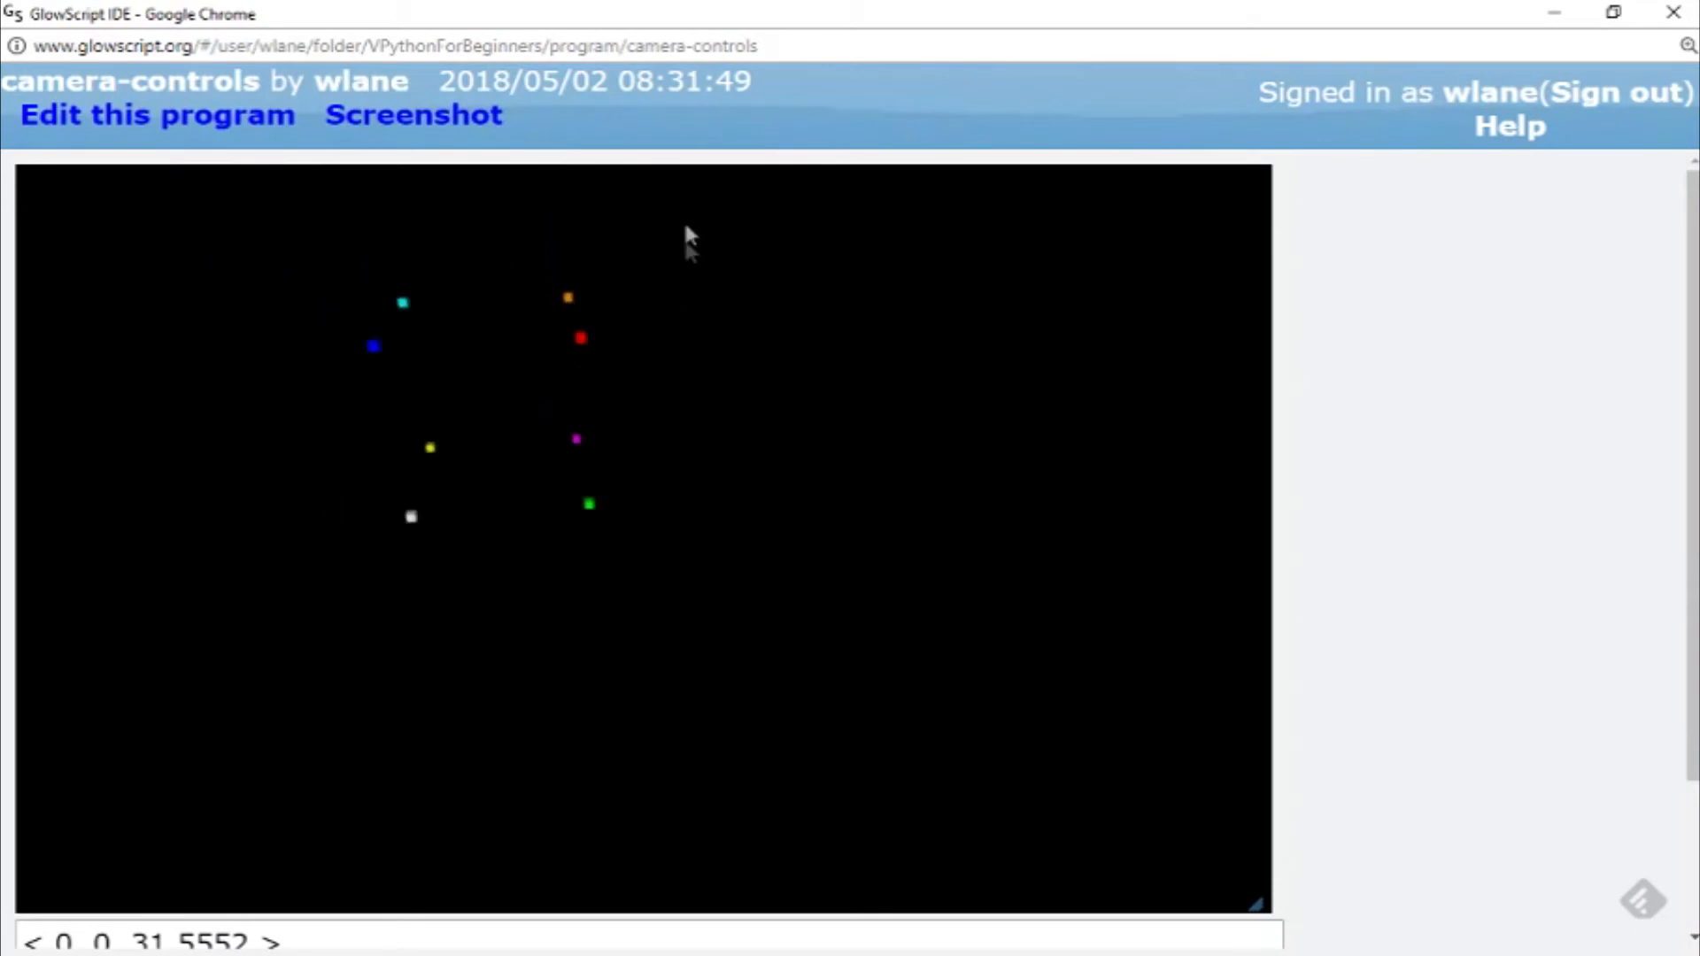
mouse_move(1038, 463)
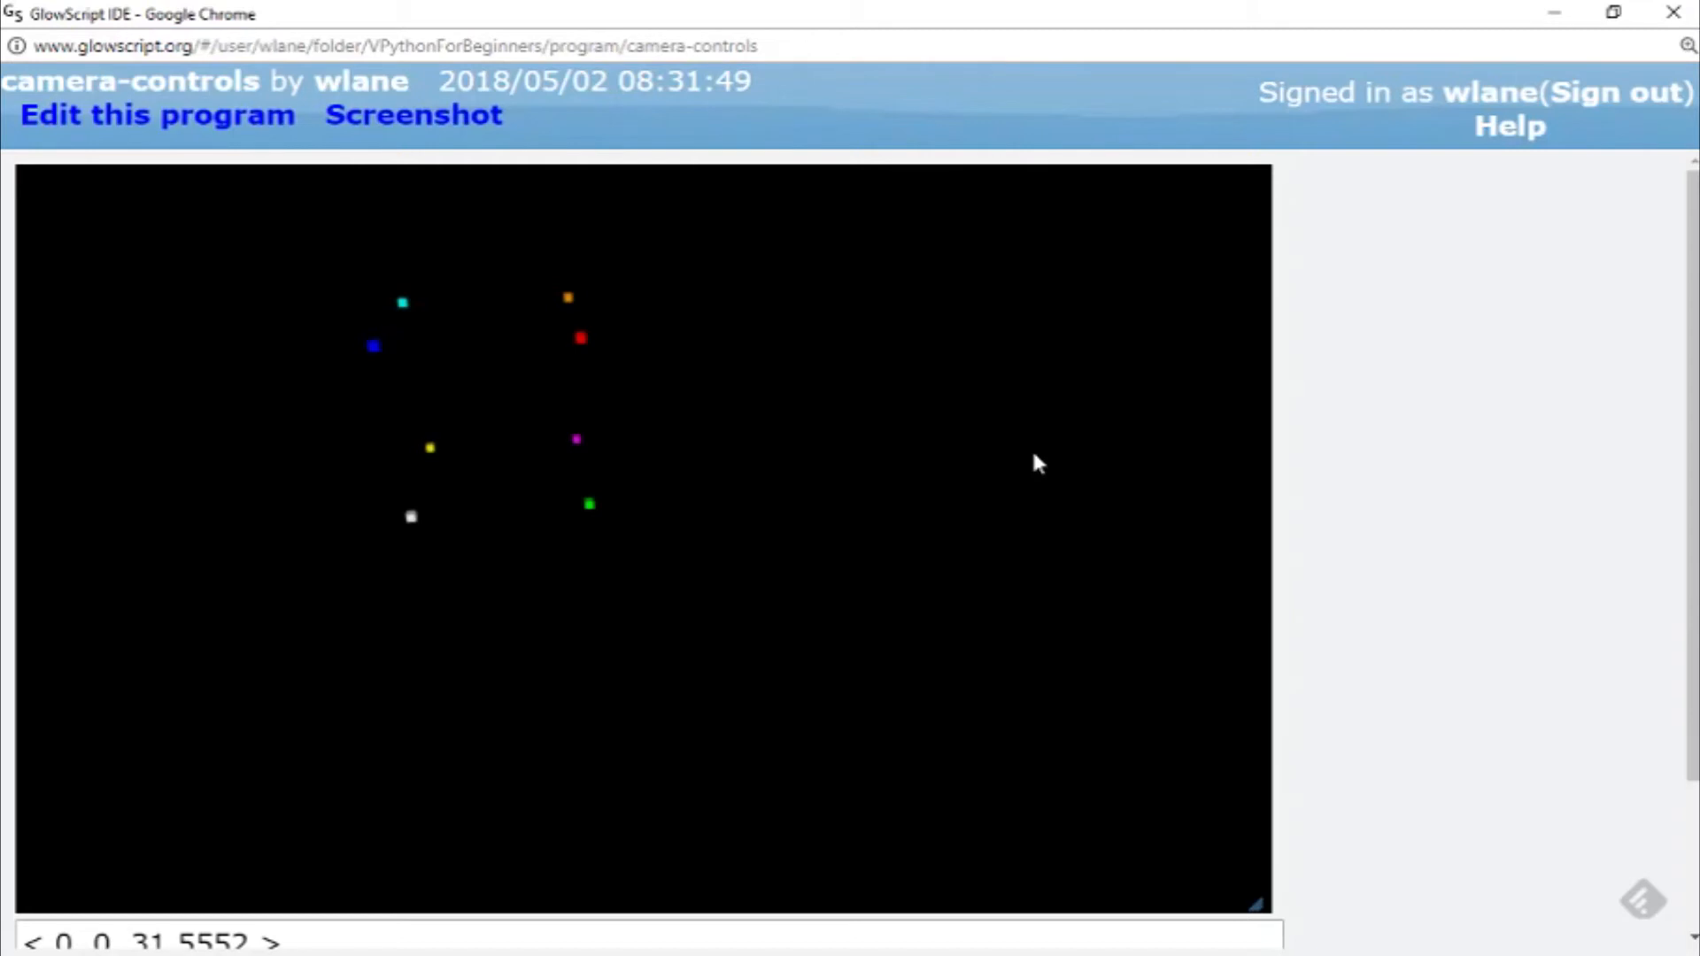
mouse_move(897, 563)
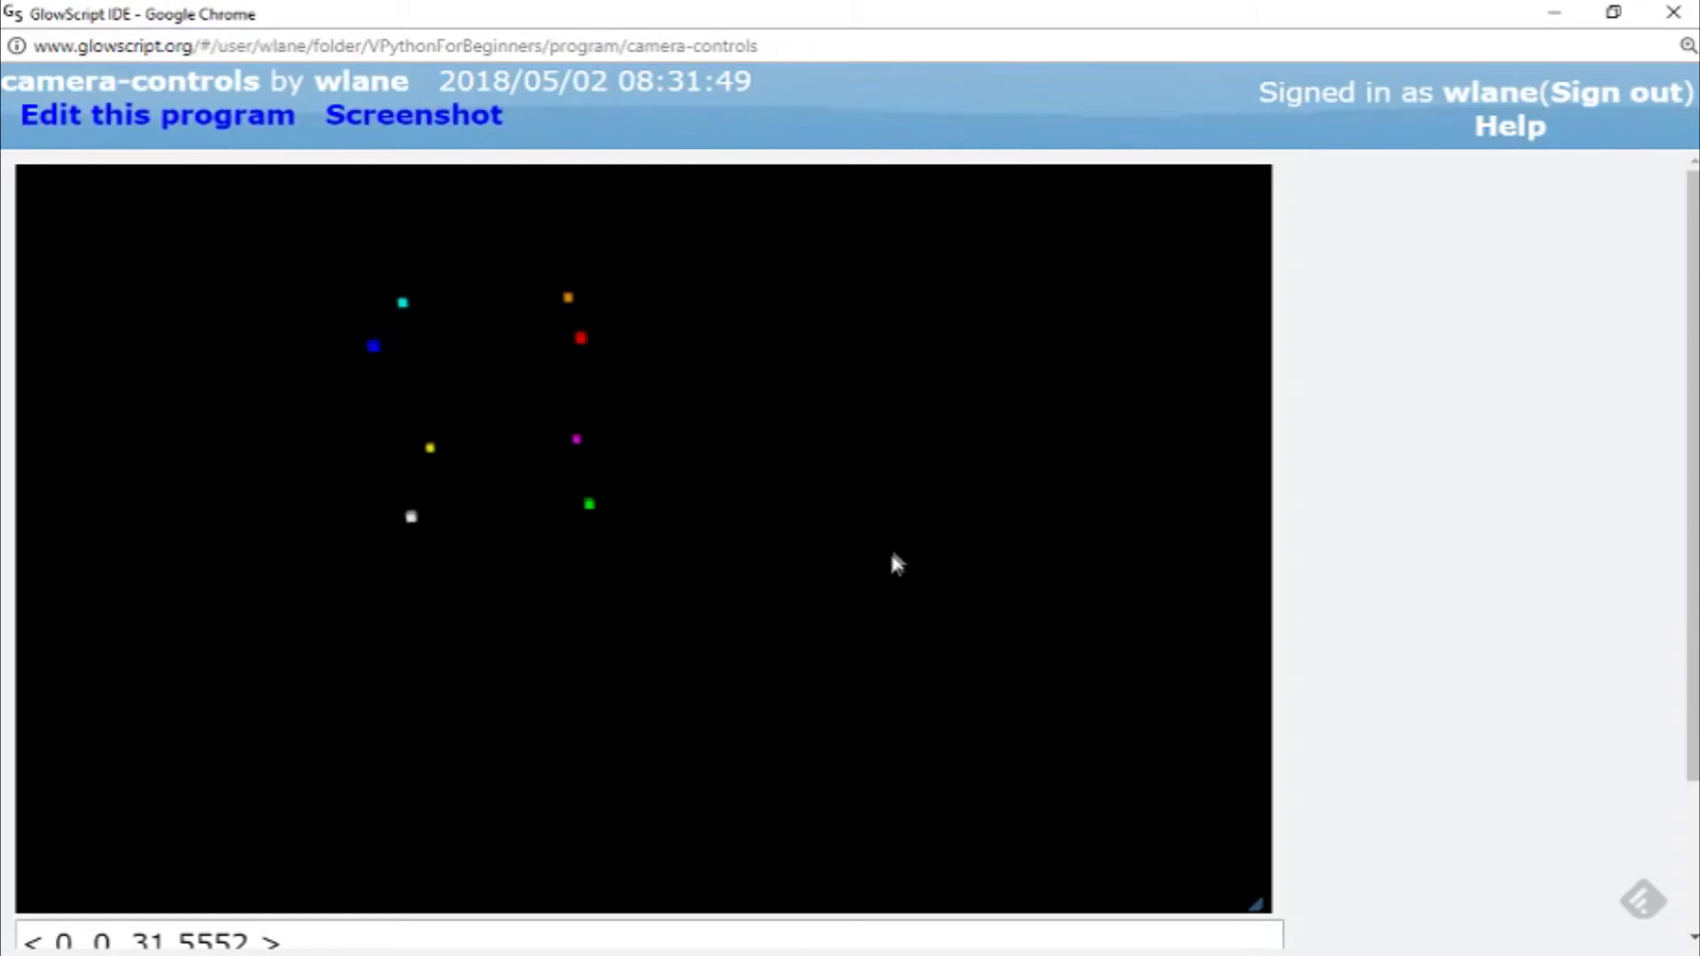
mouse_move(884, 562)
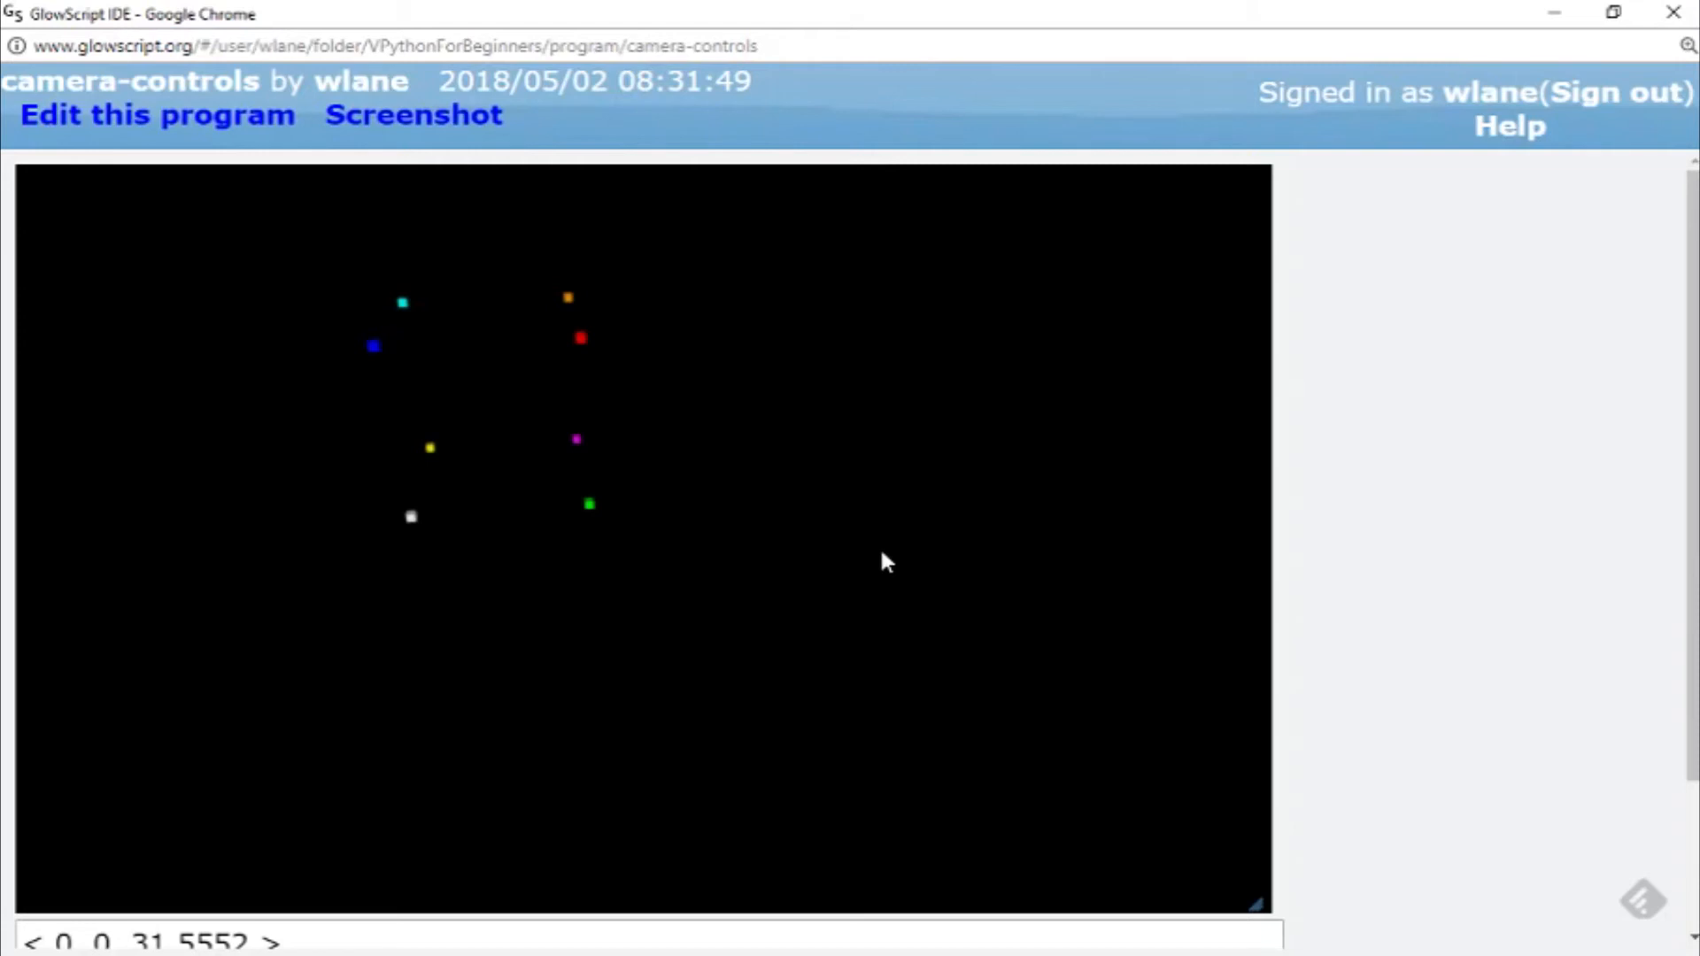
Preview the sideways grid with axis vector(5, -20, -31.5552), then switch back to the editor
key("alt+tab")
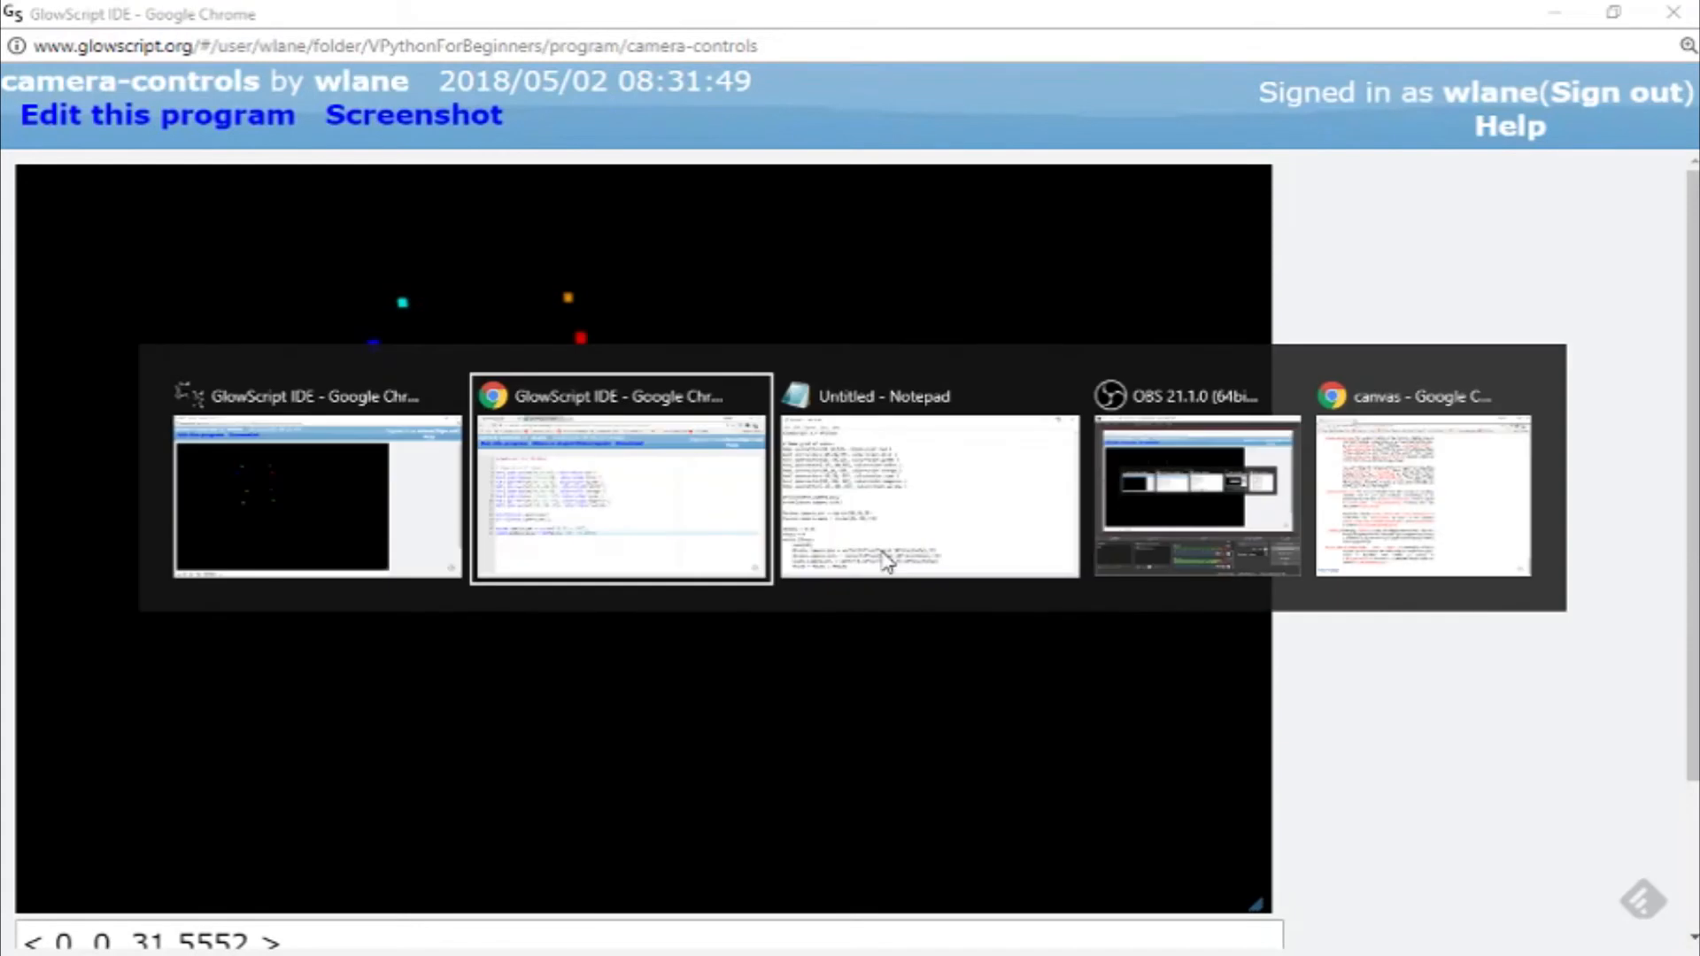
left_click(620, 496)
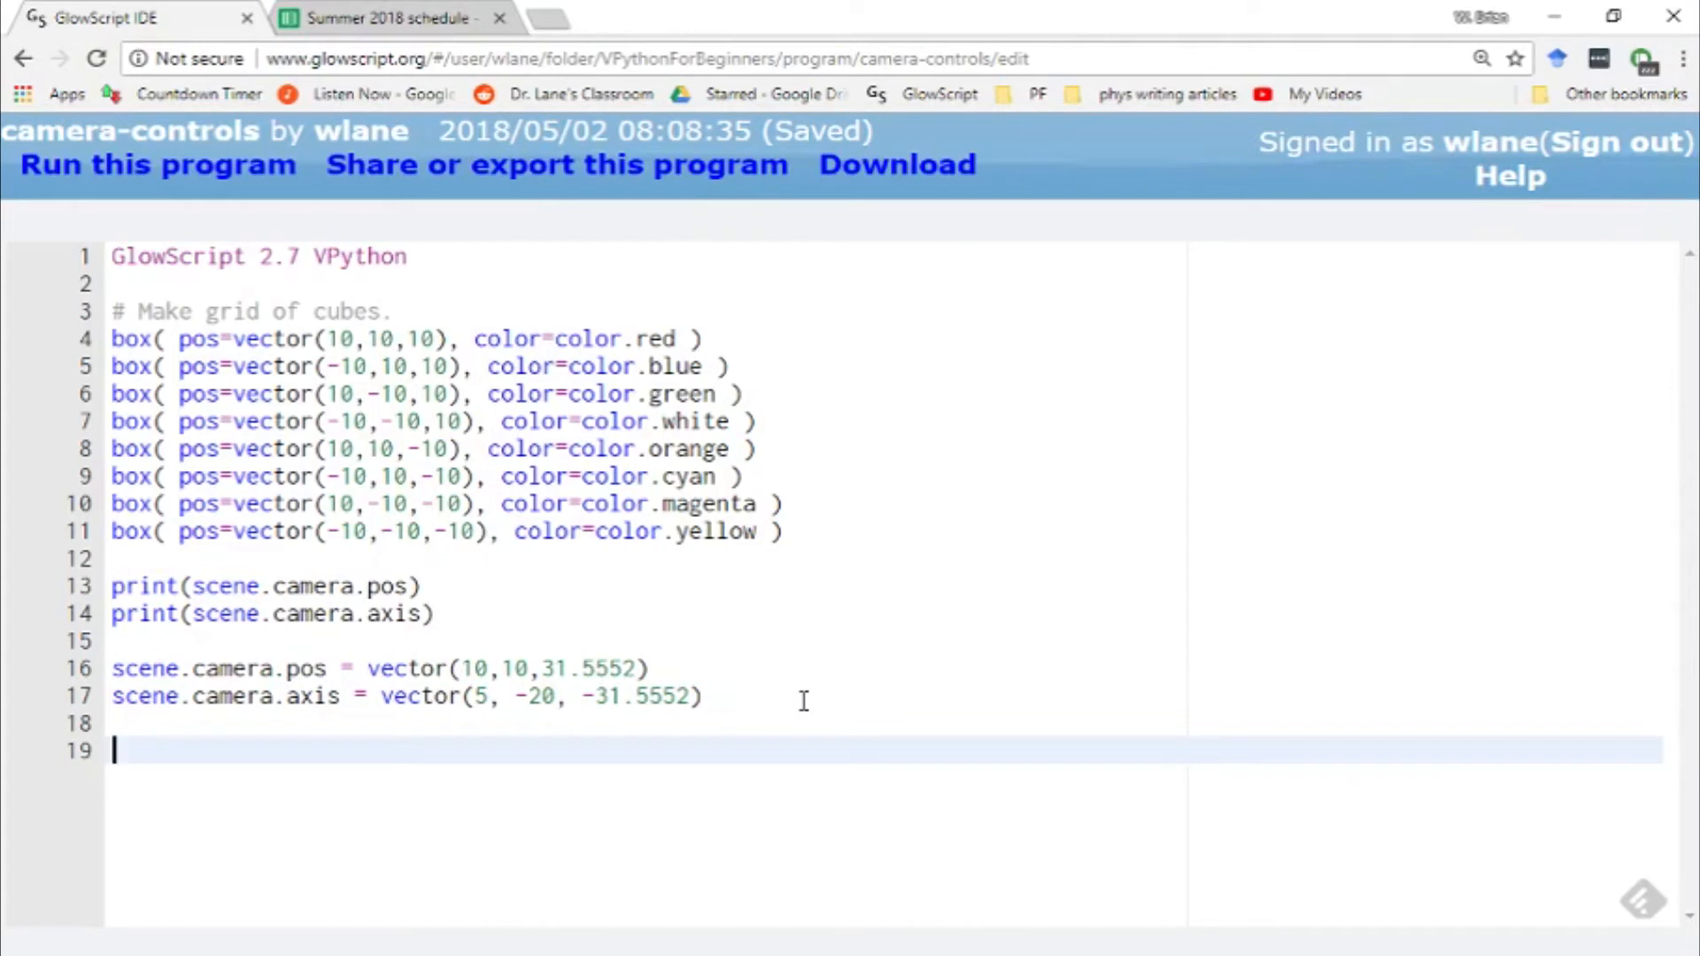
mouse_move(875, 776)
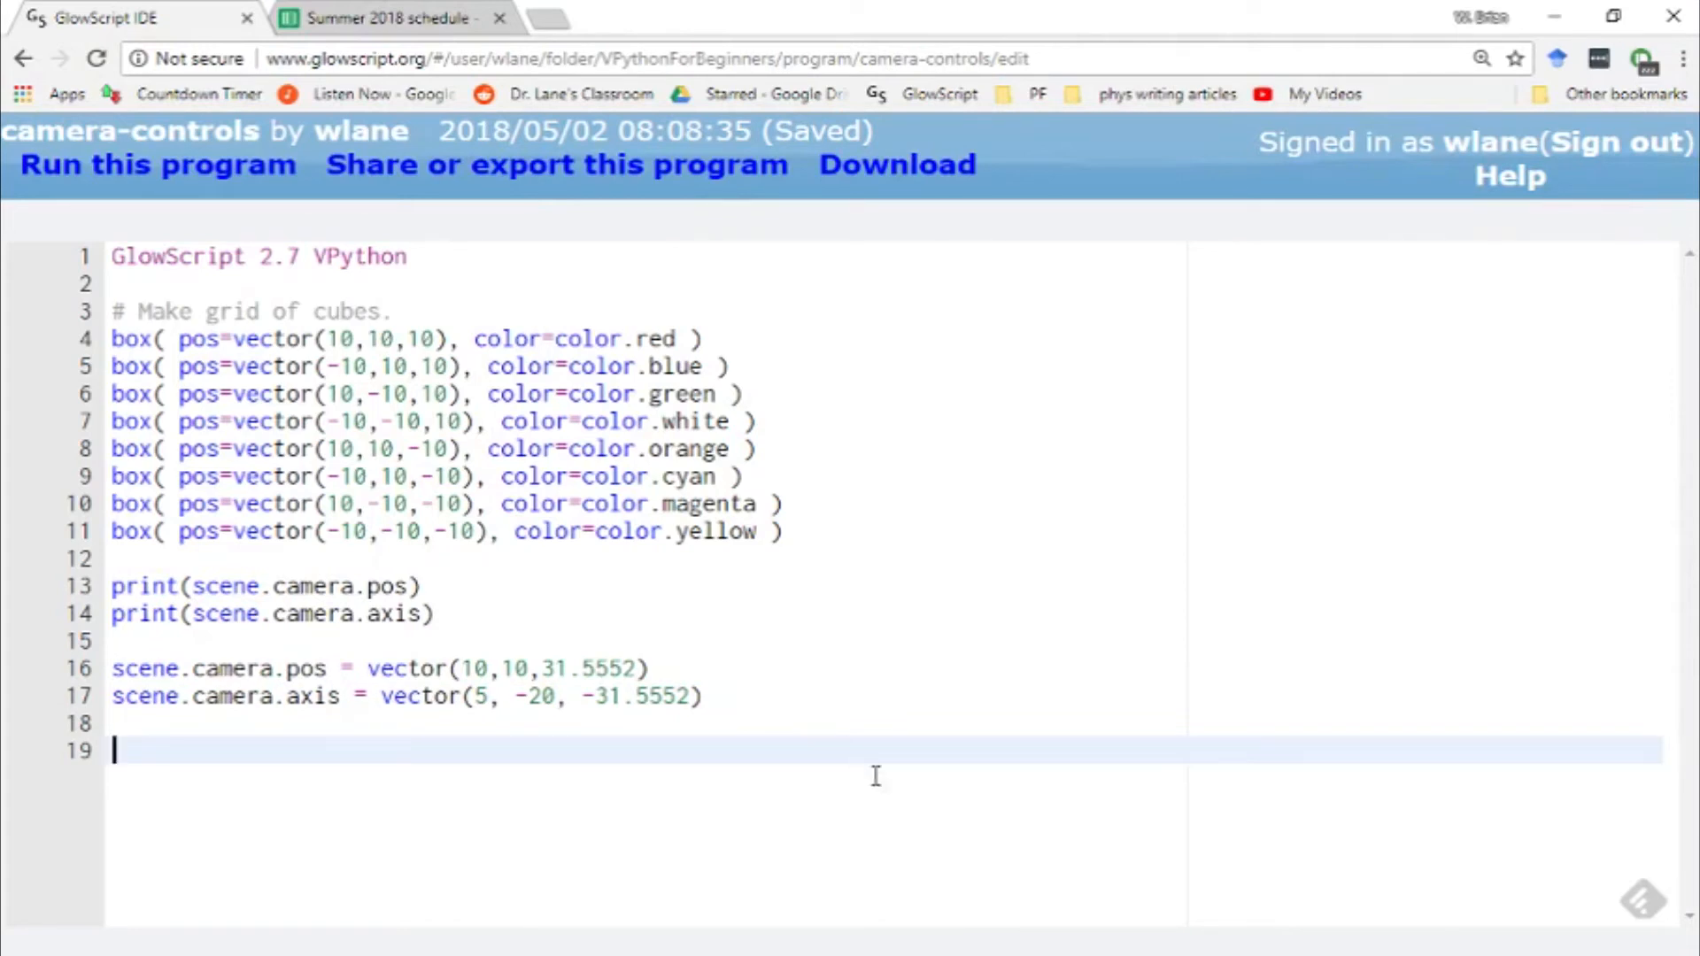
mouse_move(620, 646)
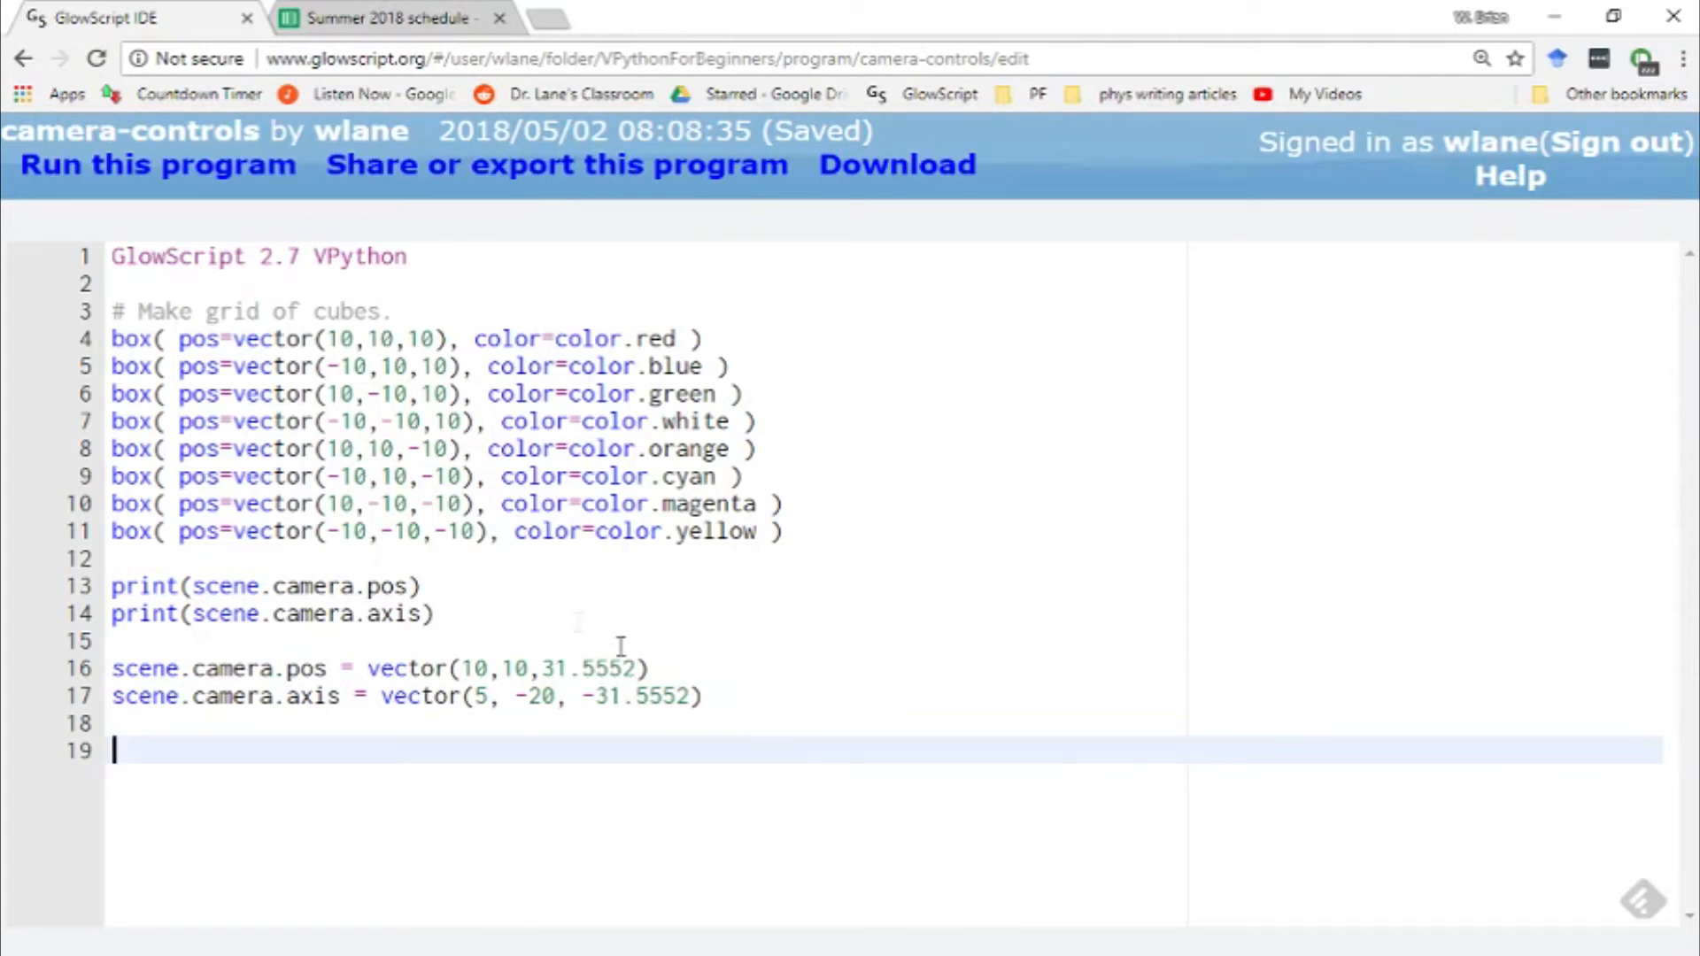
mouse_move(743, 584)
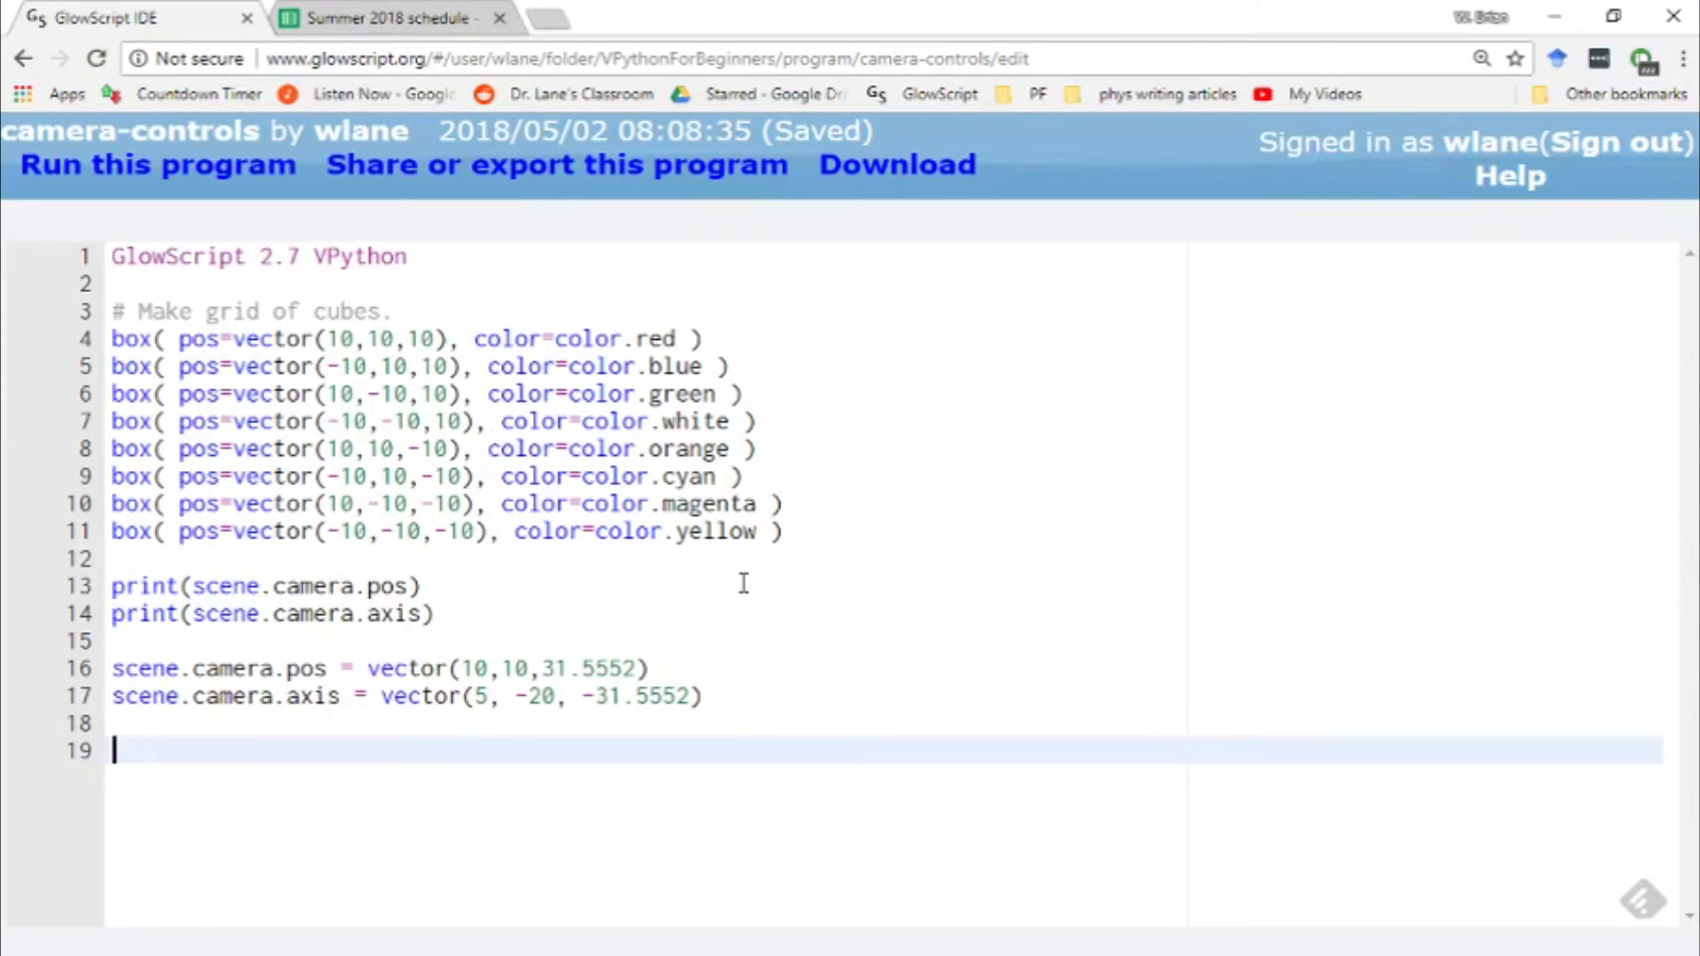
Add theta = 0 and a while True loop running at rate(20)
type("d")
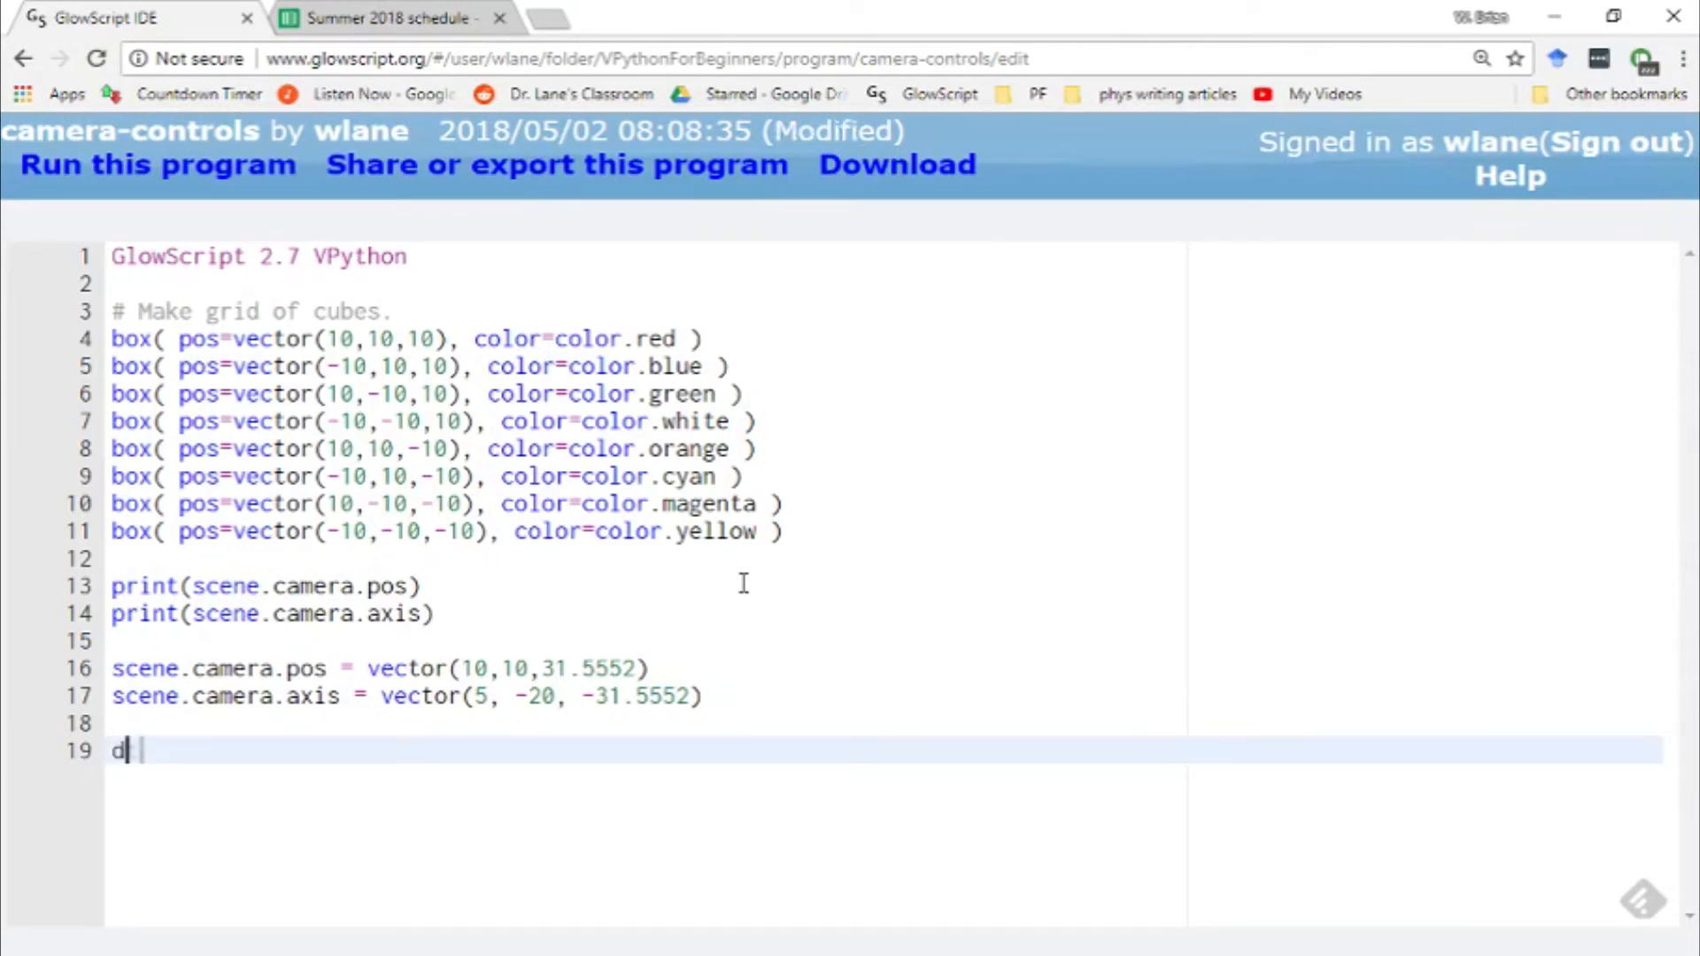
type("theta = 0.05")
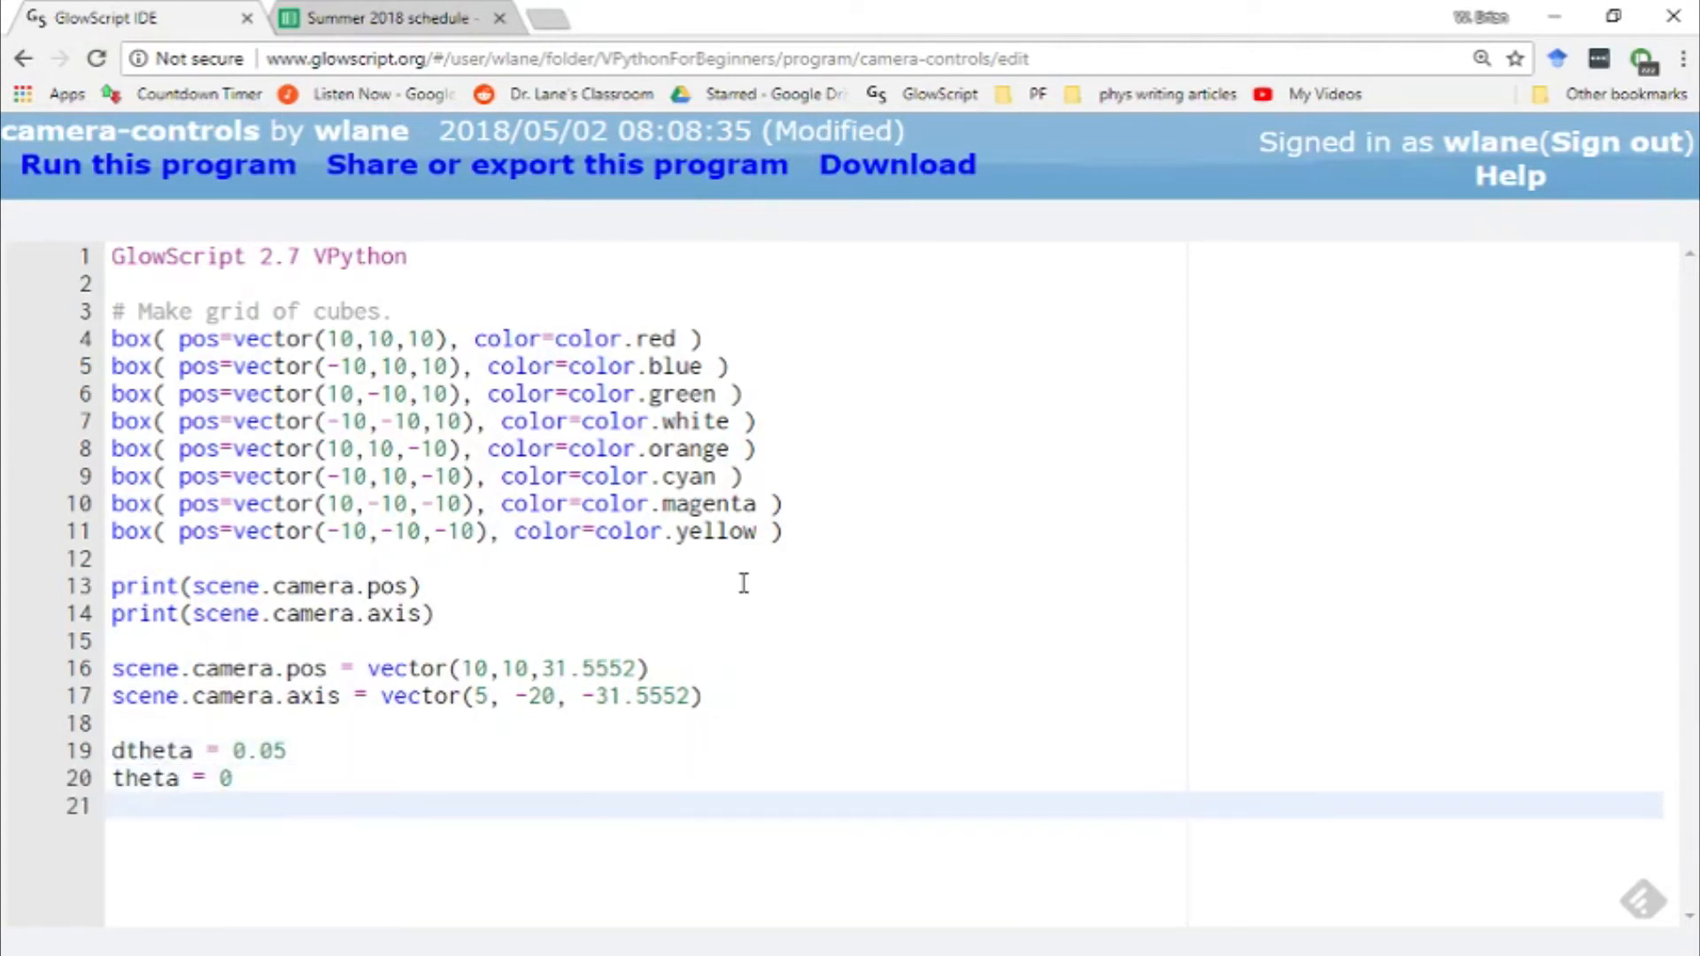
type("while (")
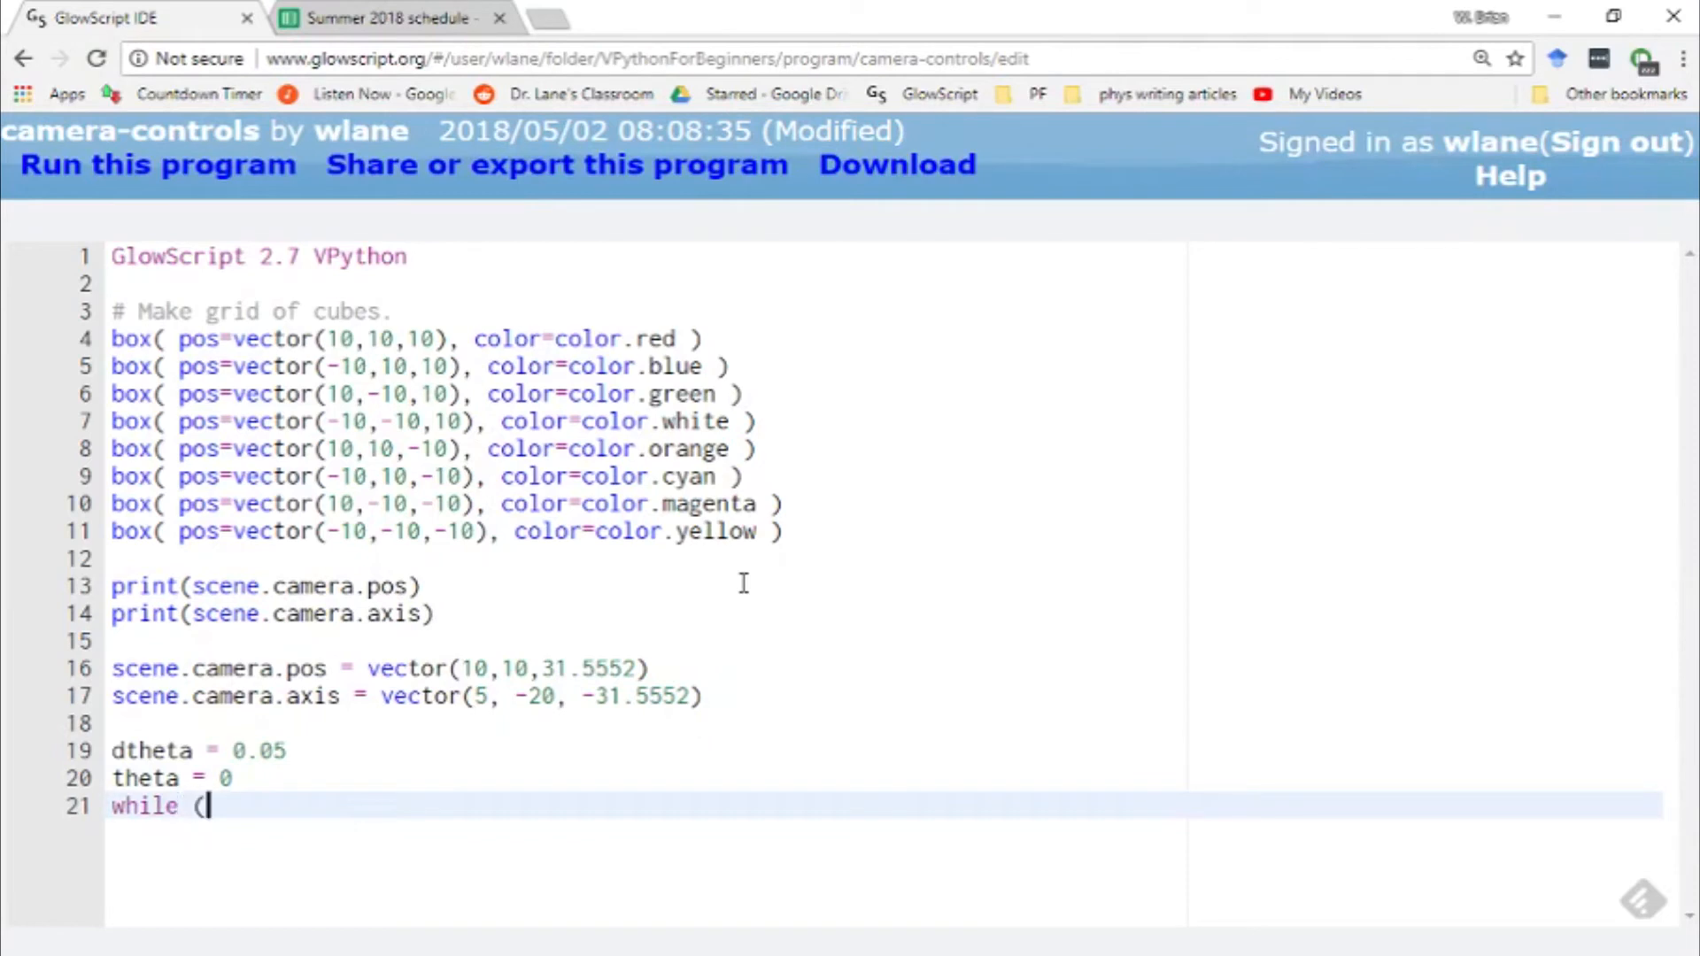
type("True):")
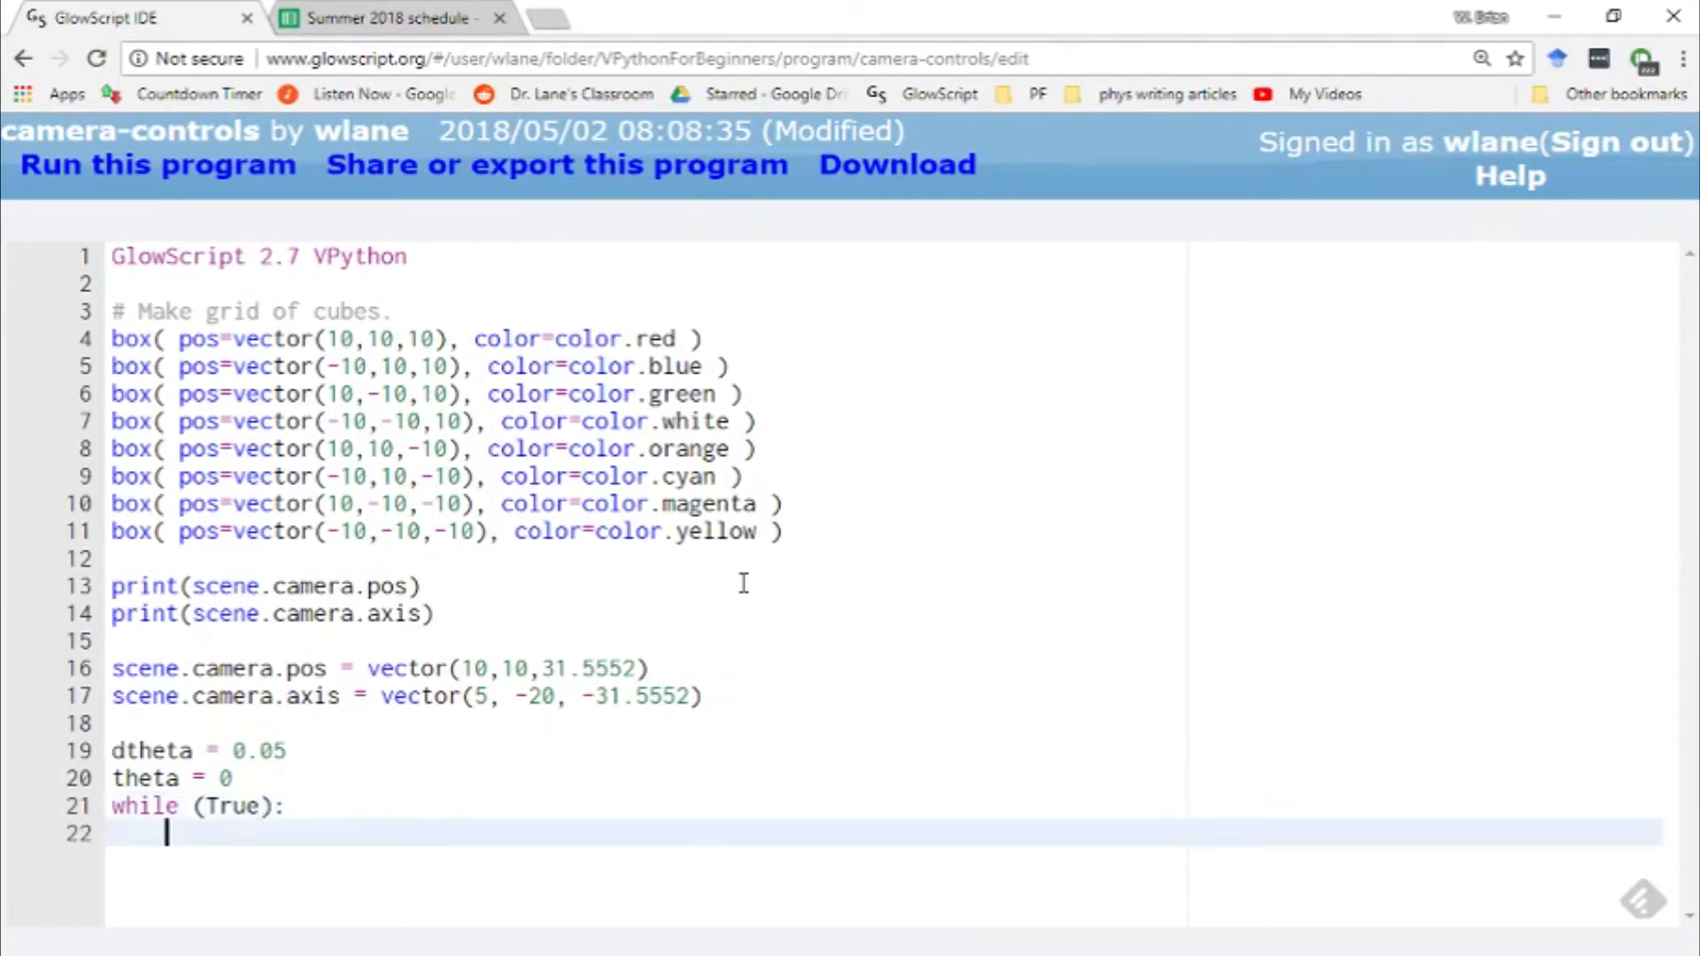
type("rate(20)")
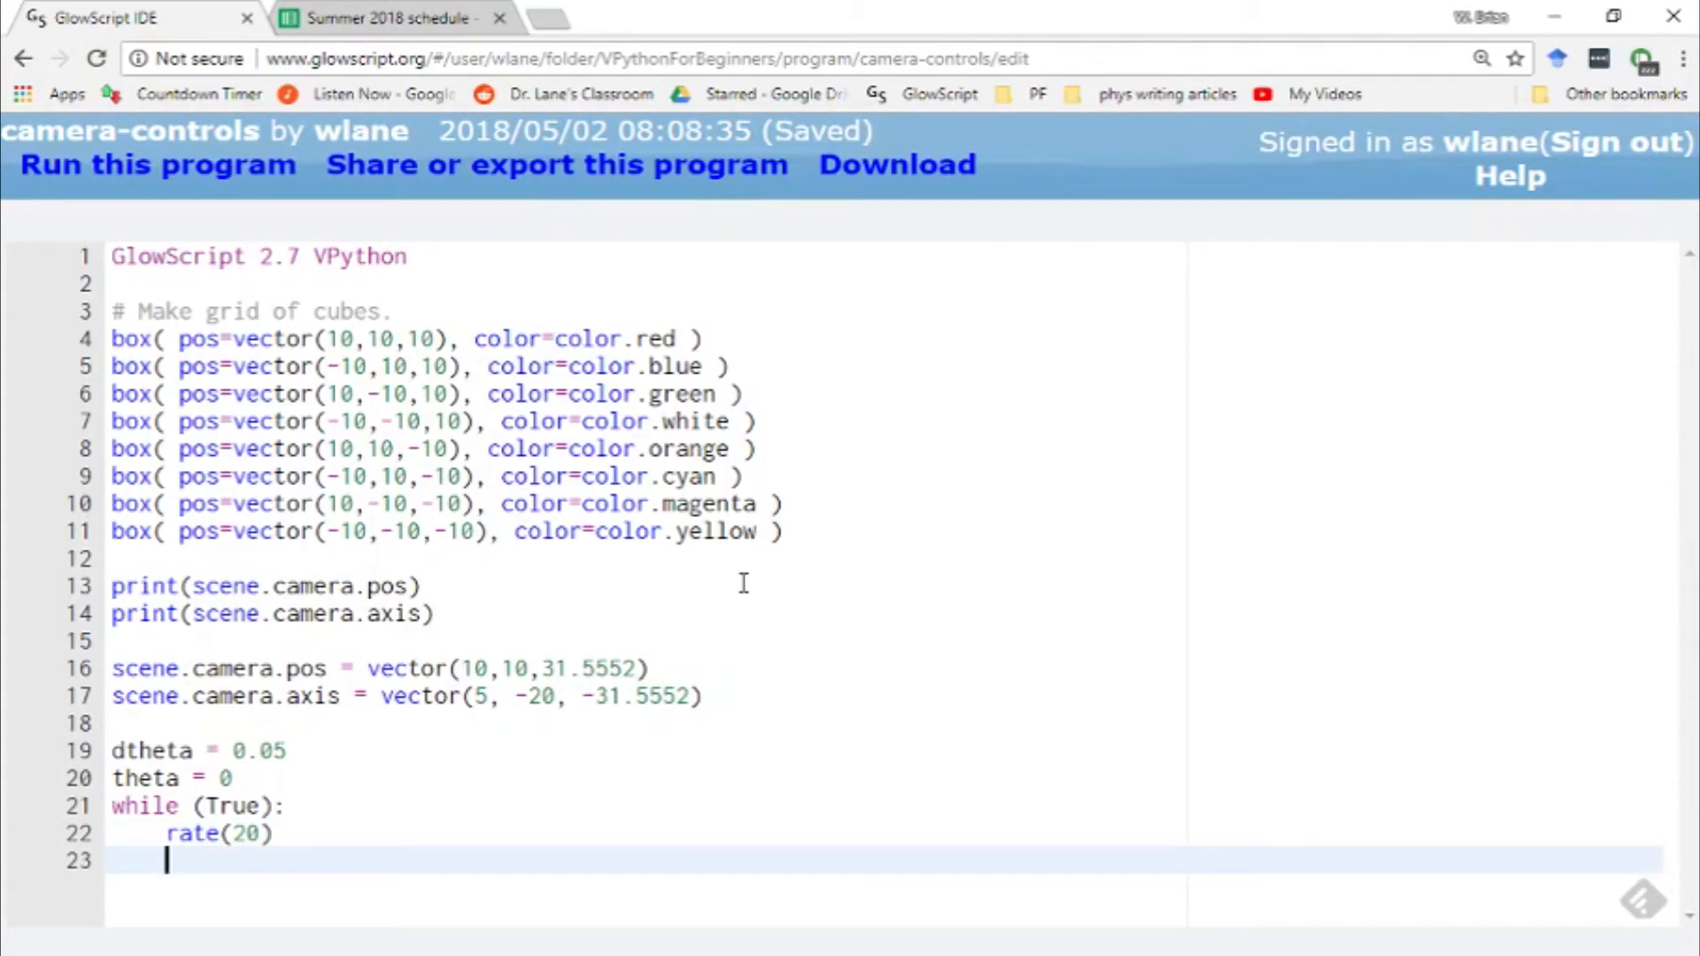
In the loop, set scene.camera.pos to vector(10*cos(theta),10*sin(theta),31.5552) and increment theta by dtheta
type("scene.")
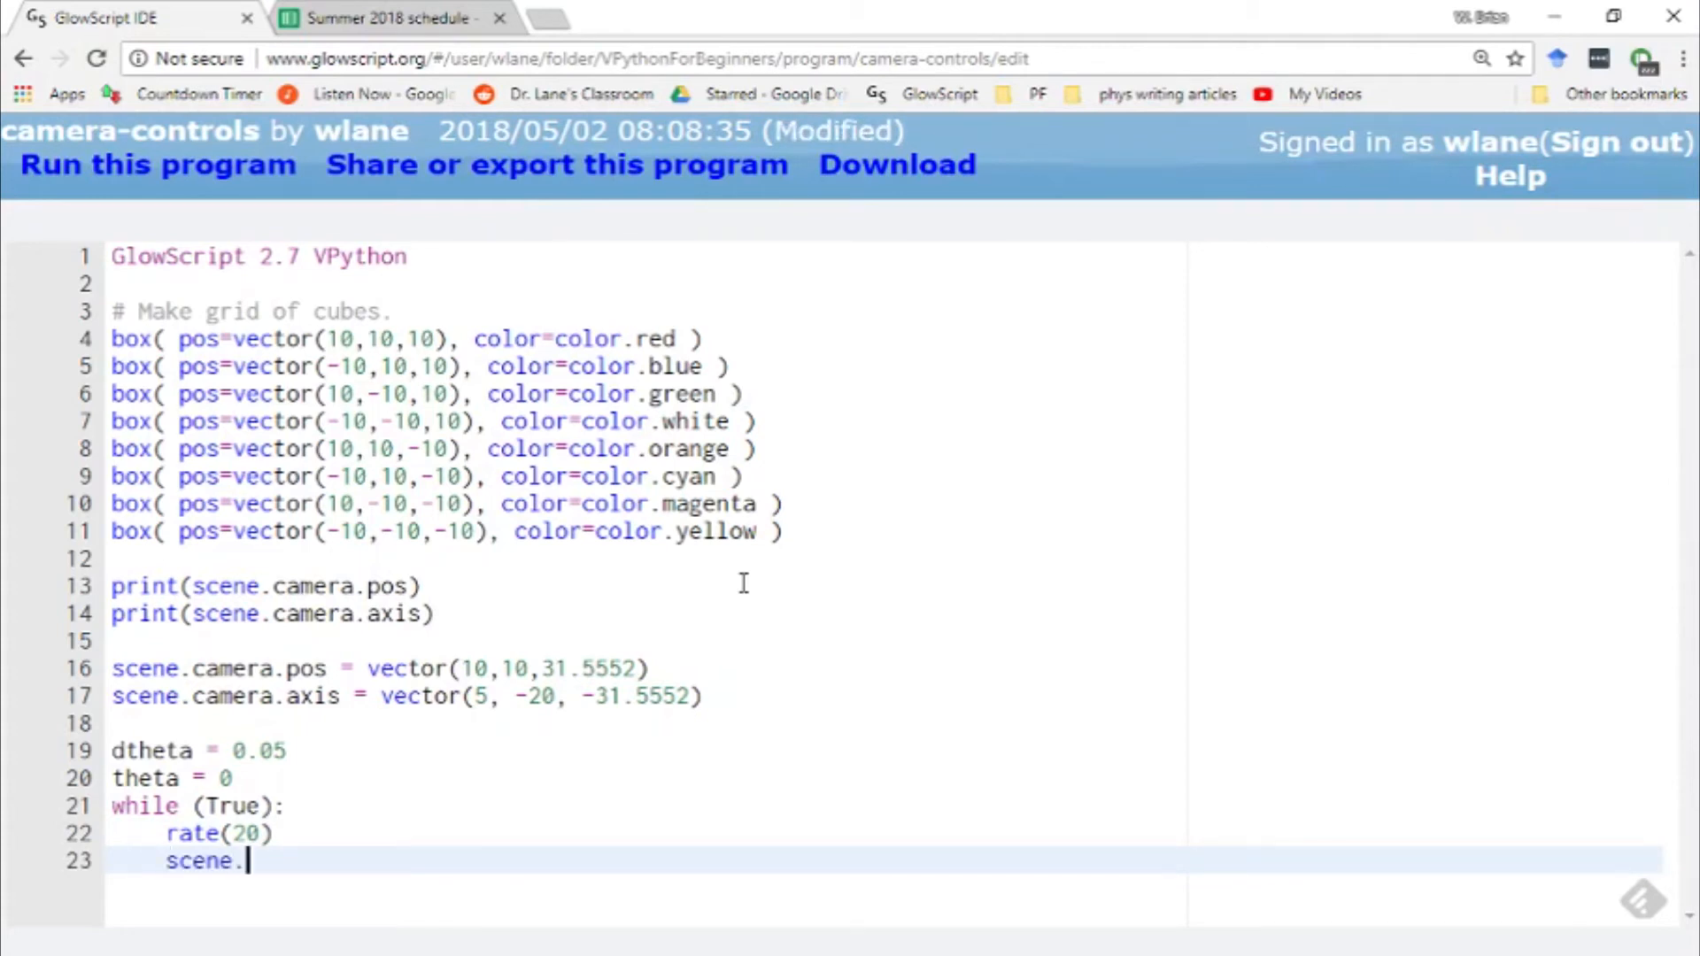
type("camera.pos =")
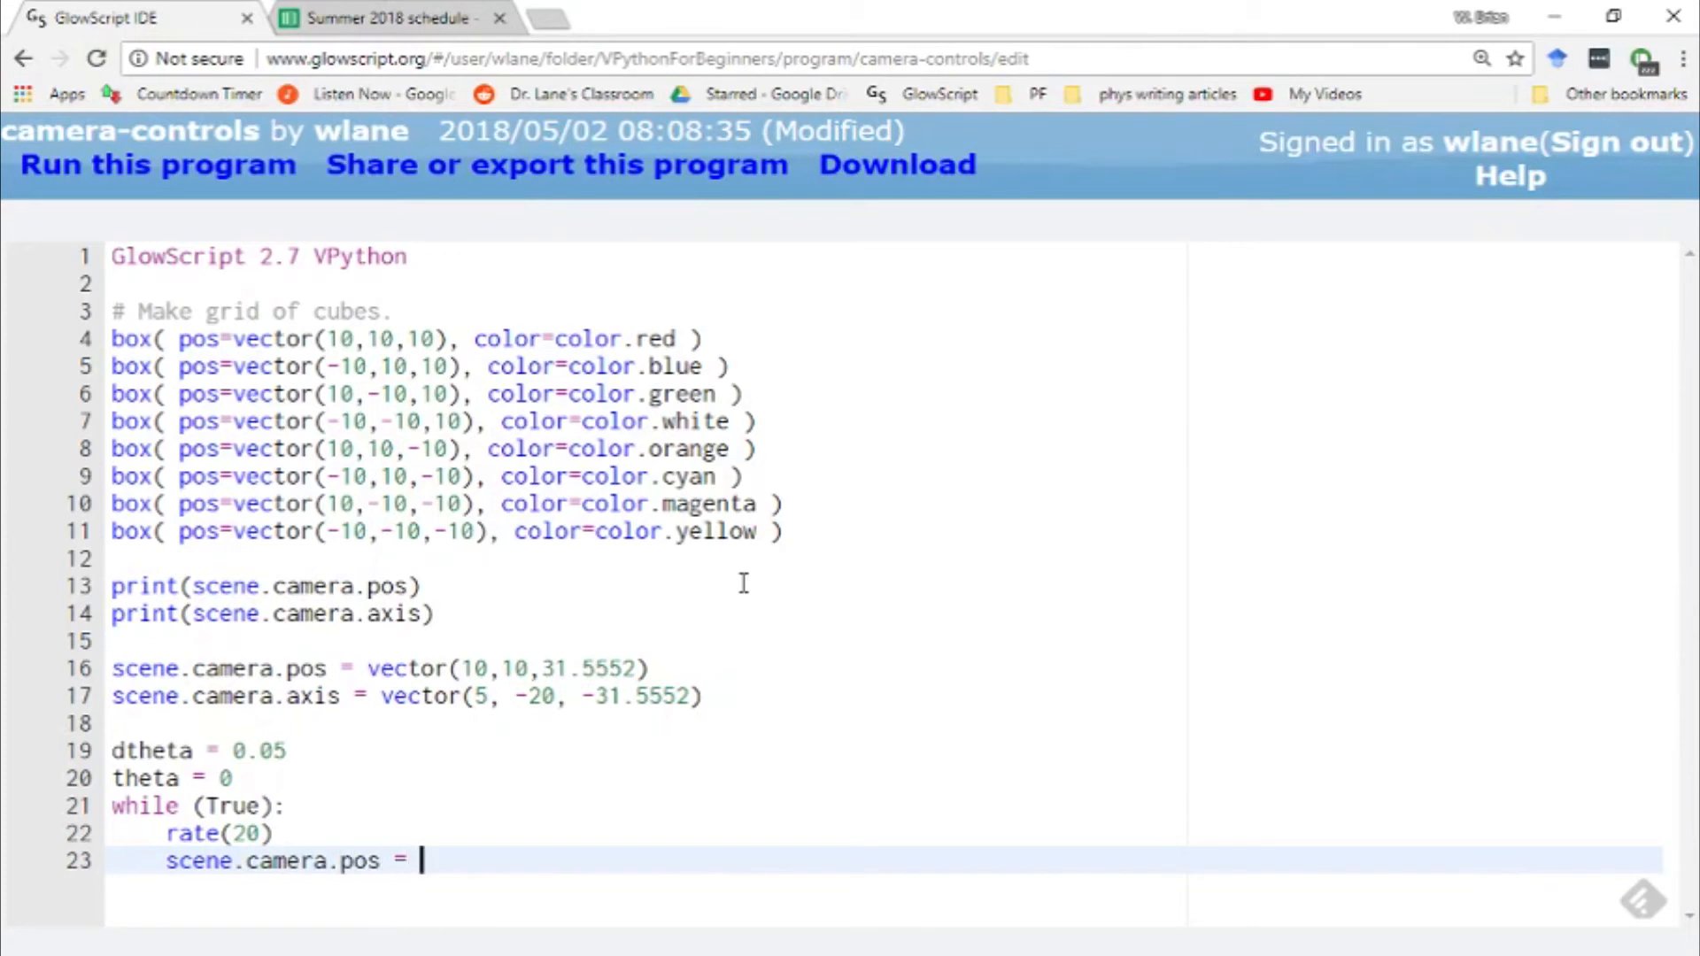
type("vector")
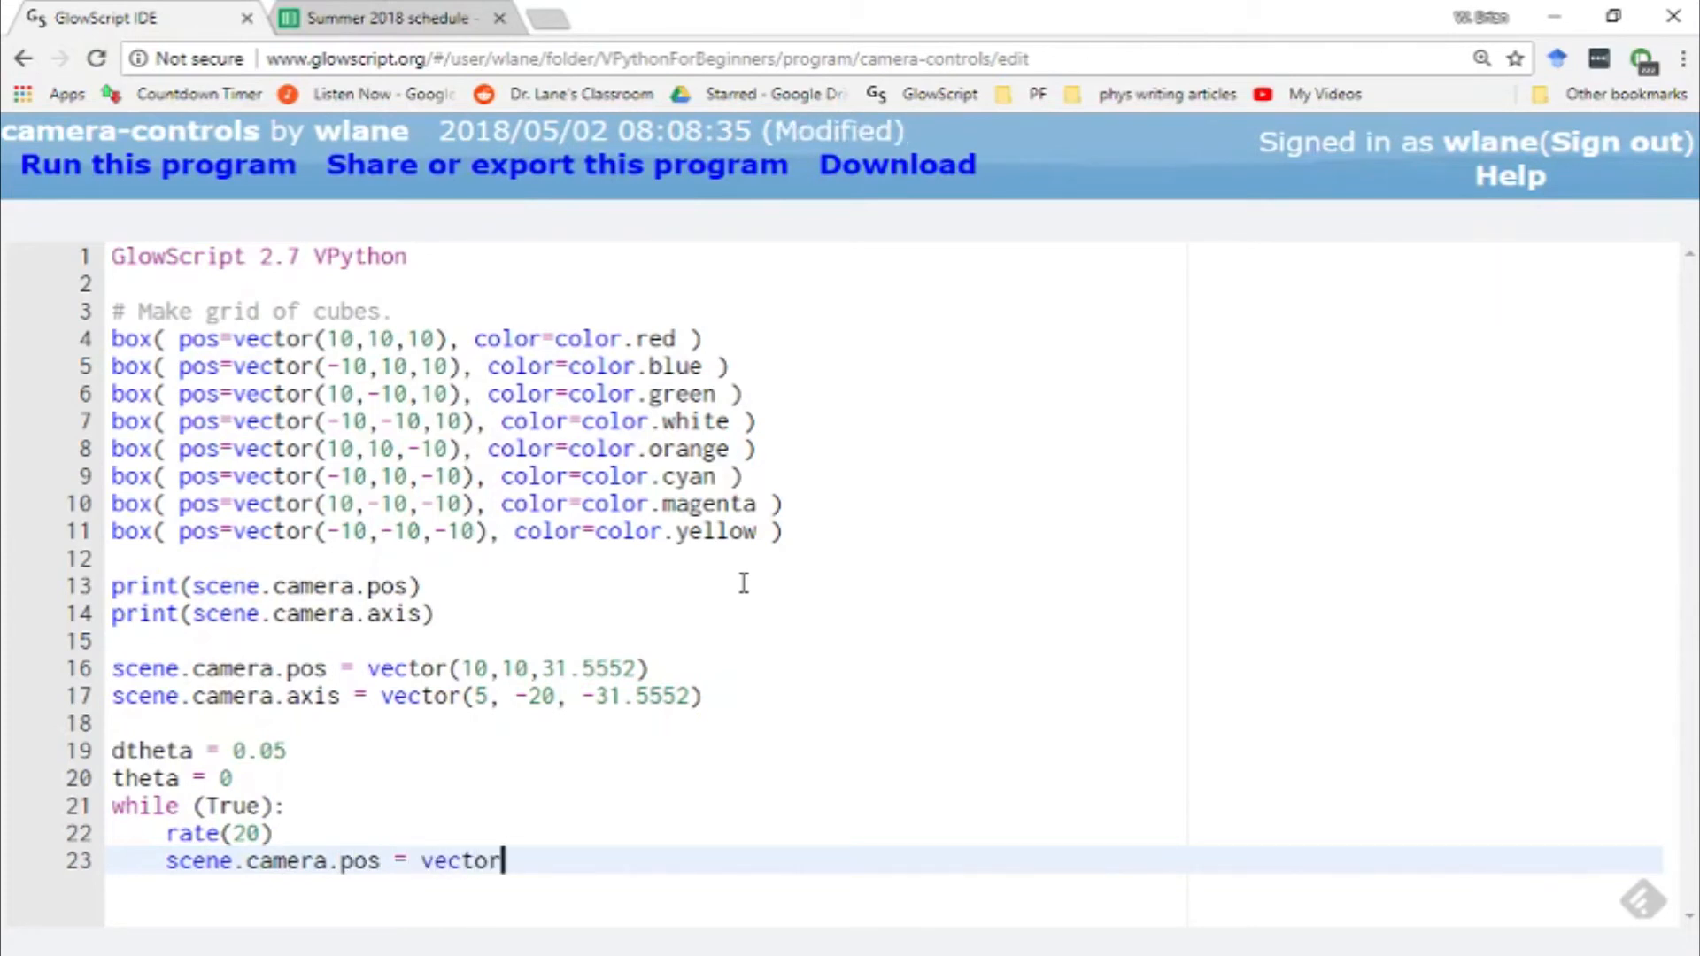
type("(")
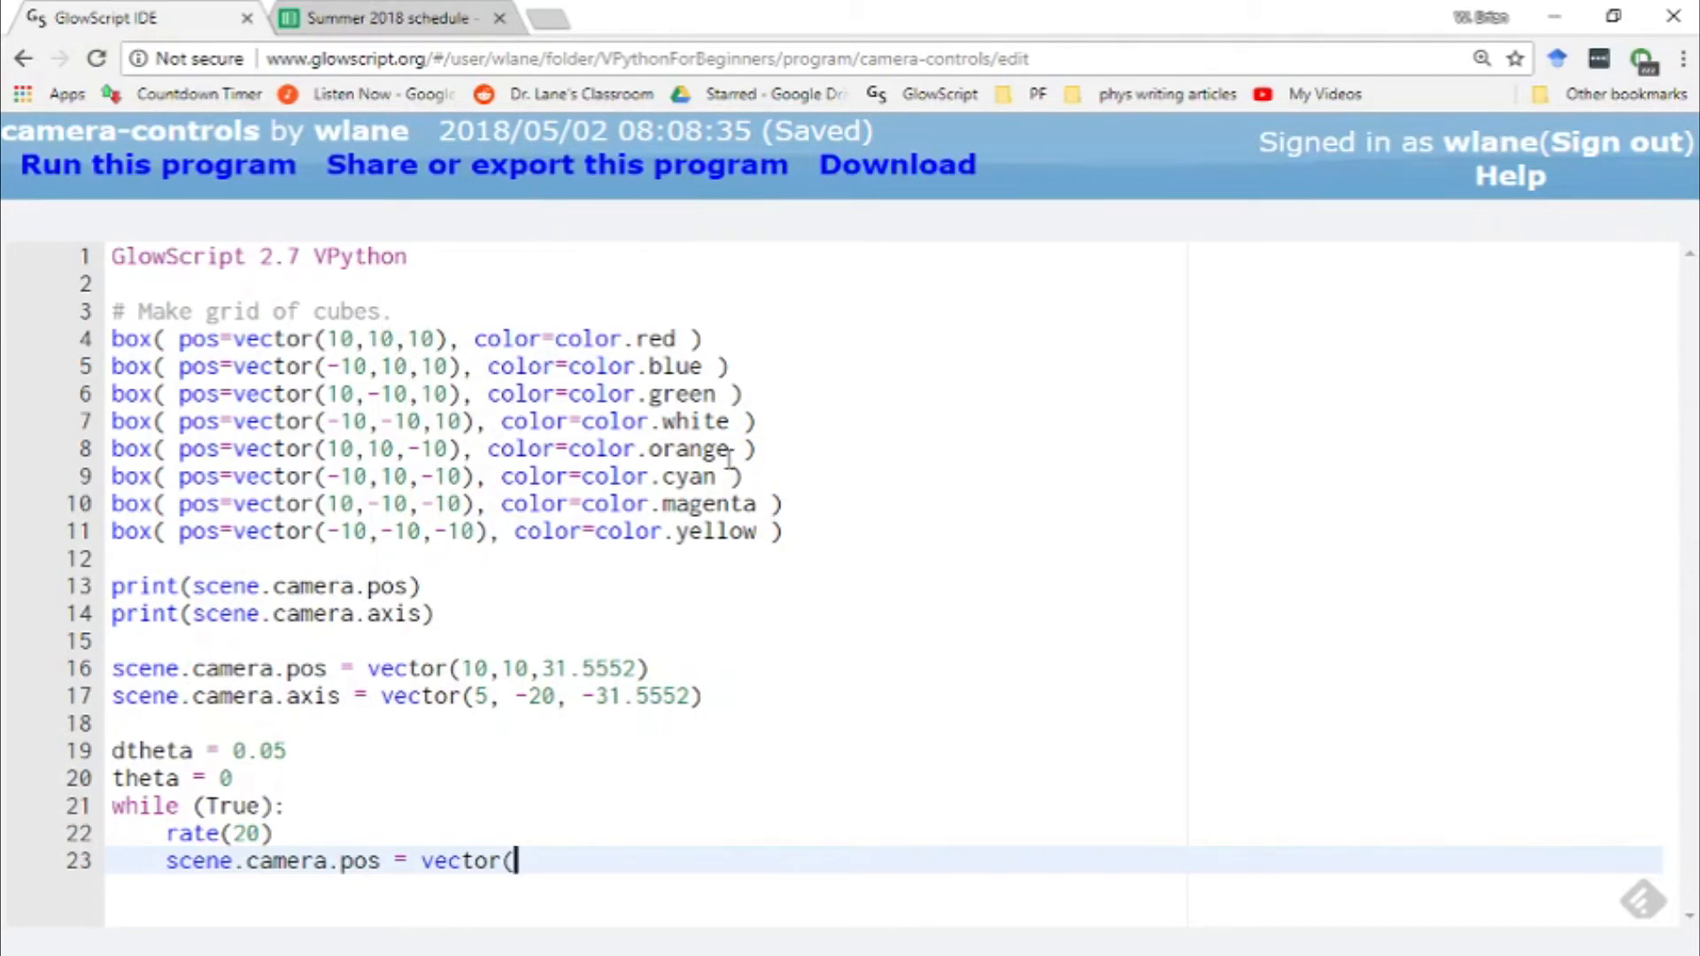
type("10*cos(tht")
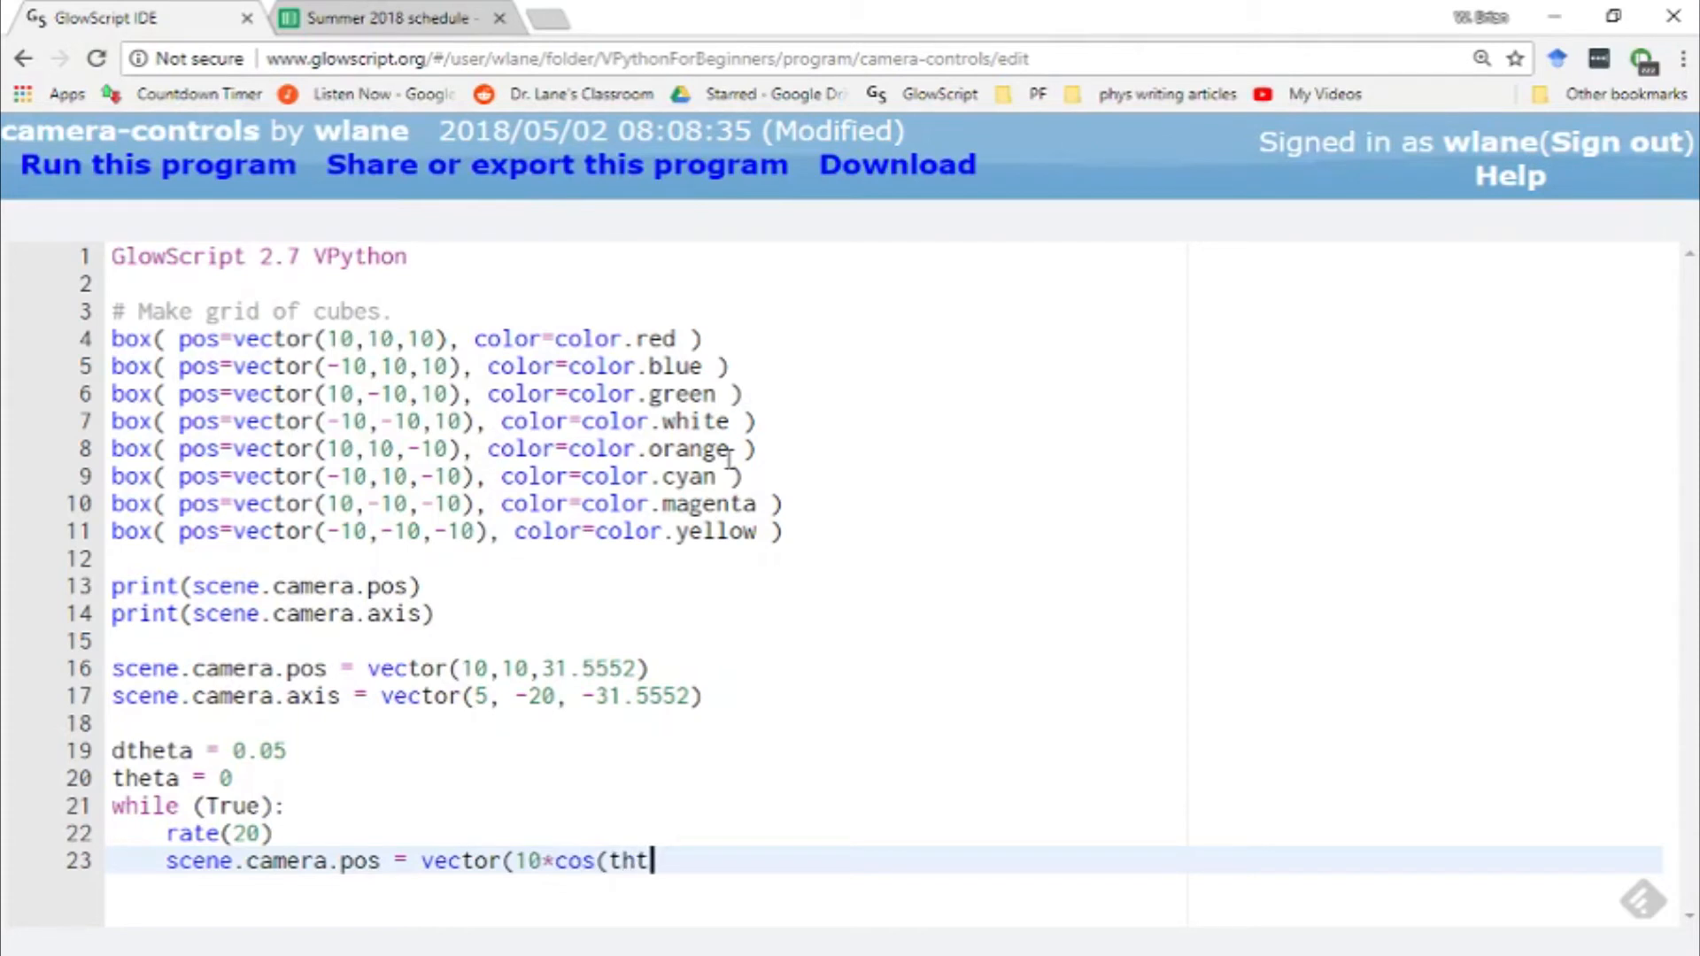
type("eta),10")
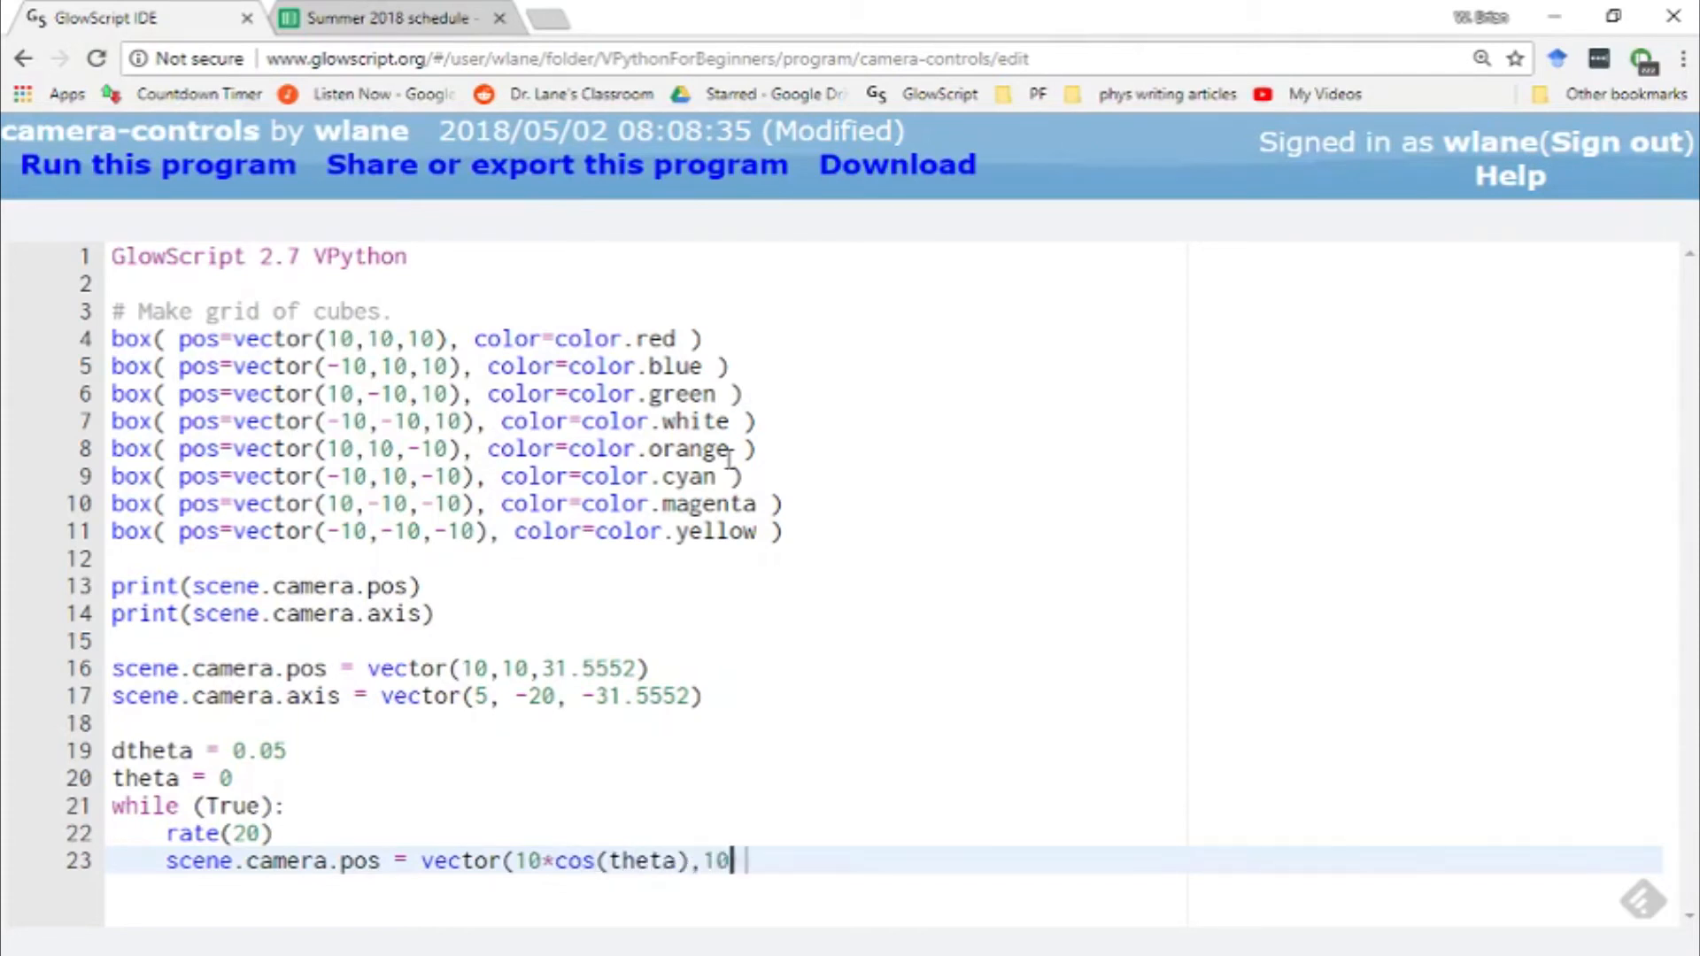
type("*sin(theta),")
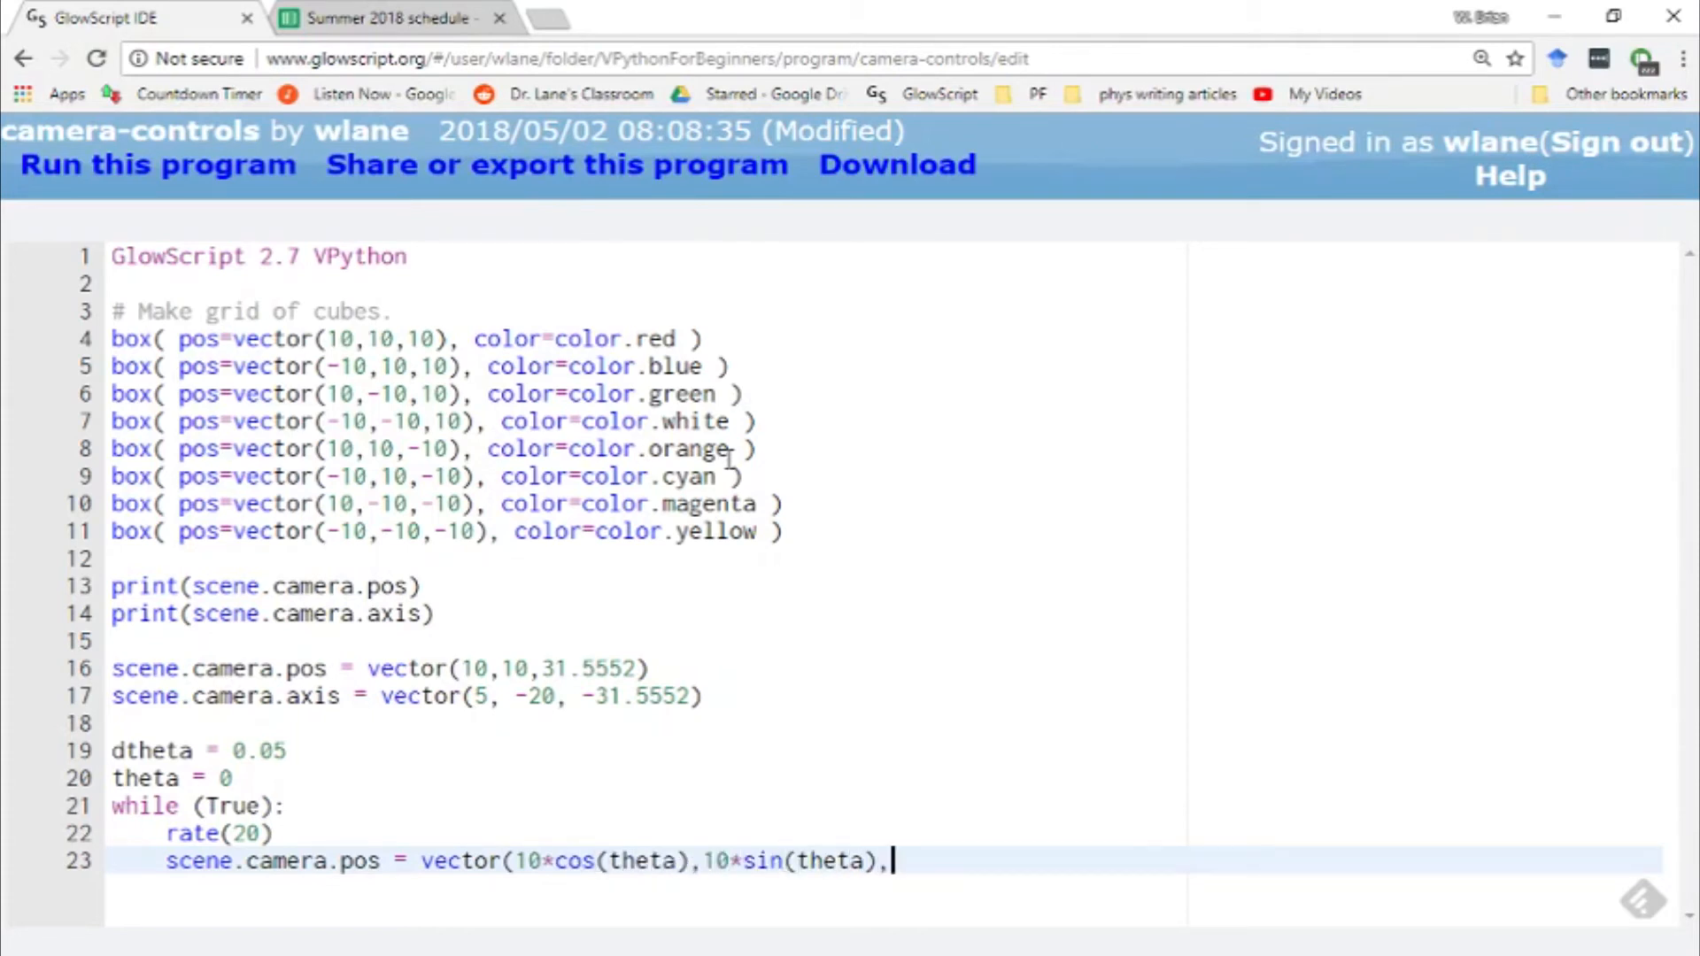
key("ctrl+s")
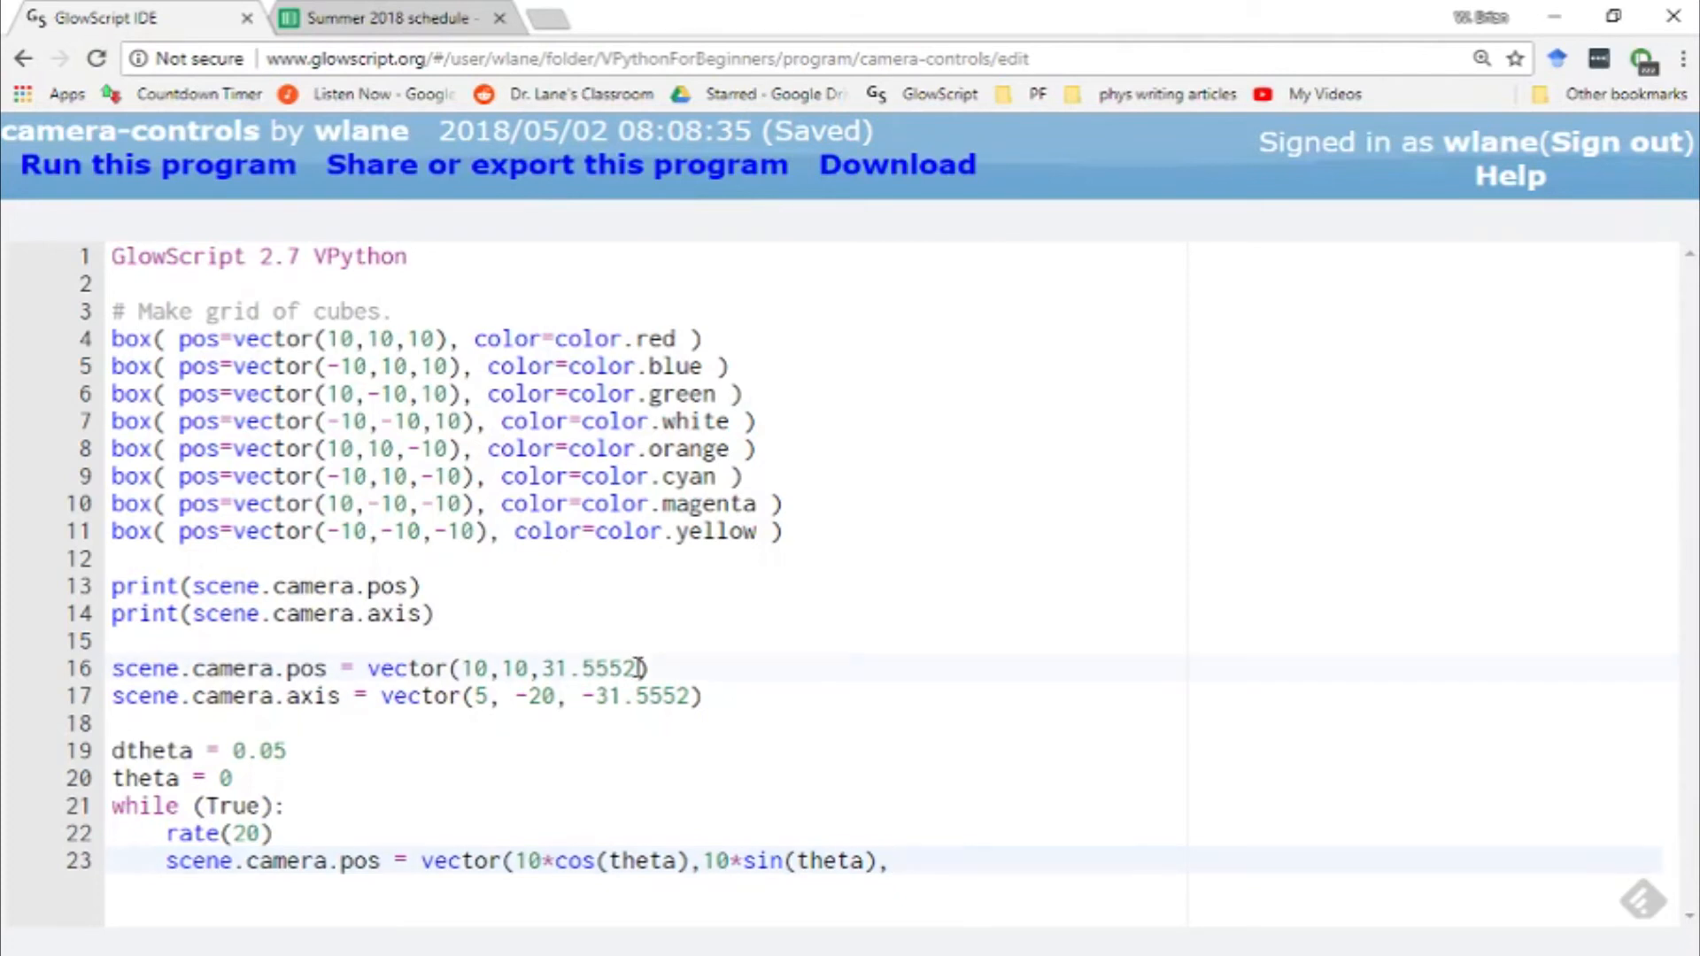
double_click(590, 668)
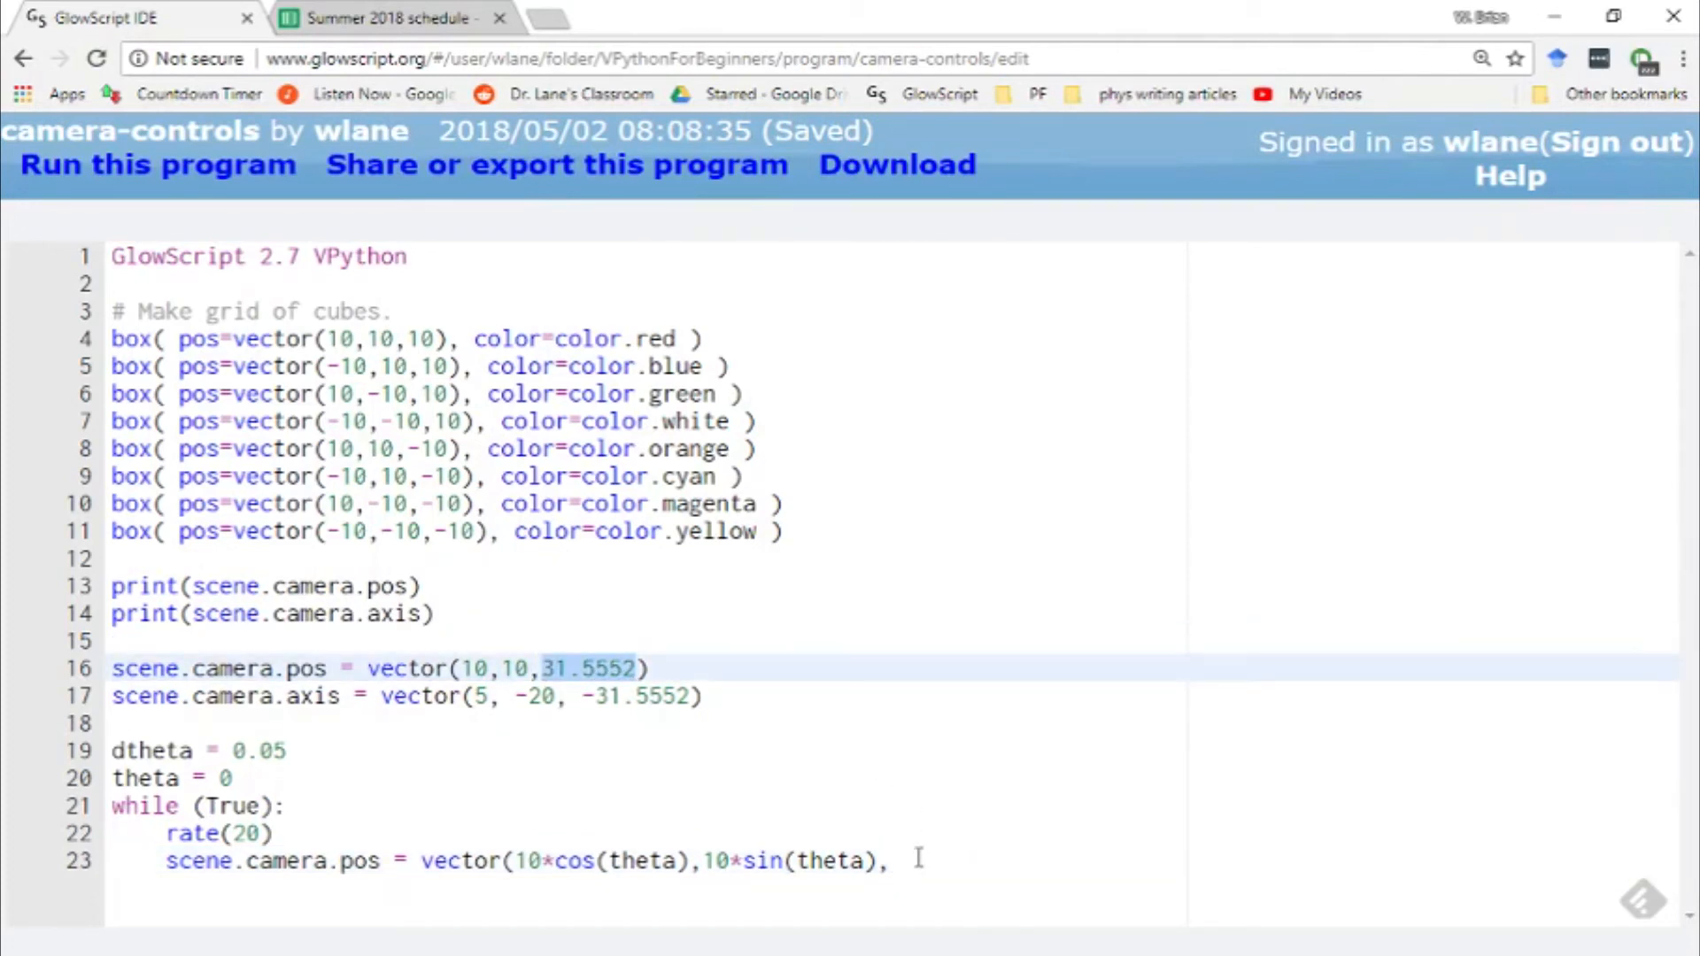
type("31.5552)")
type("th")
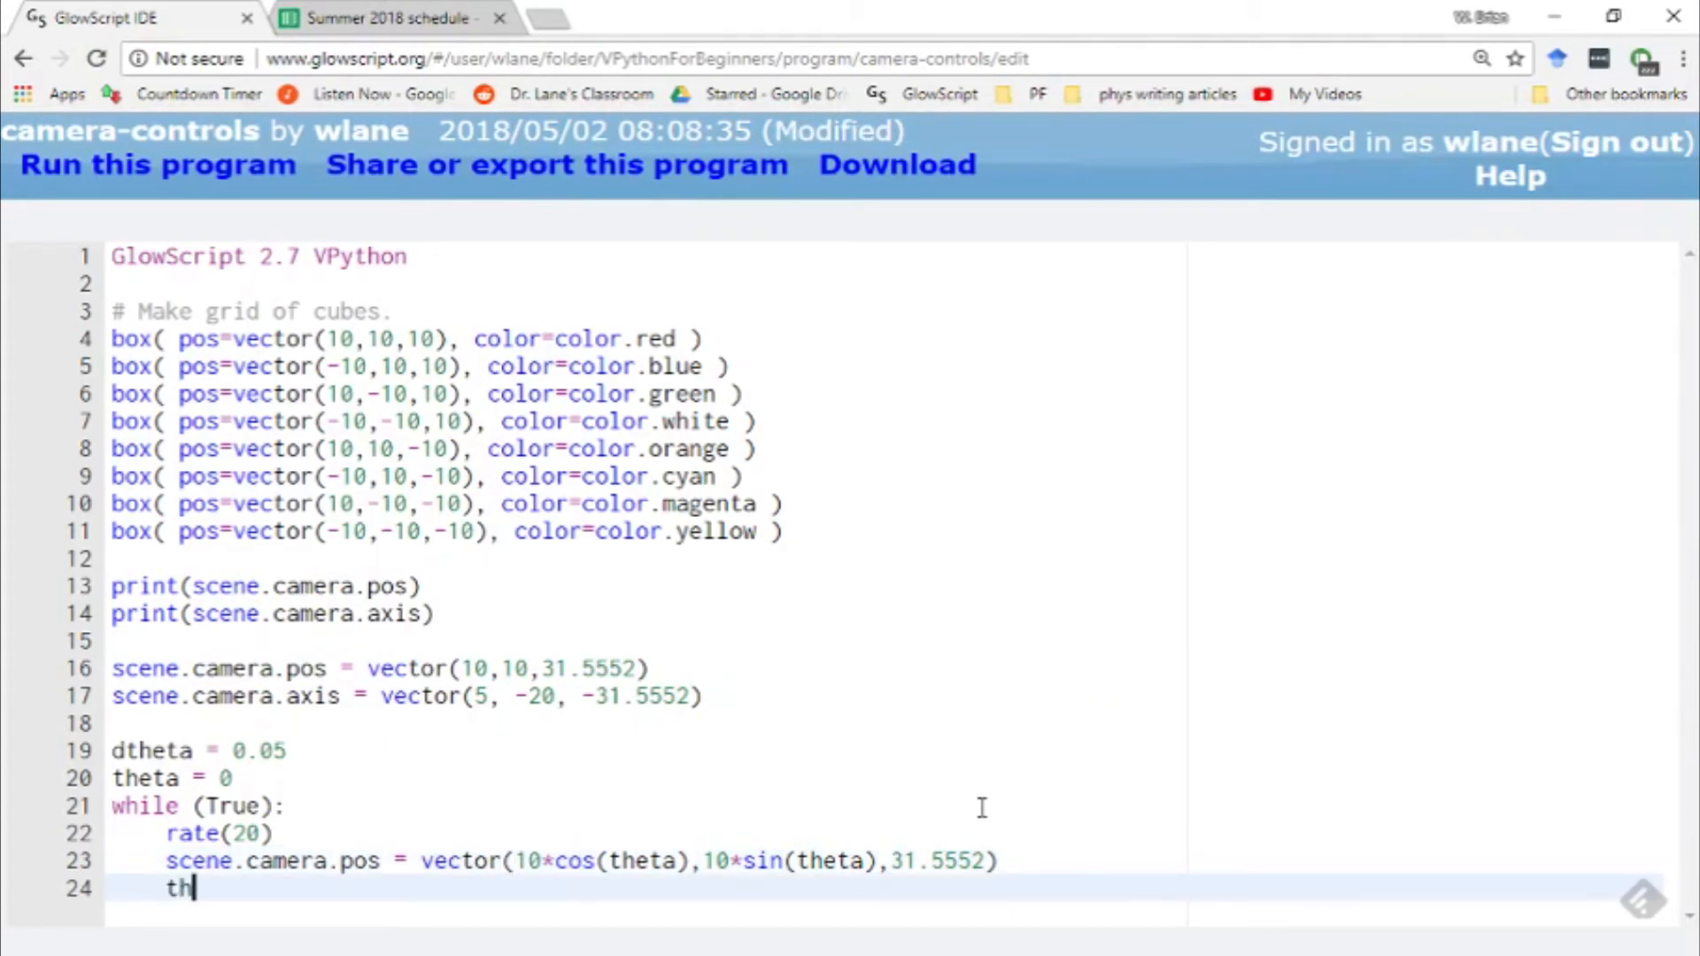
type("eta = theta + dtheta")
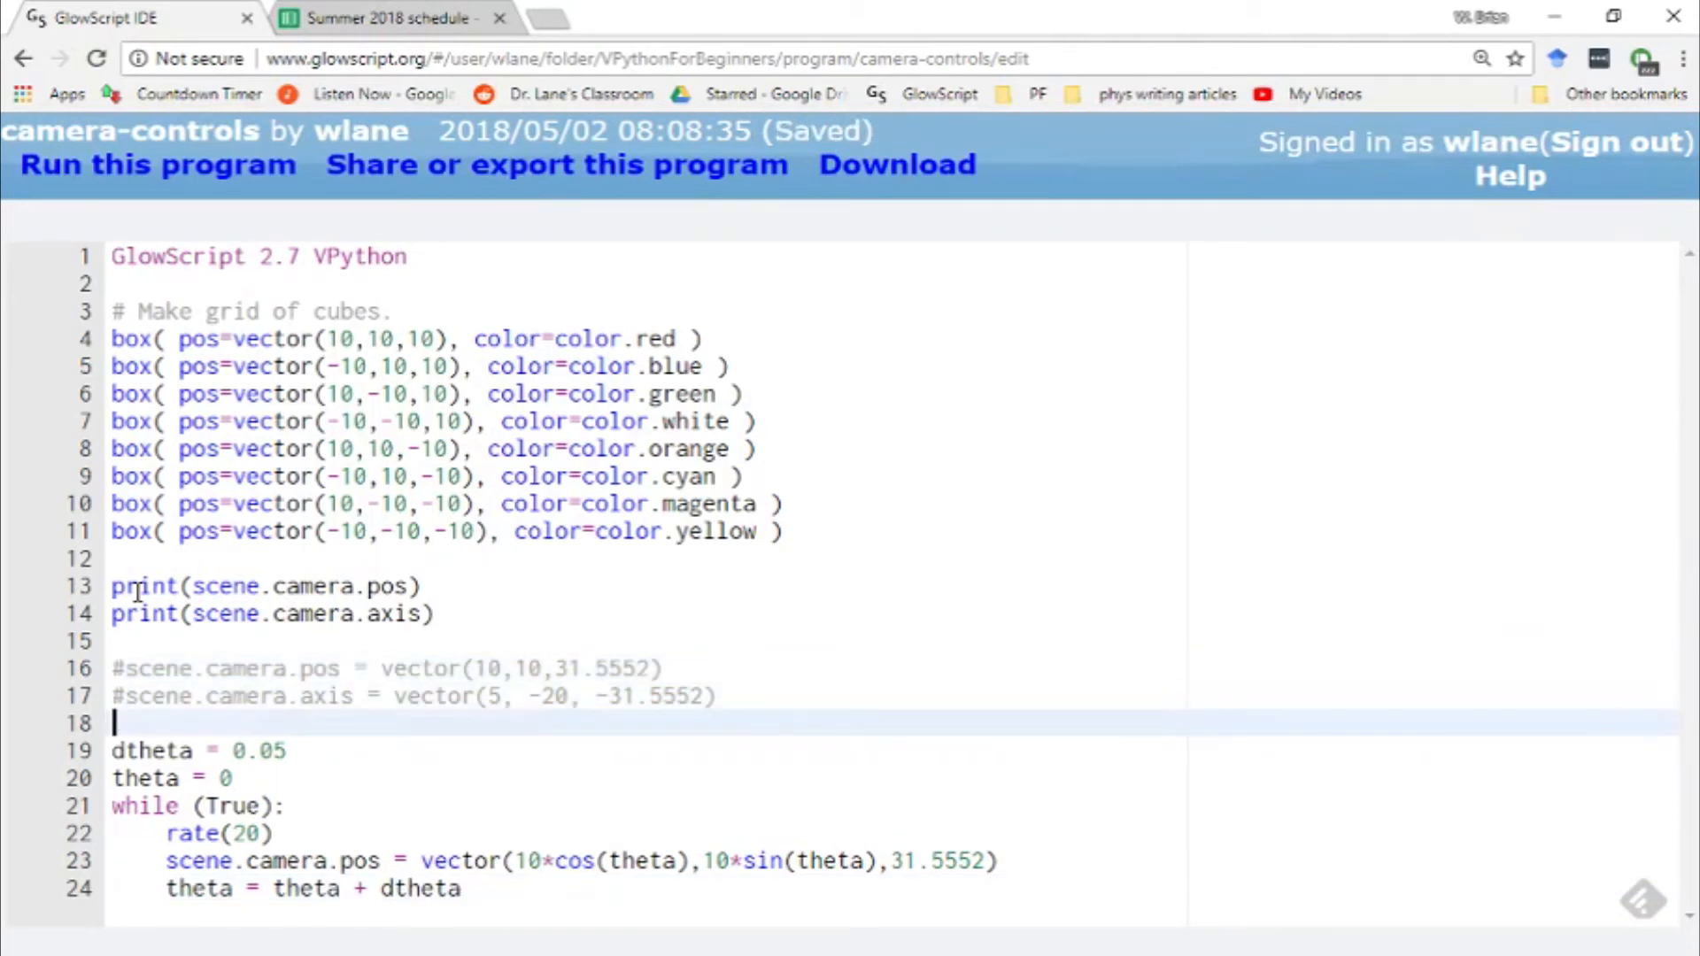
Run the orbiting-camera program, then return to the code editor
left_click(155, 164)
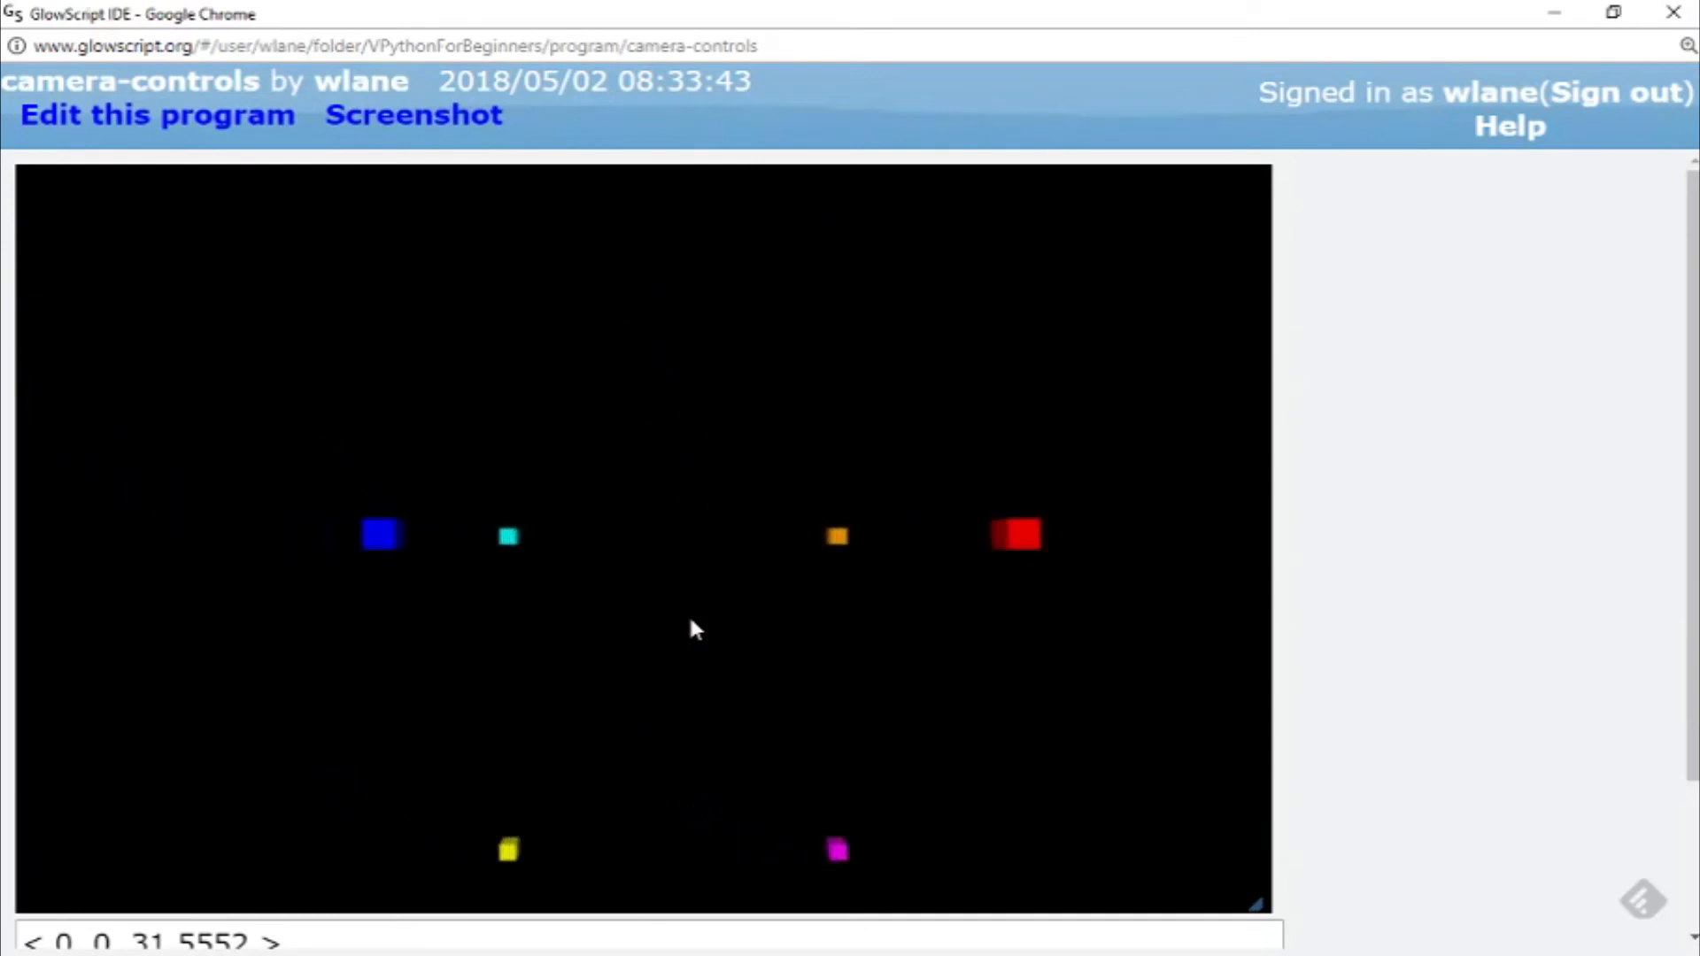
left_click(158, 114)
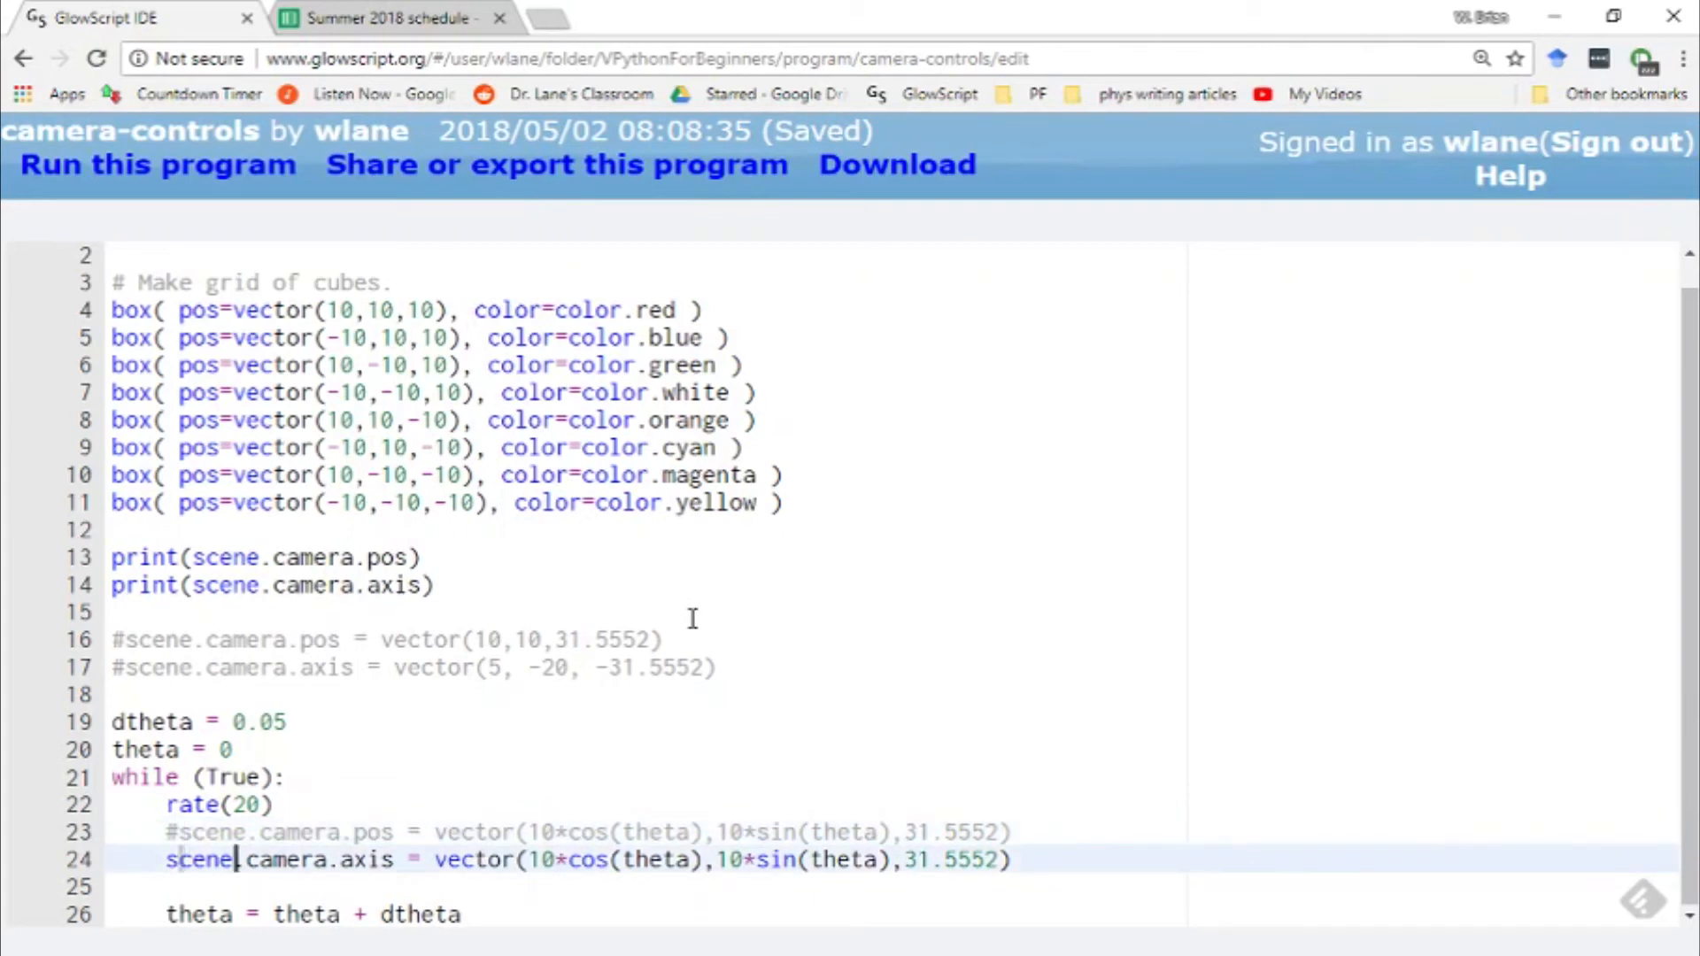
Make the camera axis z -31.5552, save, run to see the tilt, and return to editing
left_click(570, 859)
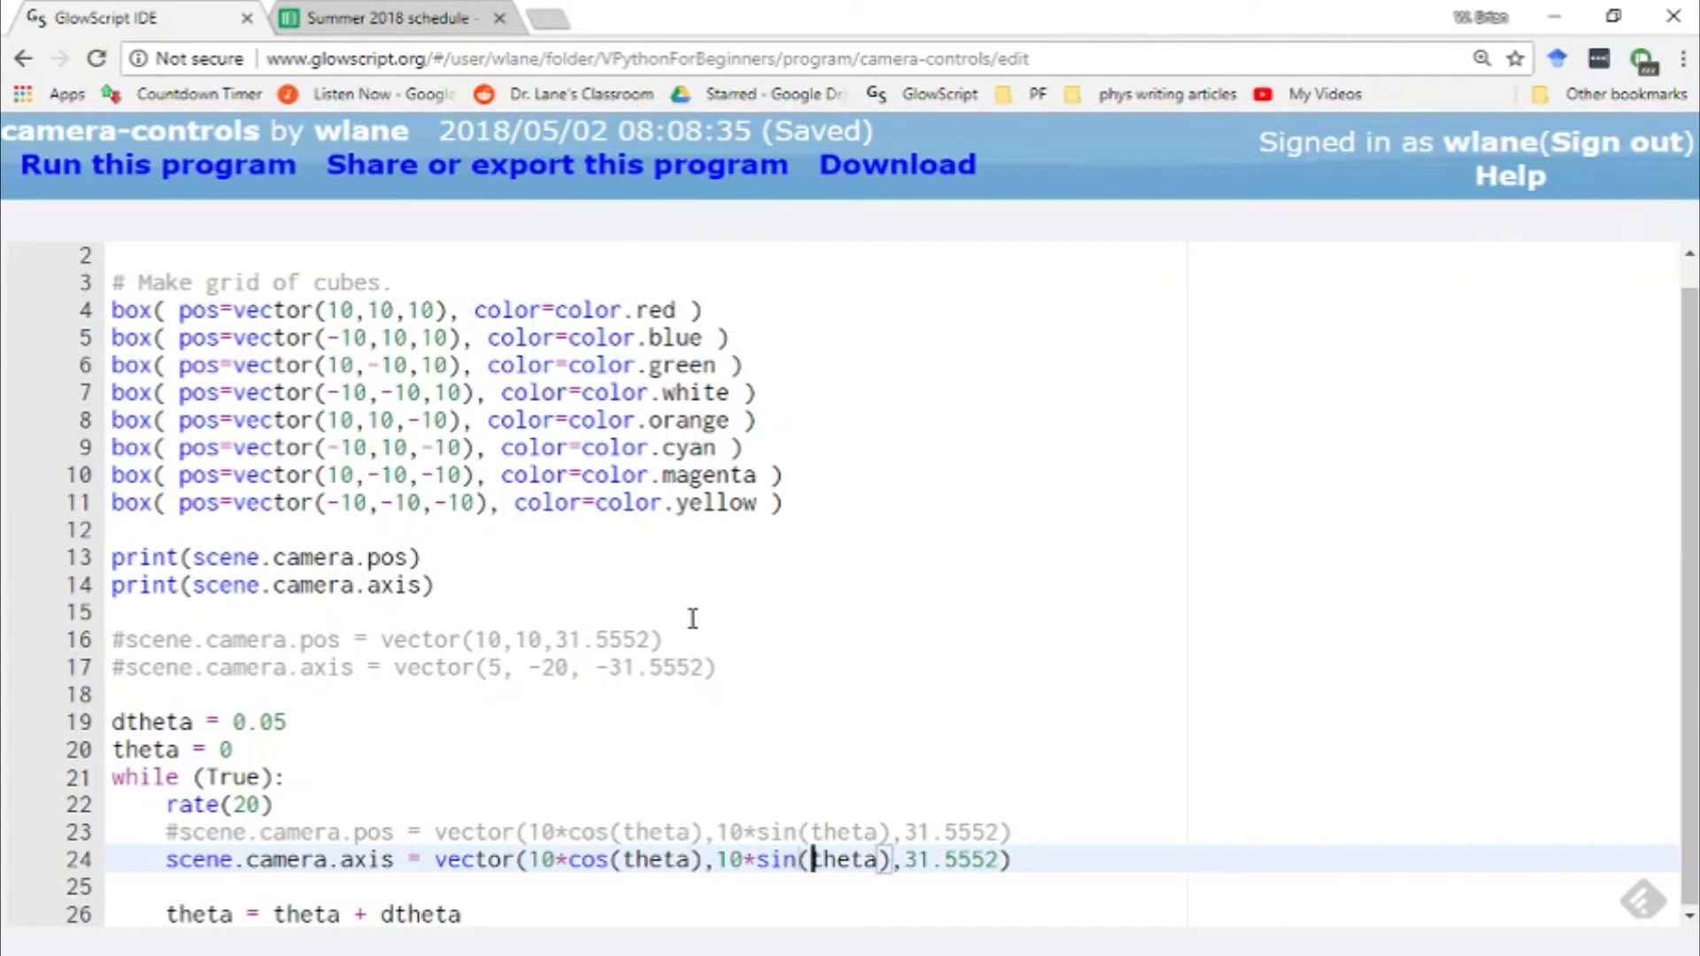
type("-")
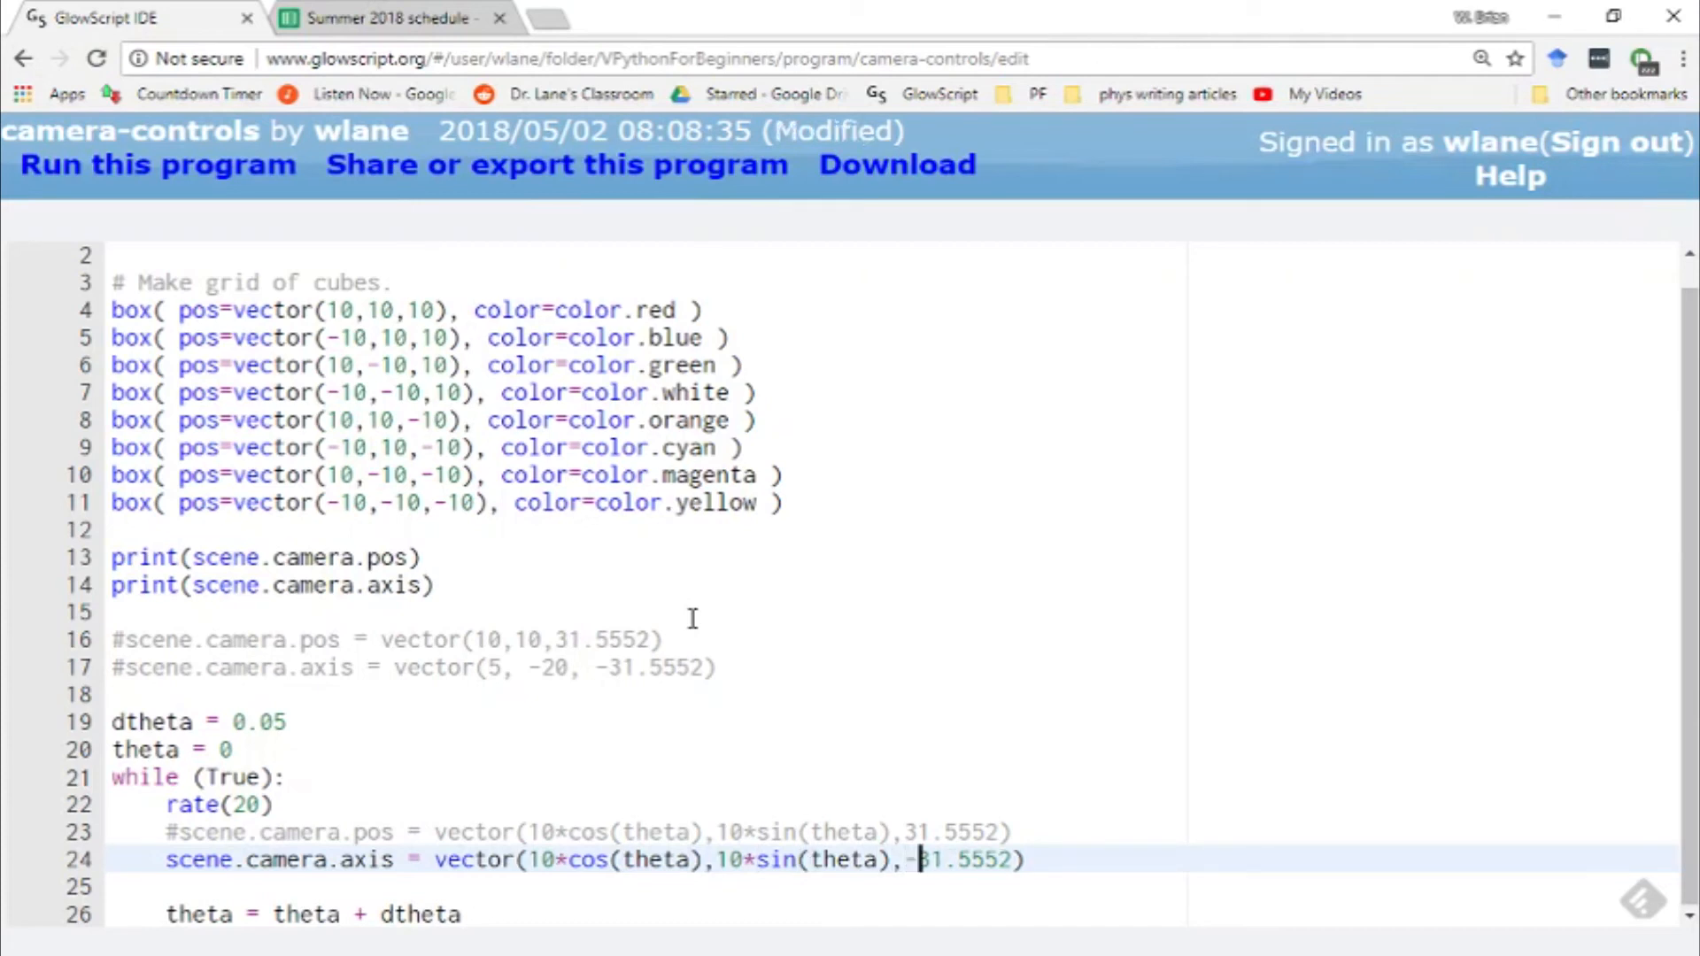
key("ctrl+s")
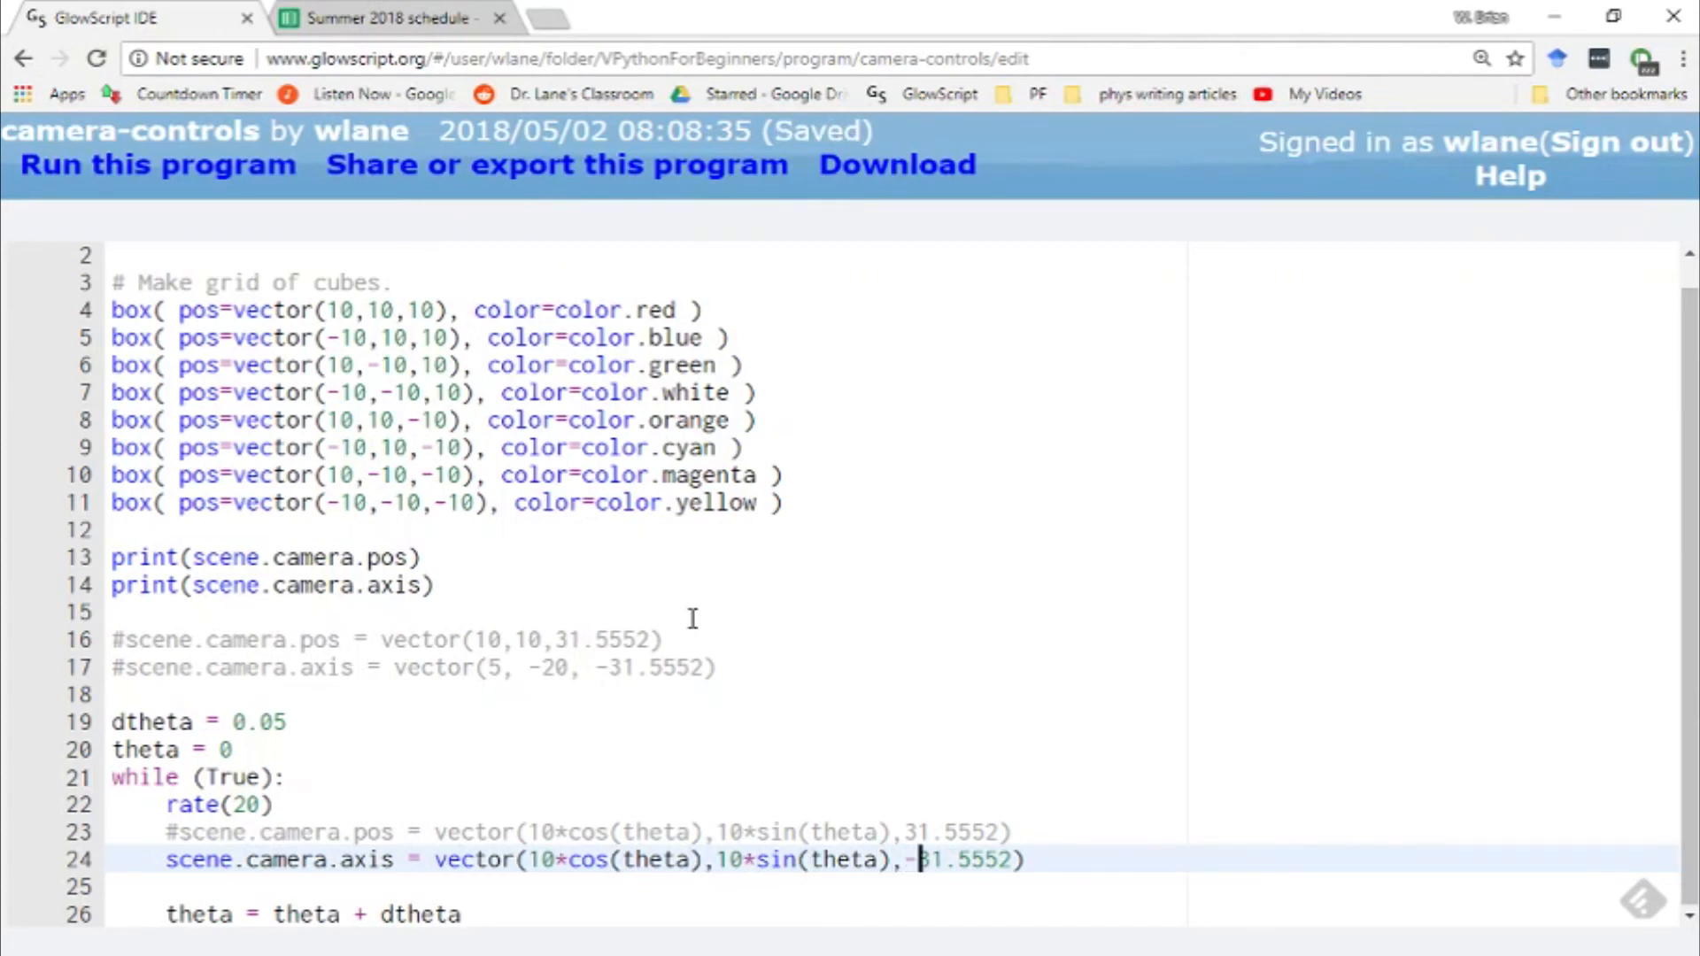
left_click(159, 165)
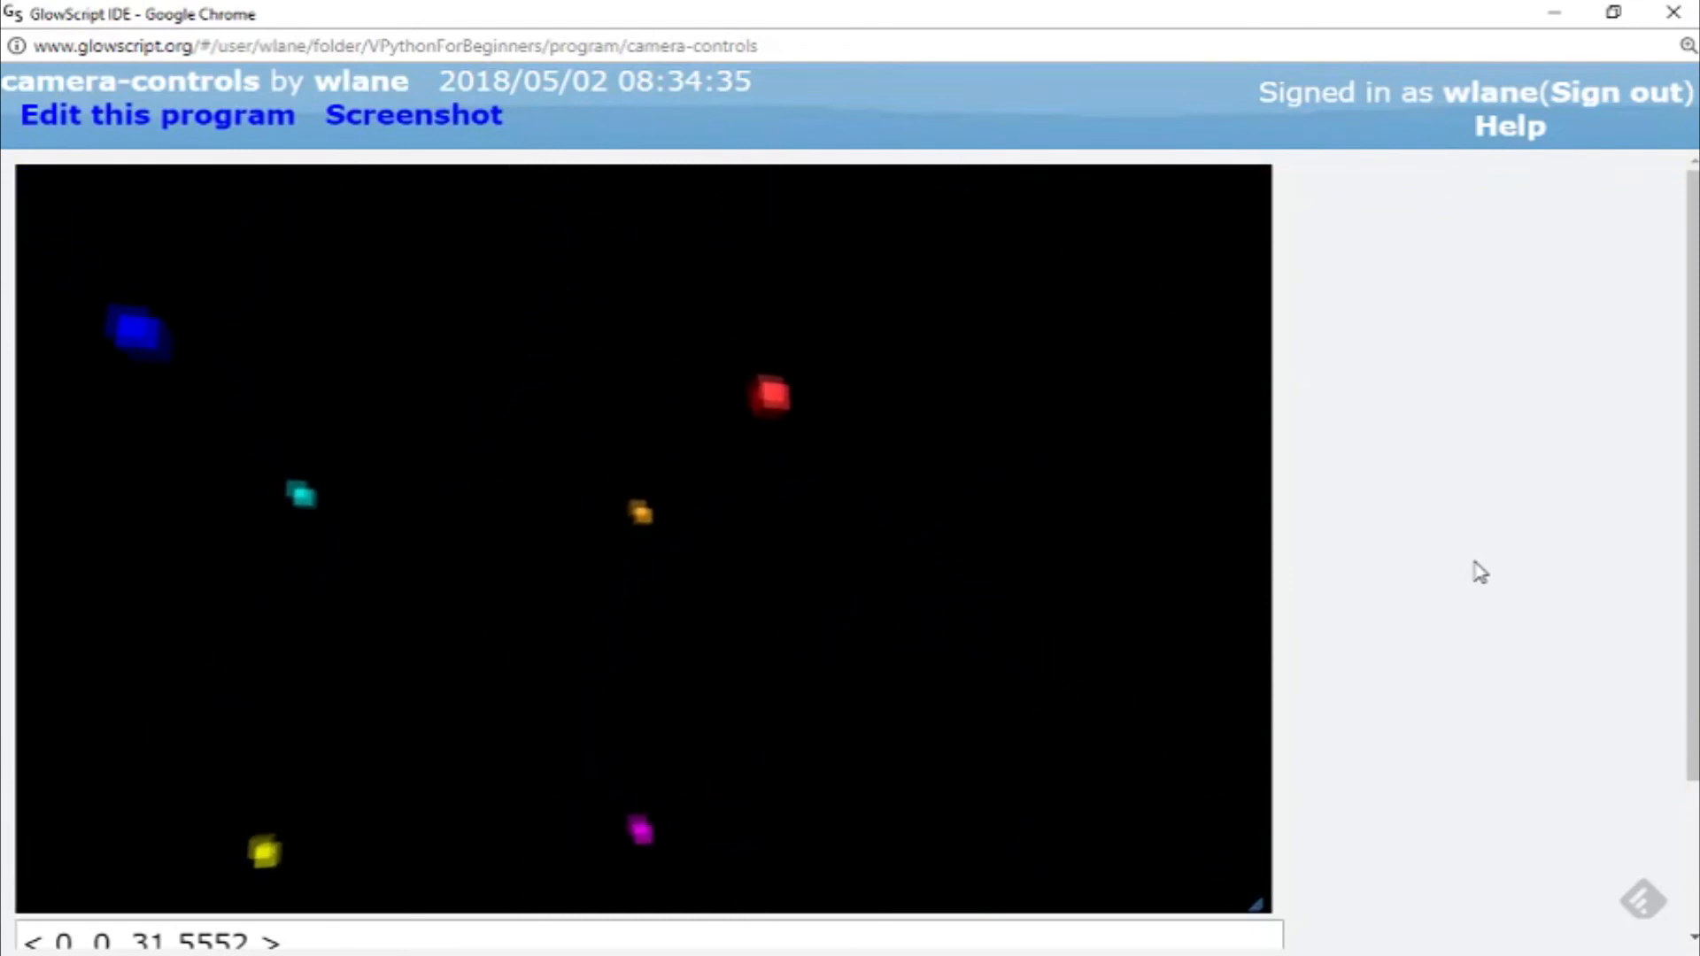
left_click(158, 115)
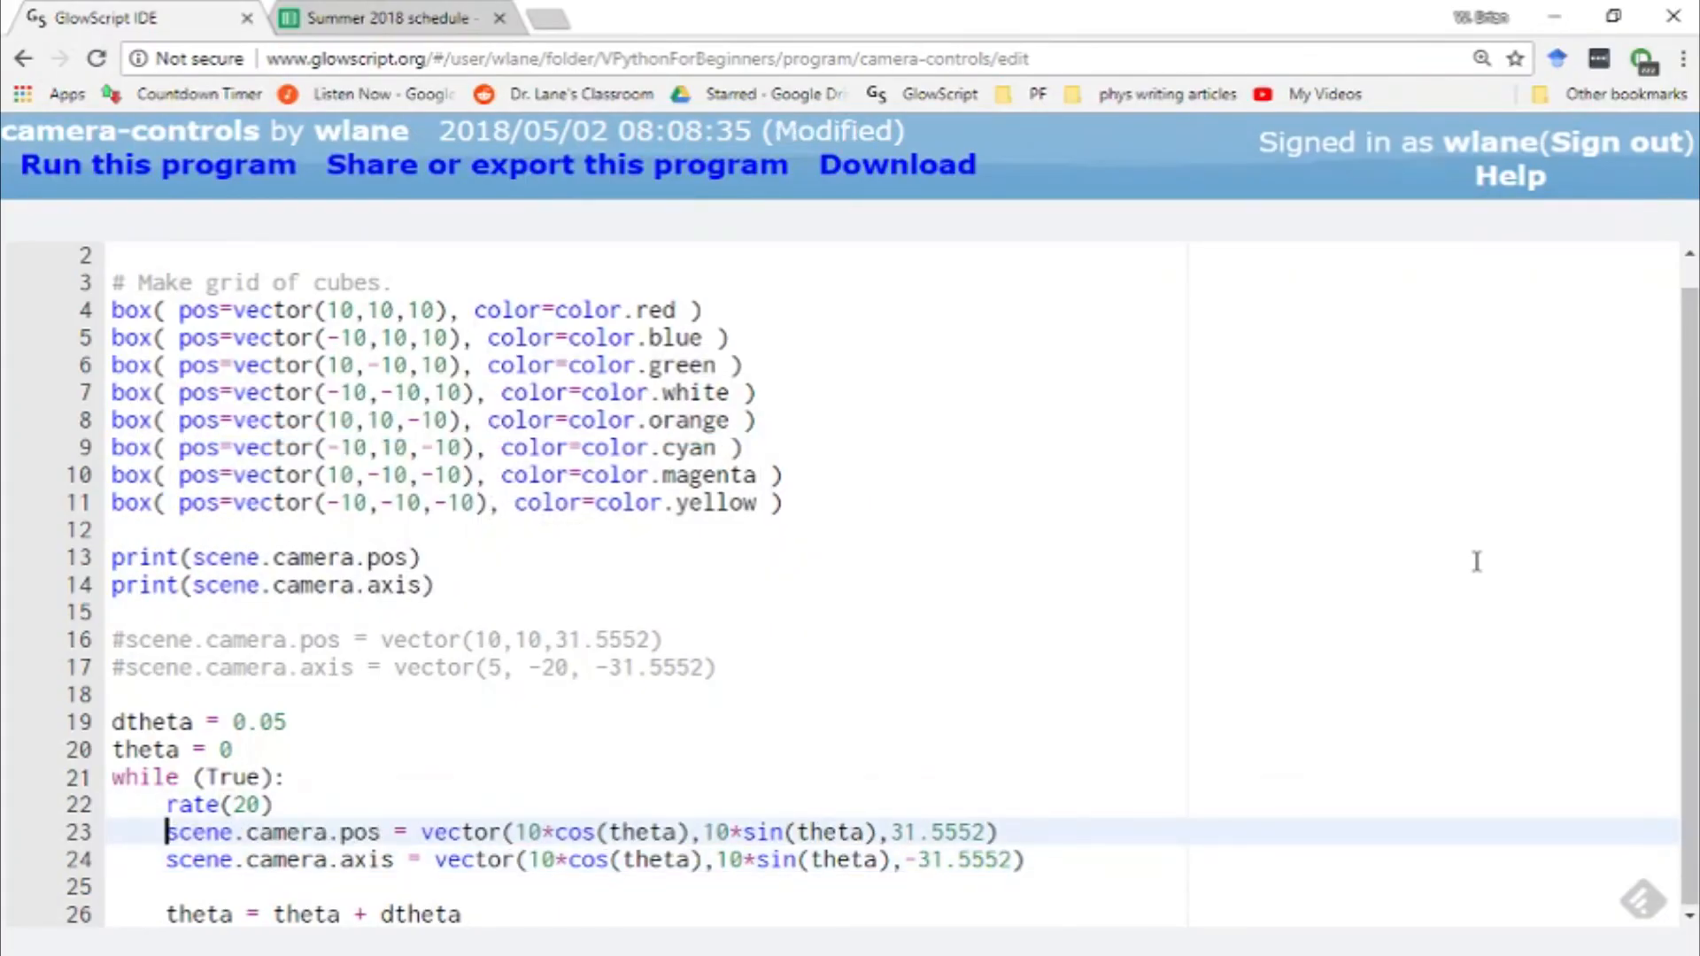
left_click(156, 165)
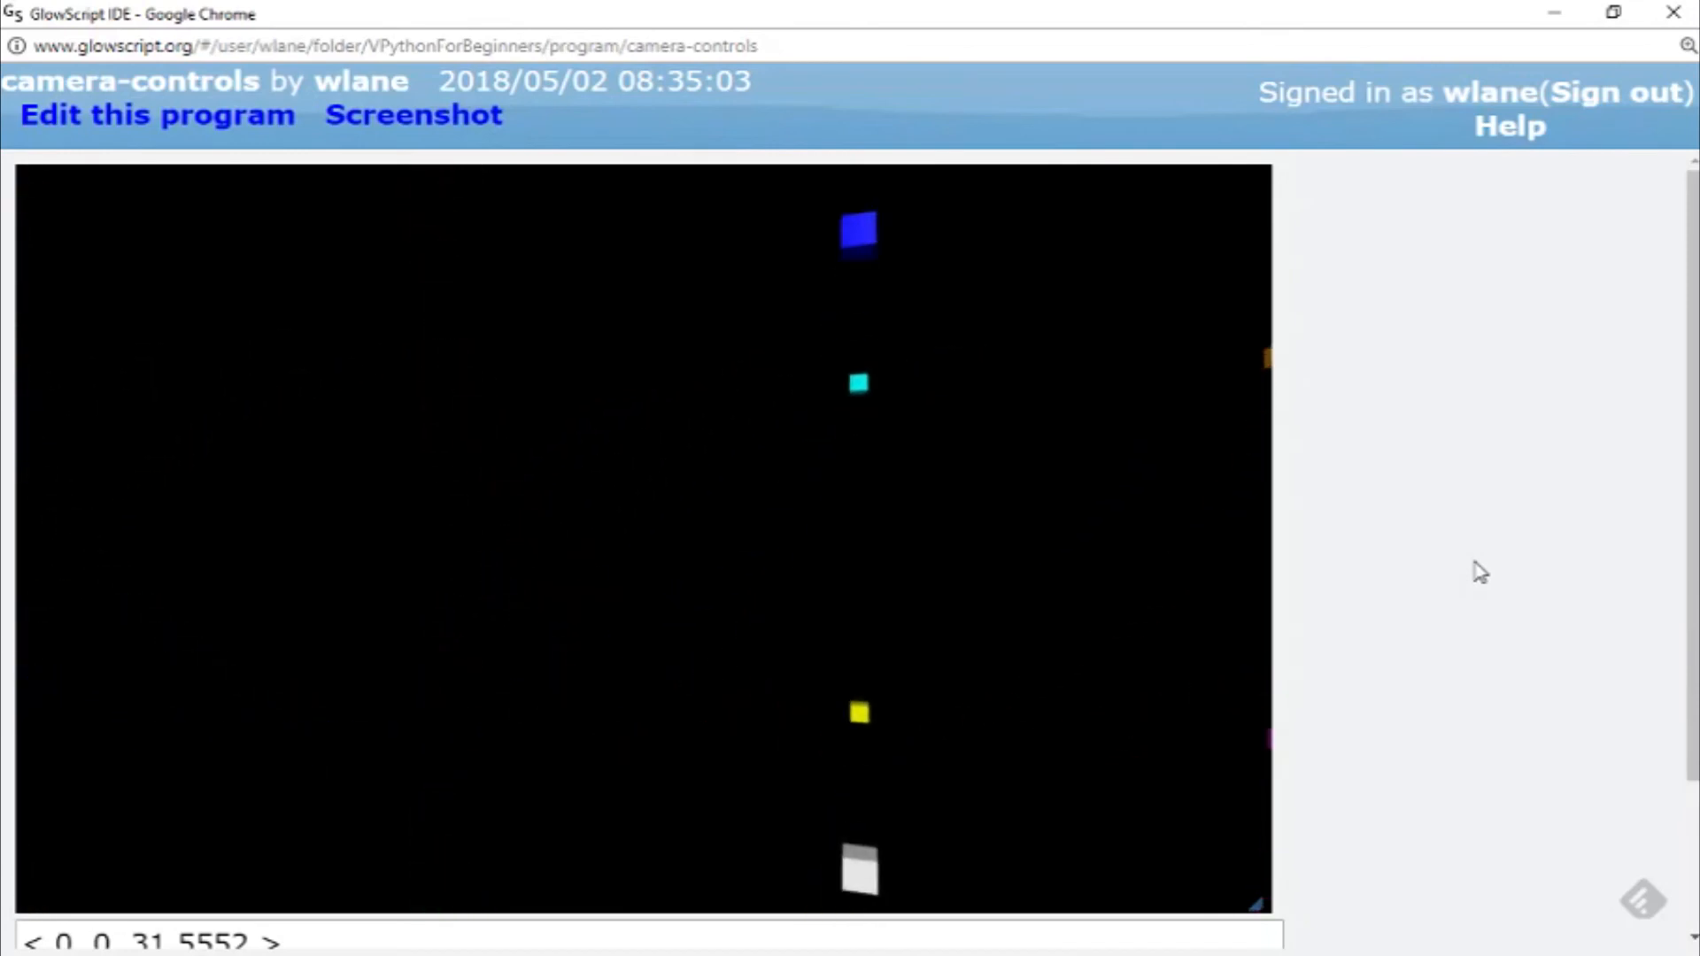
left_click(158, 115)
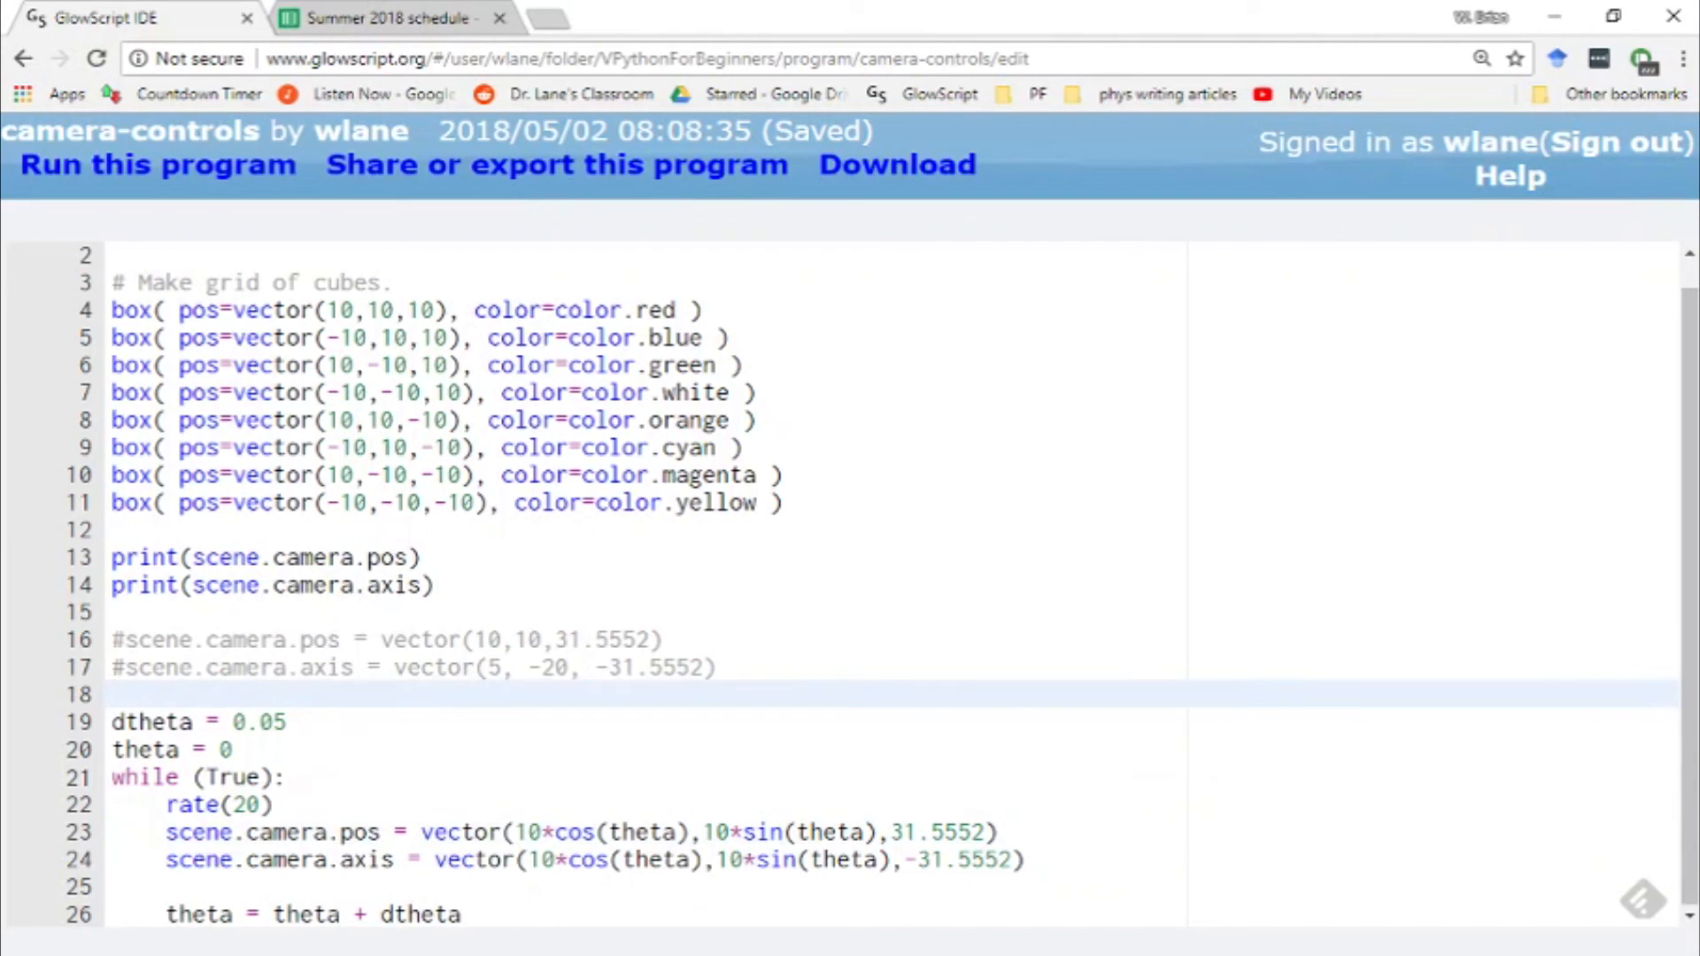
Add scene.camera.follow(ball) and create ball = sphere(pos=vector(10,0,0))
type("scne")
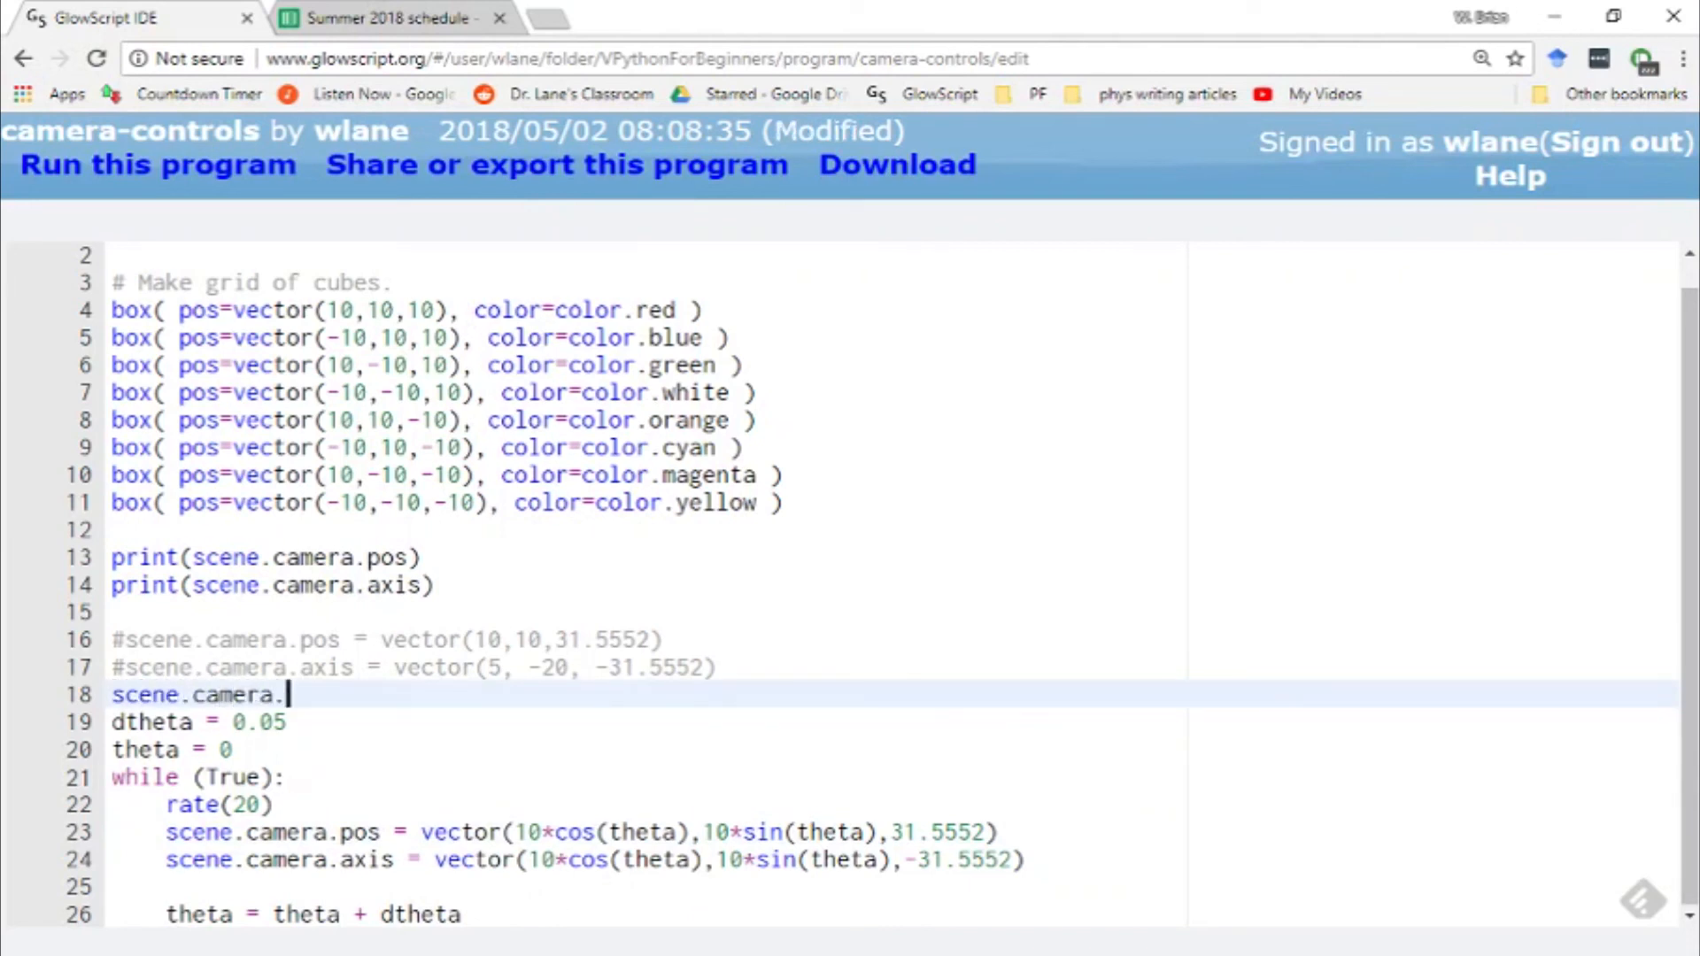
type("follow(")
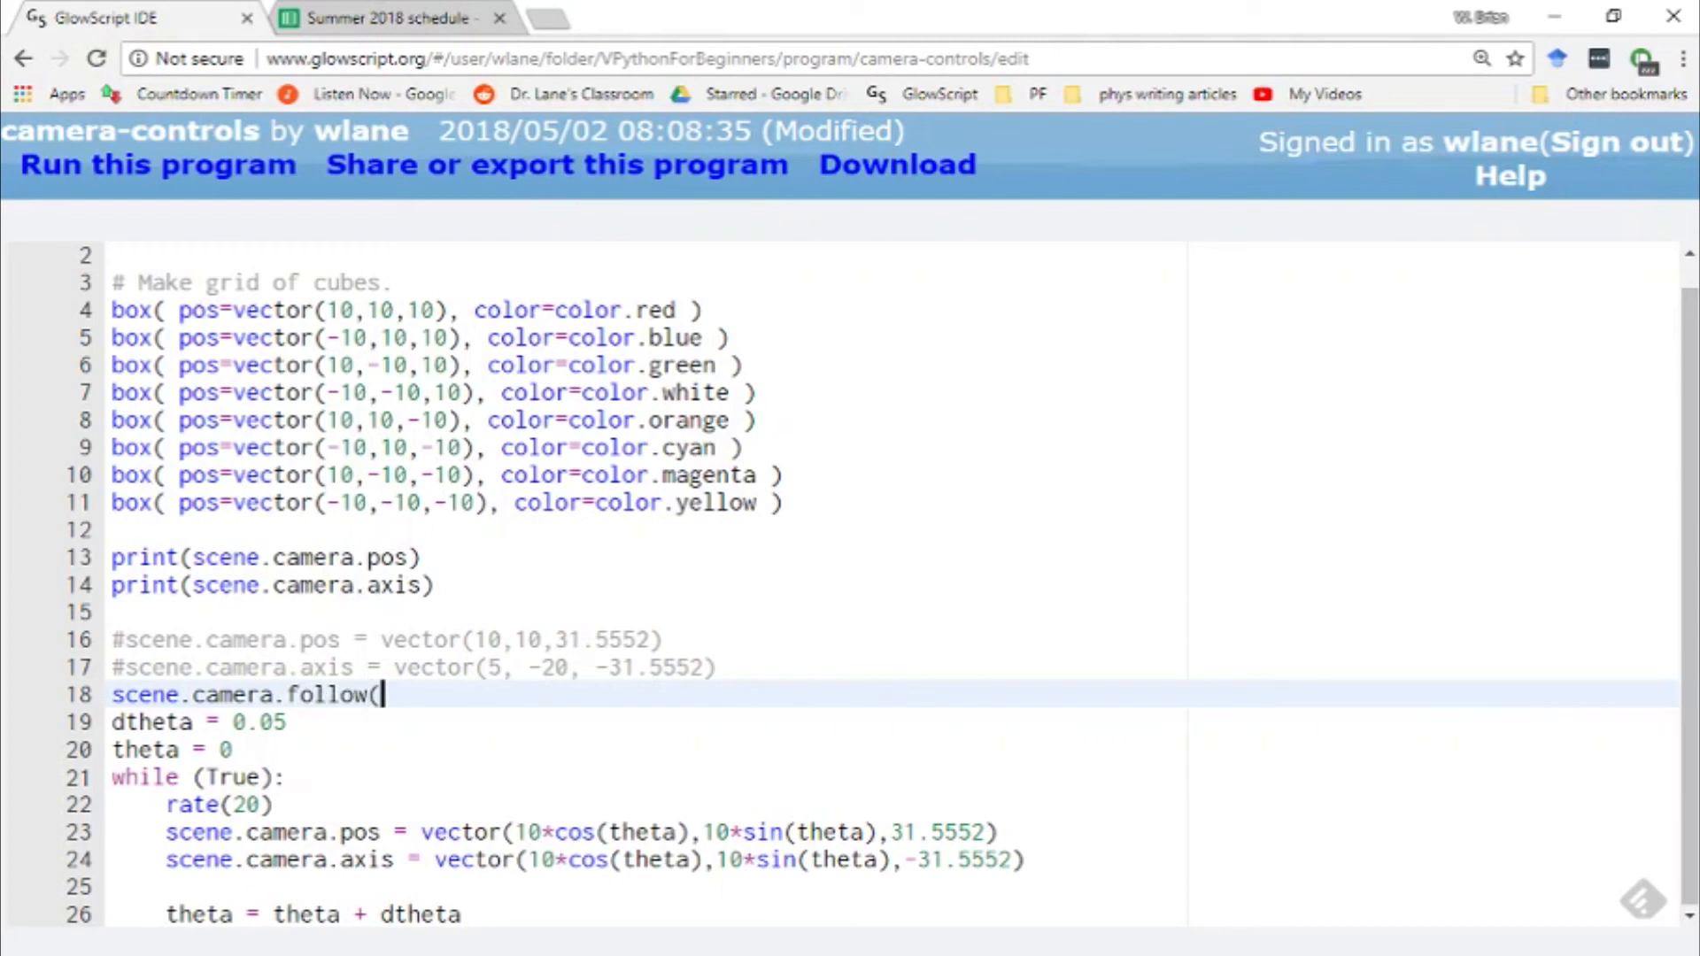
type("ball)")
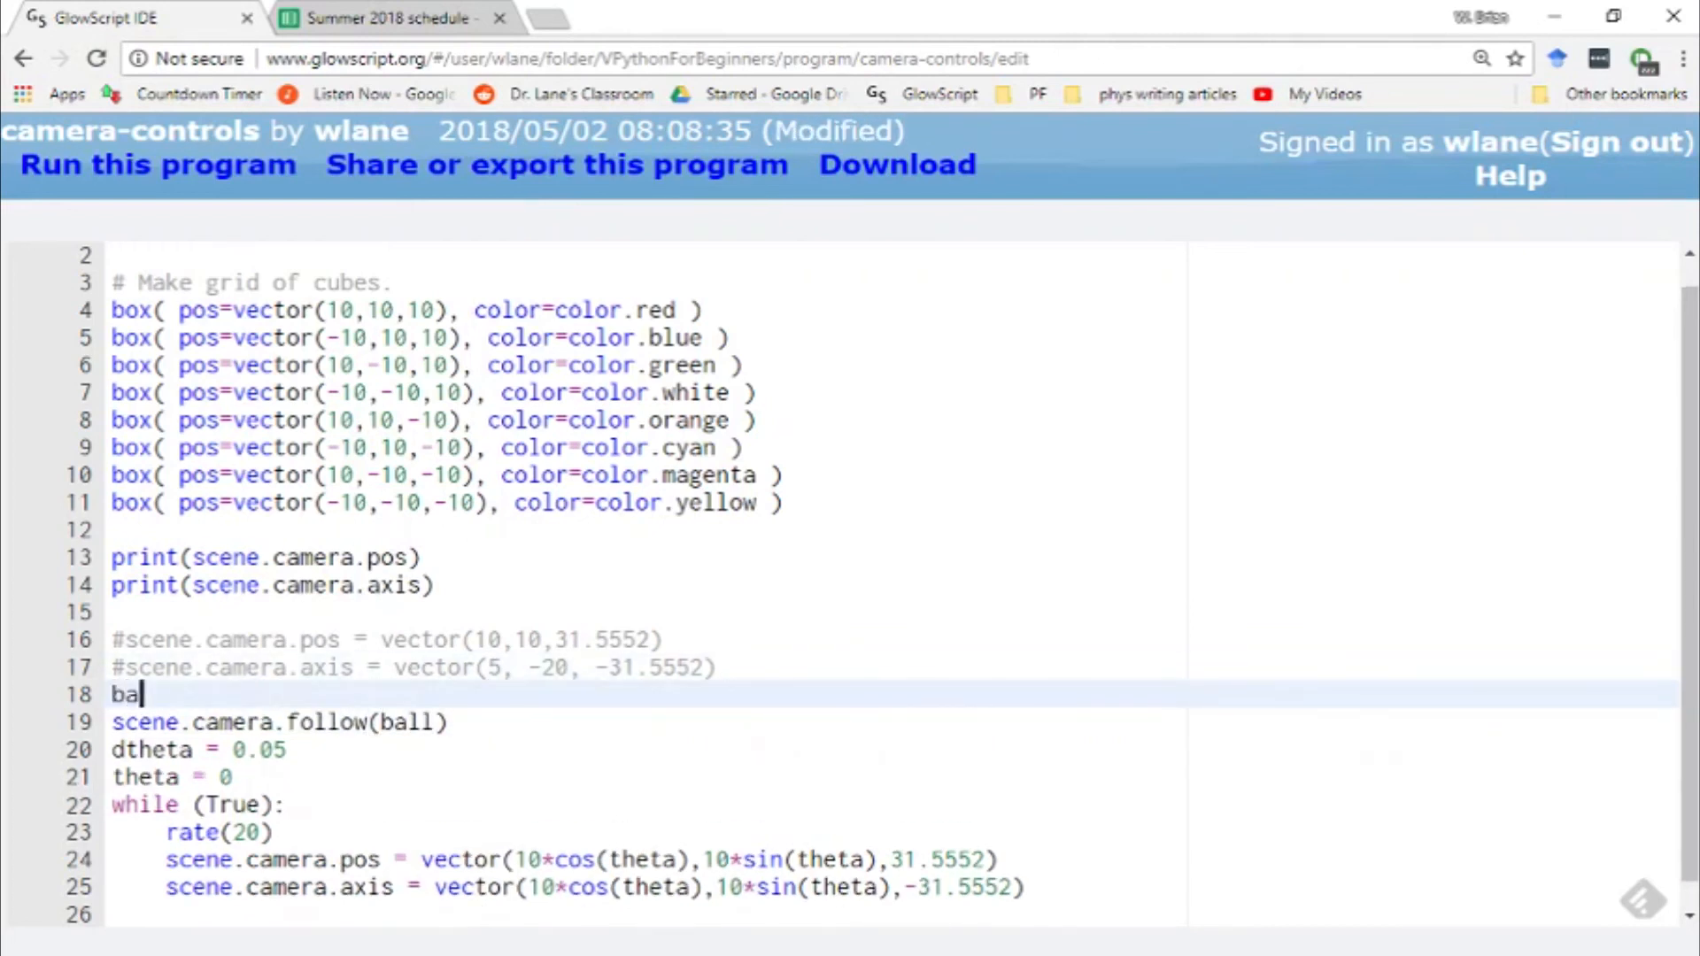
type("ll = sphere")
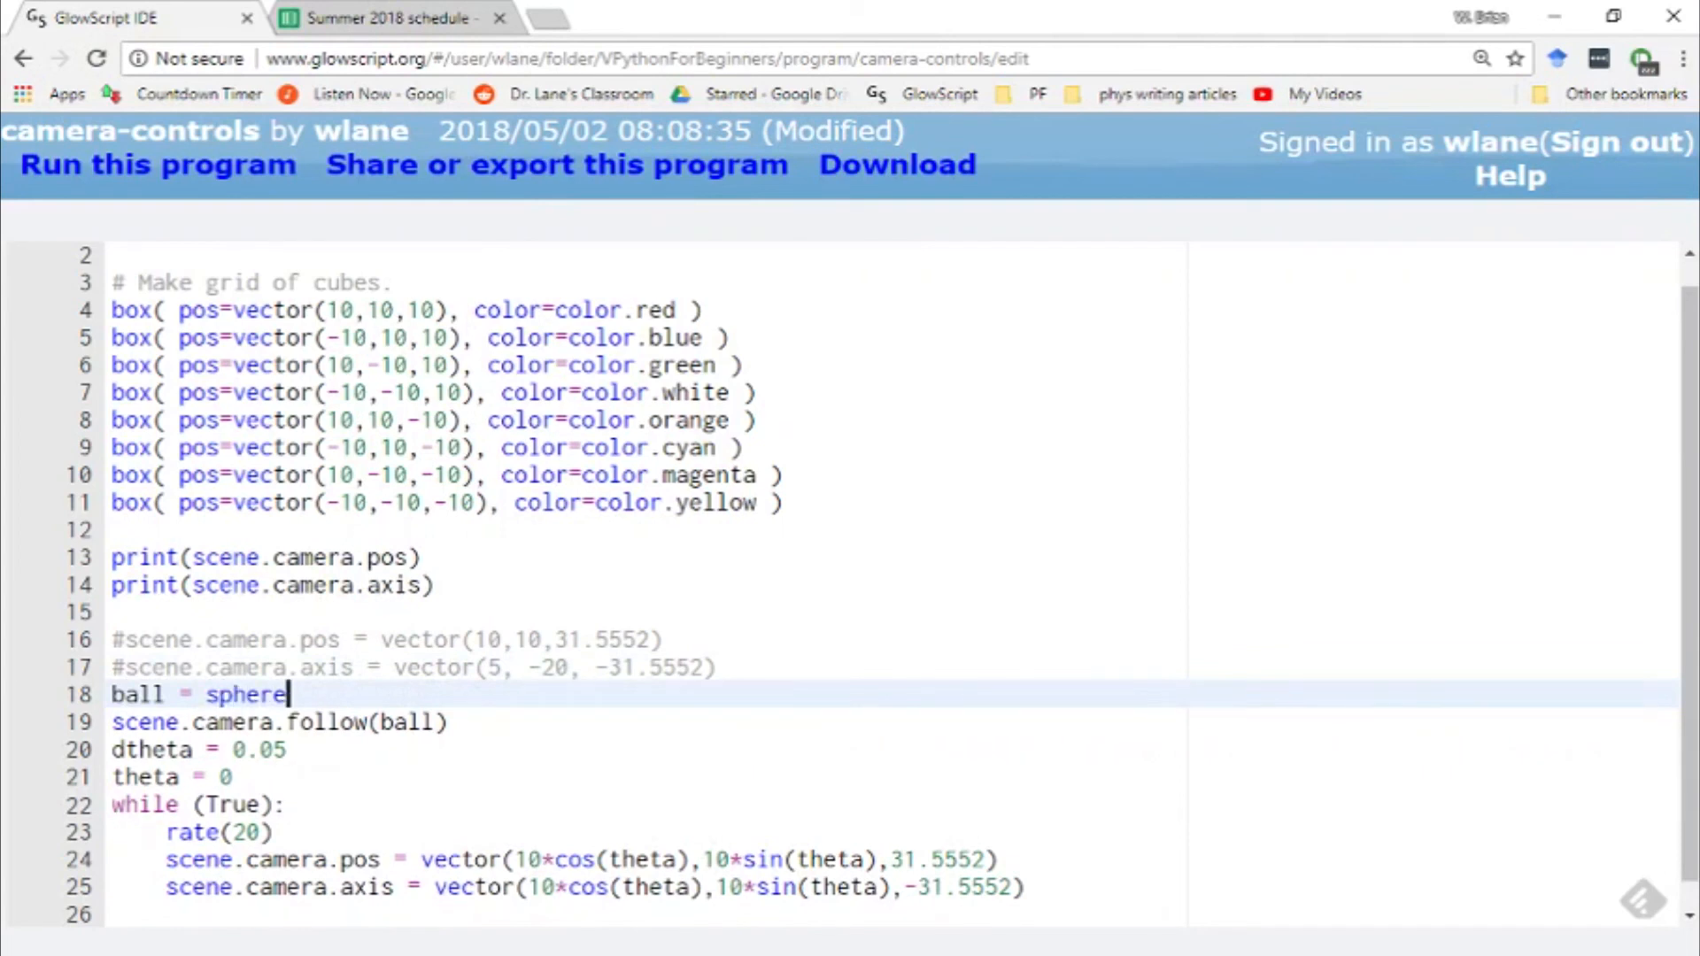
type("(pos=v")
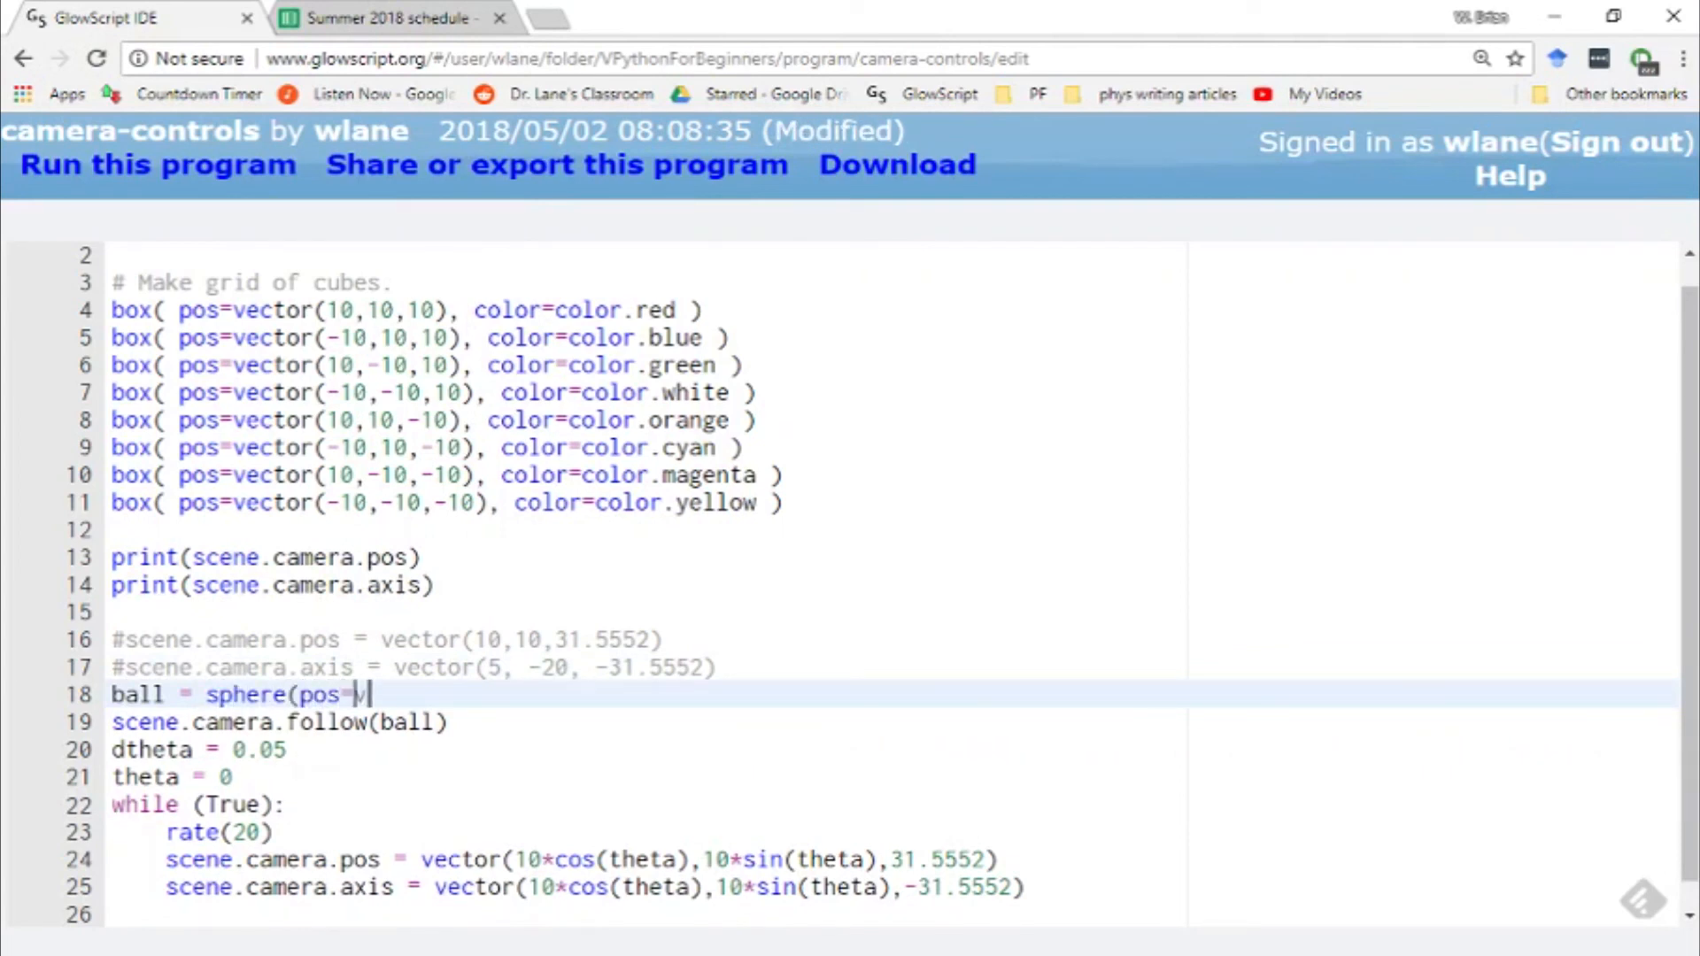
type("ector(0,0,")
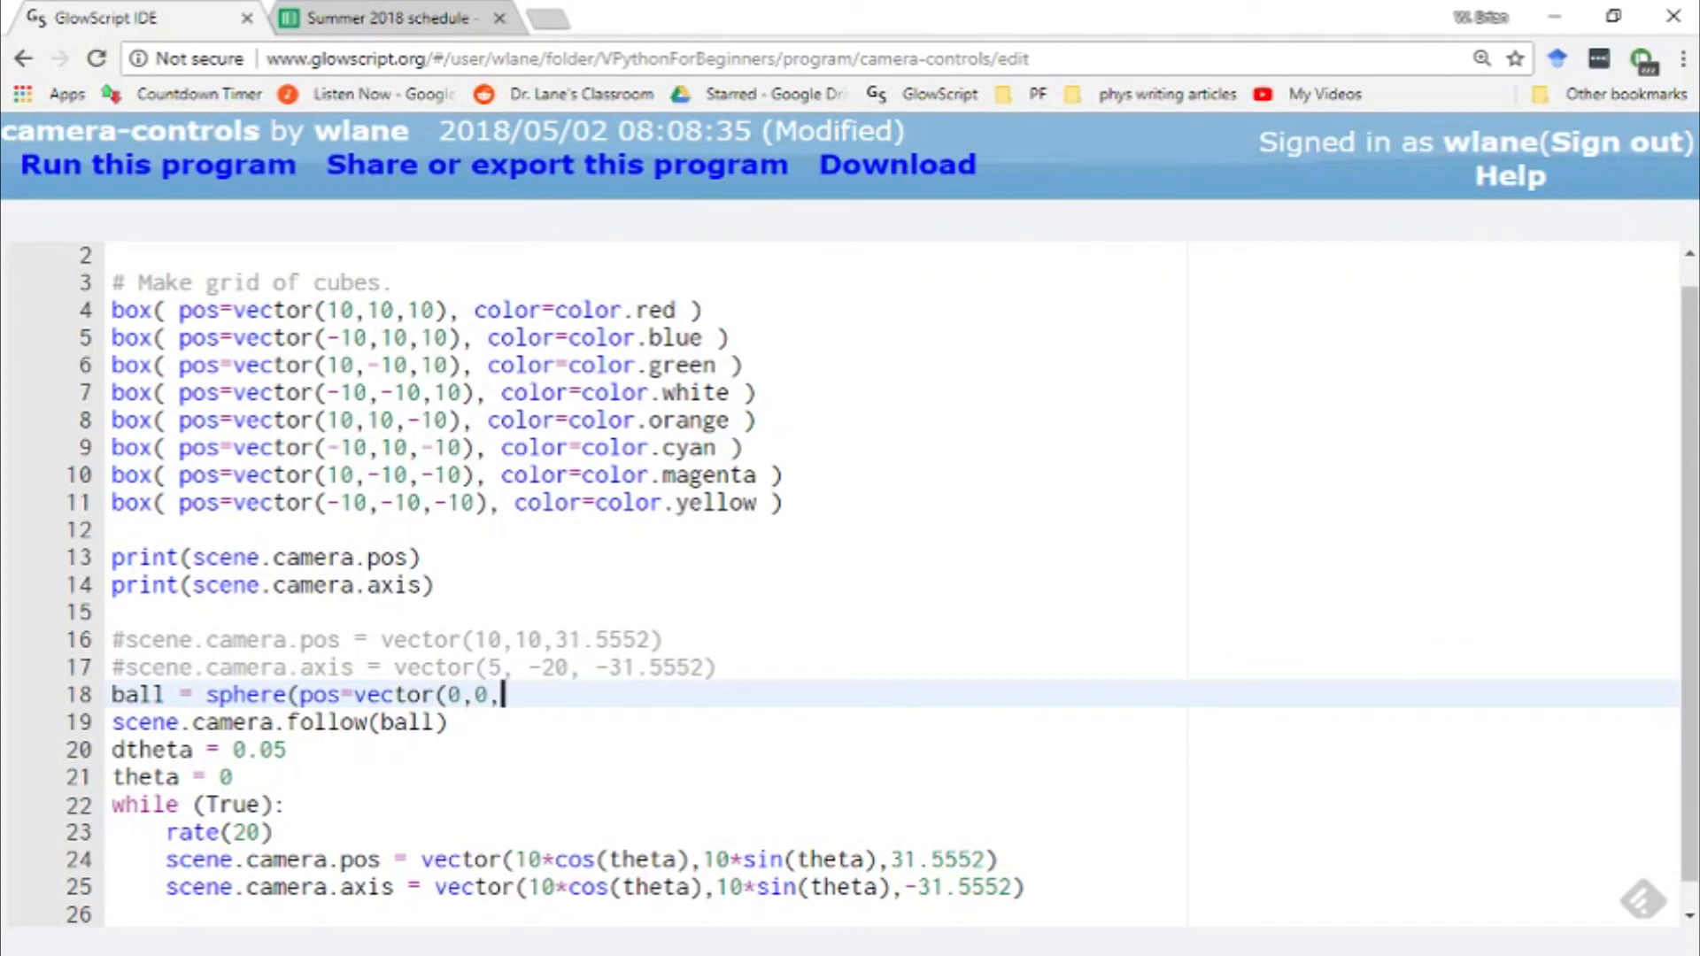
type("10")
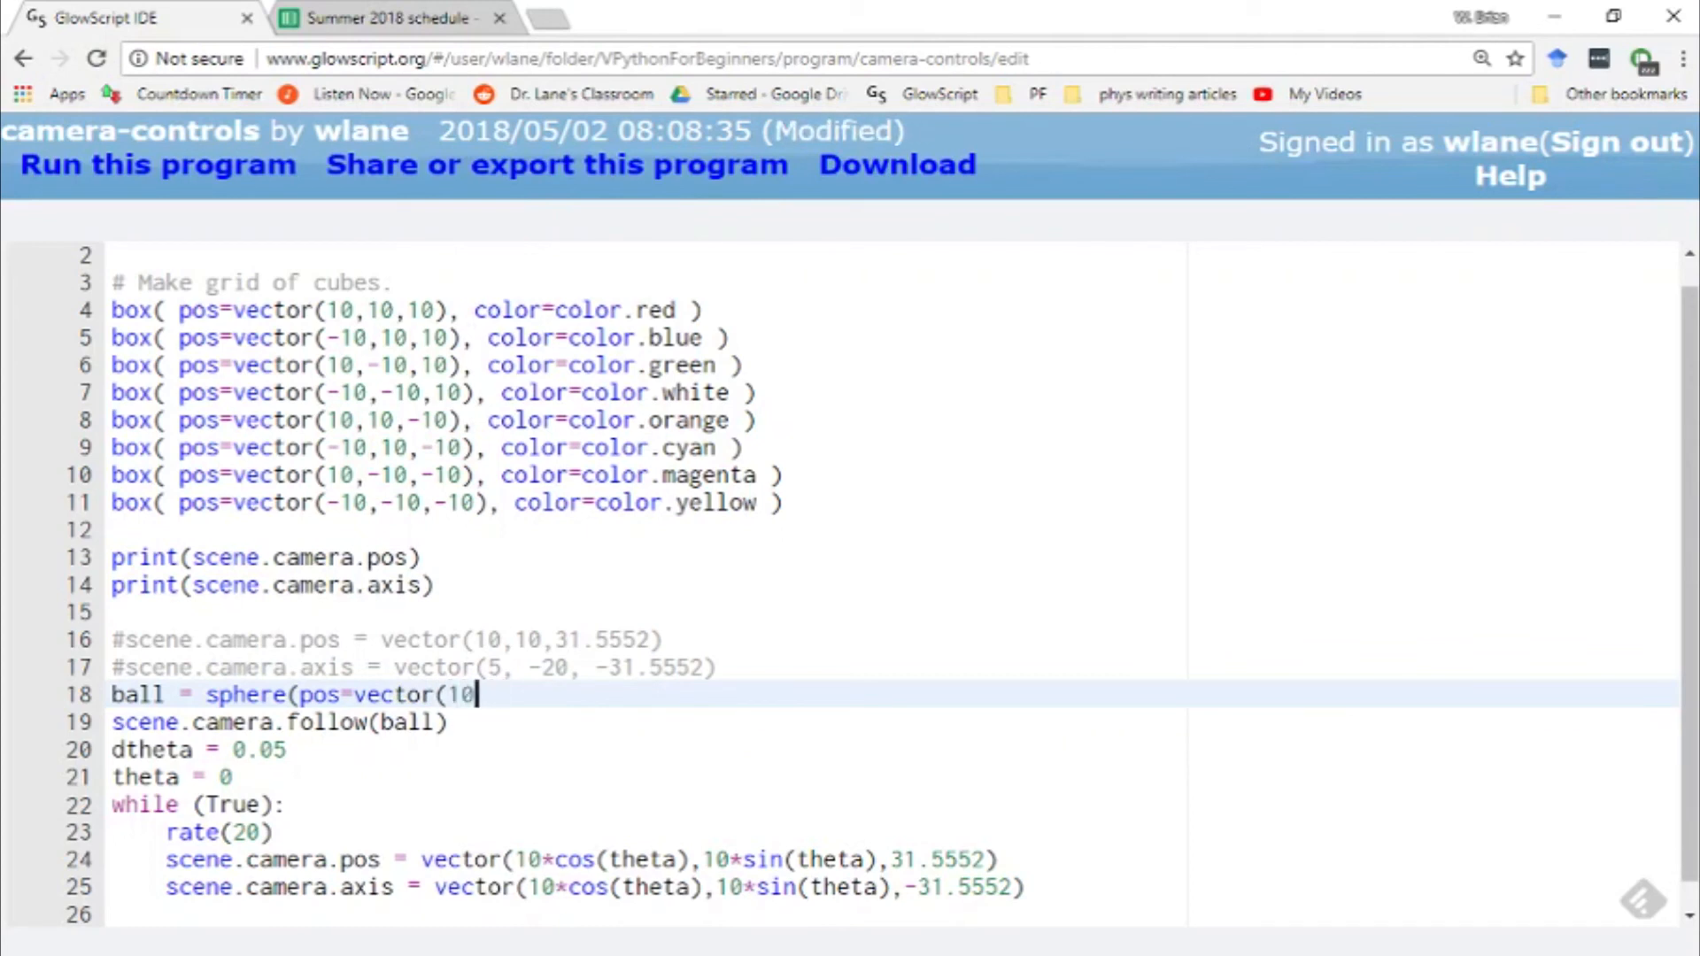
type(",0,0)")
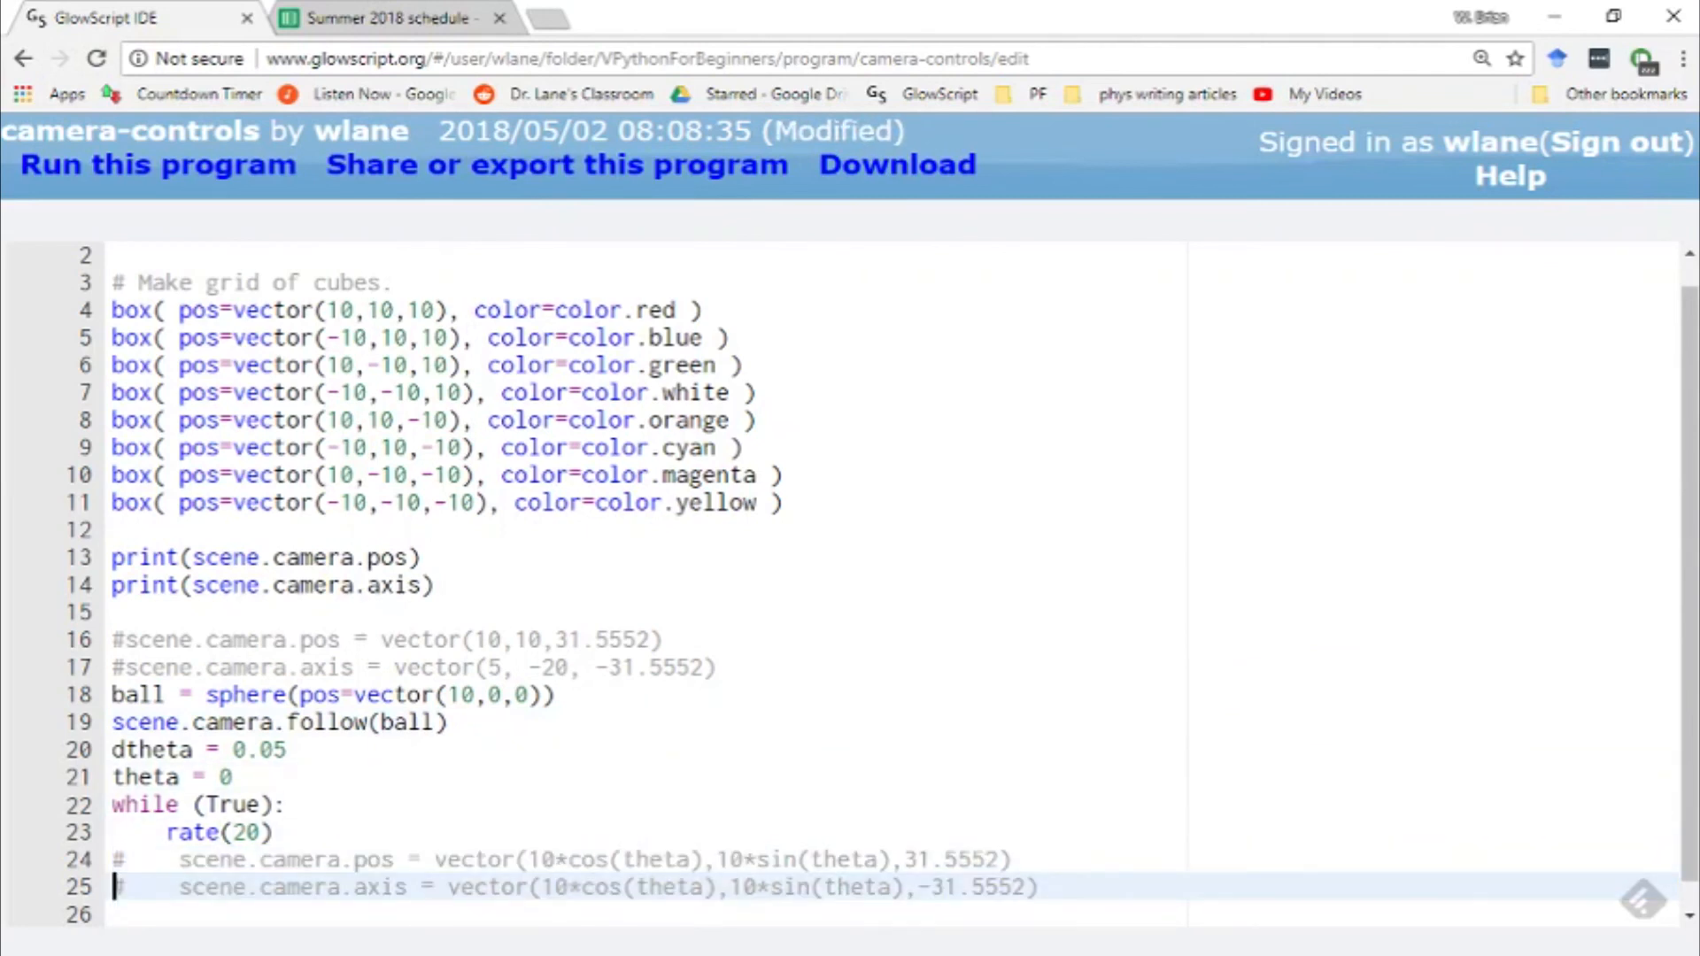
In the loop, move ball.pos around the circle using cos/sin of theta, then save
type("val")
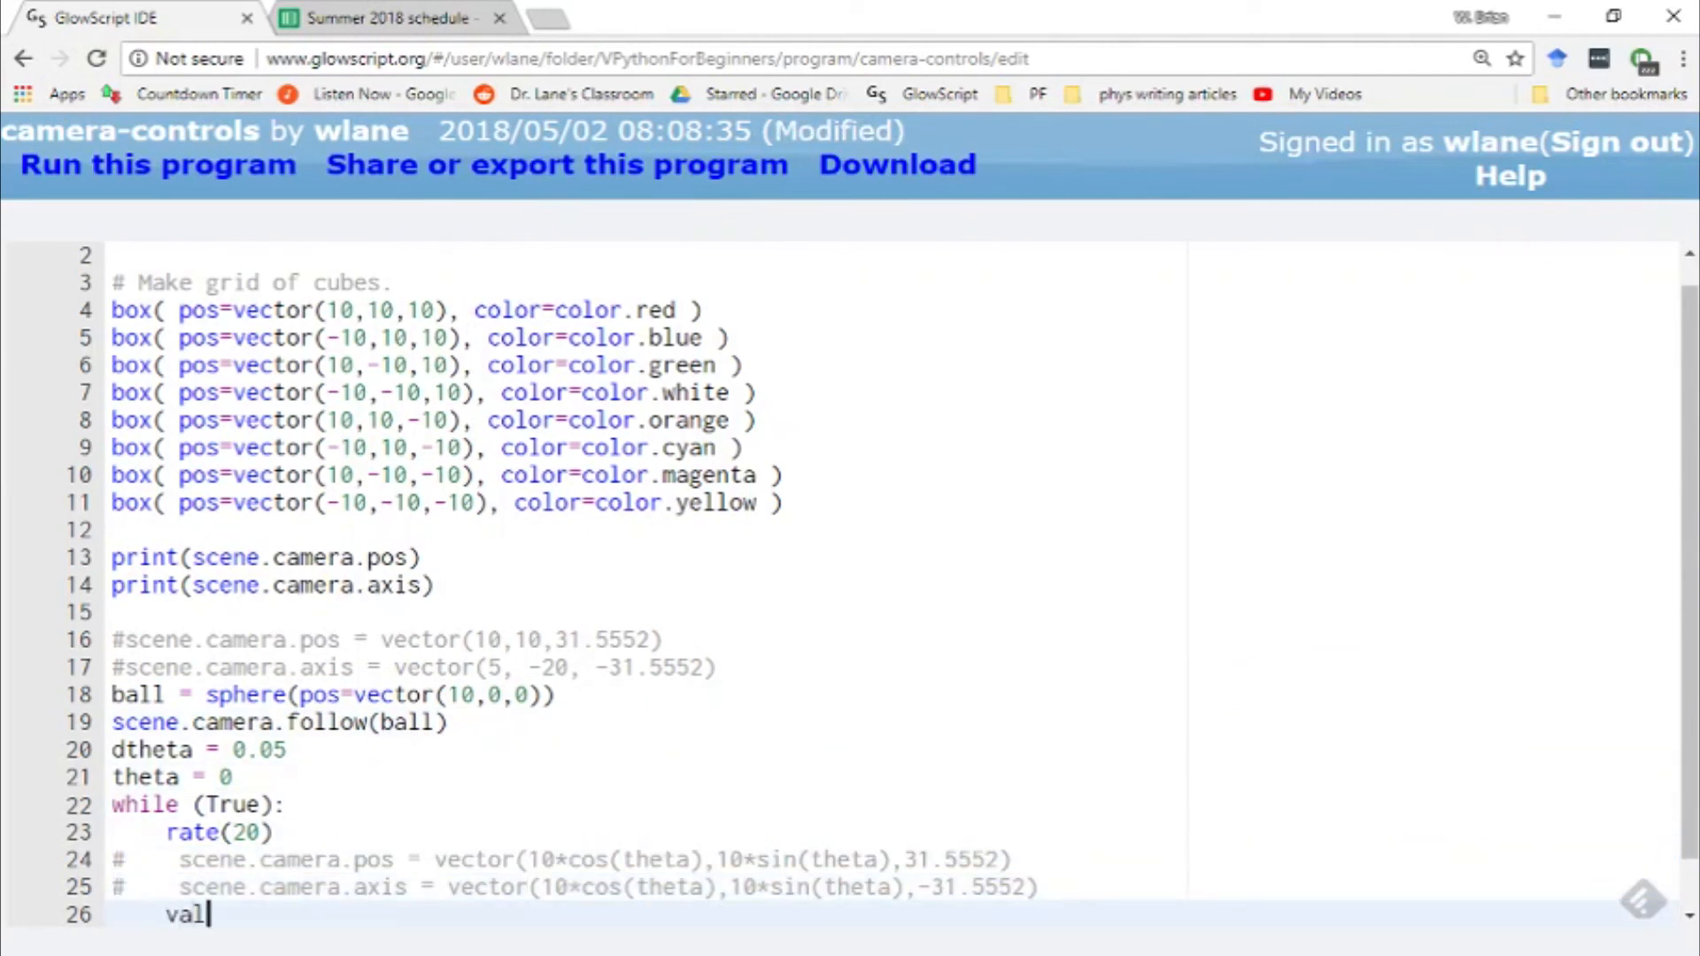
type("ball.pos")
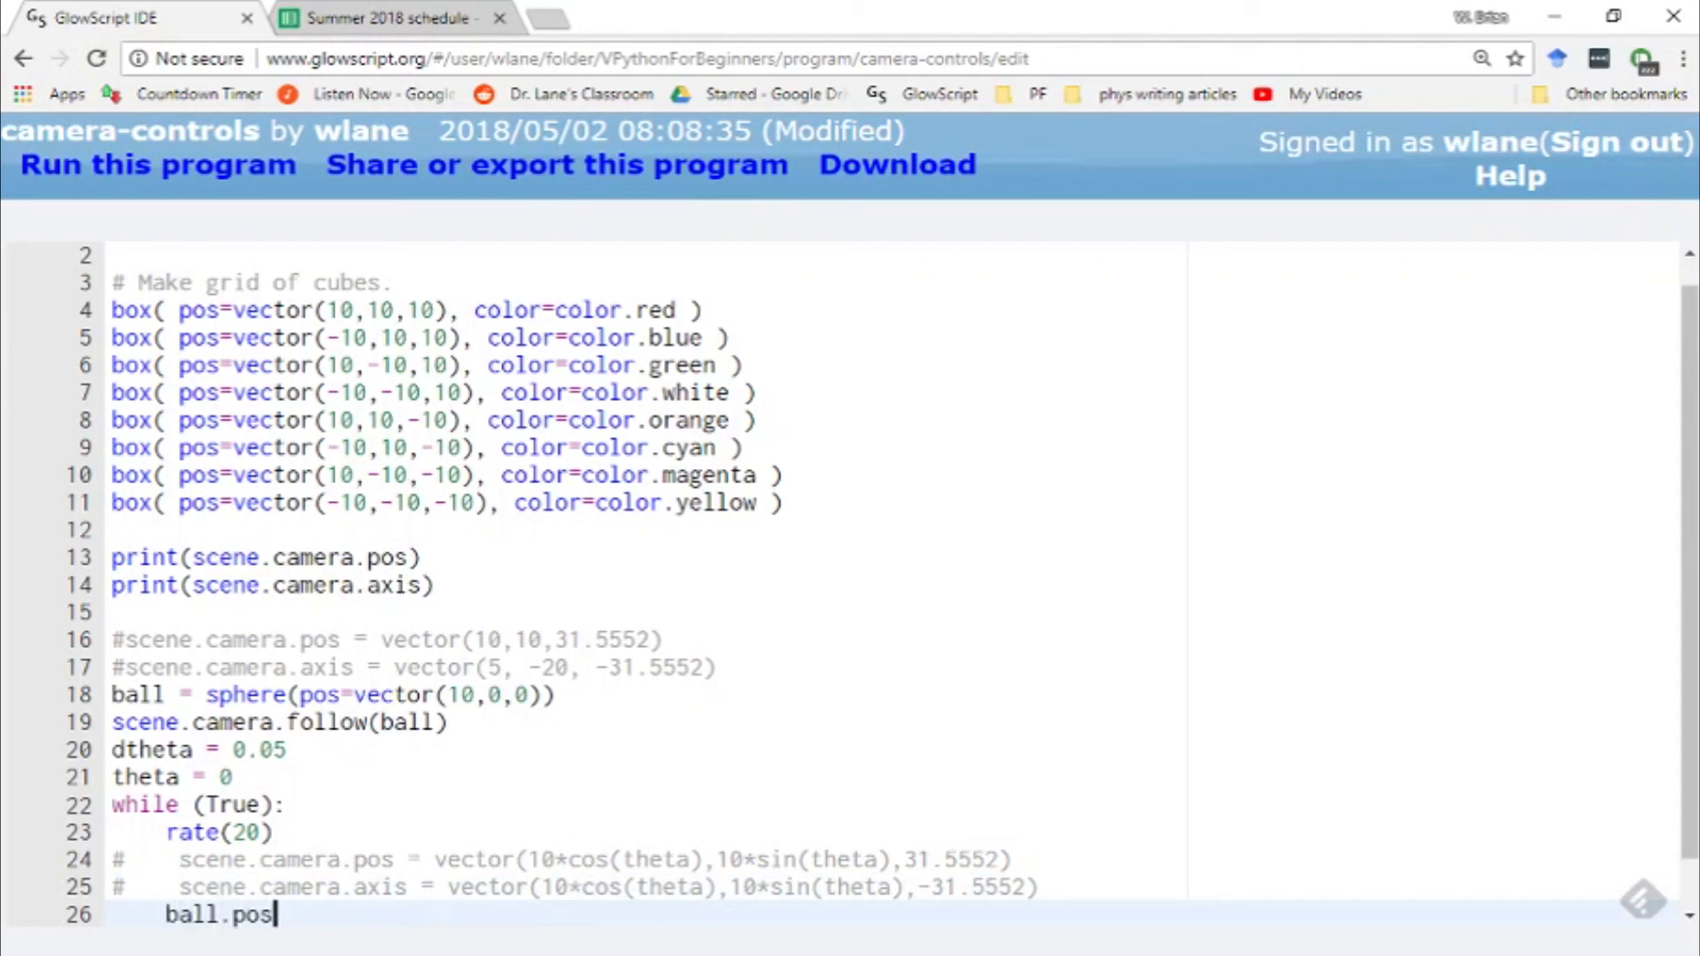
type("= vector(")
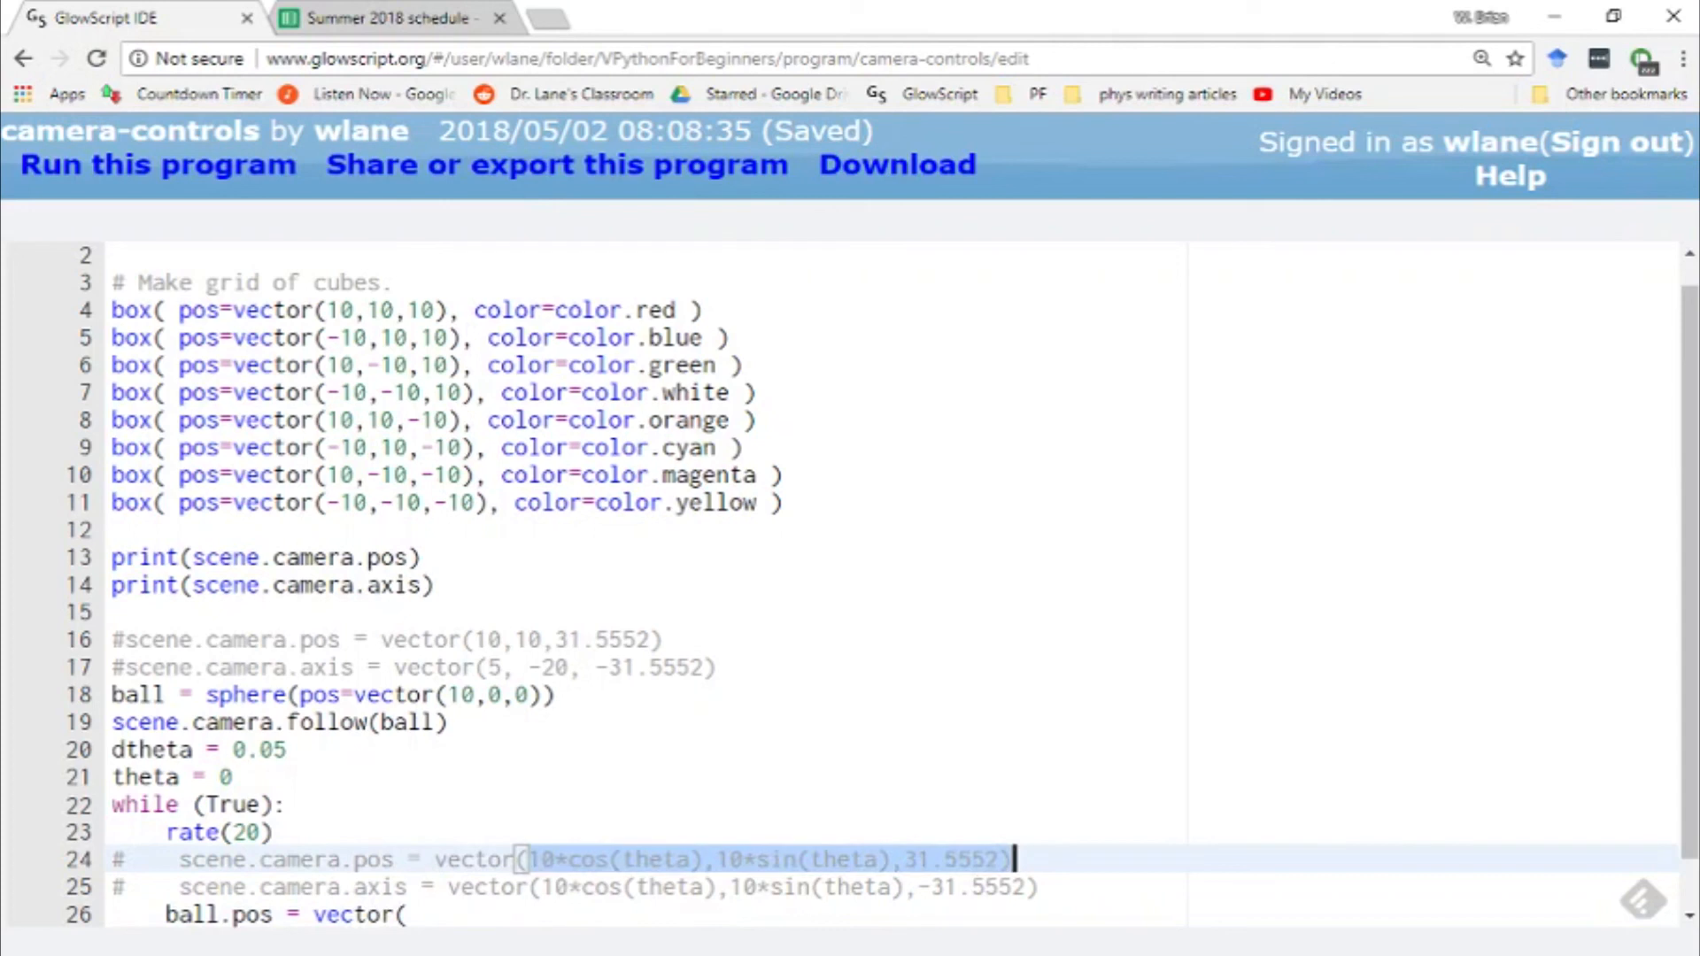
type("10*cos(theta),10*sin(theta),31.5552")
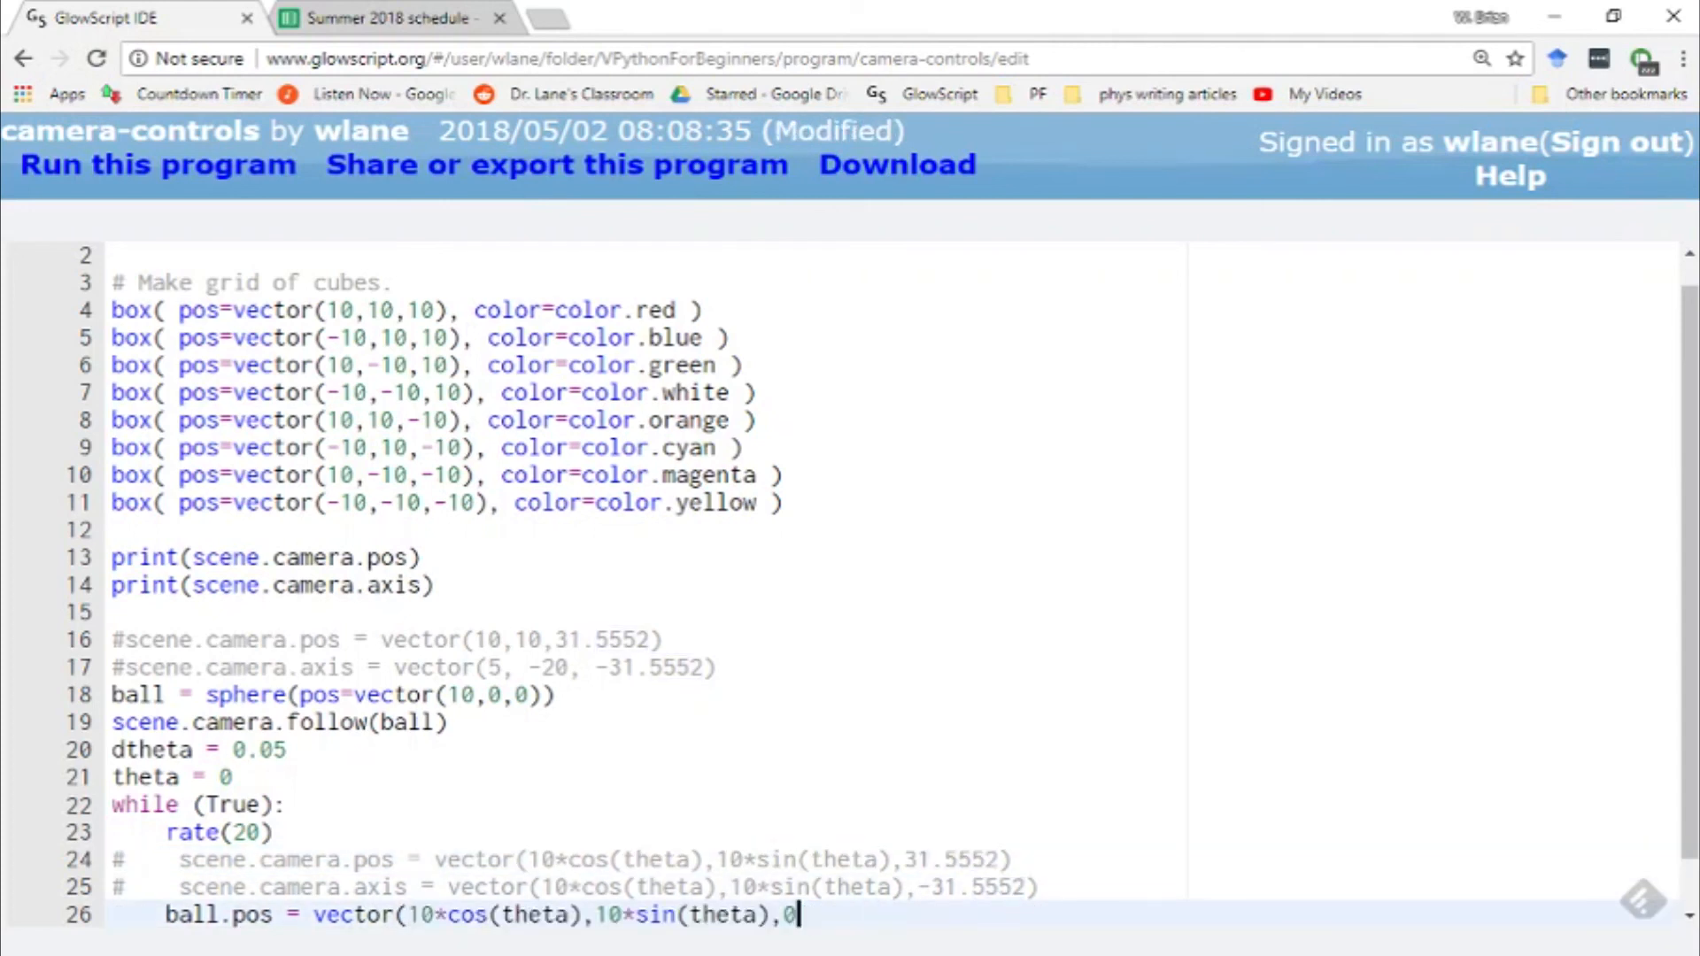
key("ctrl+s")
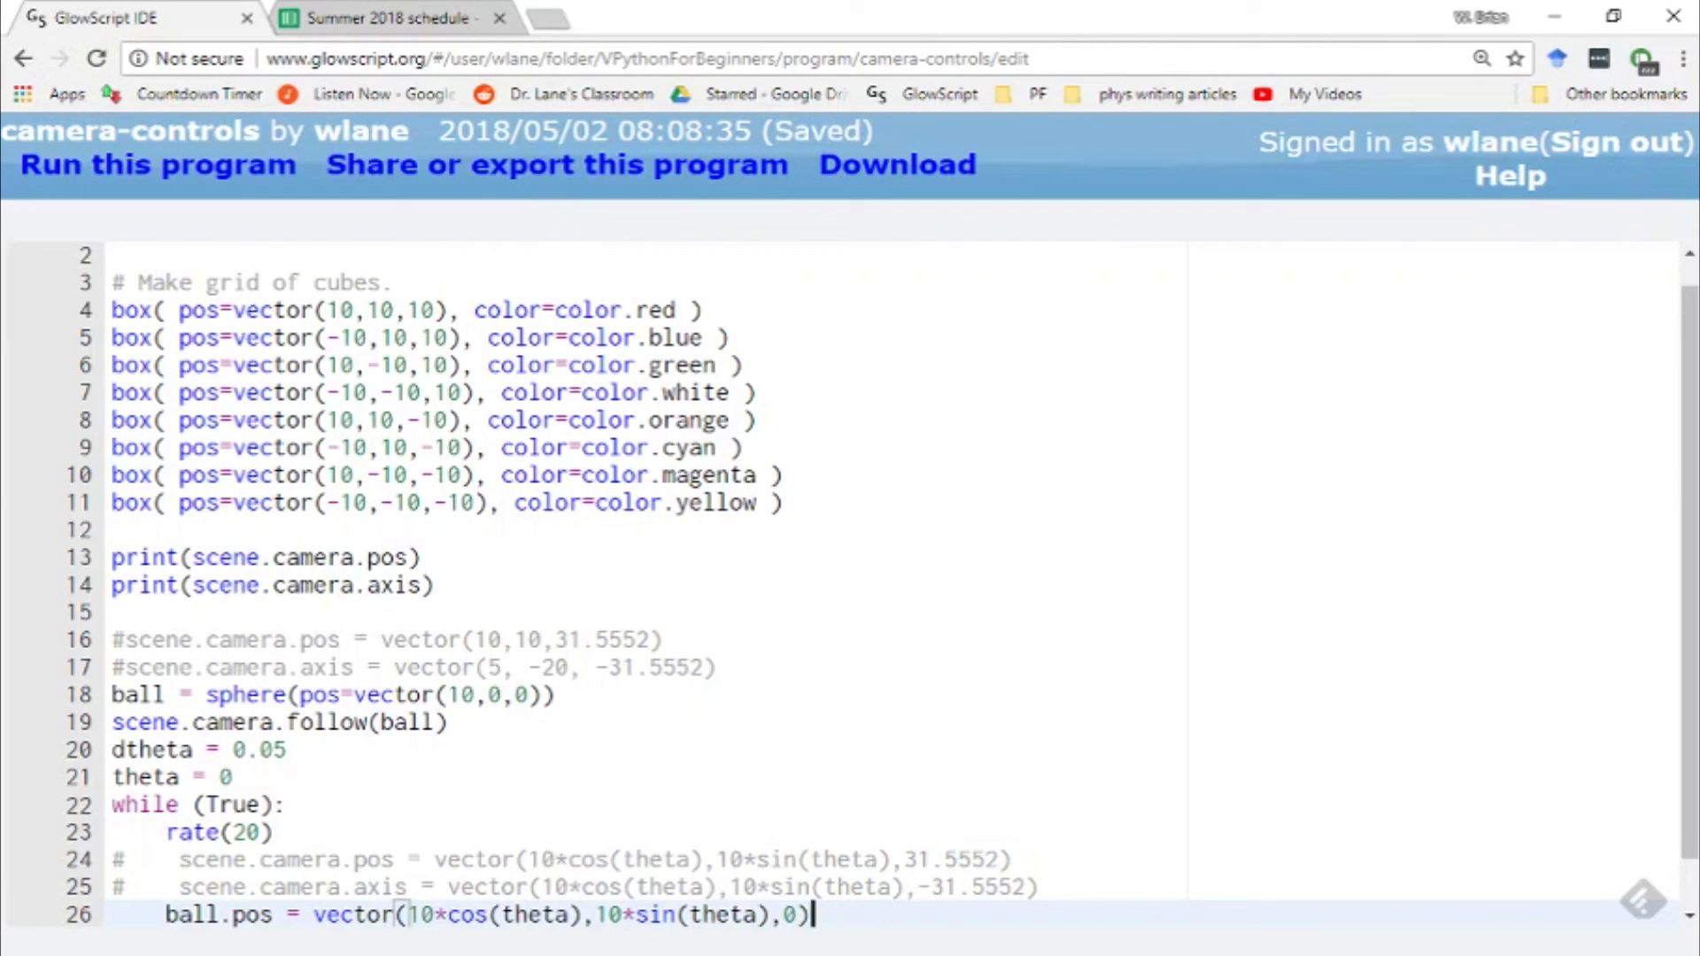
mouse_move(431, 768)
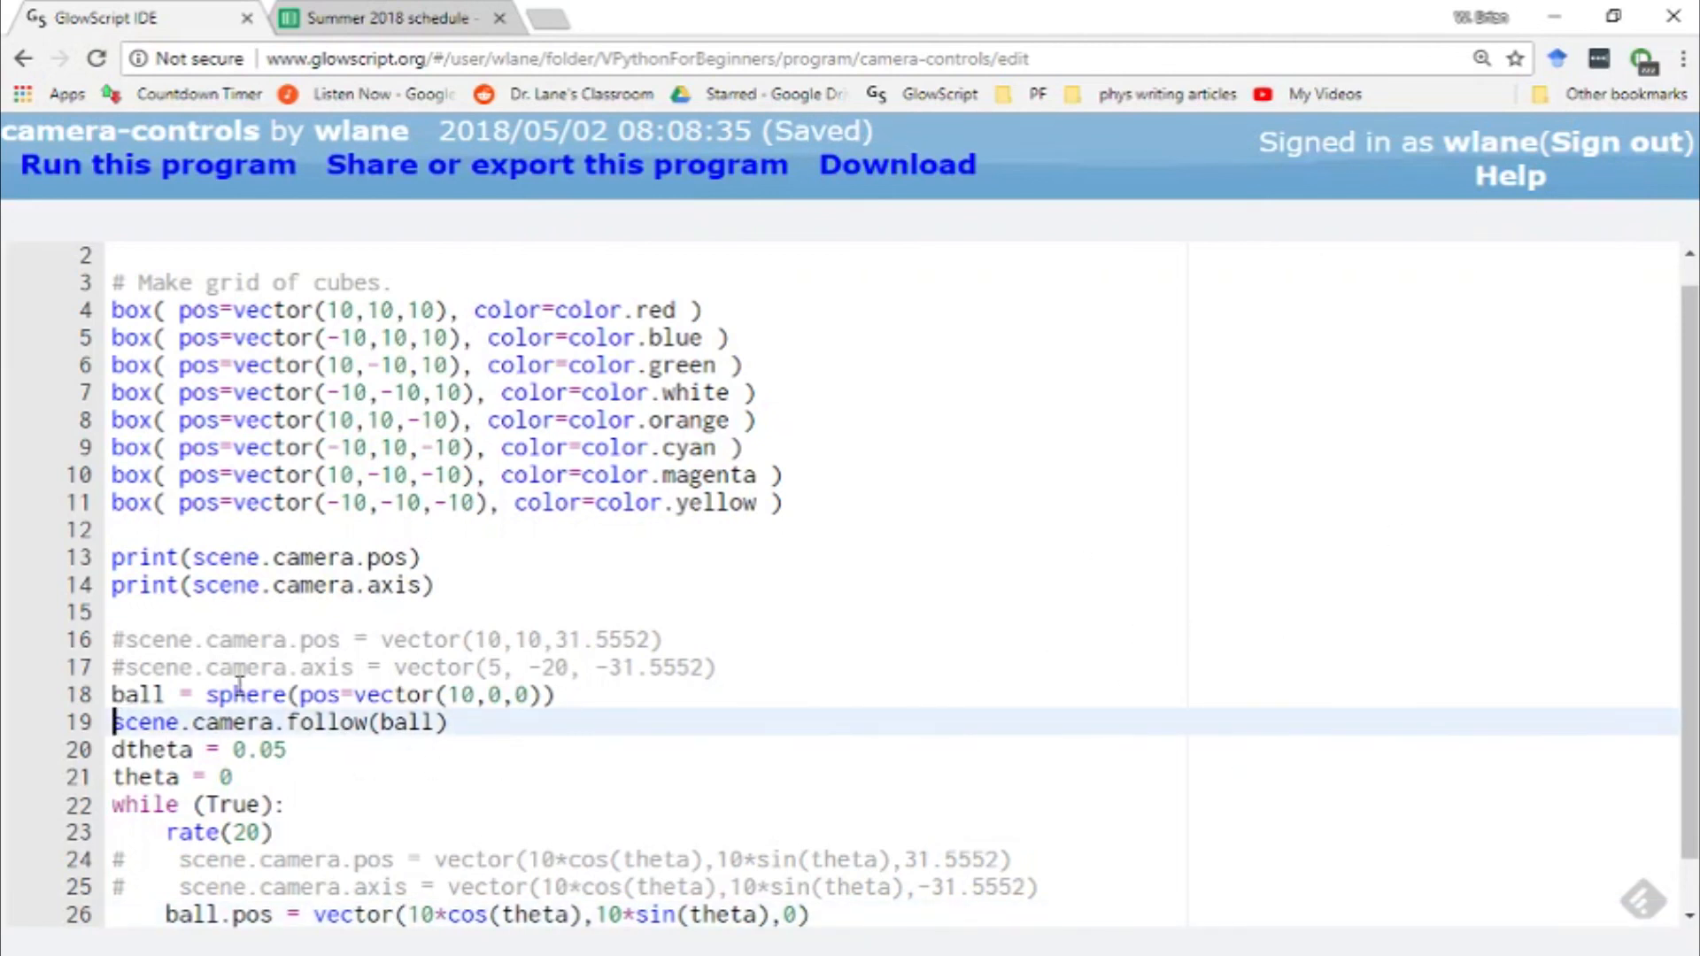
Run the program, re-enable the camera follow line, and run again to track the ball
left_click(156, 164)
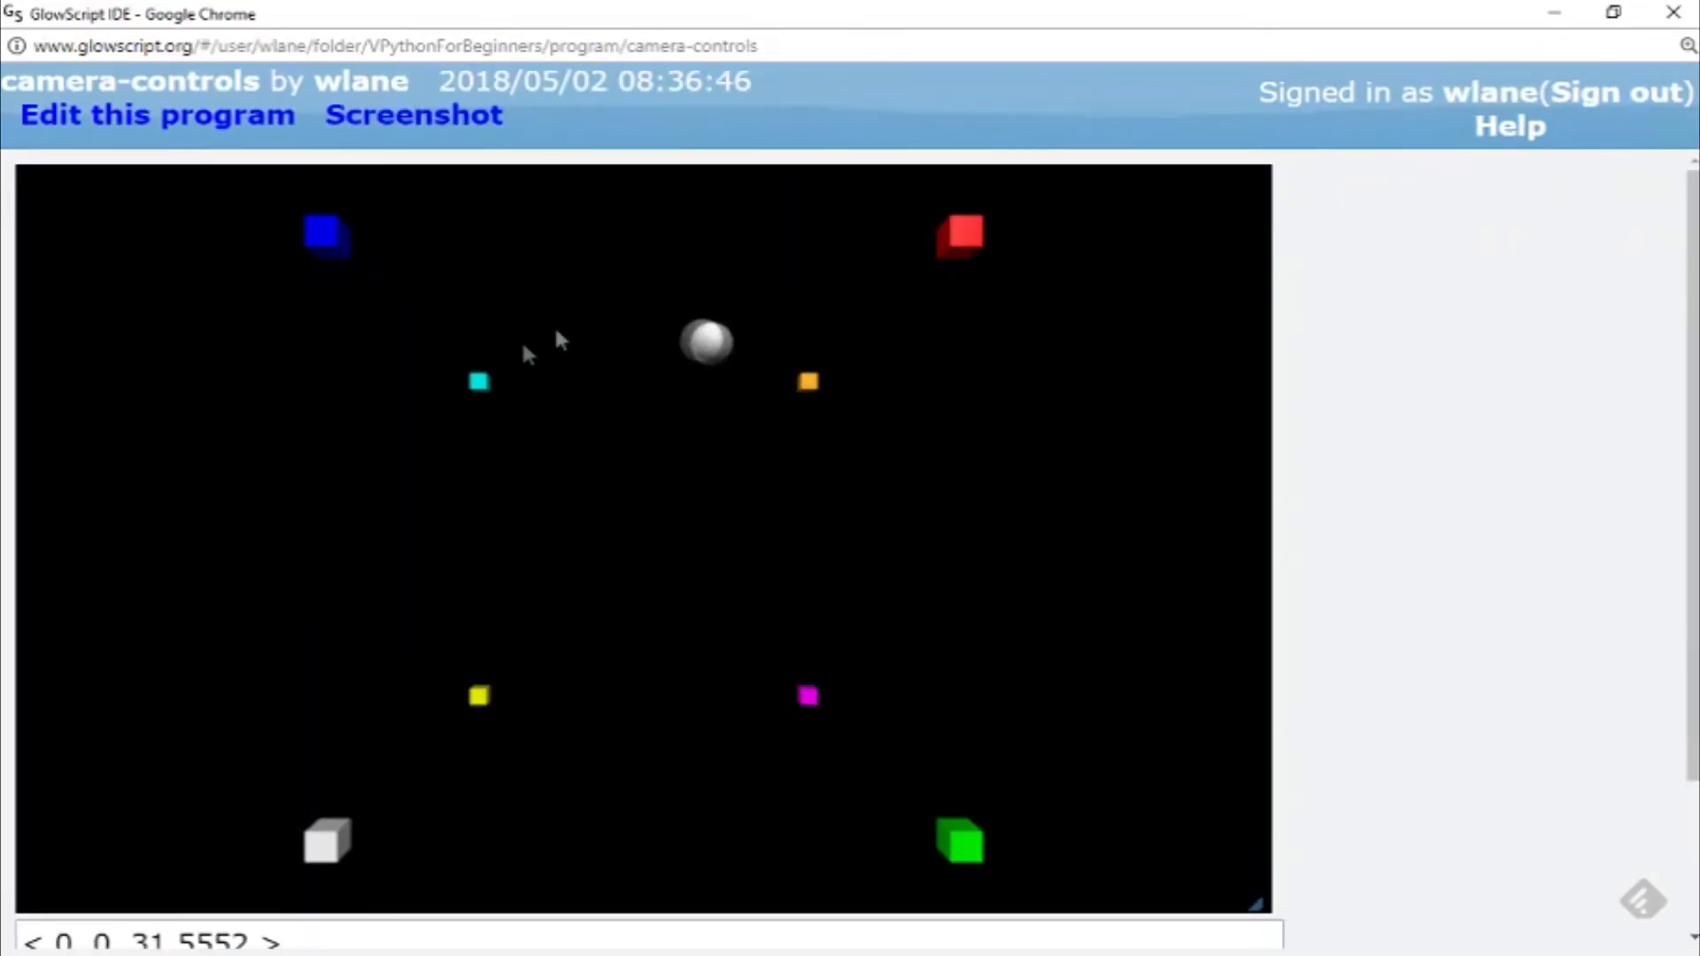
left_click(155, 115)
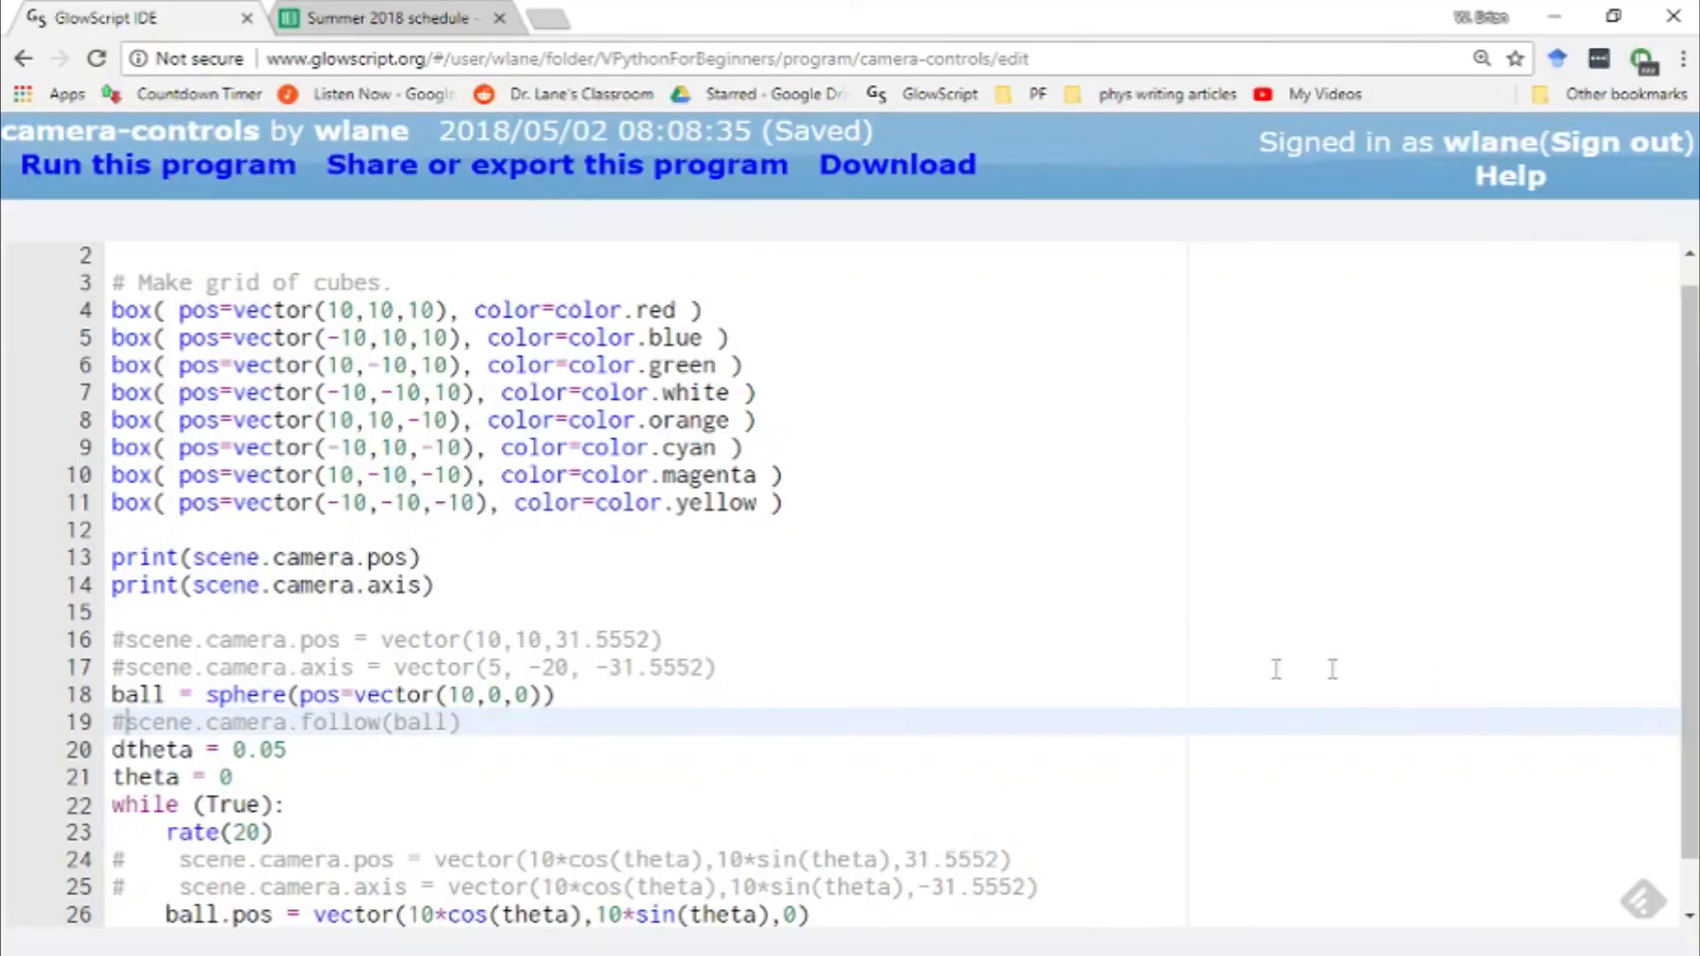
key("BackSpace")
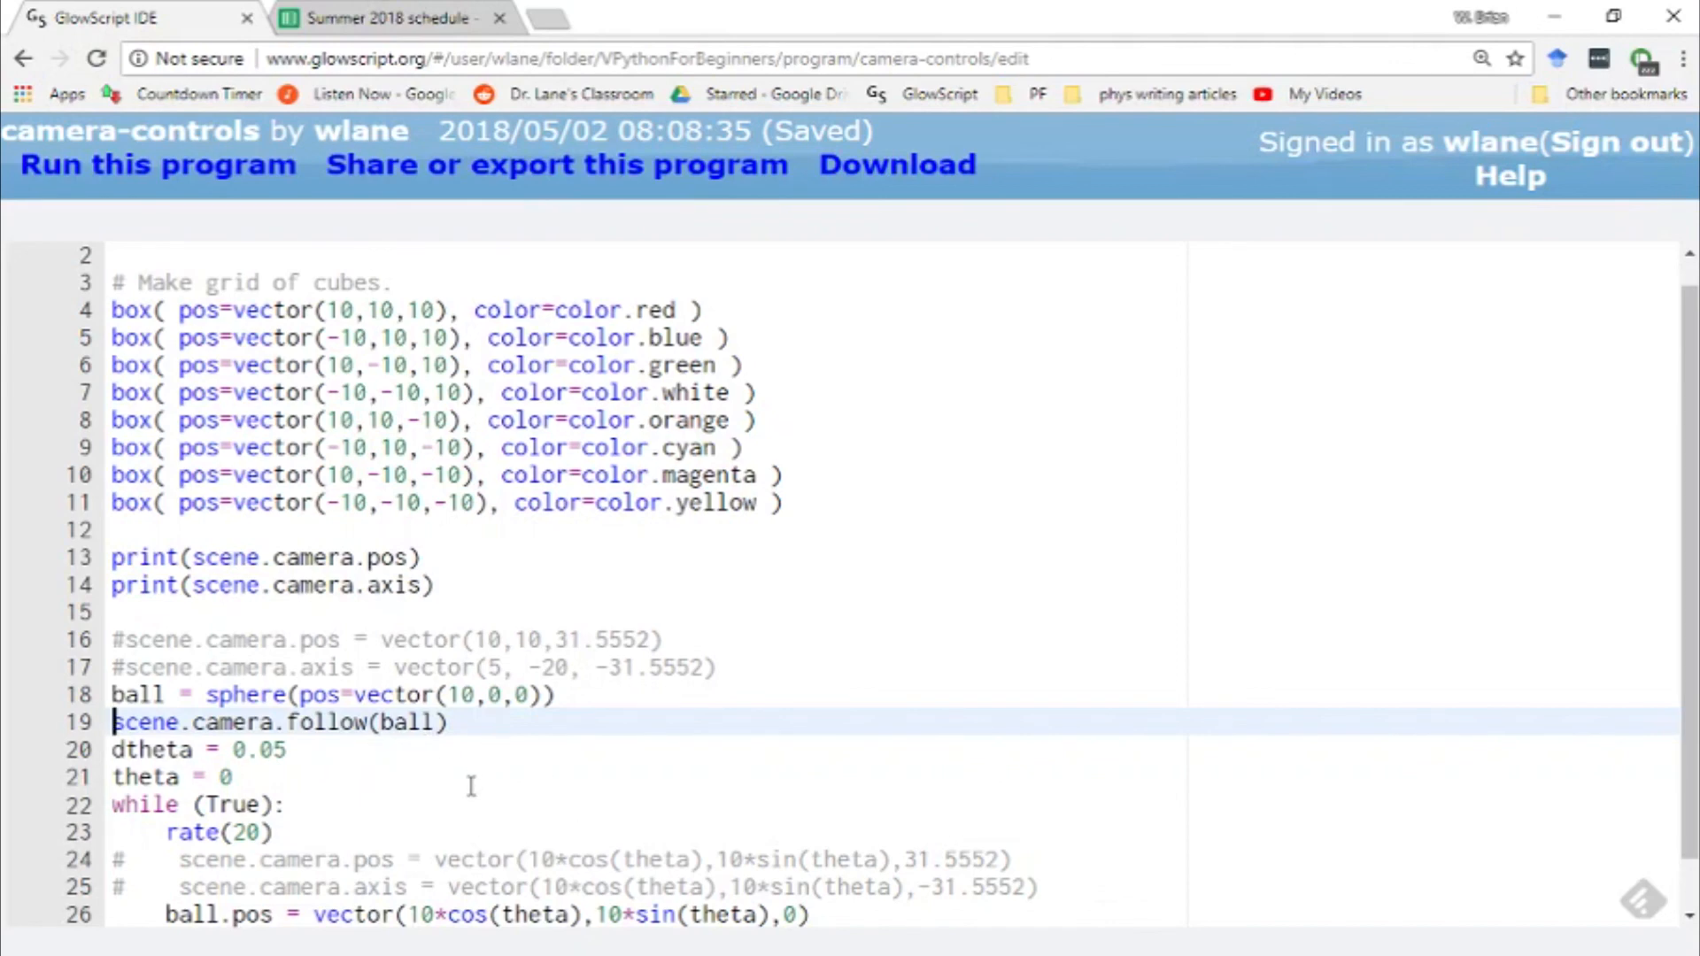
left_click(159, 165)
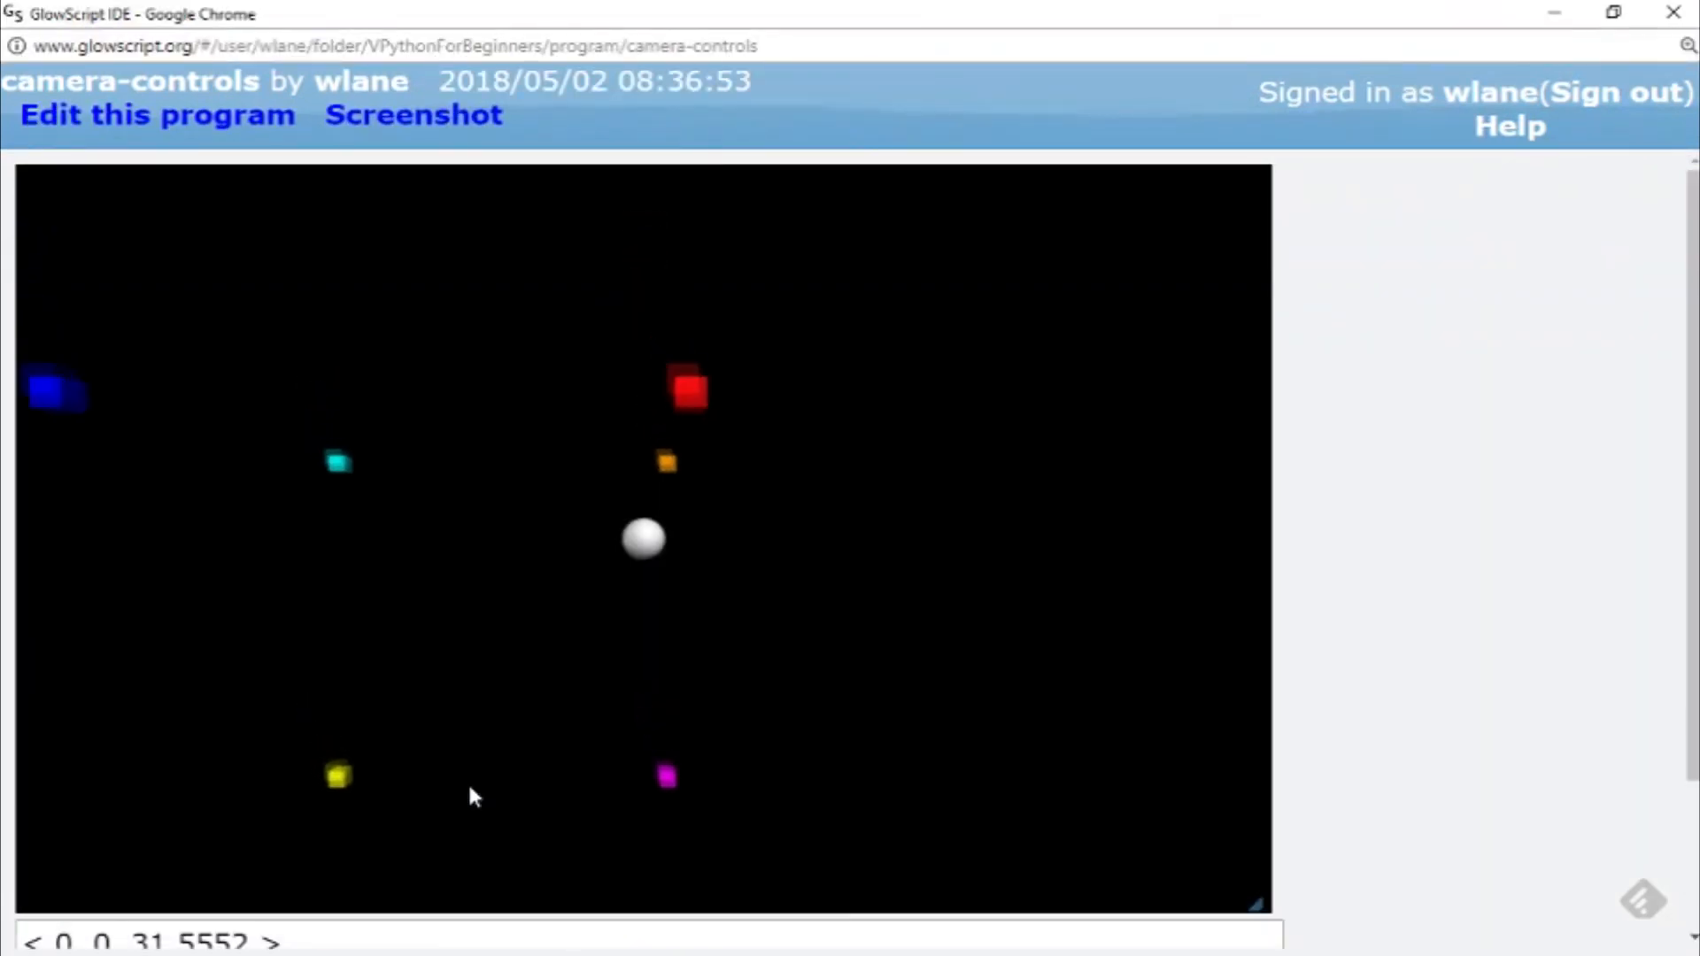